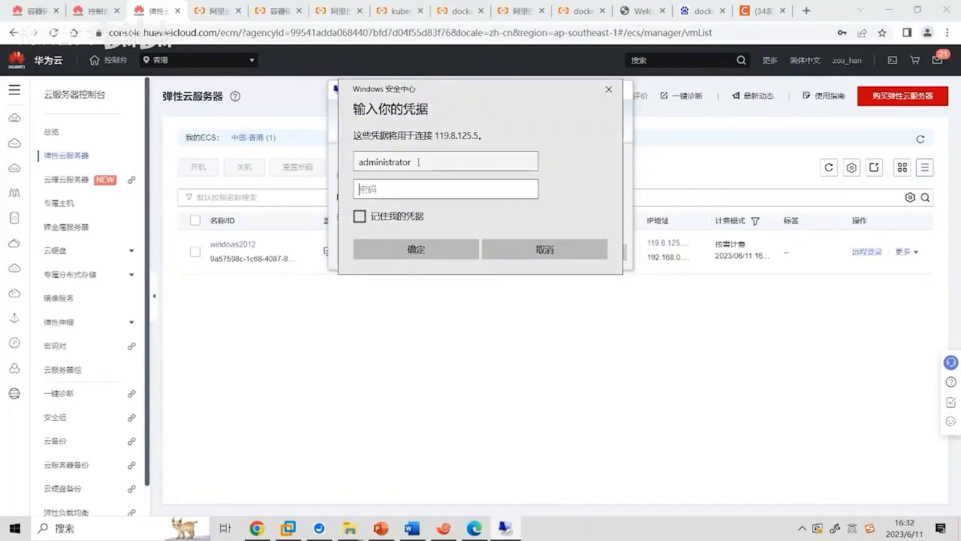
# - Log in with the administrator password and accept the certificate warning to reach the server desktop
pyautogui.write('password')
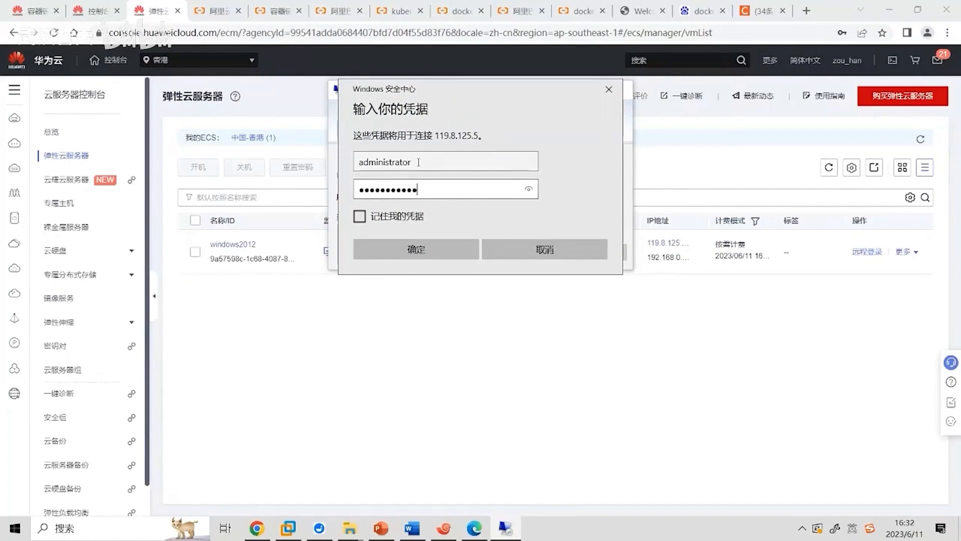
pyautogui.click(415, 250)
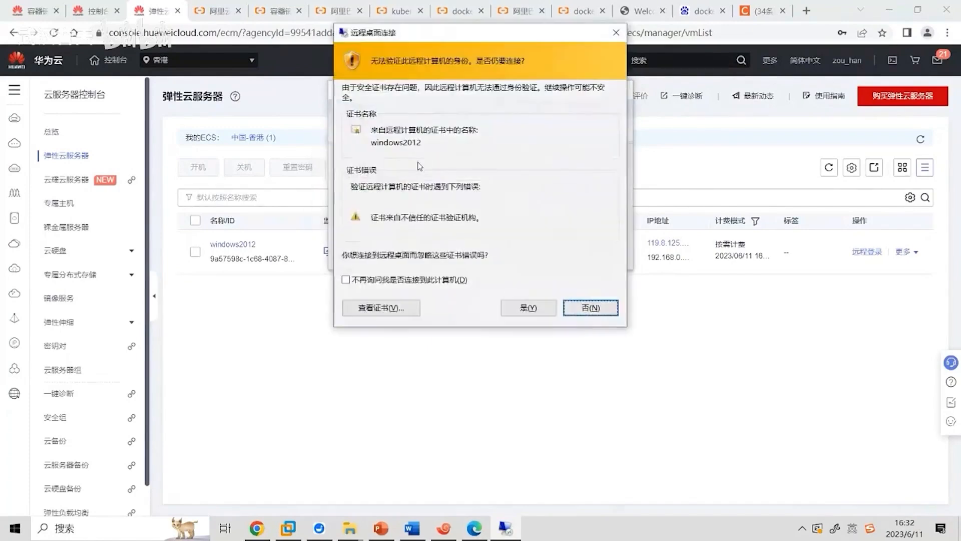
pyautogui.click(527, 307)
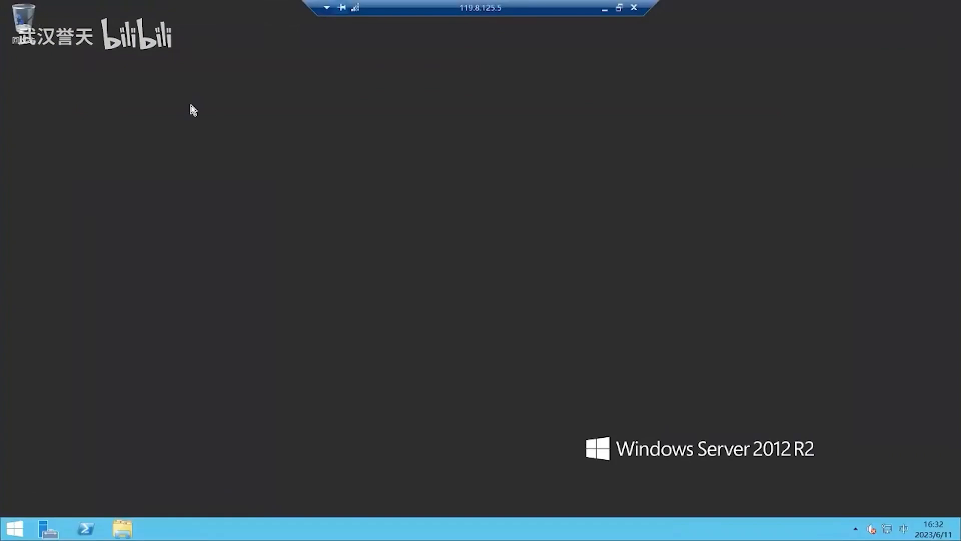
pyautogui.moveTo(186, 475)
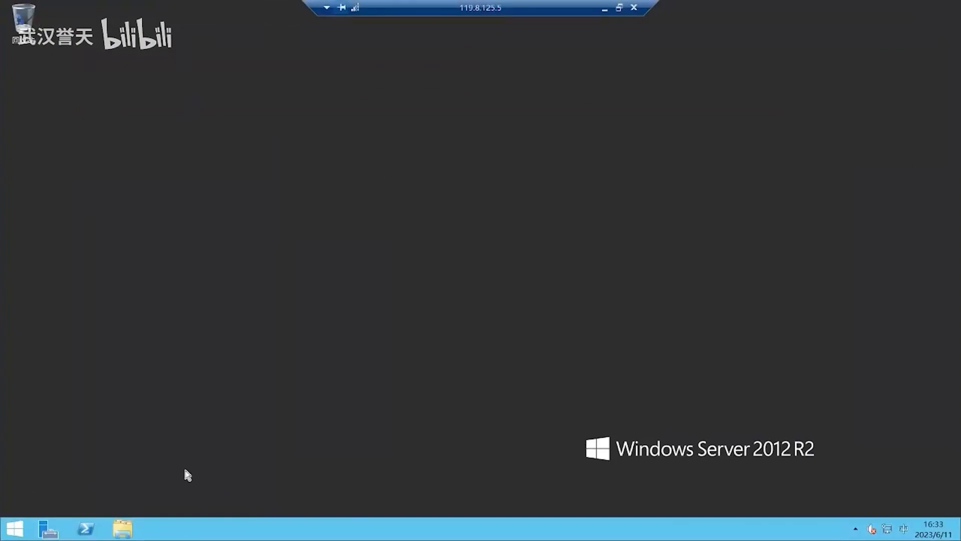
pyautogui.moveTo(288, 314)
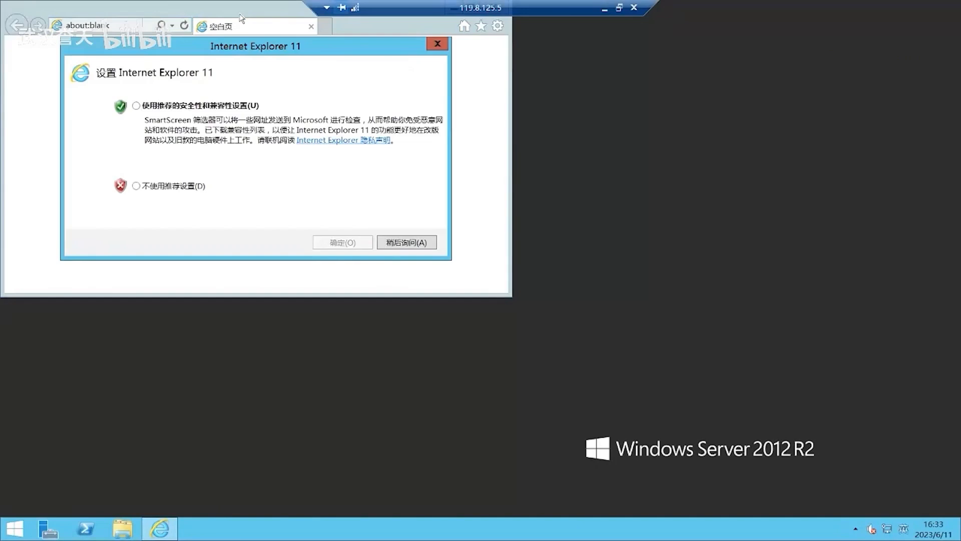
pyautogui.click(406, 242)
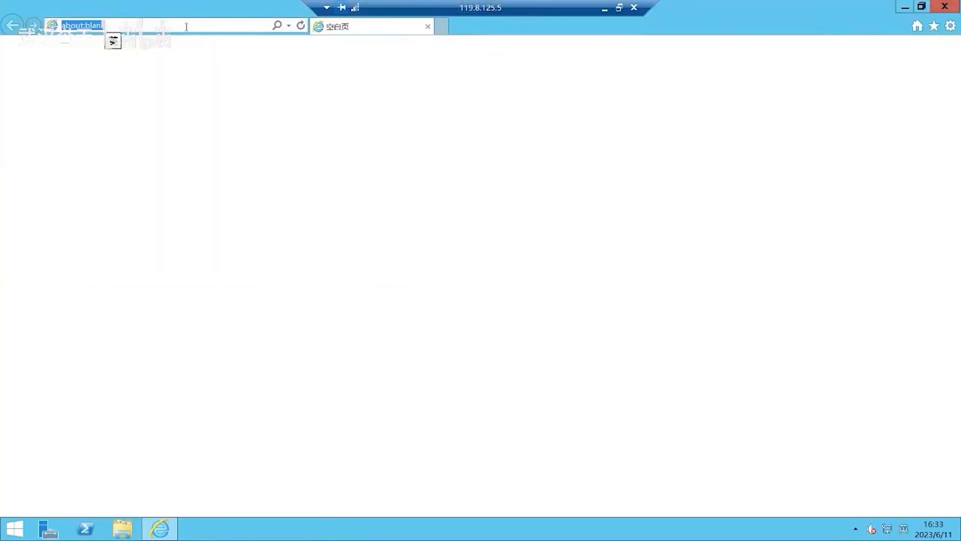
pyautogui.write('www.doc')
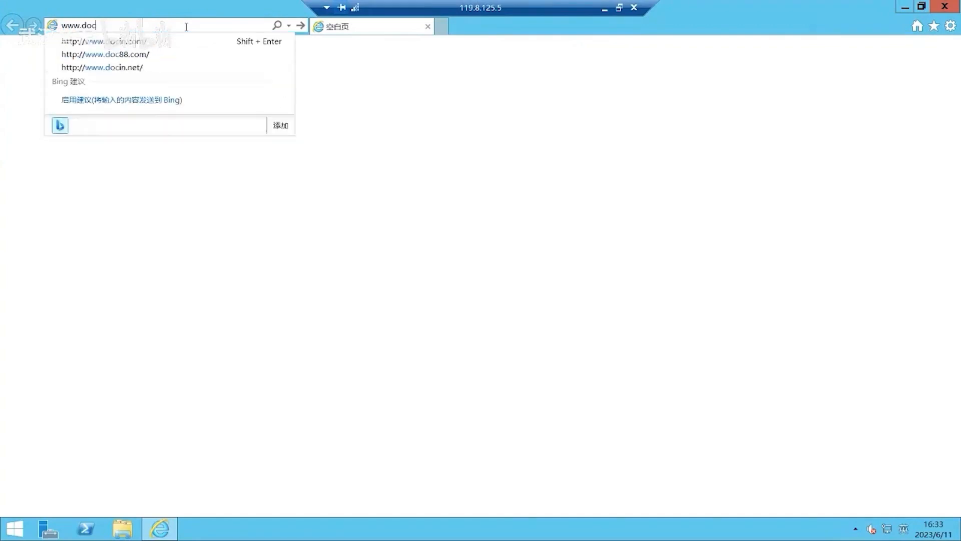
pyautogui.write('http://www.dockerhub.com/')
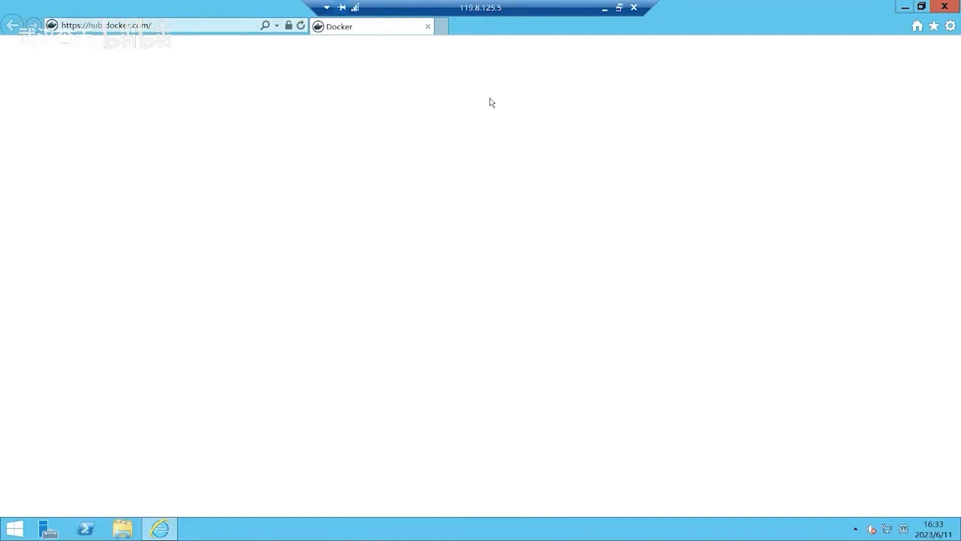
# - Search Baidu for 'google chrome' and read the Chrome encyclopedia result
pyautogui.click(441, 26)
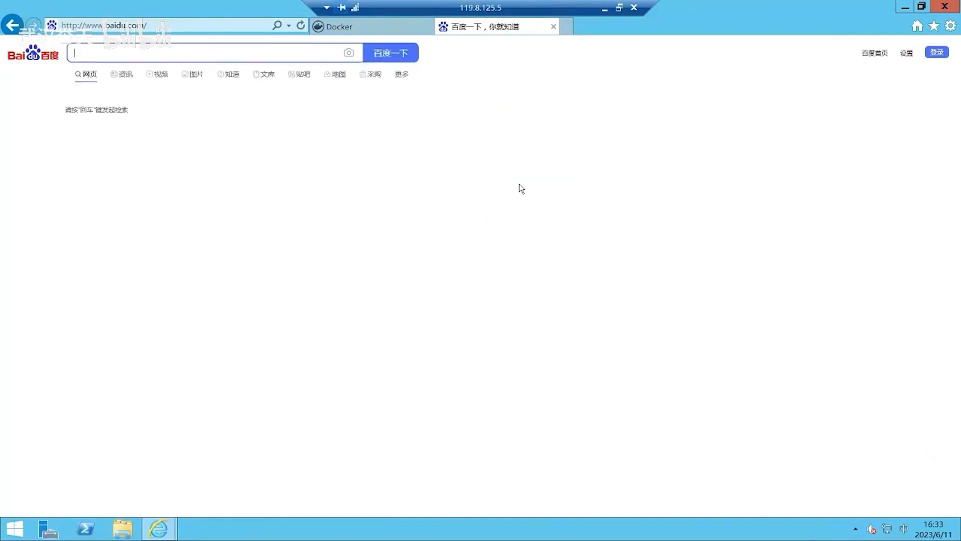
pyautogui.write('google chrome')
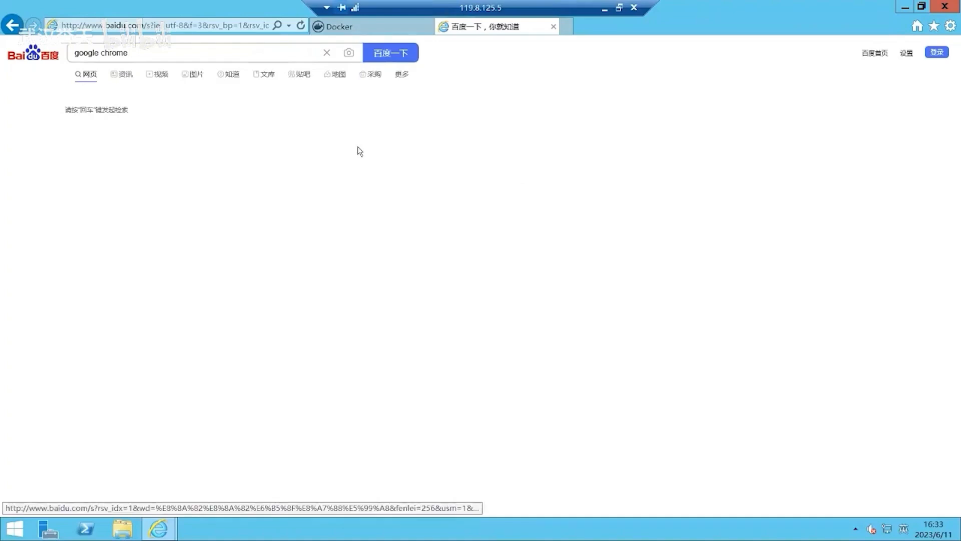
pyautogui.click(389, 53)
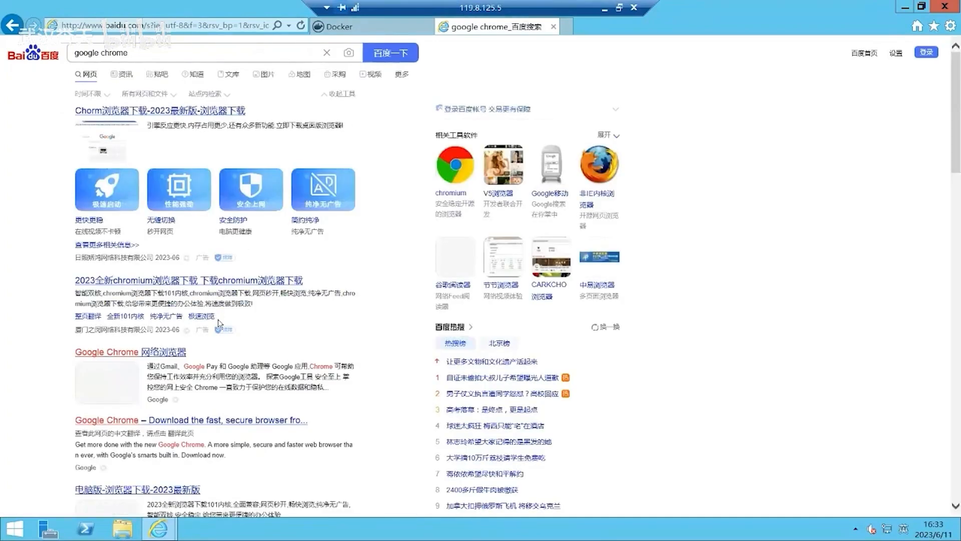
pyautogui.scroll(-3)
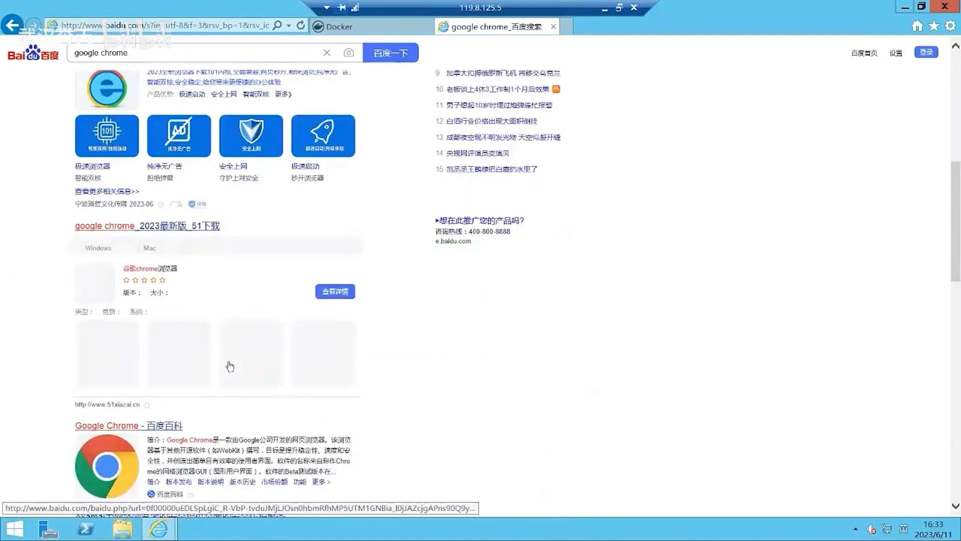
pyautogui.scroll(-3)
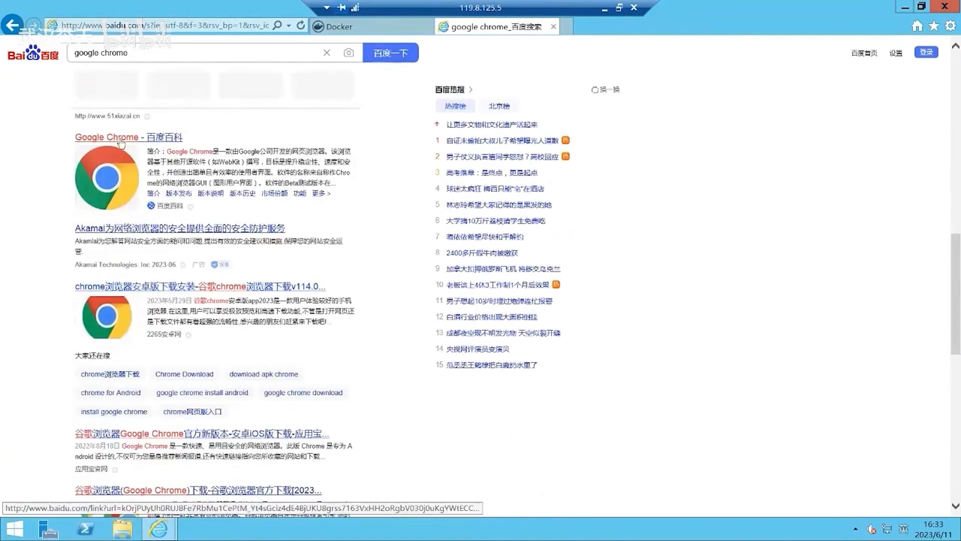
pyautogui.click(127, 137)
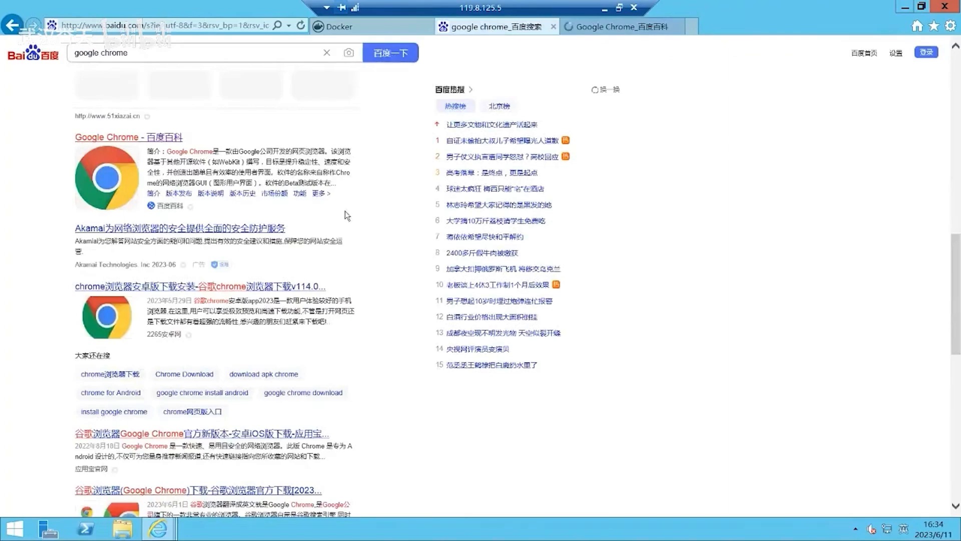
pyautogui.scroll(-3)
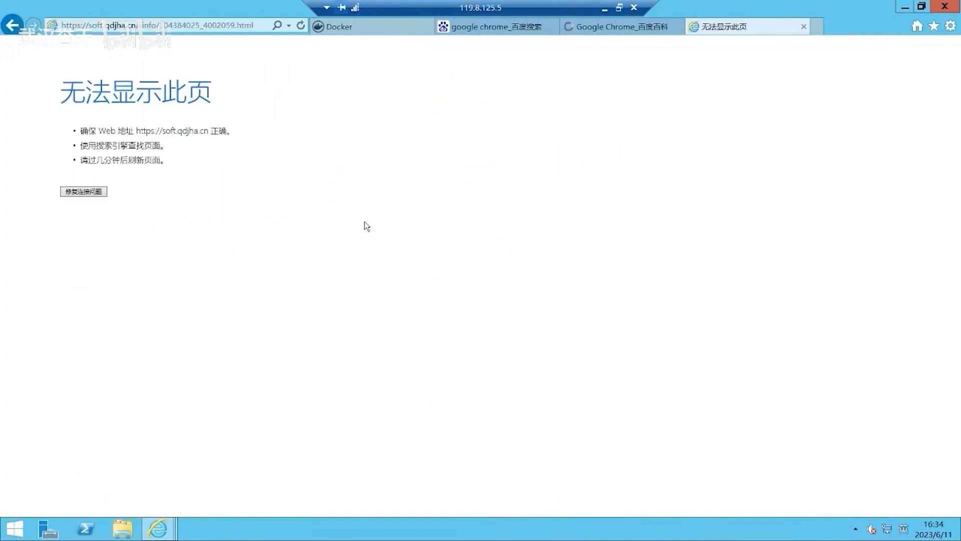
# - Close the page that failed to load and browse further down the search results
pyautogui.click(493, 26)
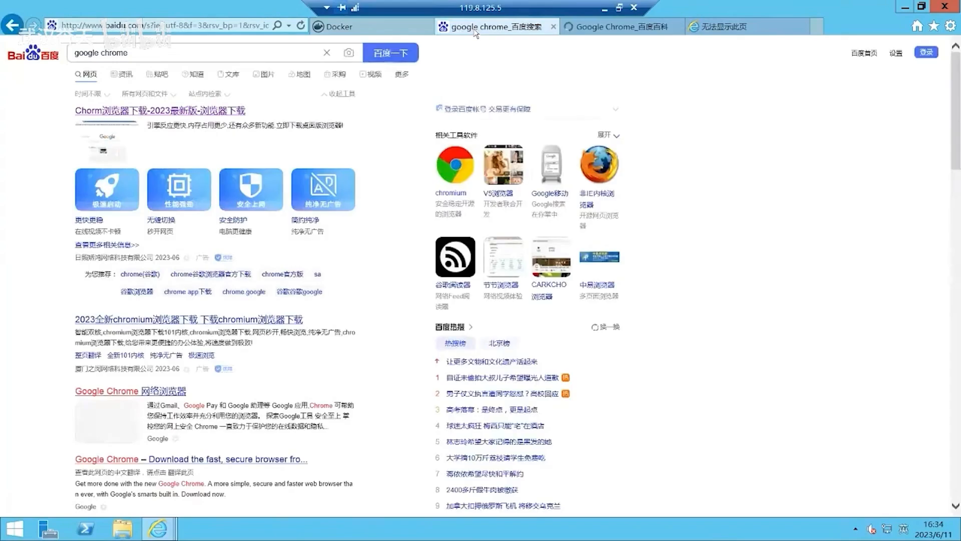
pyautogui.moveTo(454, 192)
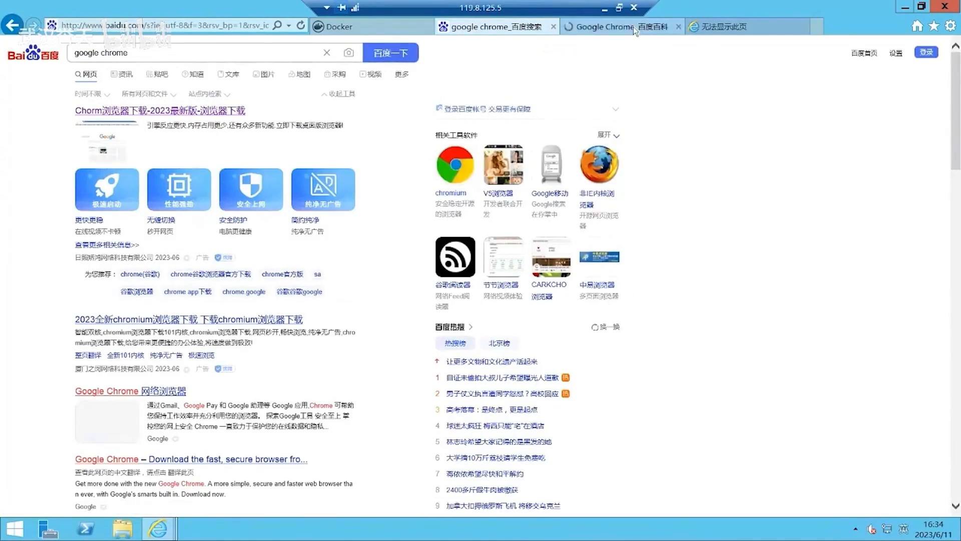
pyautogui.click(722, 26)
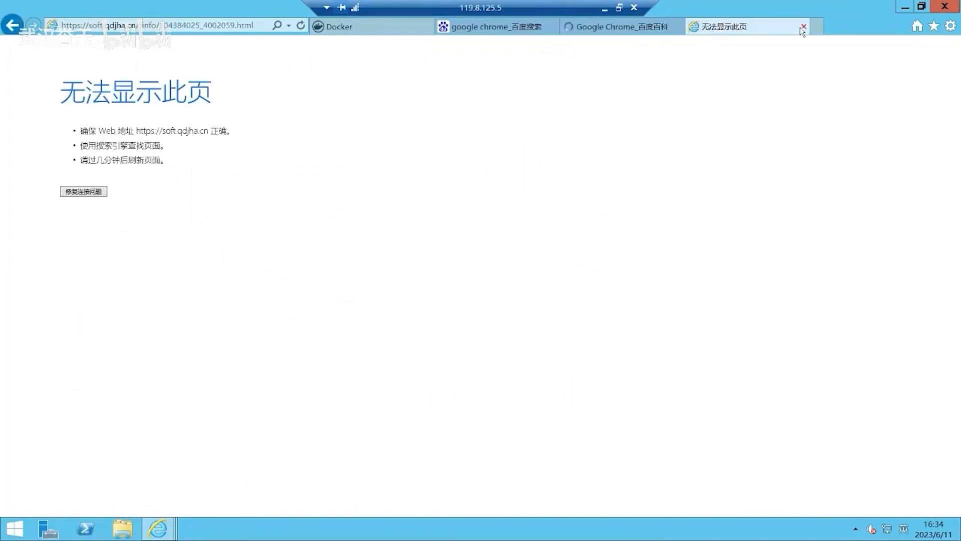
pyautogui.click(804, 26)
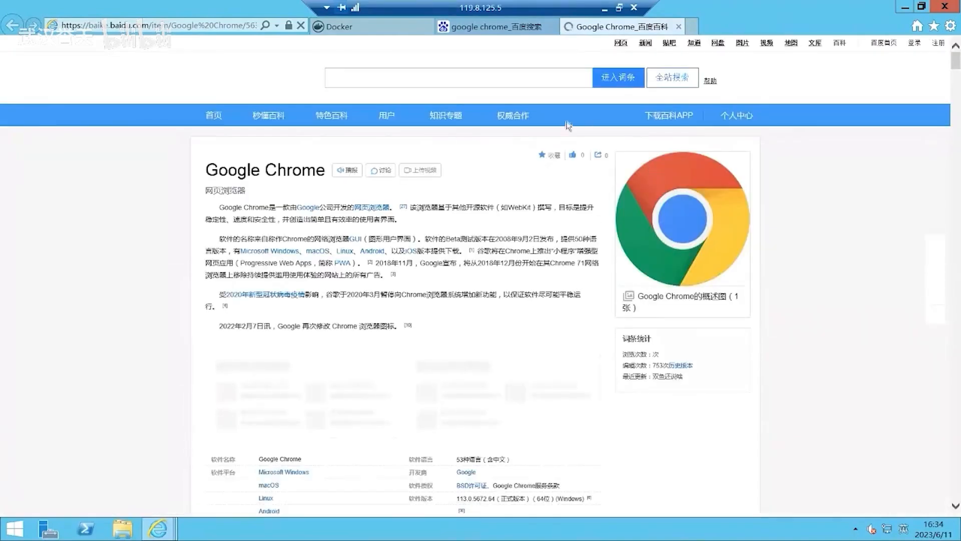
pyautogui.click(496, 26)
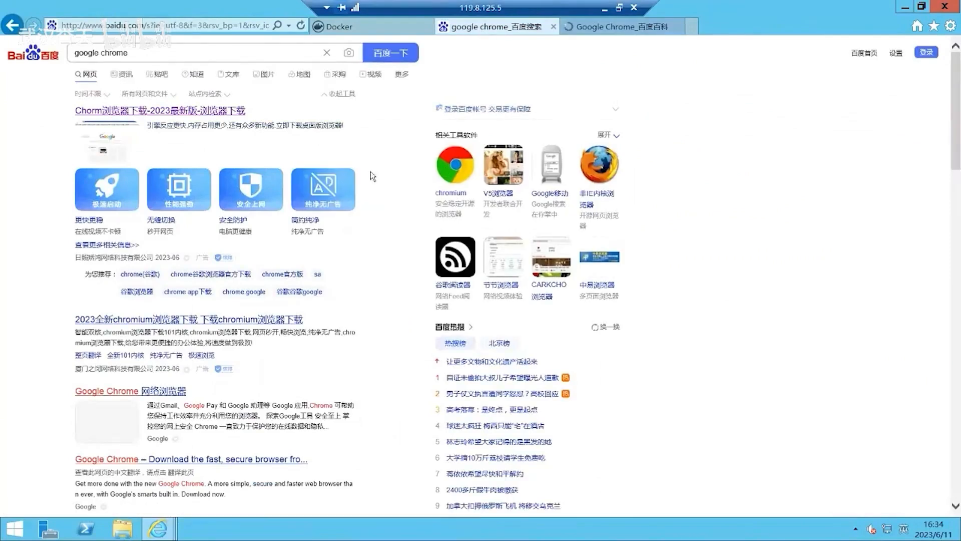
pyautogui.scroll(-3)
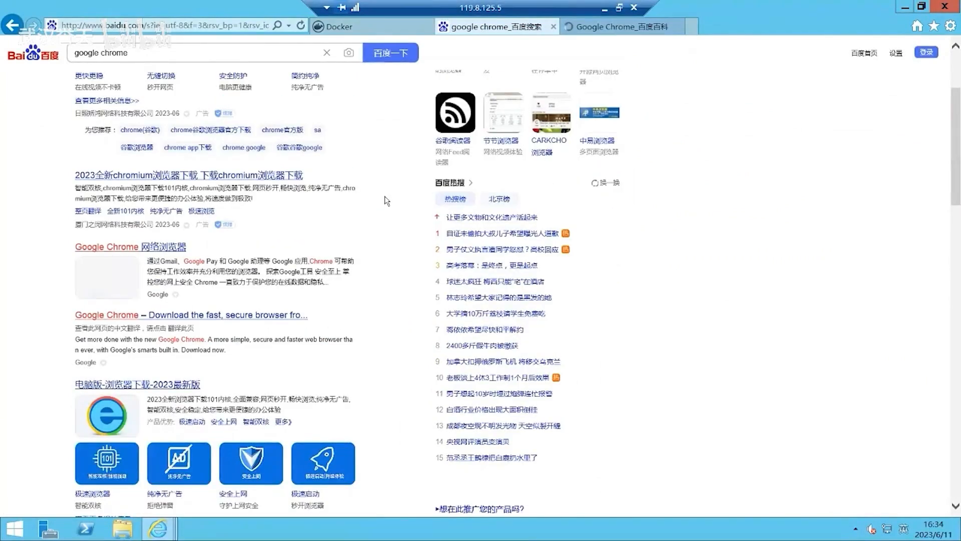
pyautogui.scroll(-3)
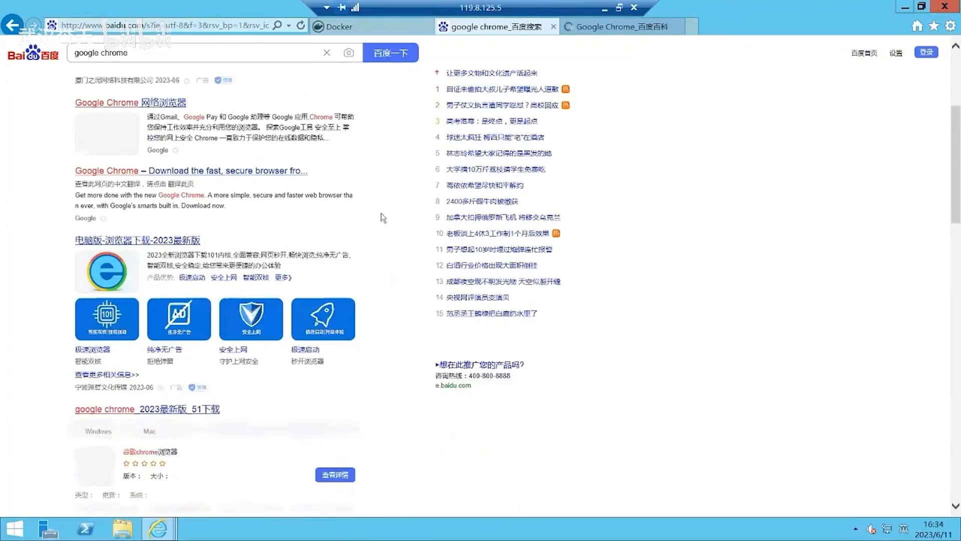
pyautogui.scroll(-3)
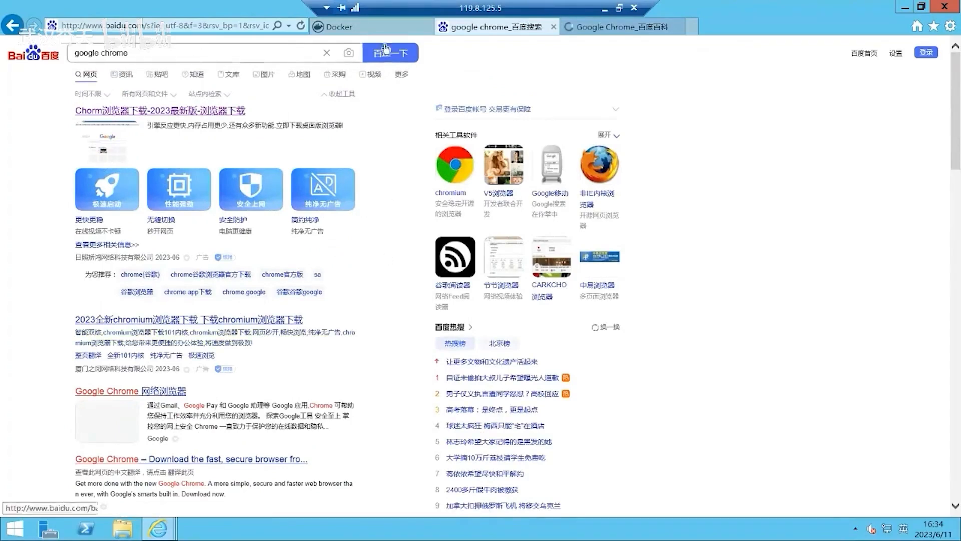
pyautogui.click(619, 26)
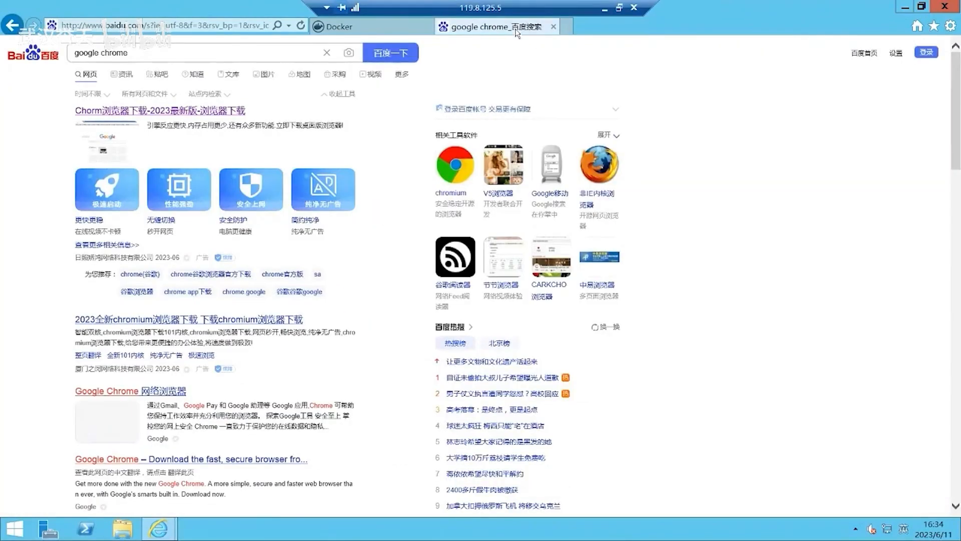
# - Start downloading Chrome from the official download page via the 下载 Chrome button
pyautogui.click(370, 26)
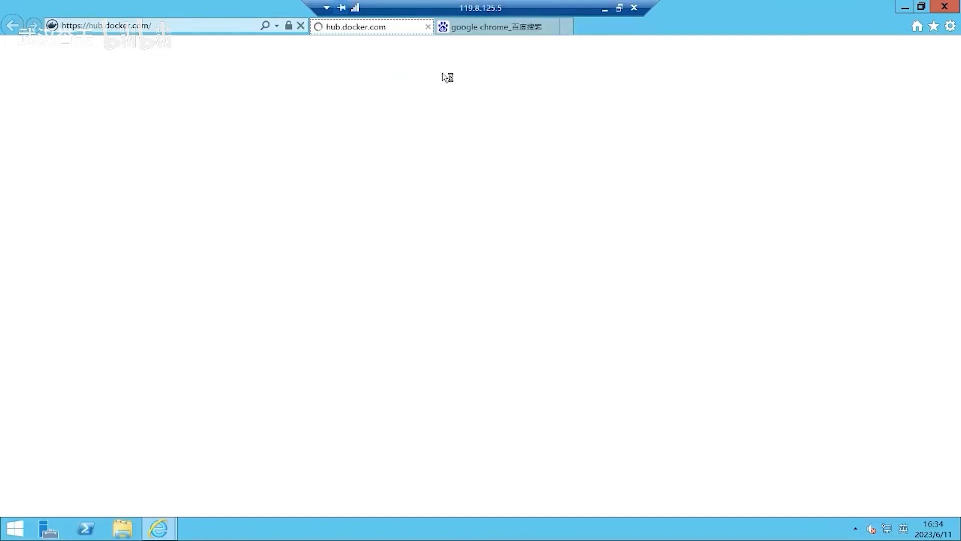
pyautogui.click(494, 26)
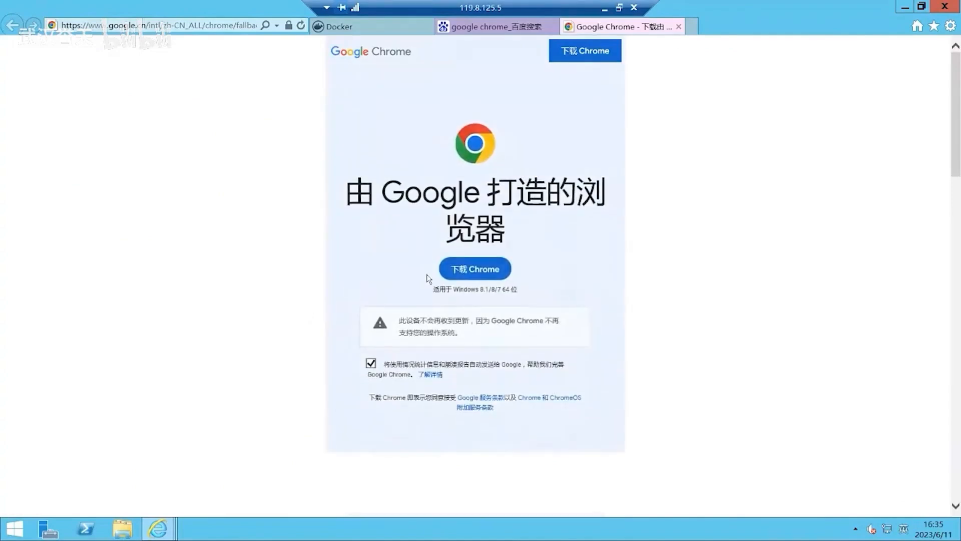
pyautogui.click(473, 268)
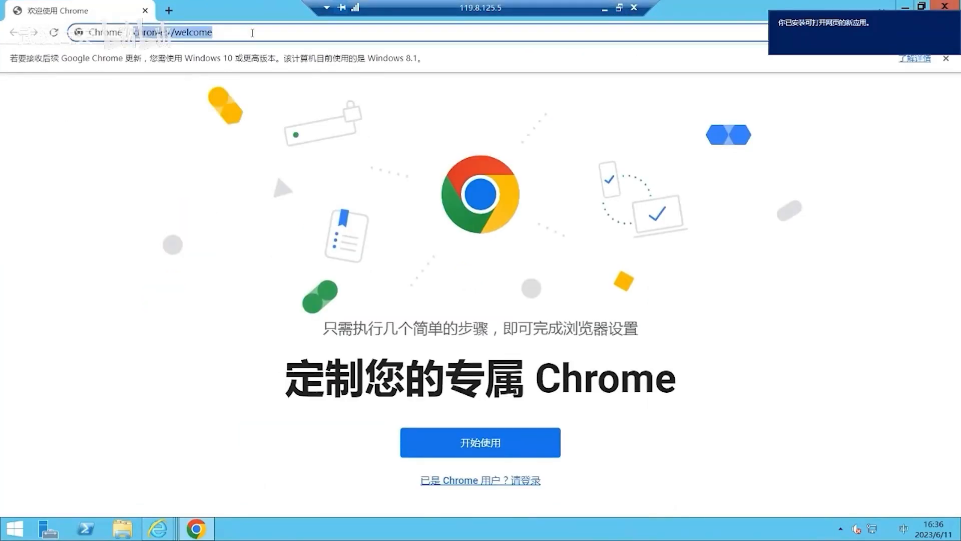
pyautogui.write("hu'b")
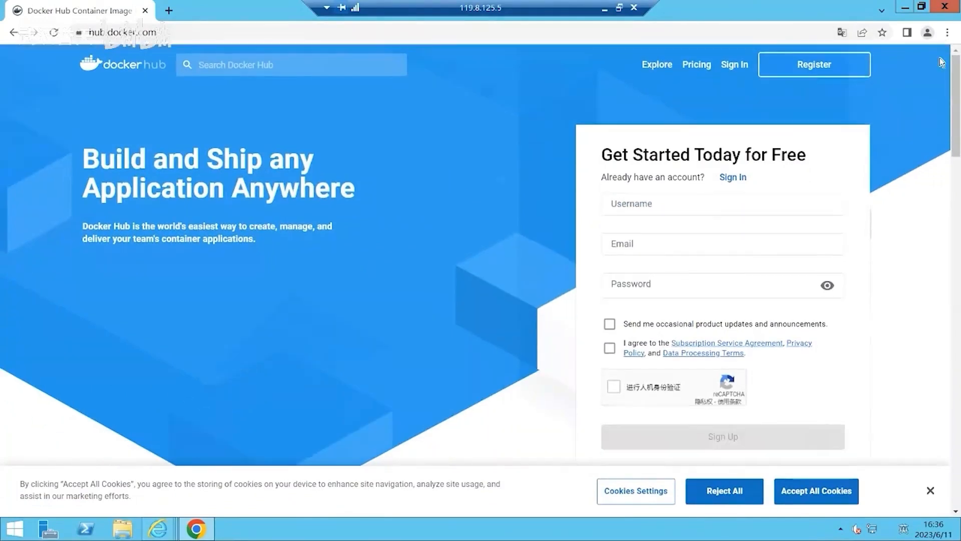
pyautogui.scroll(-3)
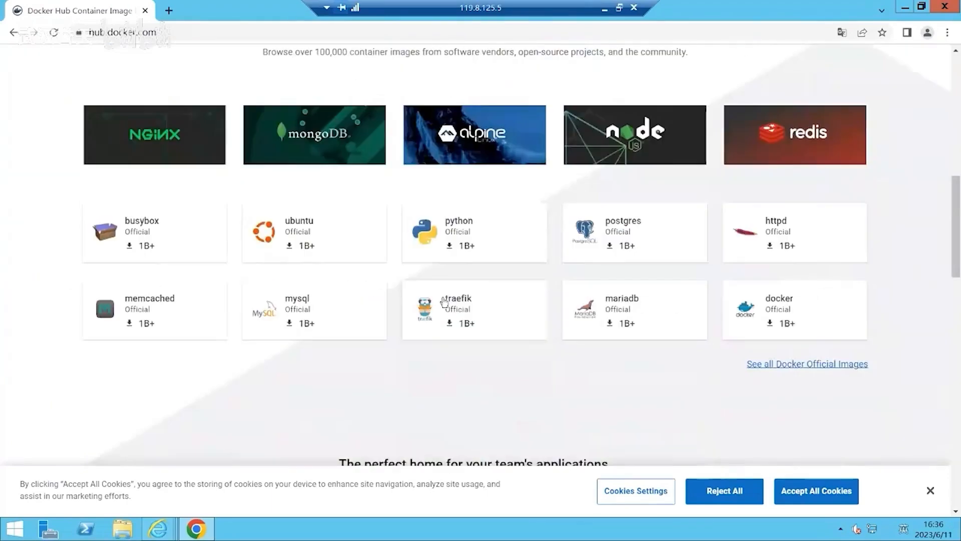
pyautogui.scroll(-3)
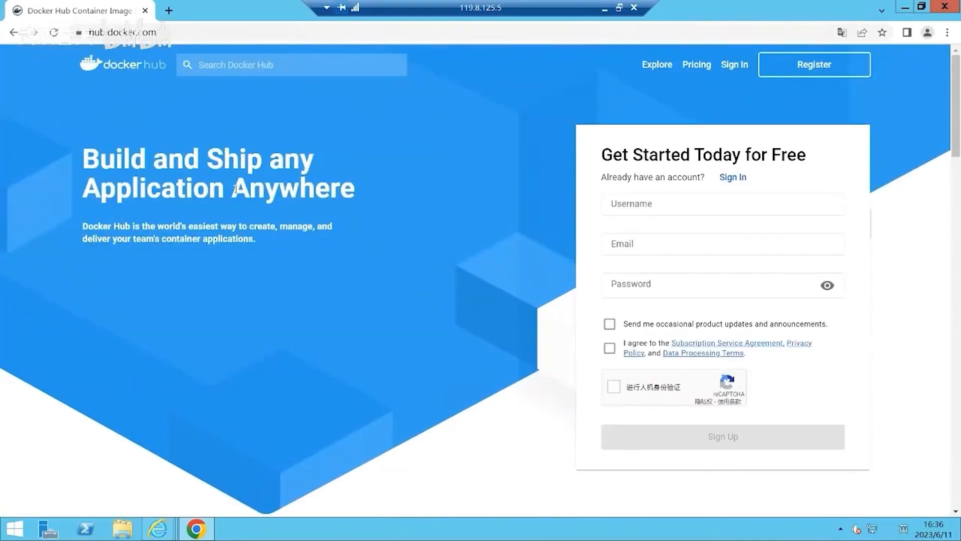
pyautogui.scroll(-3)
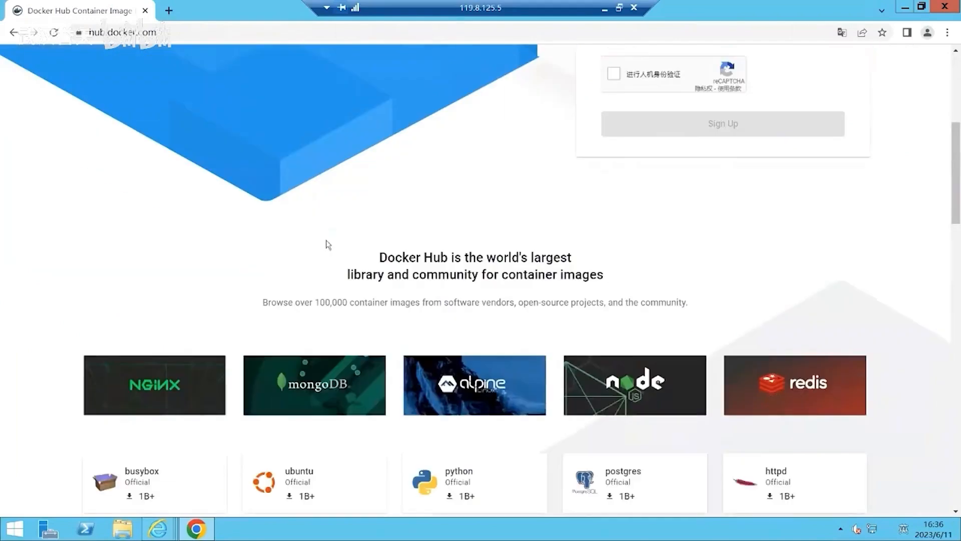
pyautogui.doubleClick(306, 303)
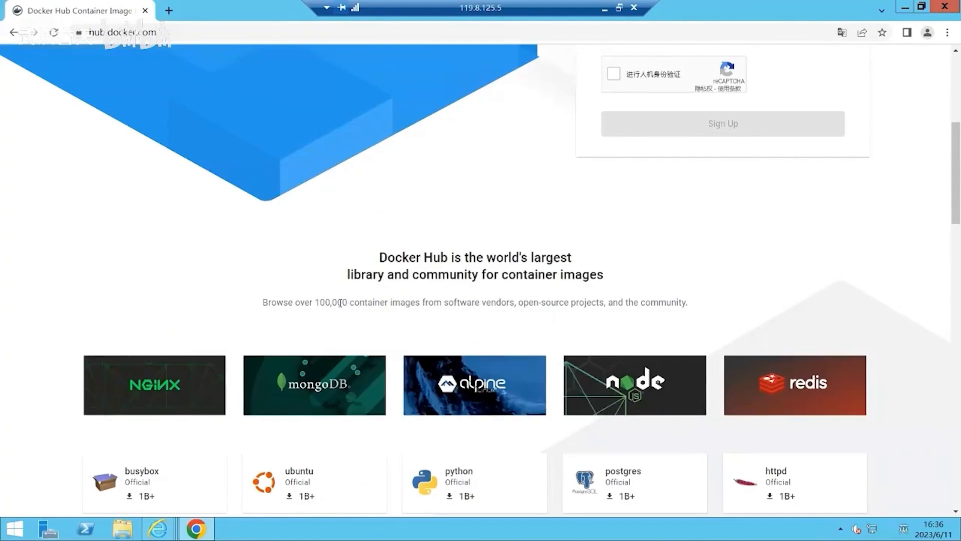
pyautogui.doubleClick(281, 302)
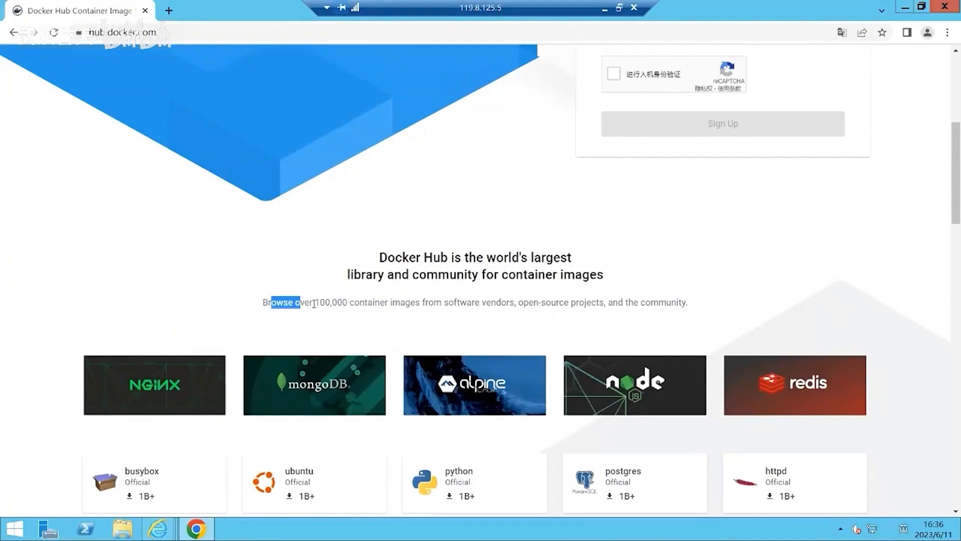
pyautogui.moveTo(298, 302); pyautogui.dragTo(419, 302)
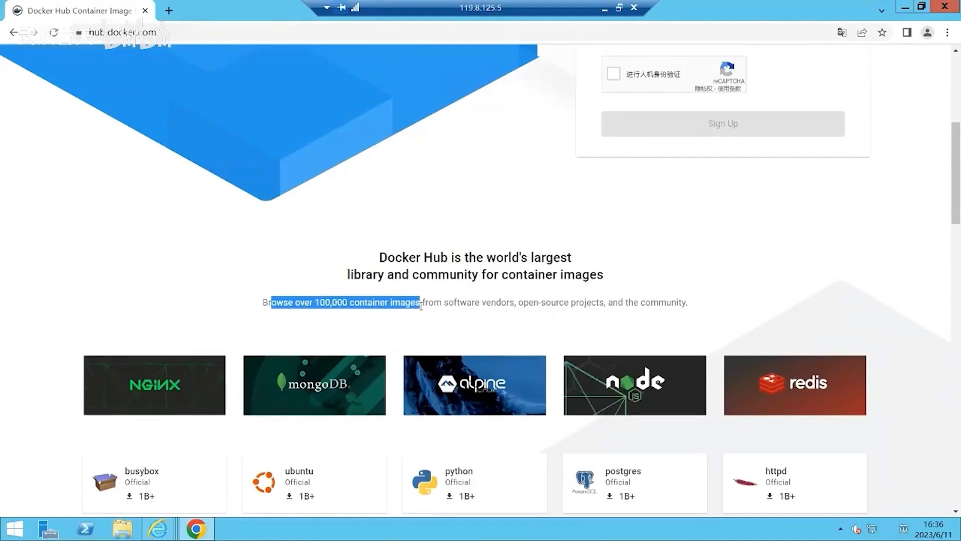
pyautogui.doubleClick(470, 302)
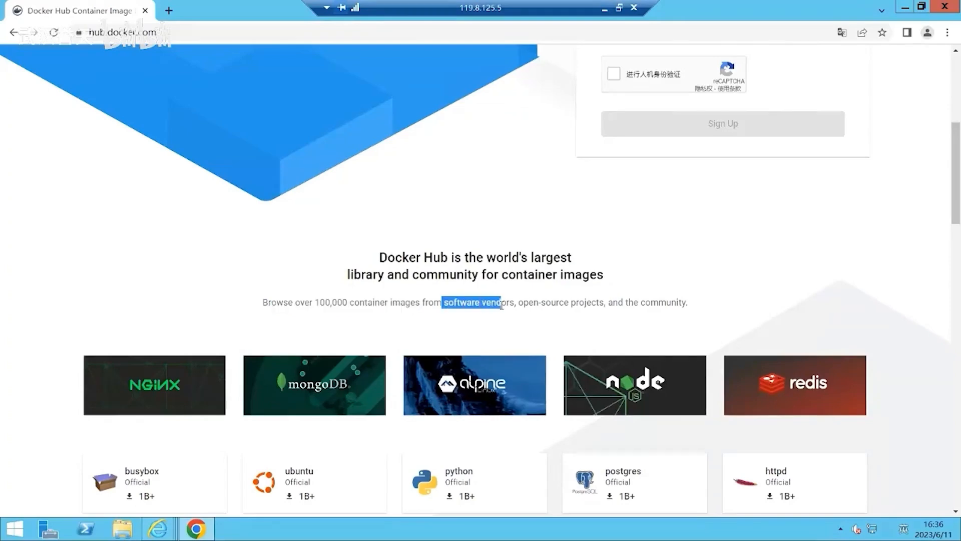
pyautogui.moveTo(501, 302); pyautogui.dragTo(608, 303)
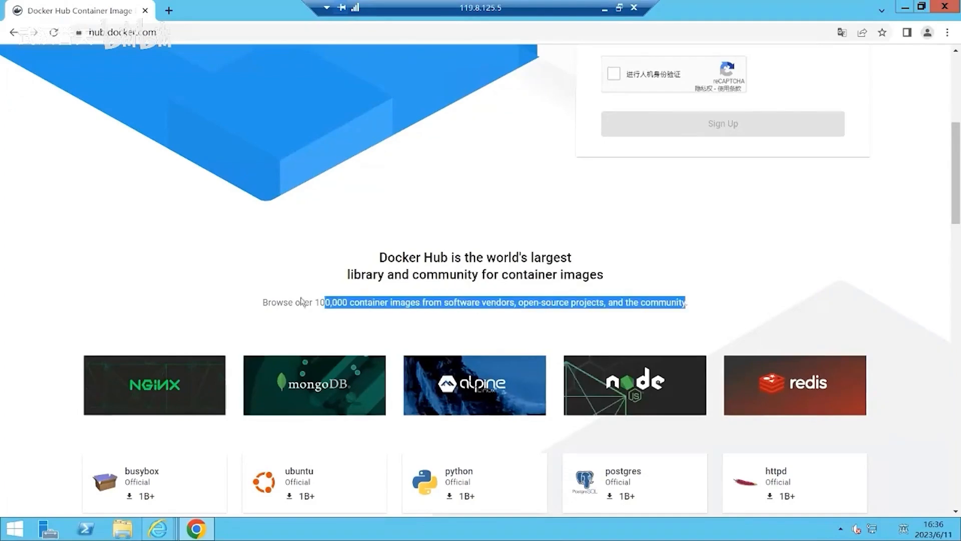
pyautogui.moveTo(319, 301); pyautogui.dragTo(263, 301)
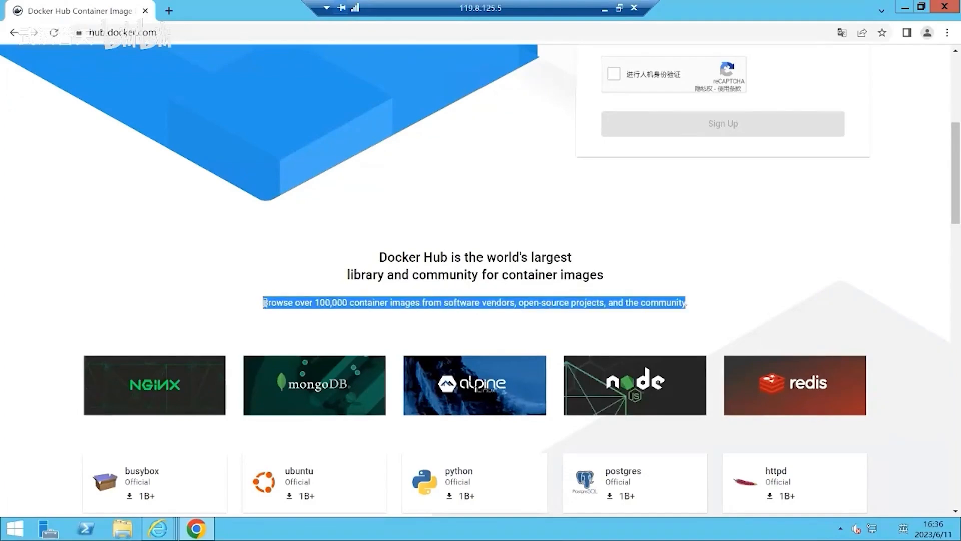
pyautogui.scroll(-3)
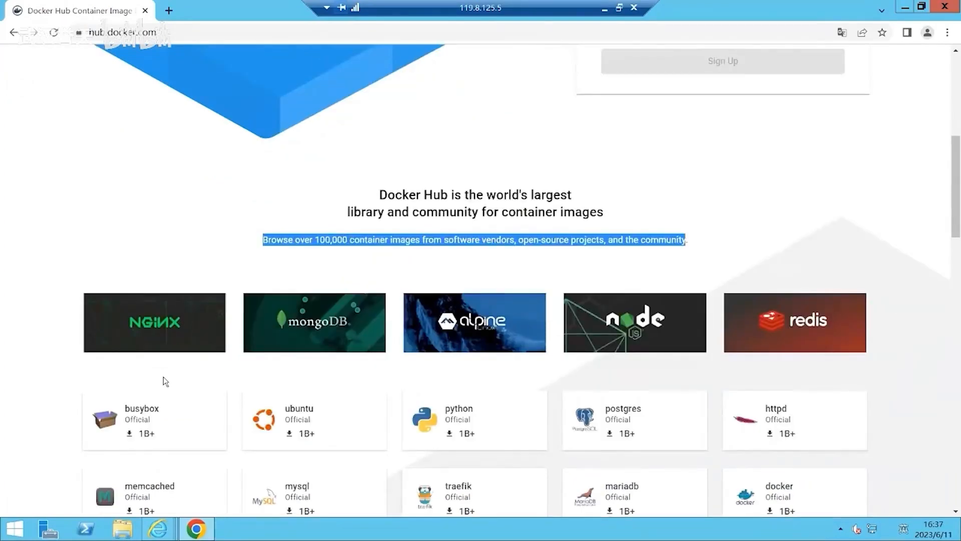
pyautogui.scroll(-3)
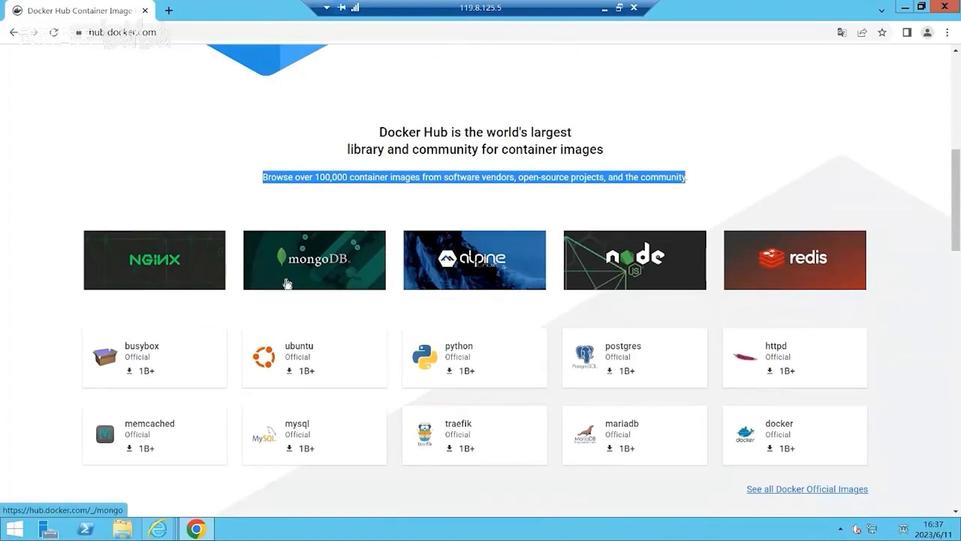
pyautogui.moveTo(431, 275)
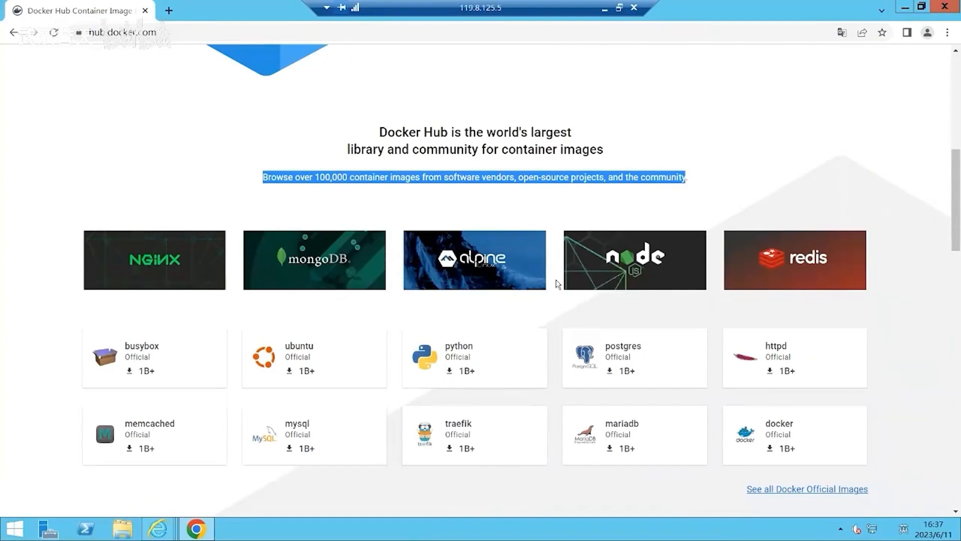
pyautogui.scroll(-3)
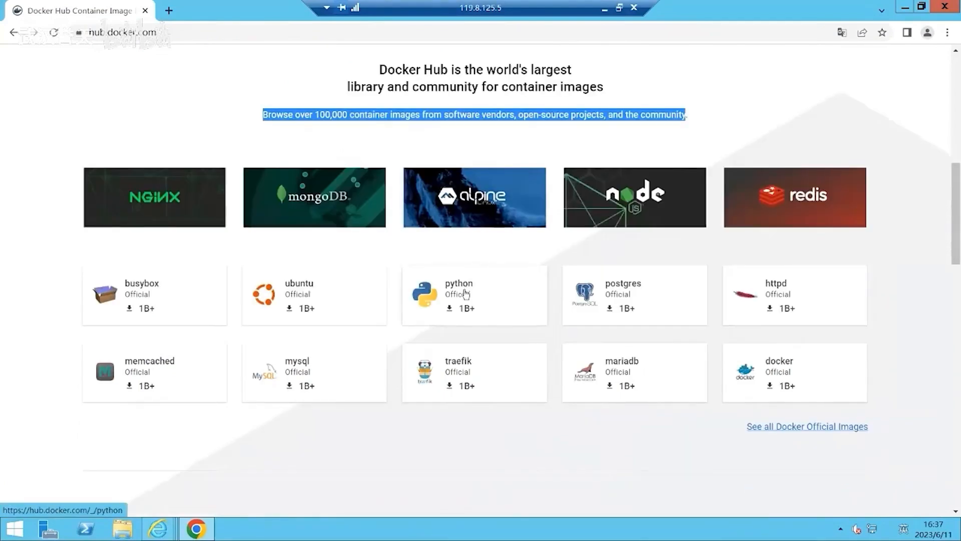
pyautogui.scroll(-3)
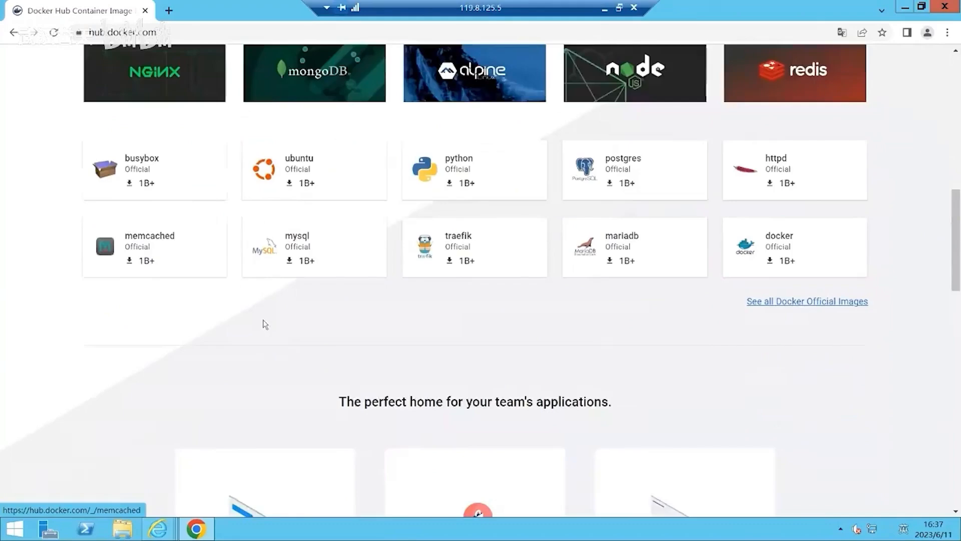
pyautogui.scroll(3)
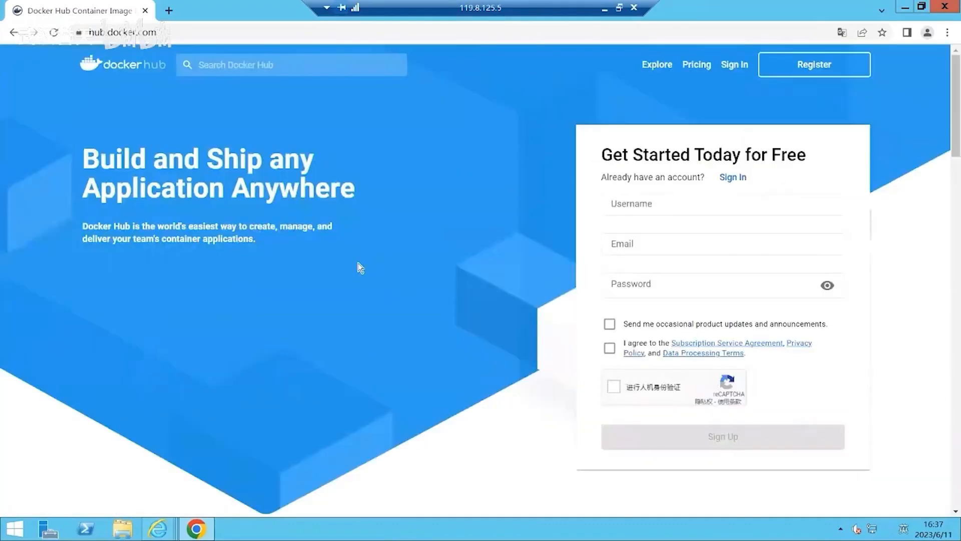
# - Search Docker Hub for mysql, view the official image's Tags and filter them by 5.6
pyautogui.click(291, 64)
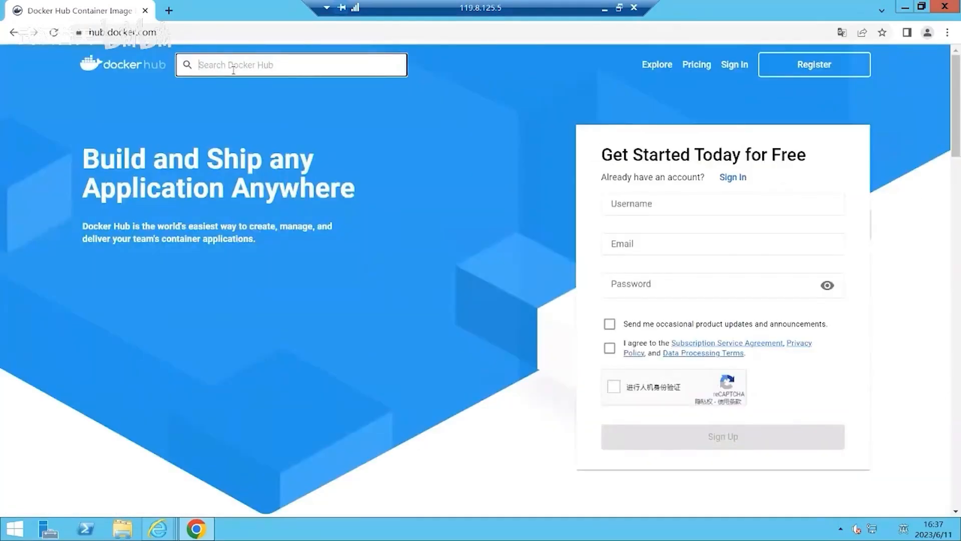
pyautogui.write('mysql')
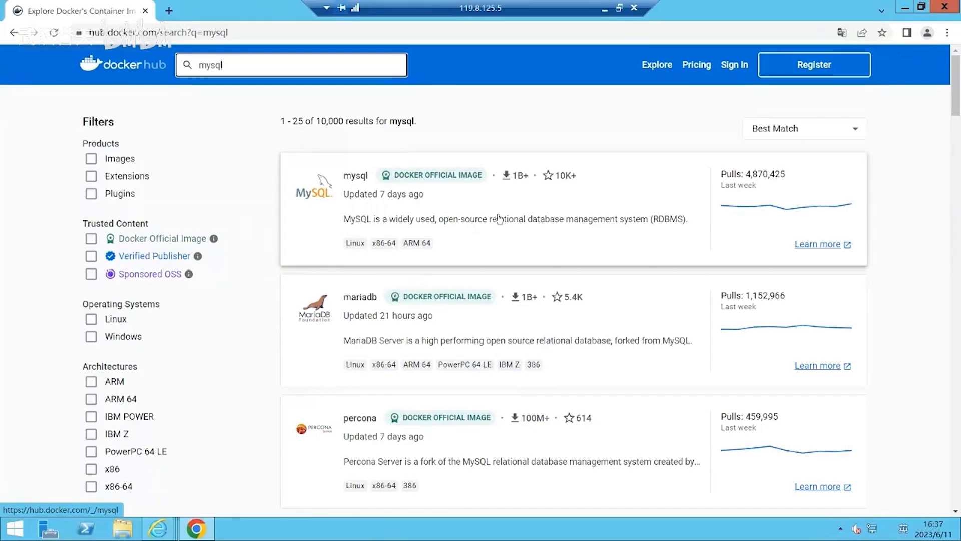
pyautogui.scroll(-3)
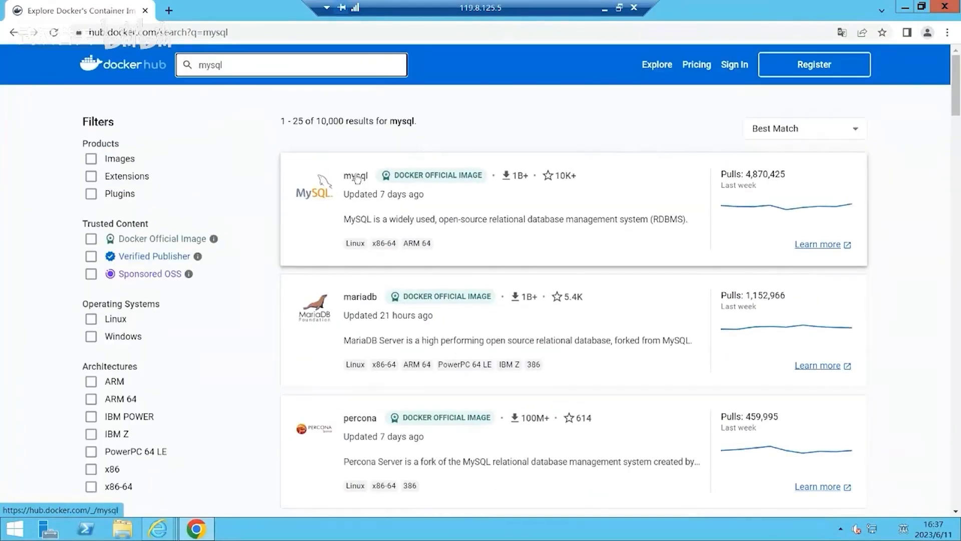
pyautogui.click(355, 175)
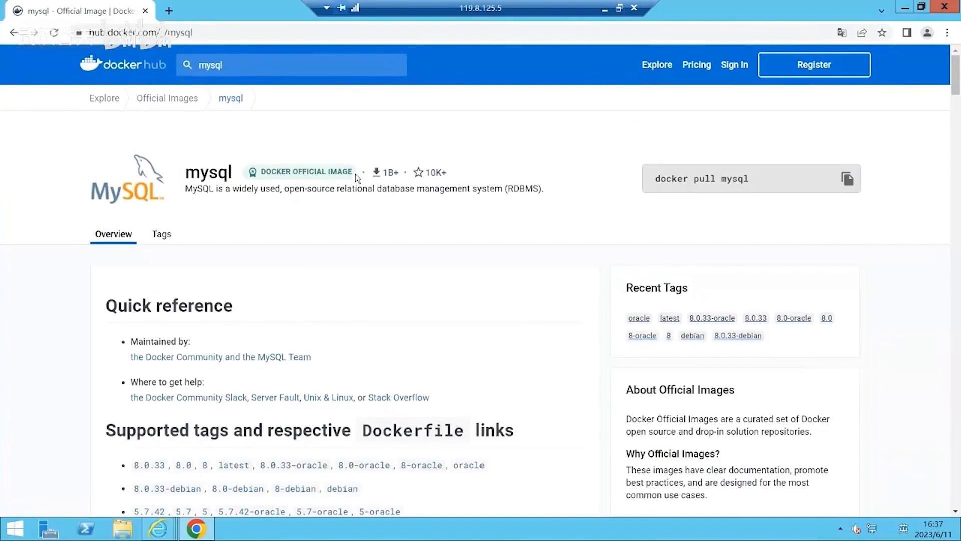
pyautogui.click(161, 235)
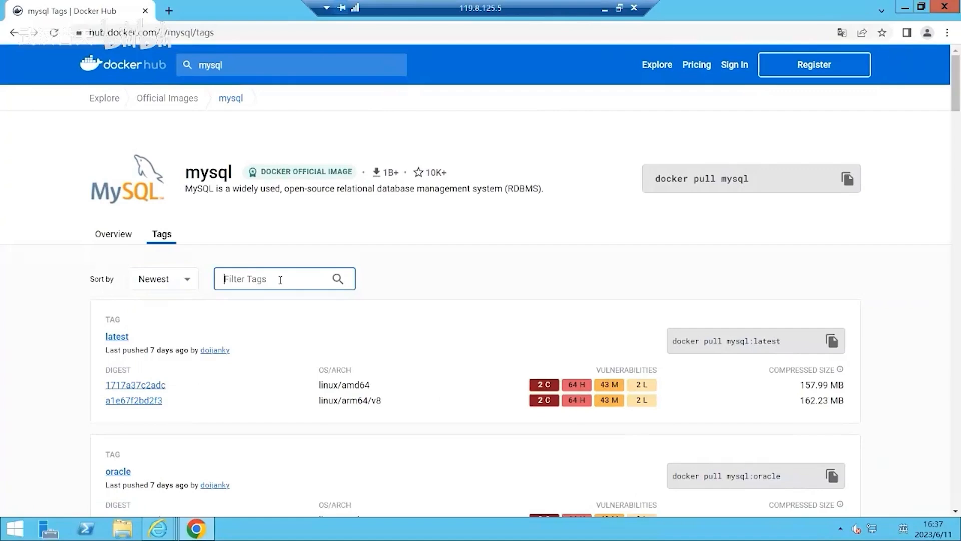
pyautogui.write('5.6')
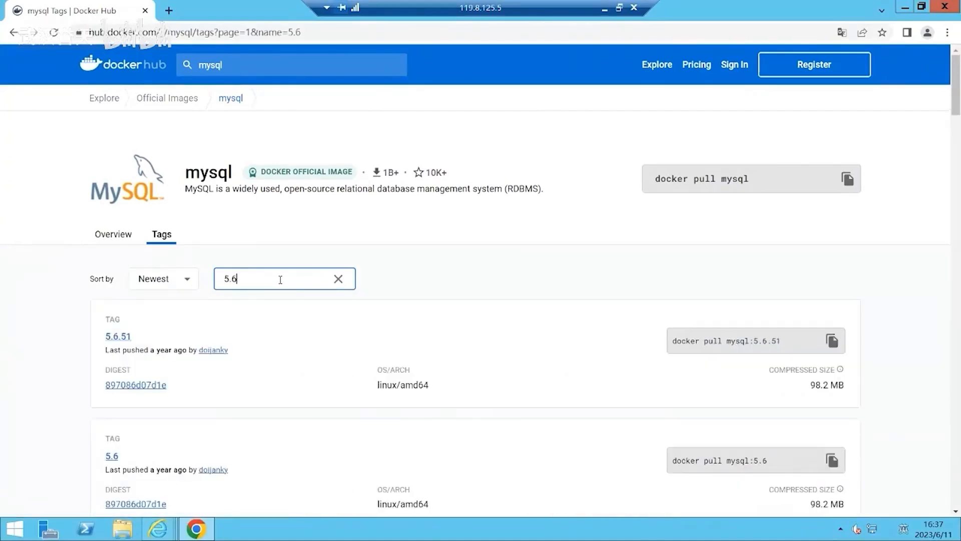
pyautogui.scroll(-3)
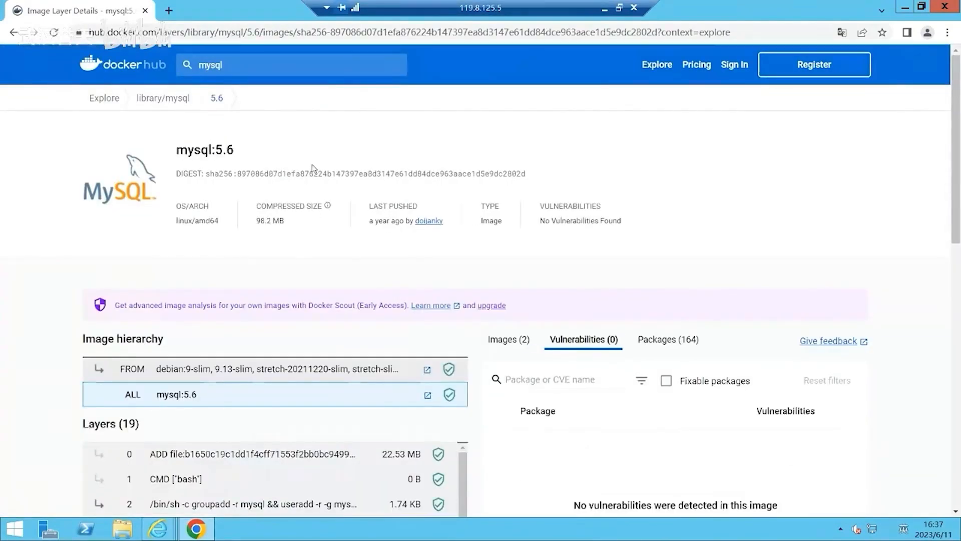
# - Inspect the mysql:5.6 image hierarchy and layers, expanding layer 6's full command
pyautogui.click(508, 276)
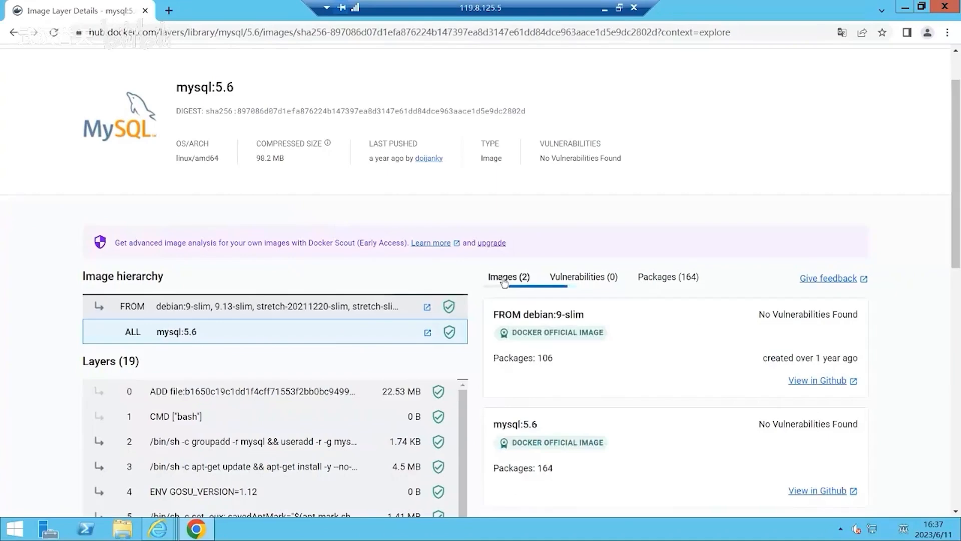
pyautogui.scroll(-3)
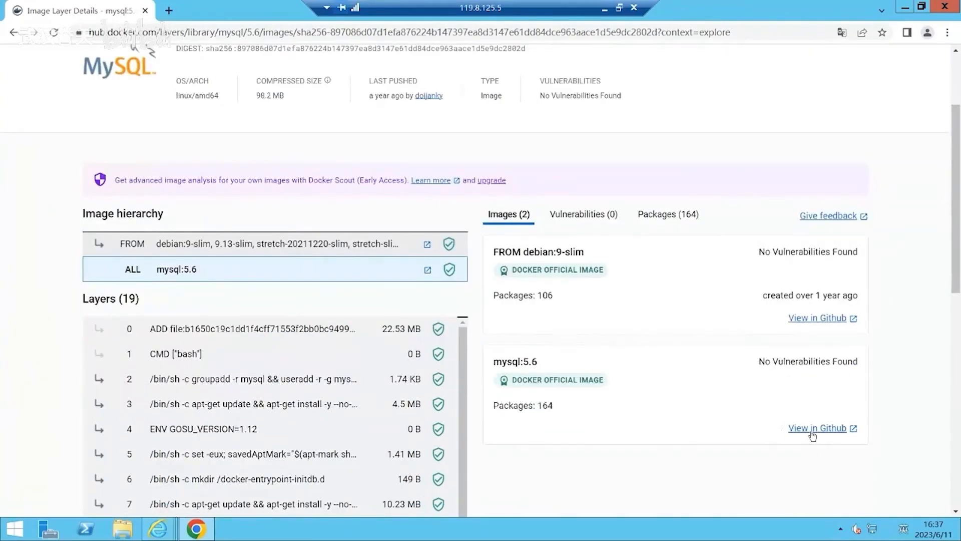
pyautogui.moveTo(816, 427)
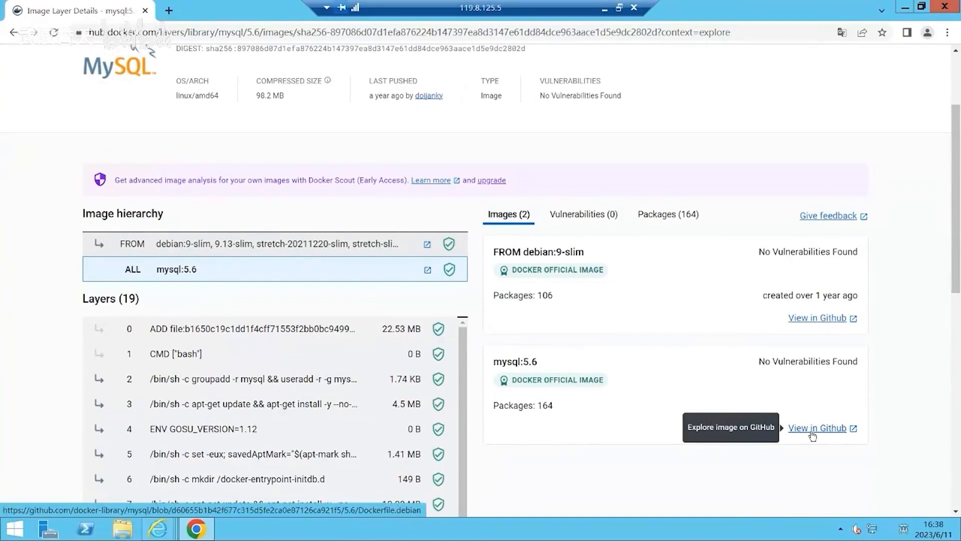
pyautogui.scroll(-3)
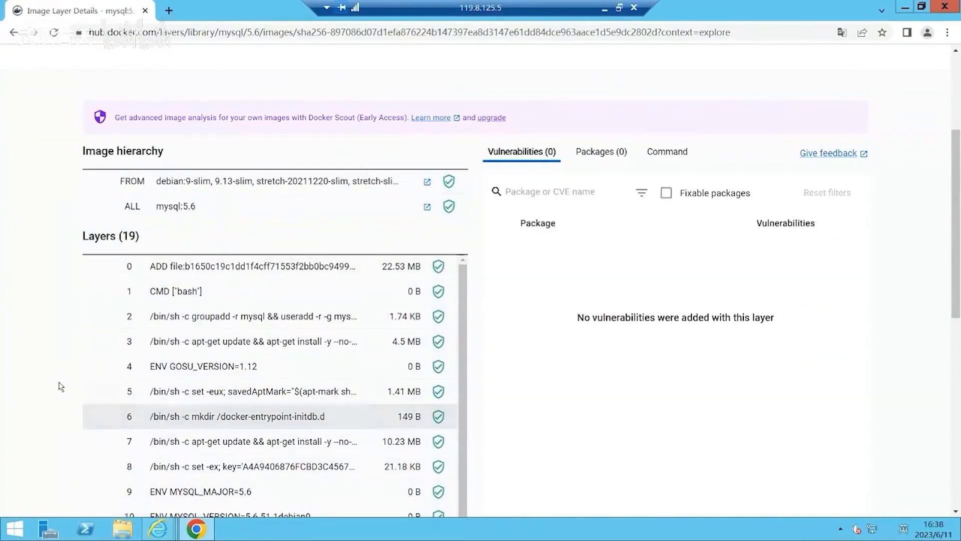
pyautogui.scroll(-3)
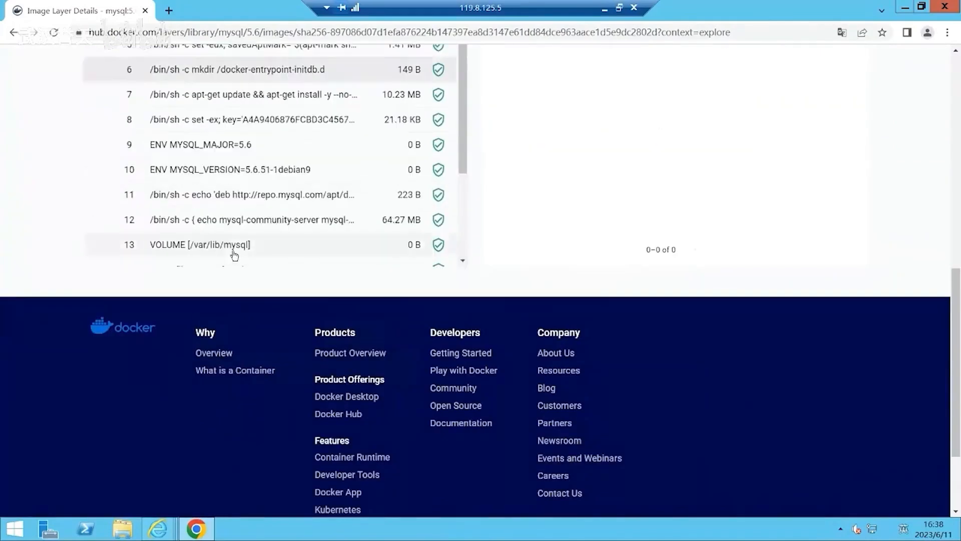
pyautogui.scroll(3)
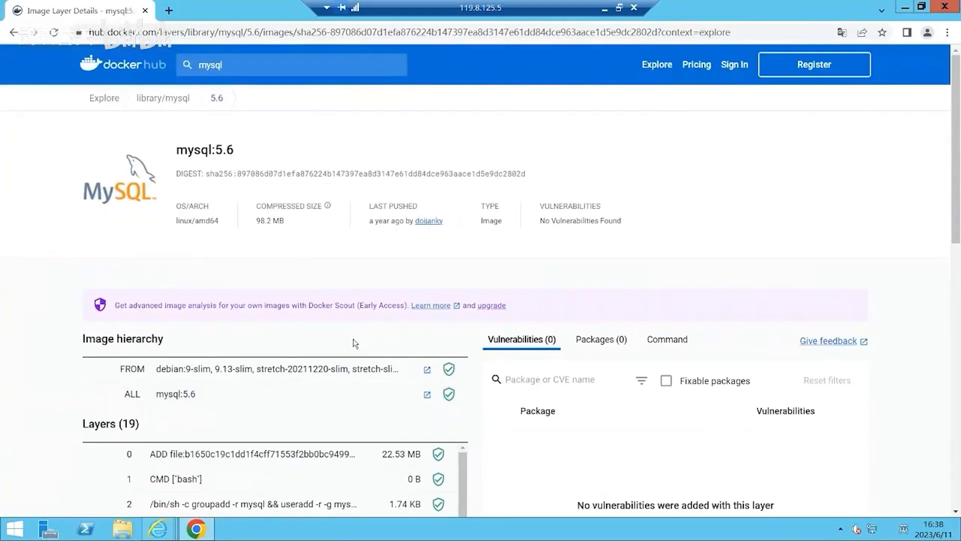
pyautogui.scroll(-3)
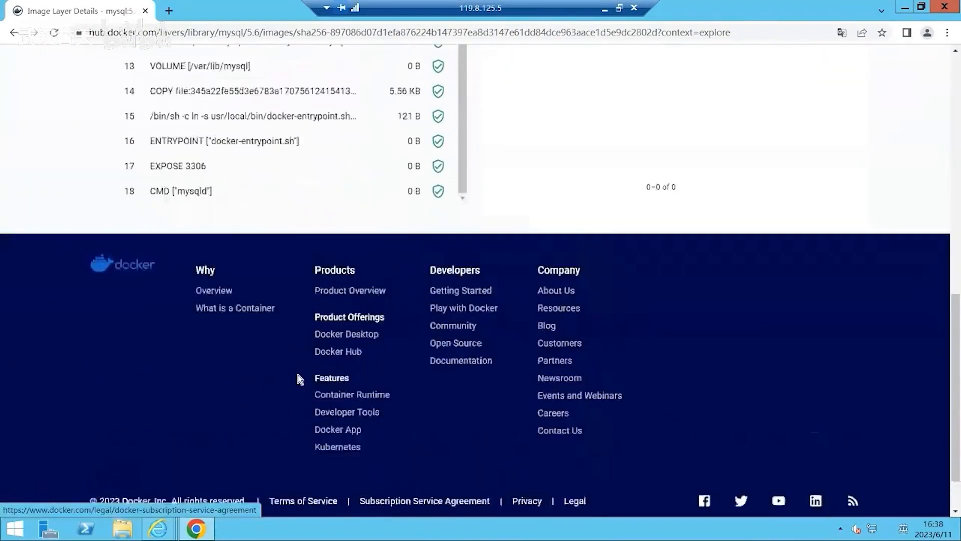
pyautogui.scroll(3)
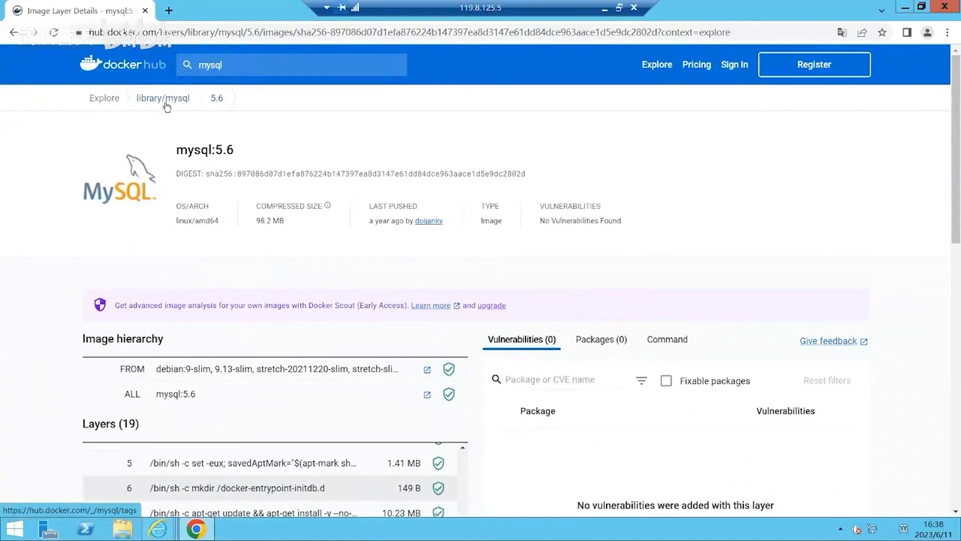
pyautogui.doubleClick(196, 220)
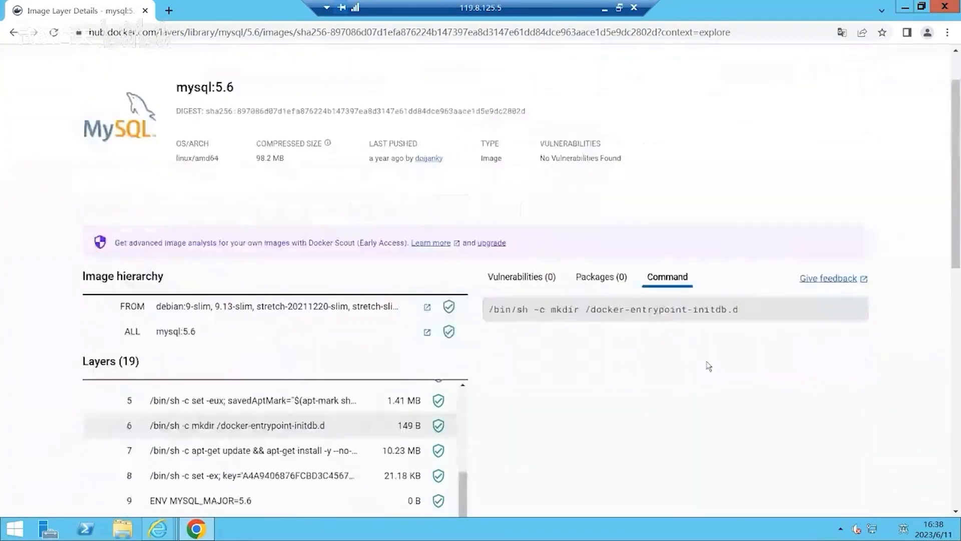
pyautogui.scroll(-3)
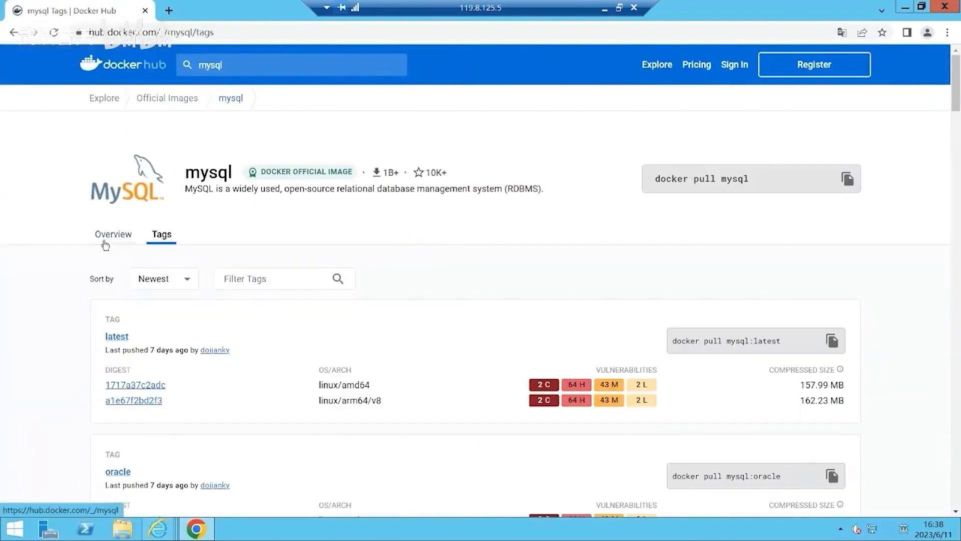
# - Return to the mysql image overview listing supported tags and Dockerfile links
pyautogui.click(114, 234)
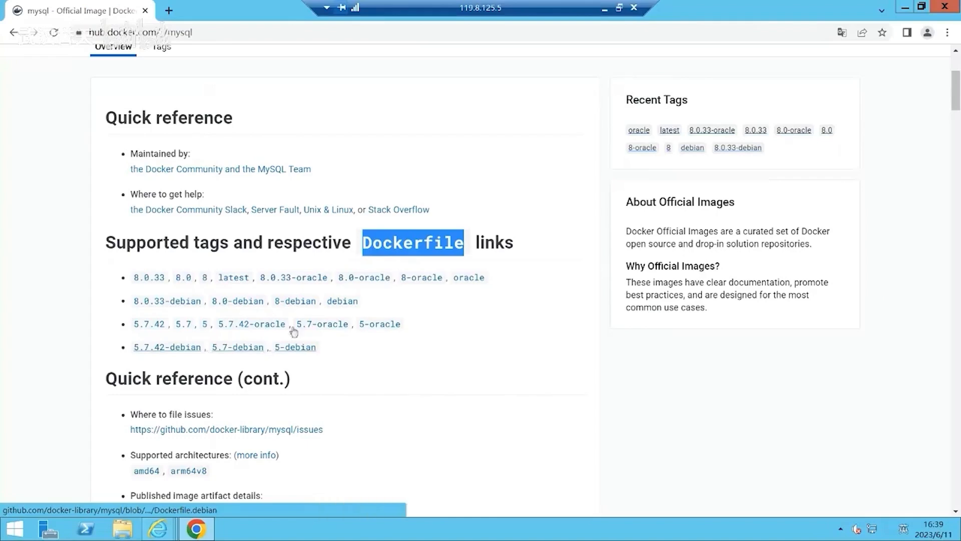
pyautogui.moveTo(363, 277)
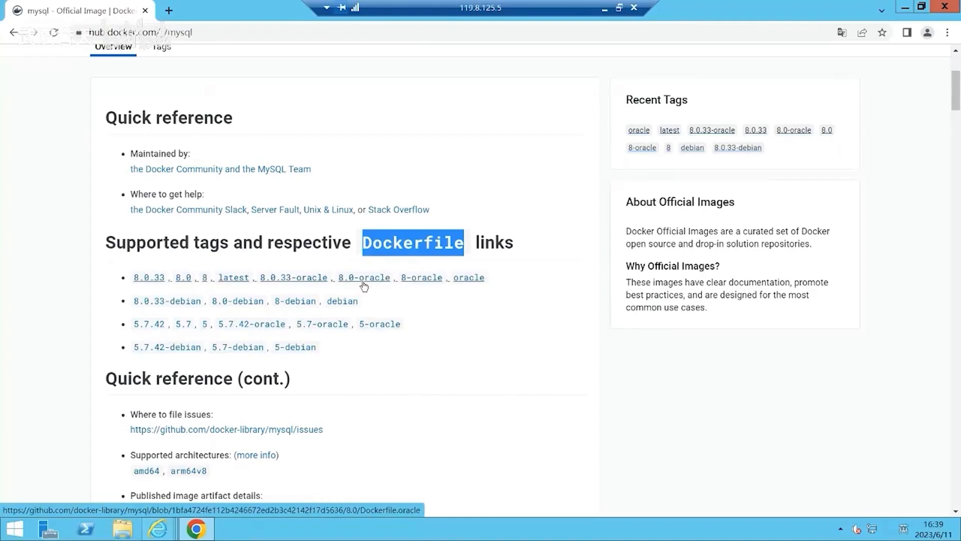
pyautogui.moveTo(283, 301)
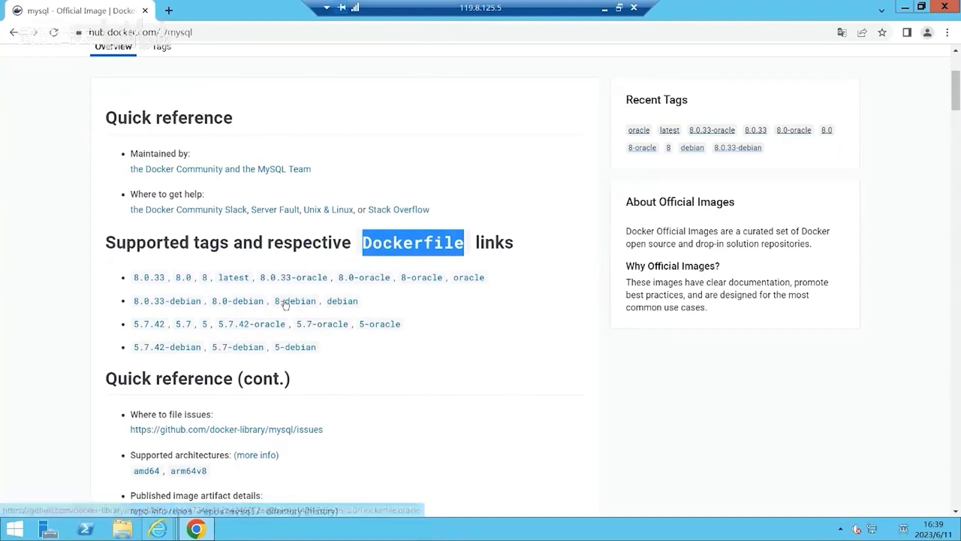
pyautogui.moveTo(206, 341)
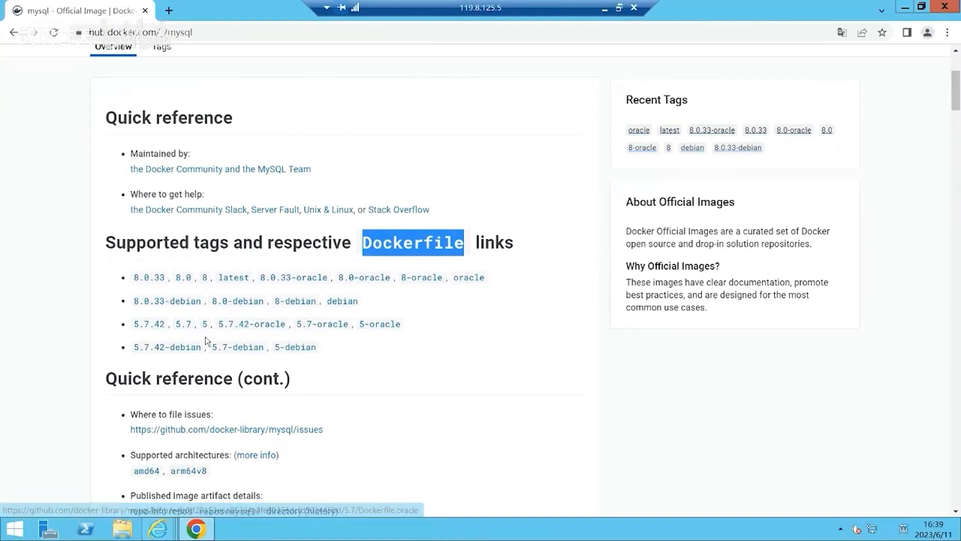
pyautogui.moveTo(250, 324)
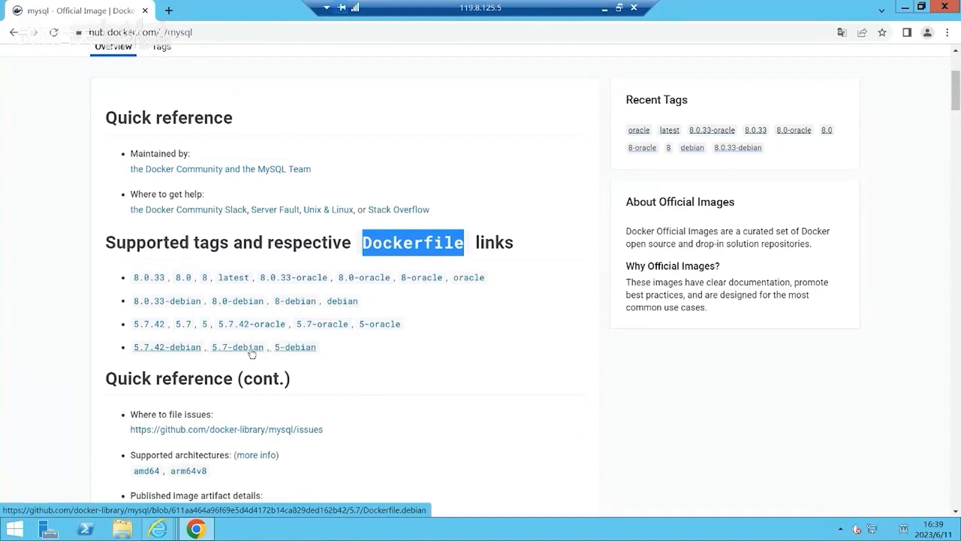
pyautogui.moveTo(322, 323)
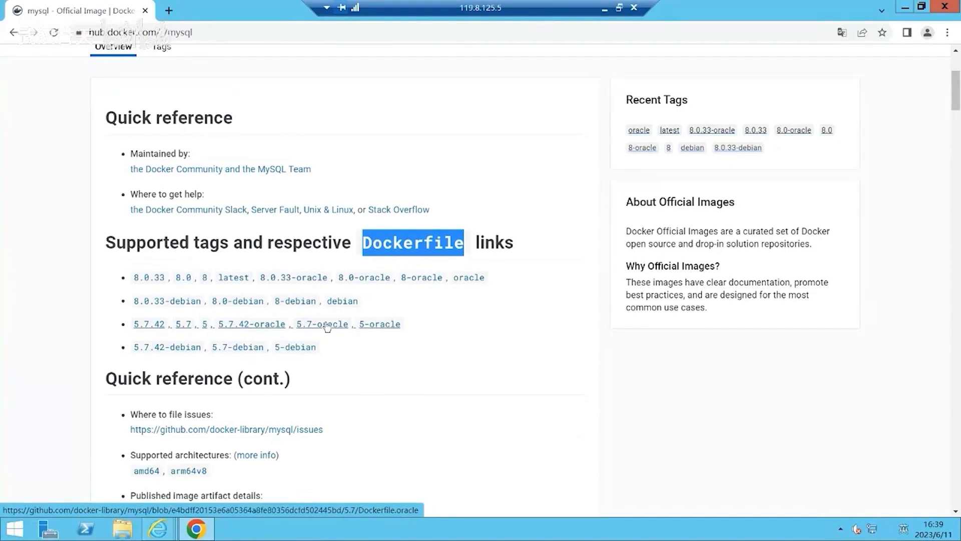
pyautogui.moveTo(182, 331)
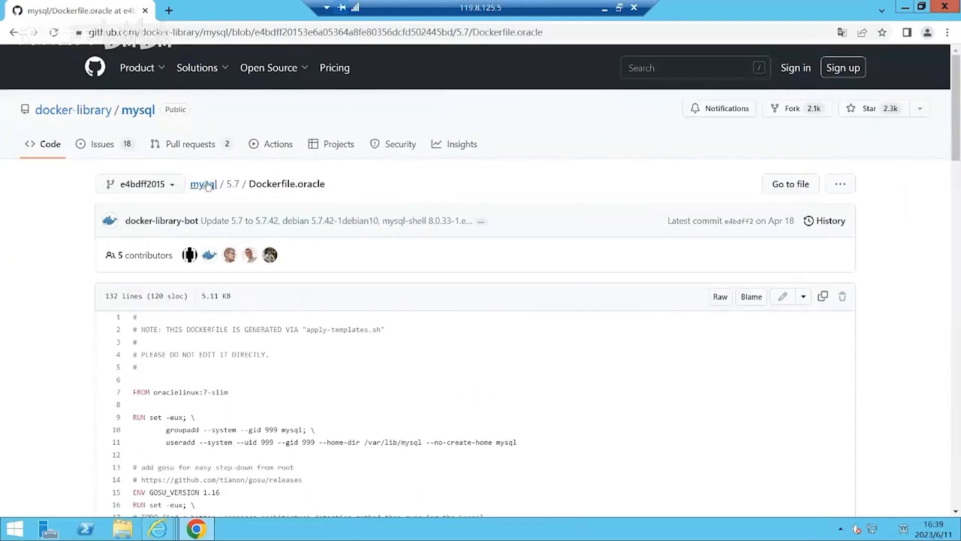
# - Select Dockerfile.oracle in the path and read through the mysql 5.7 Dockerfile
pyautogui.doubleClick(293, 183)
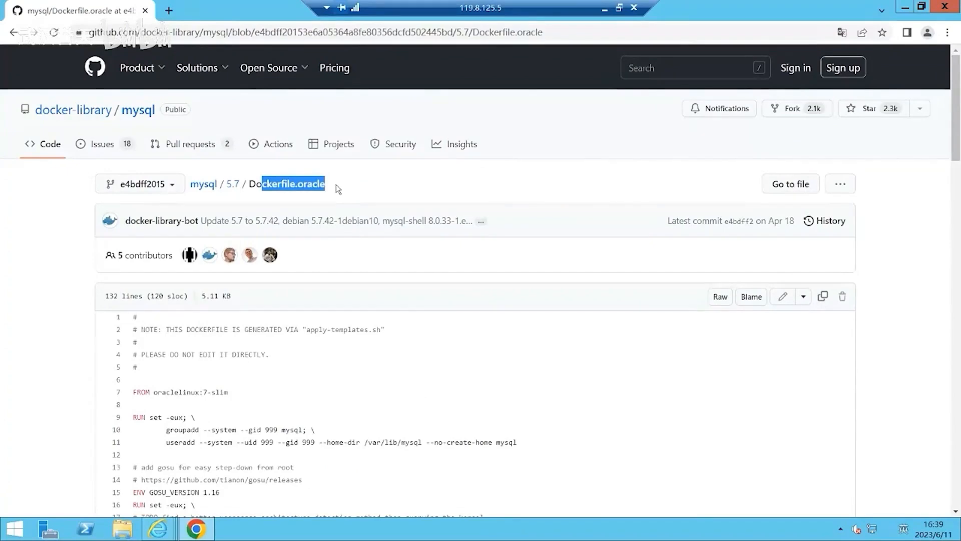
pyautogui.scroll(-3)
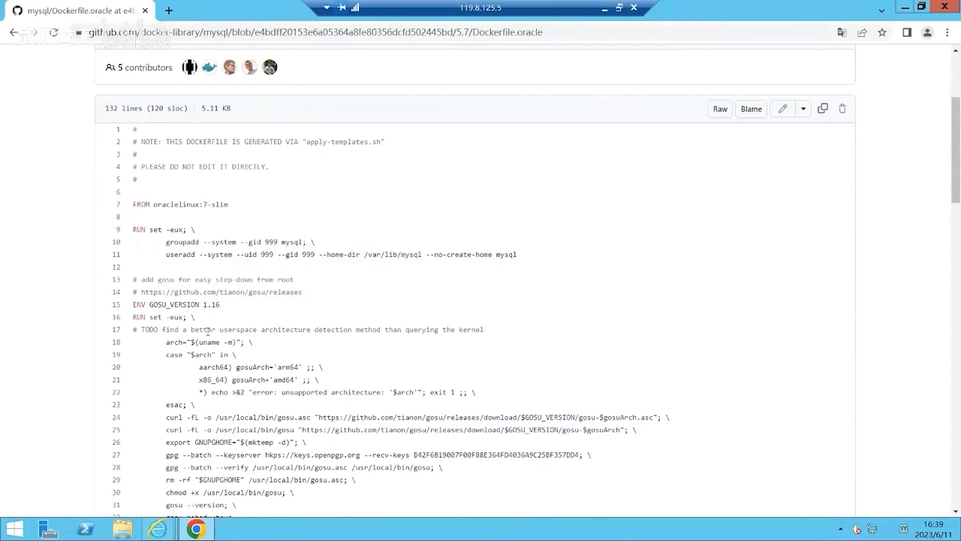
pyautogui.scroll(-3)
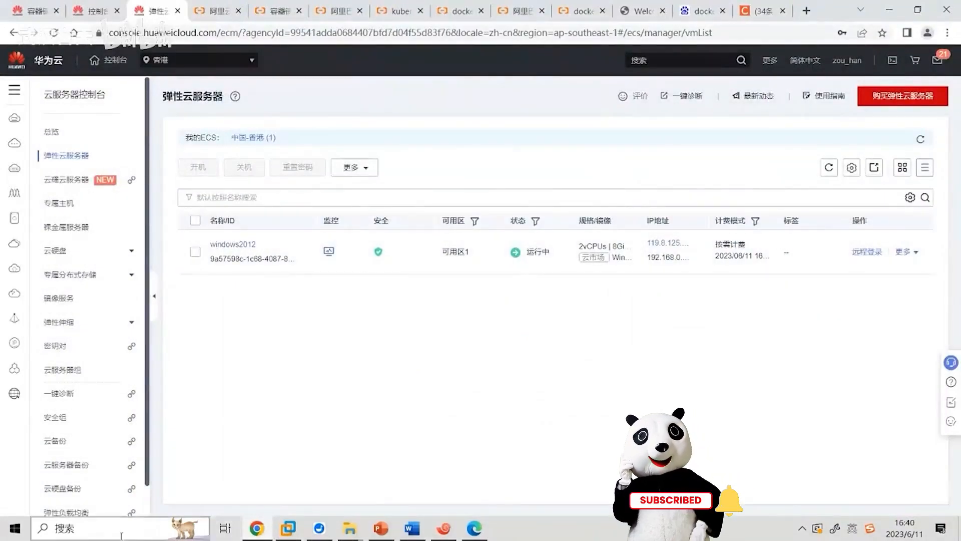
# - Reconnect the Remote Desktop session to the server with the administrator password
pyautogui.click(865, 251)
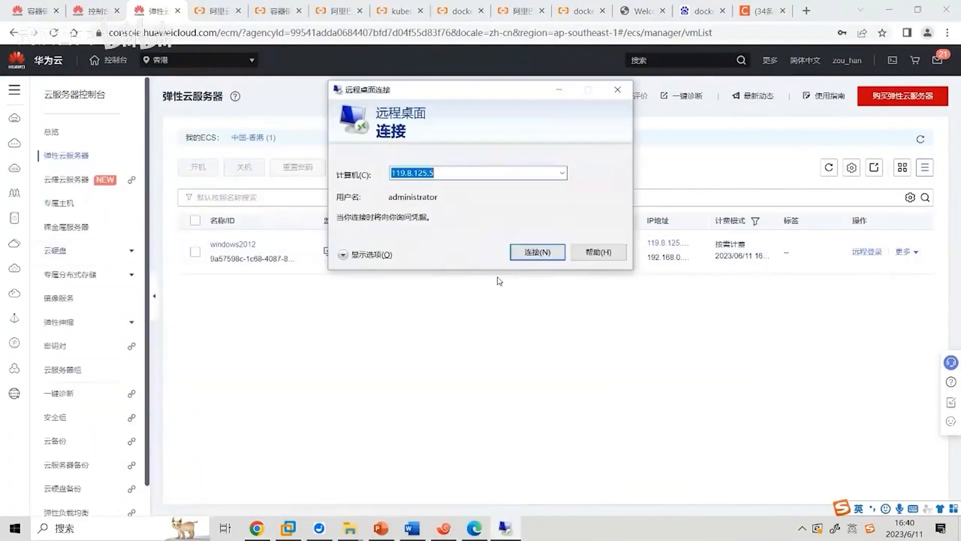
pyautogui.click(536, 252)
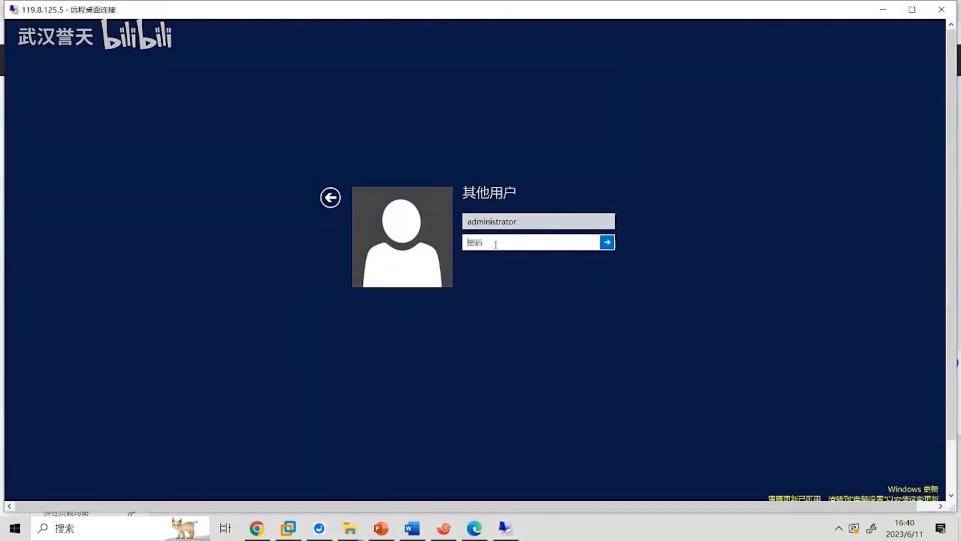
pyautogui.write('password')
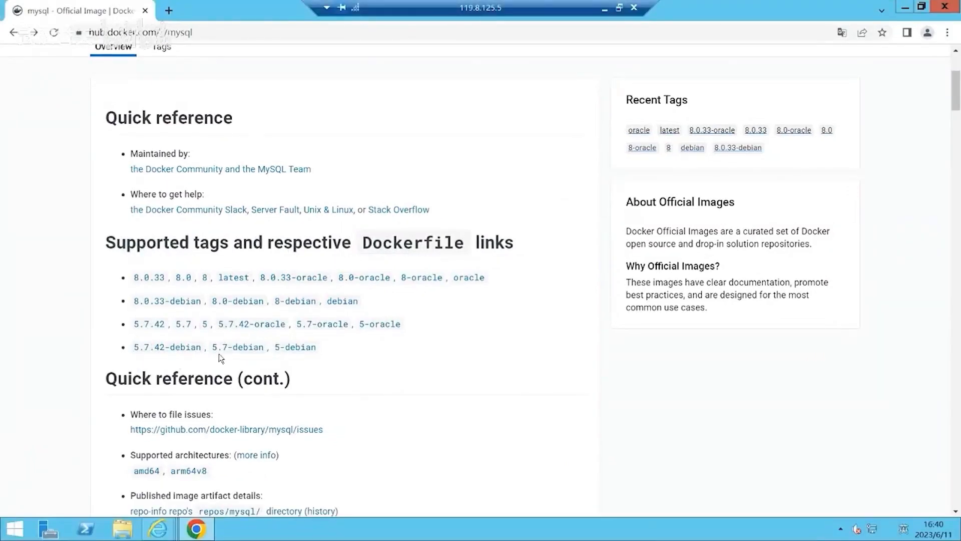
pyautogui.click(237, 346)
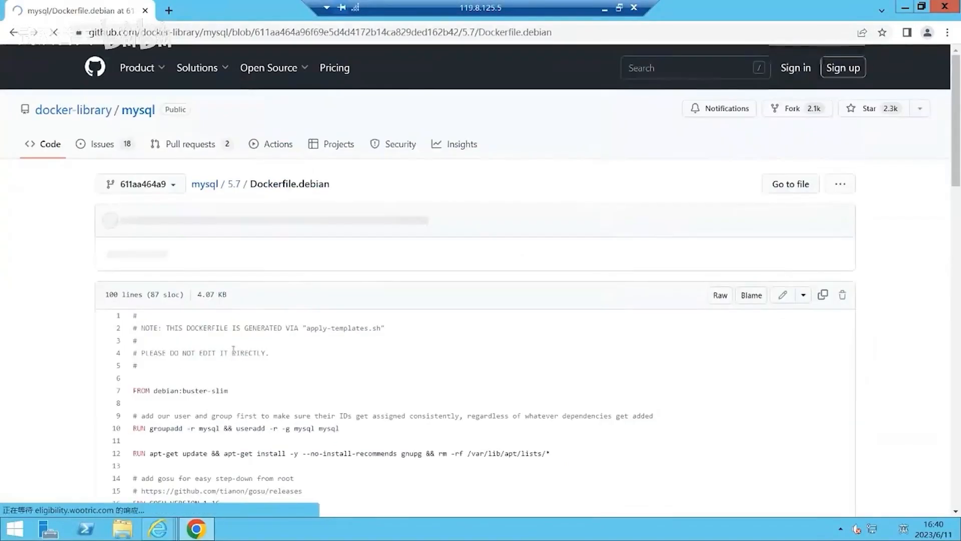
pyautogui.scroll(-3)
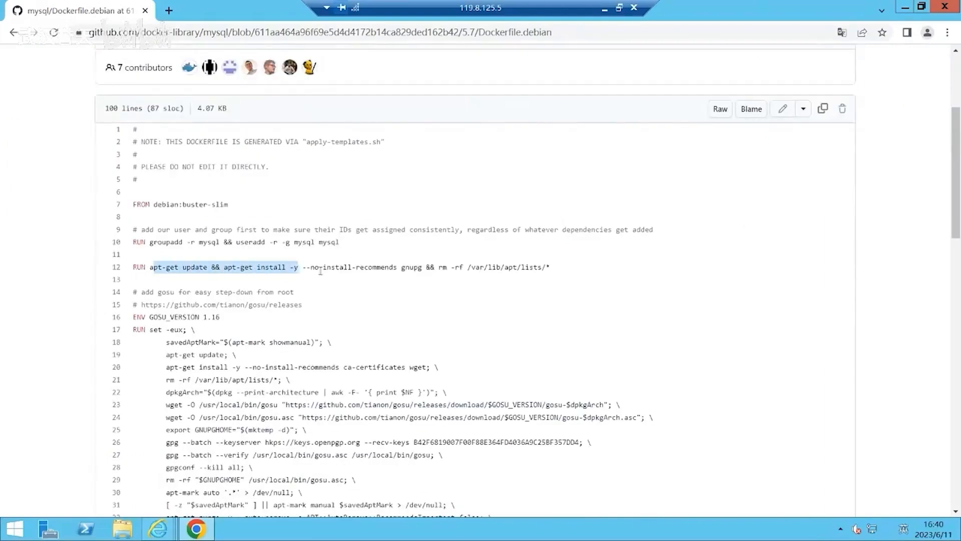
pyautogui.moveTo(299, 266); pyautogui.dragTo(410, 392)
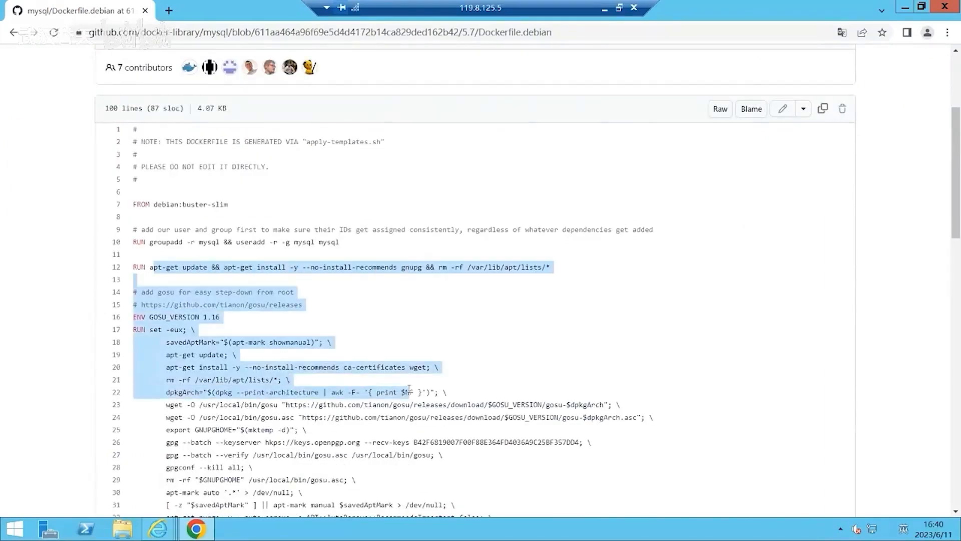
pyautogui.scroll(-3)
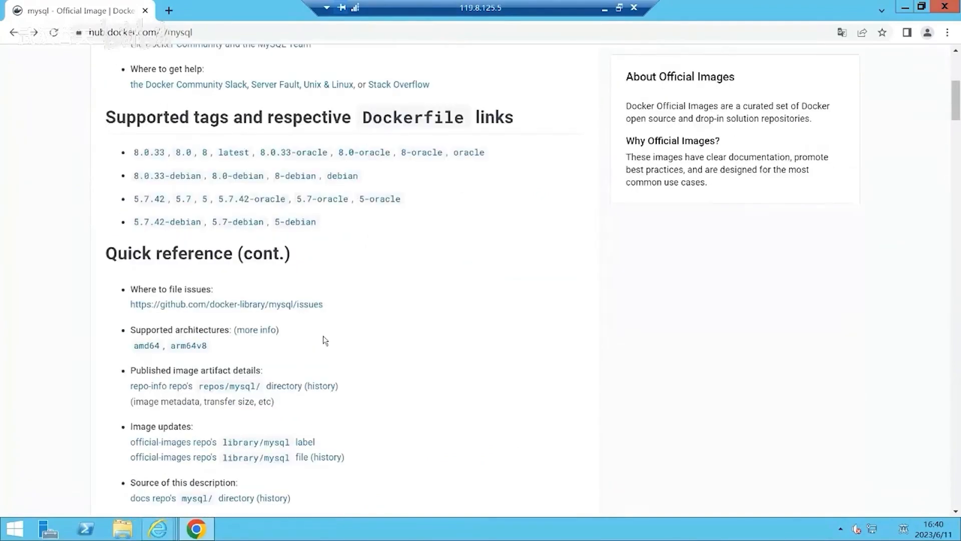
pyautogui.scroll(-3)
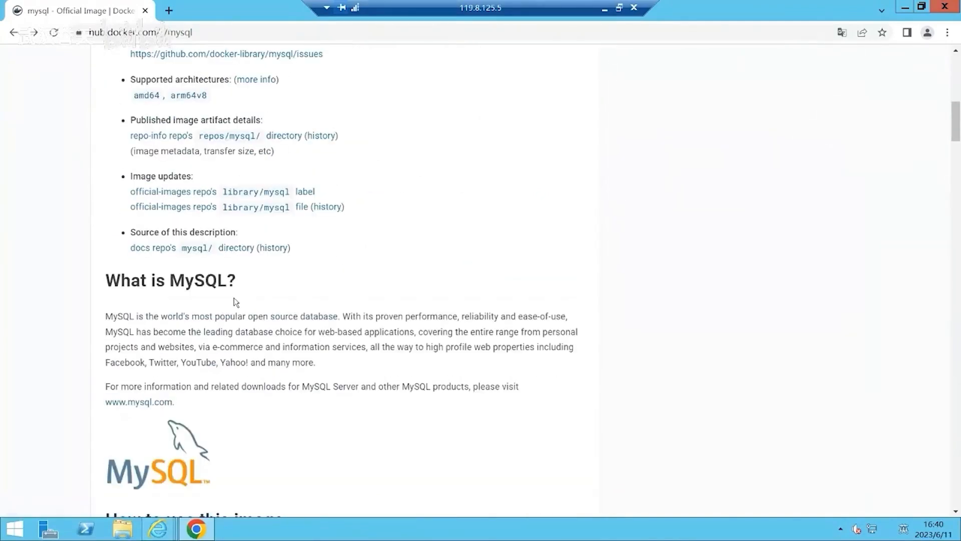
pyautogui.moveTo(168, 316); pyautogui.dragTo(315, 362)
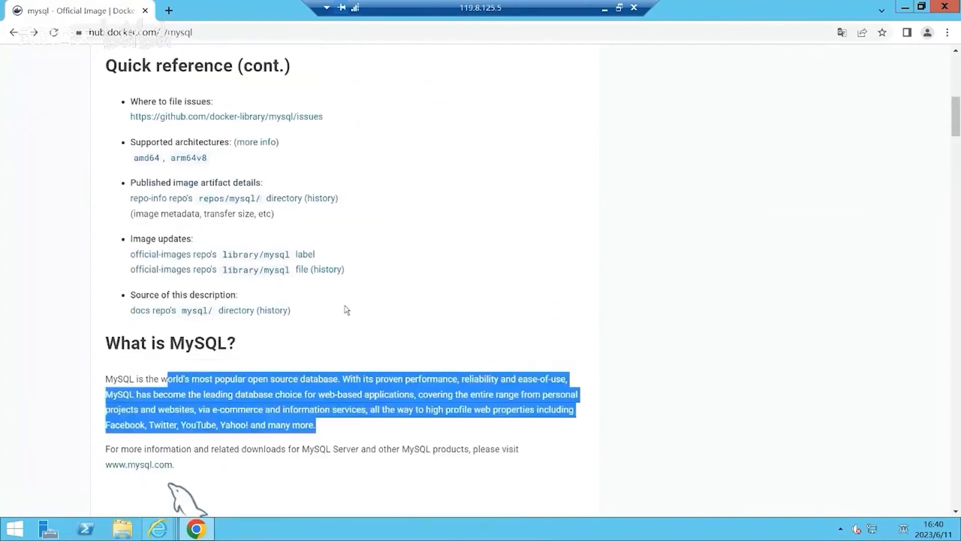
pyautogui.scroll(-3)
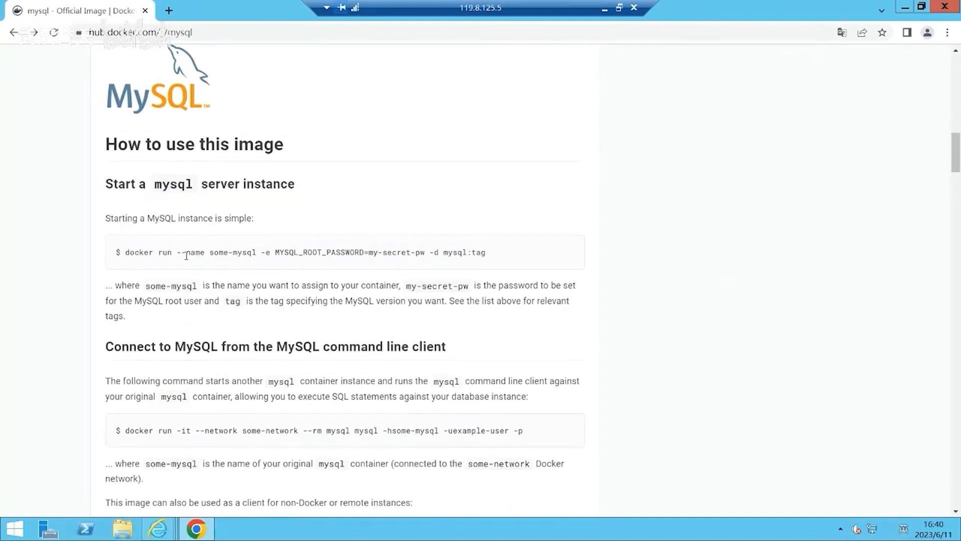
pyautogui.doubleClick(231, 252)
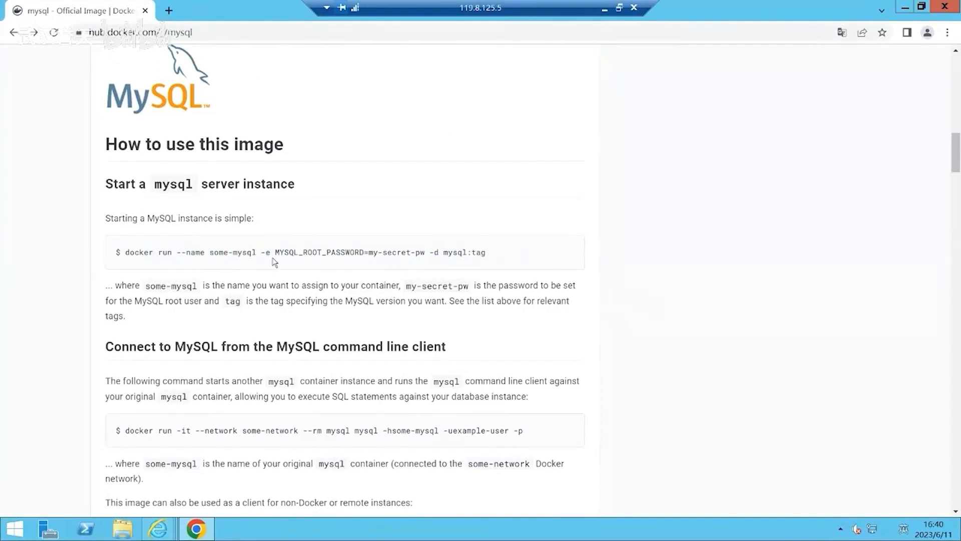
pyautogui.moveTo(280, 252); pyautogui.dragTo(377, 252)
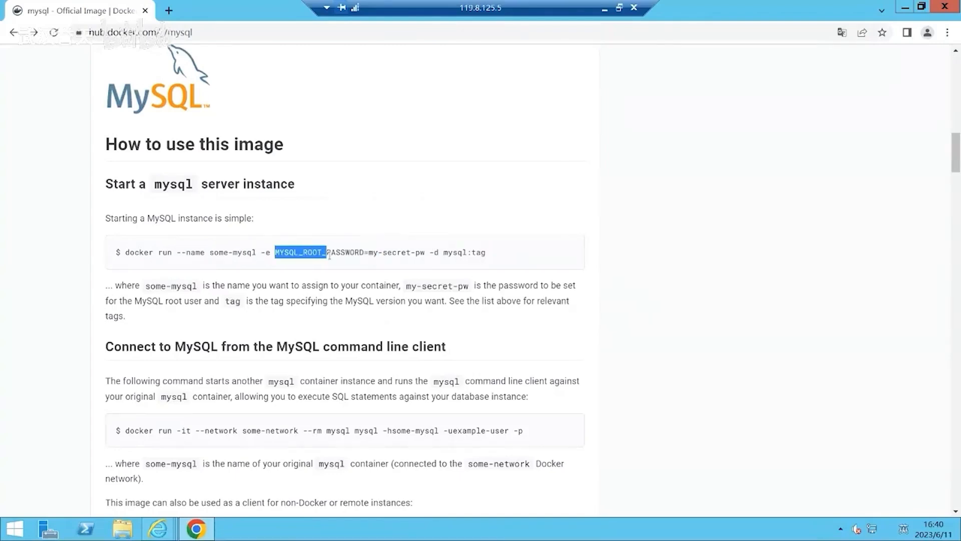
pyautogui.click(432, 252)
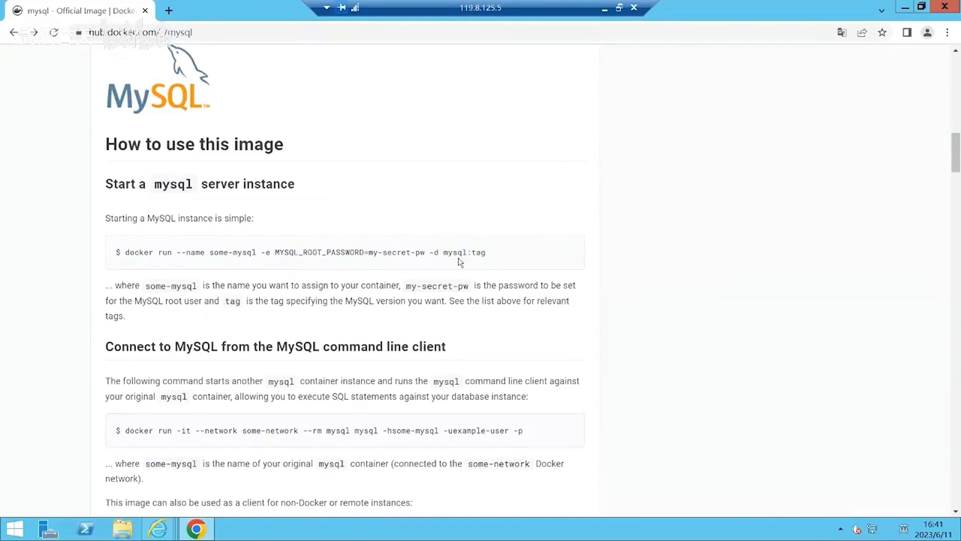
pyautogui.doubleClick(464, 252)
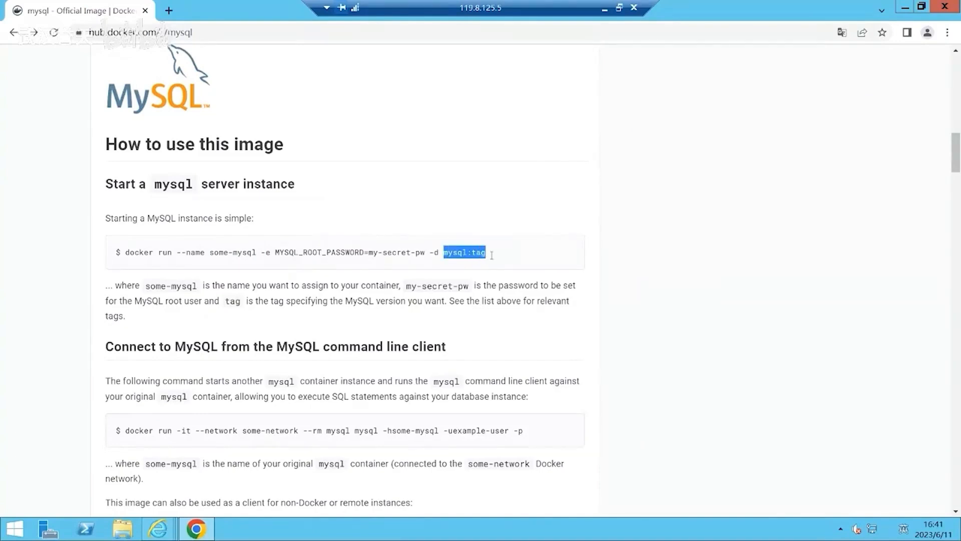
pyautogui.scroll(-3)
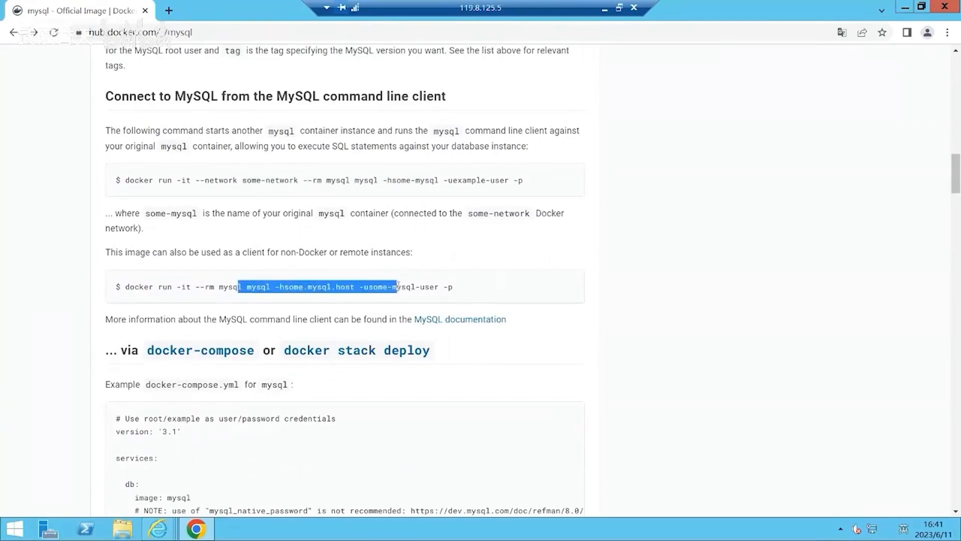
pyautogui.scroll(-3)
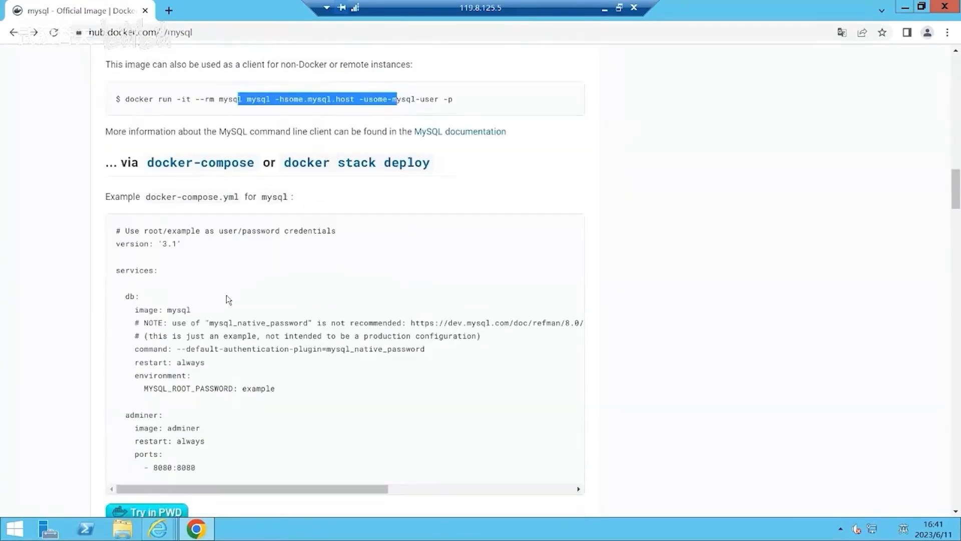
pyautogui.scroll(-3)
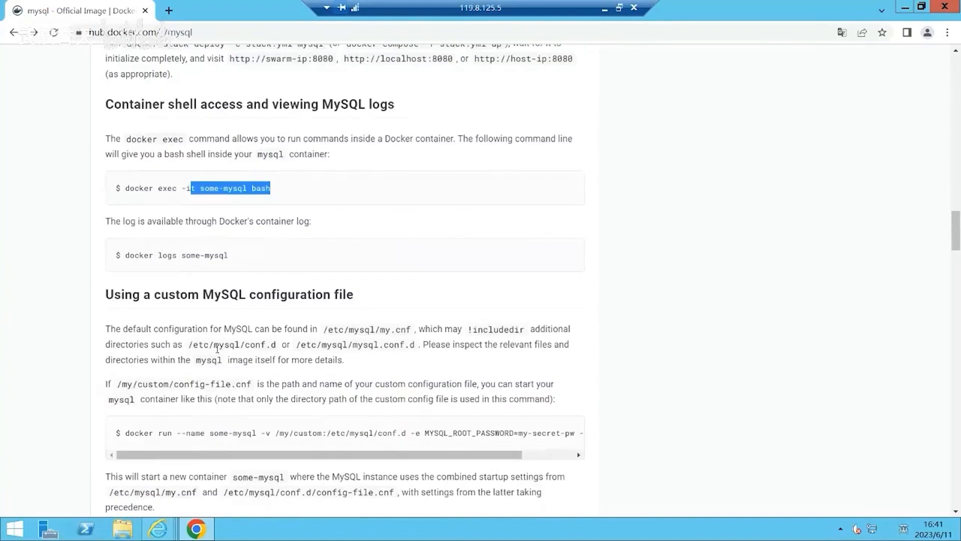
pyautogui.scroll(-3)
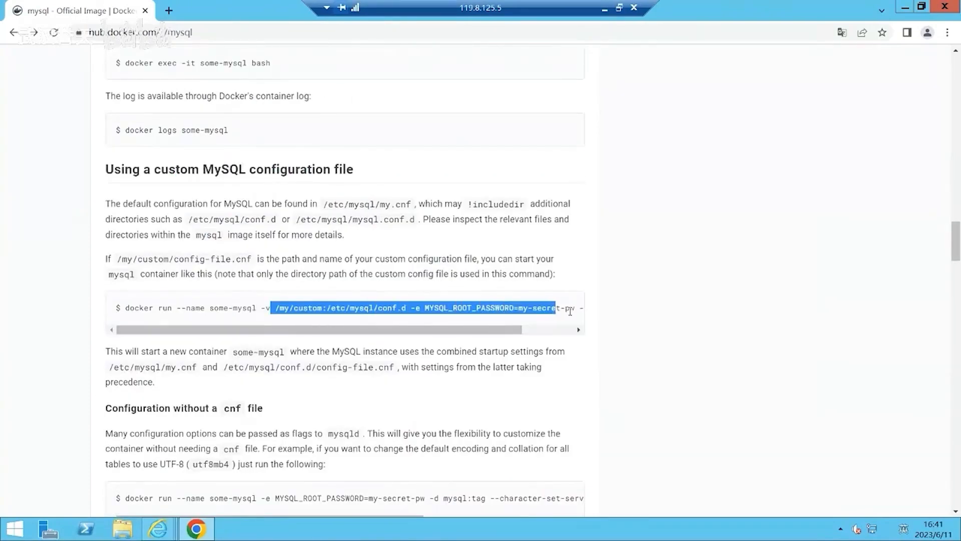
pyautogui.scroll(-3)
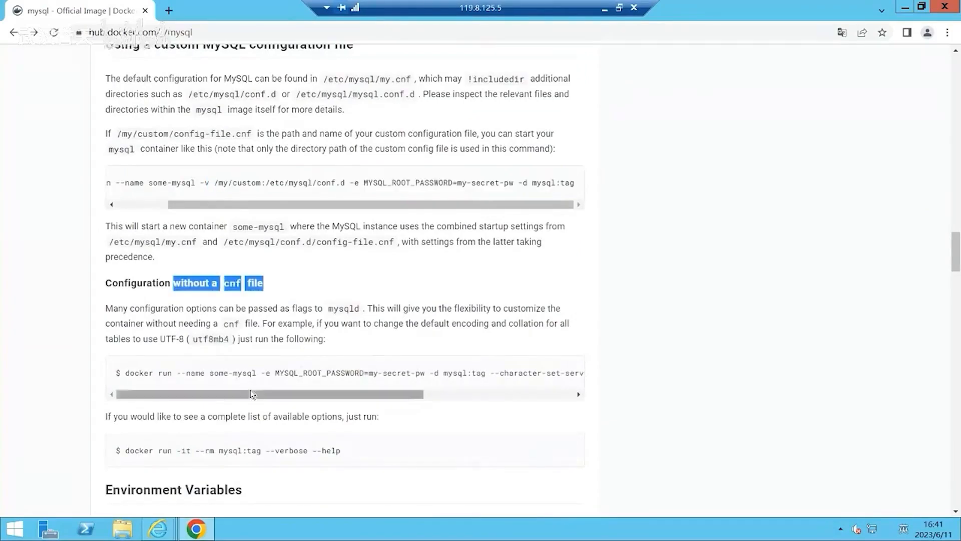
pyautogui.scroll(-3)
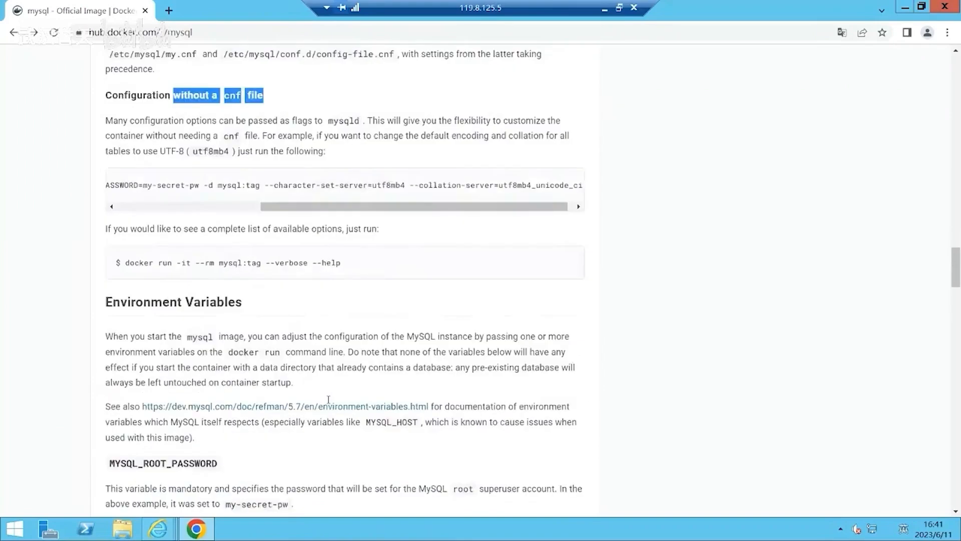
pyautogui.scroll(-3)
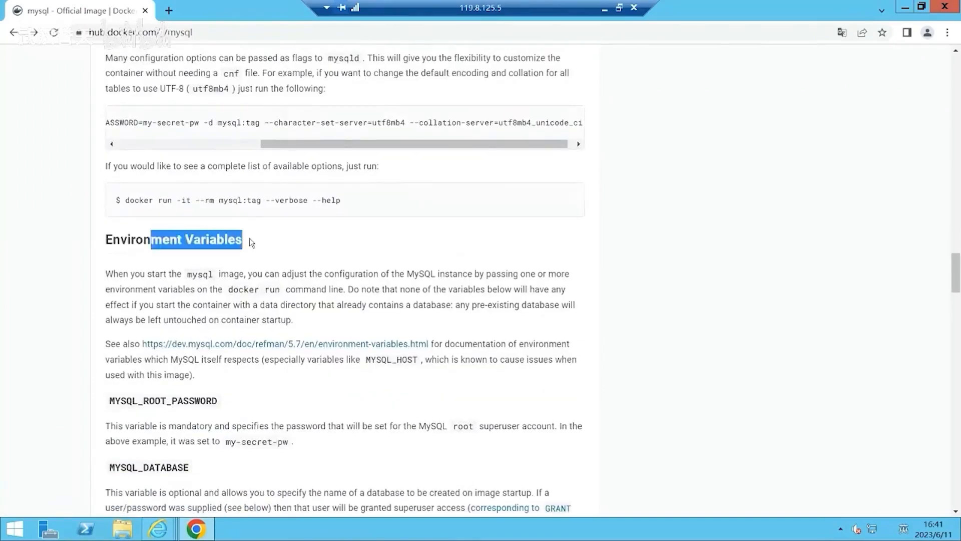
pyautogui.scroll(-3)
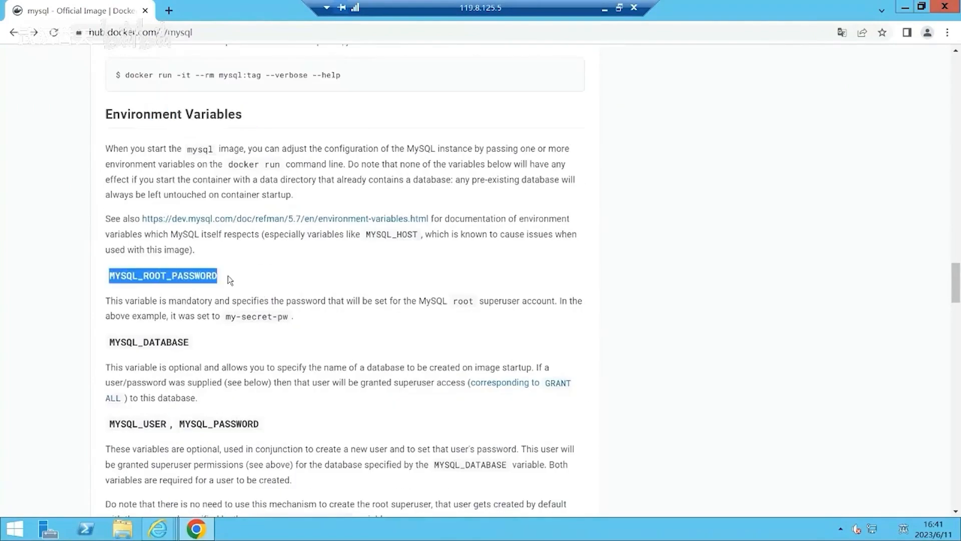
pyautogui.doubleClick(148, 343)
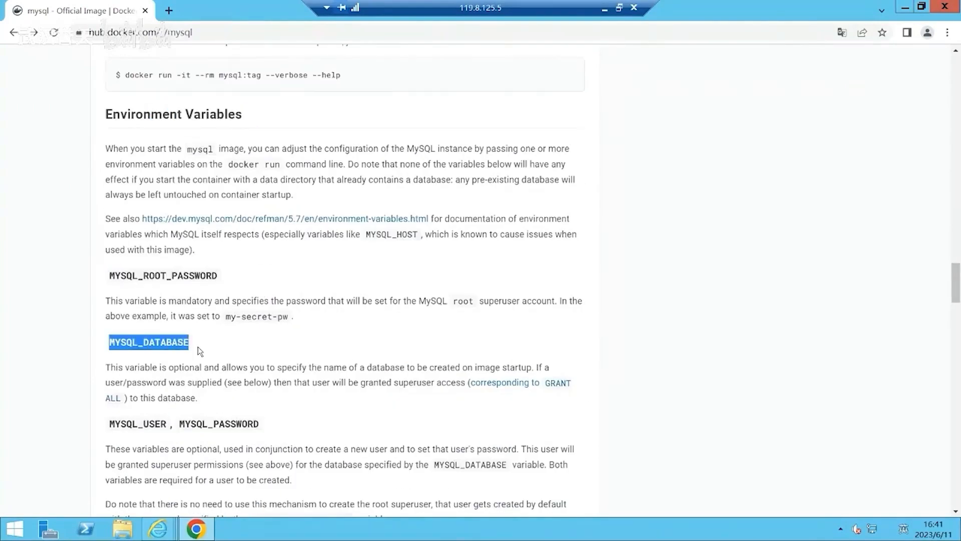
pyautogui.scroll(-3)
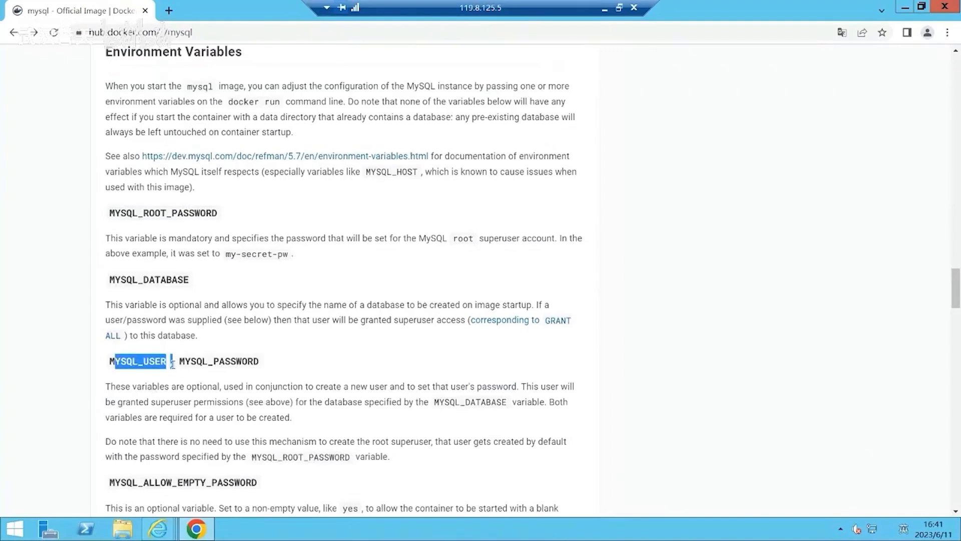
pyautogui.click(205, 370)
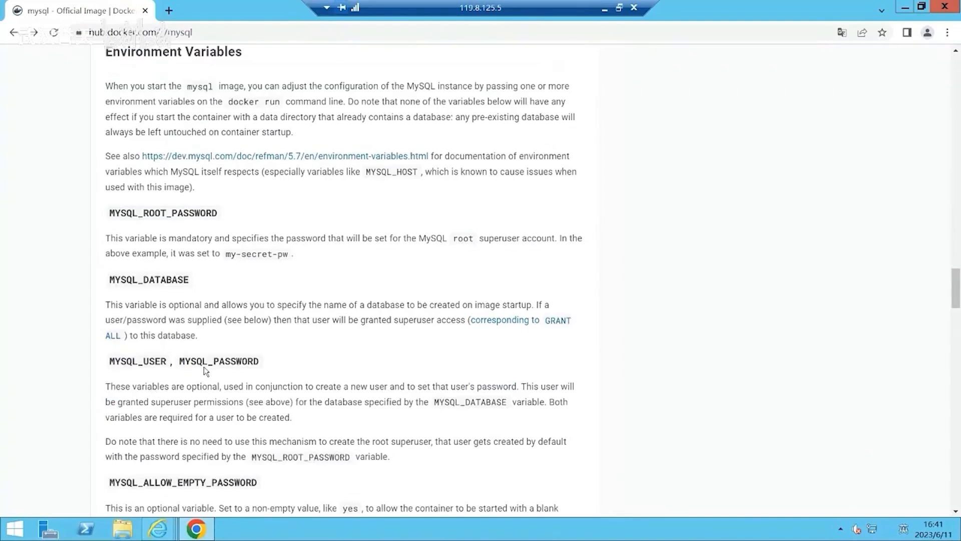
pyautogui.doubleClick(234, 362)
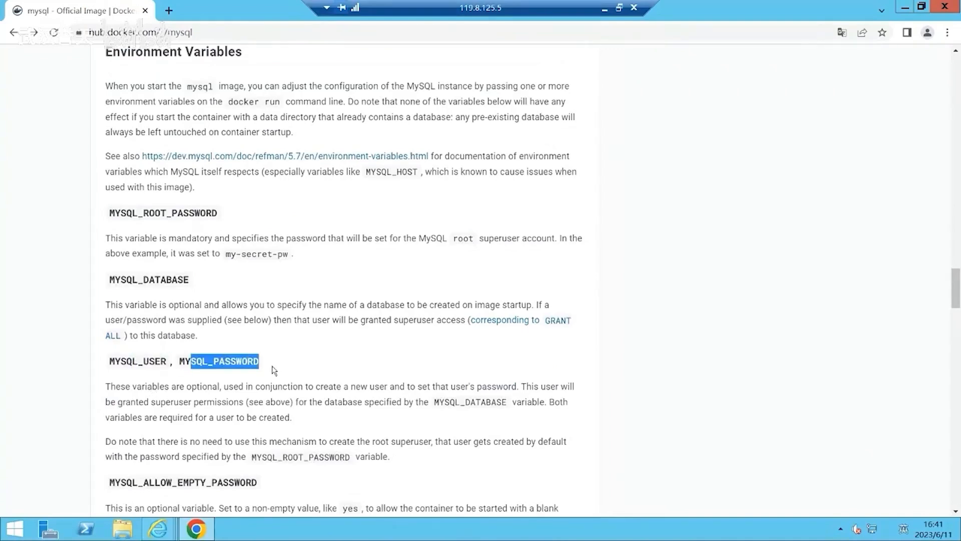
pyautogui.scroll(-3)
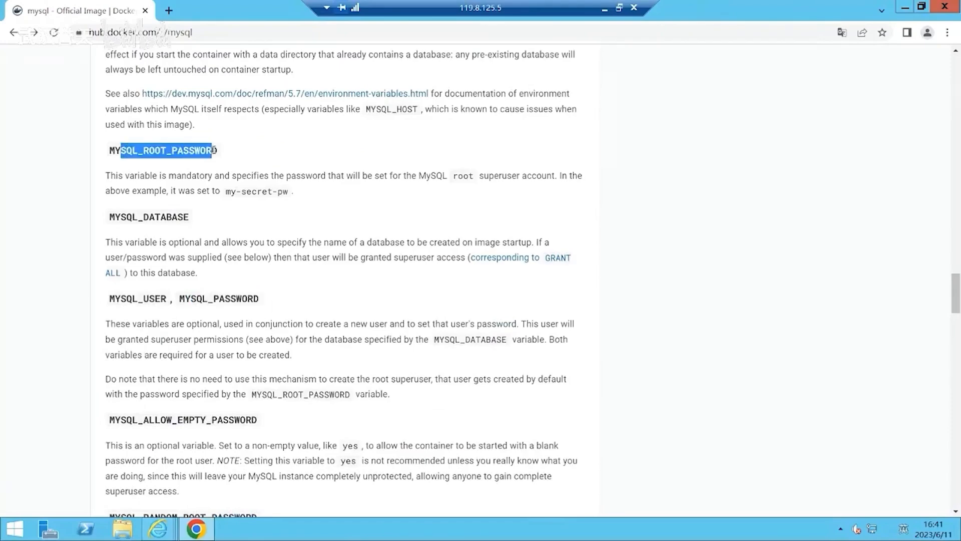
pyautogui.scroll(-3)
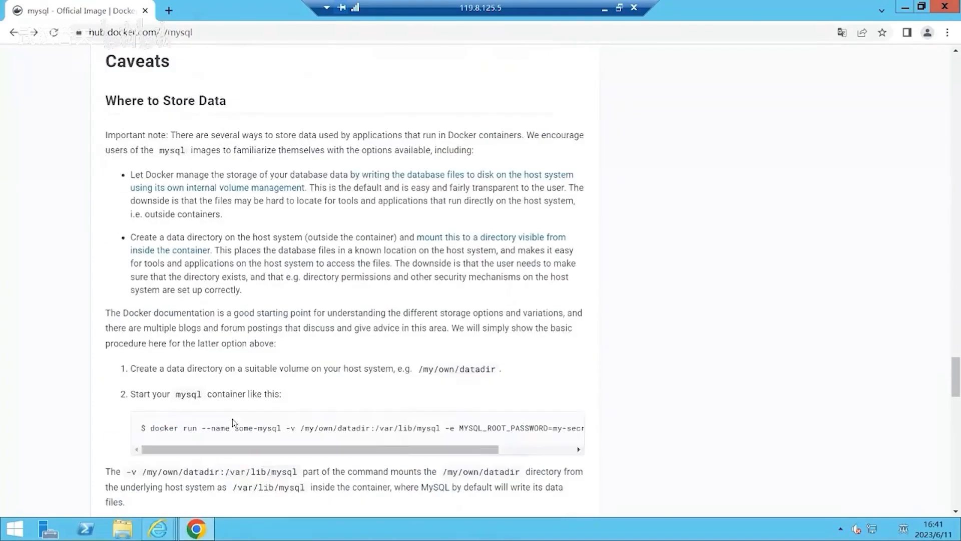
pyautogui.scroll(-3)
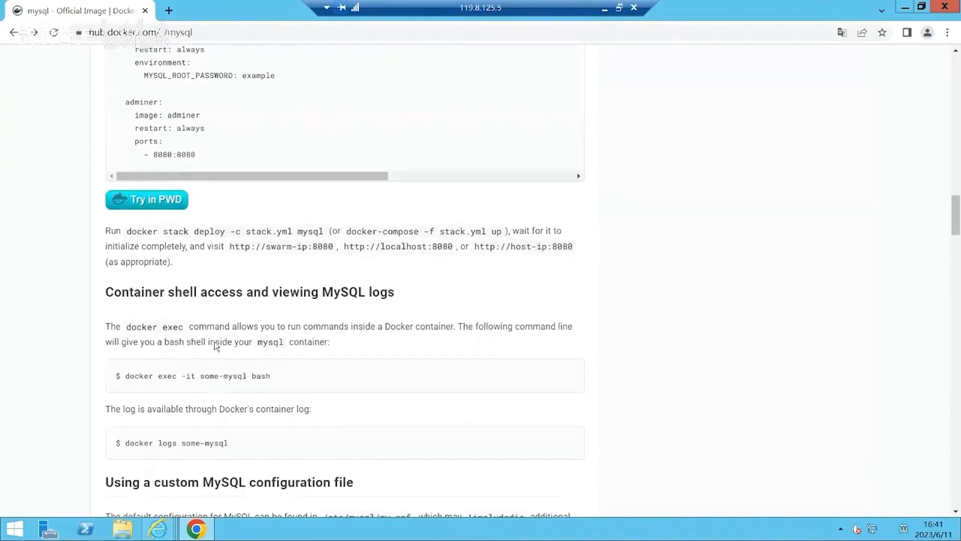
pyautogui.scroll(-3)
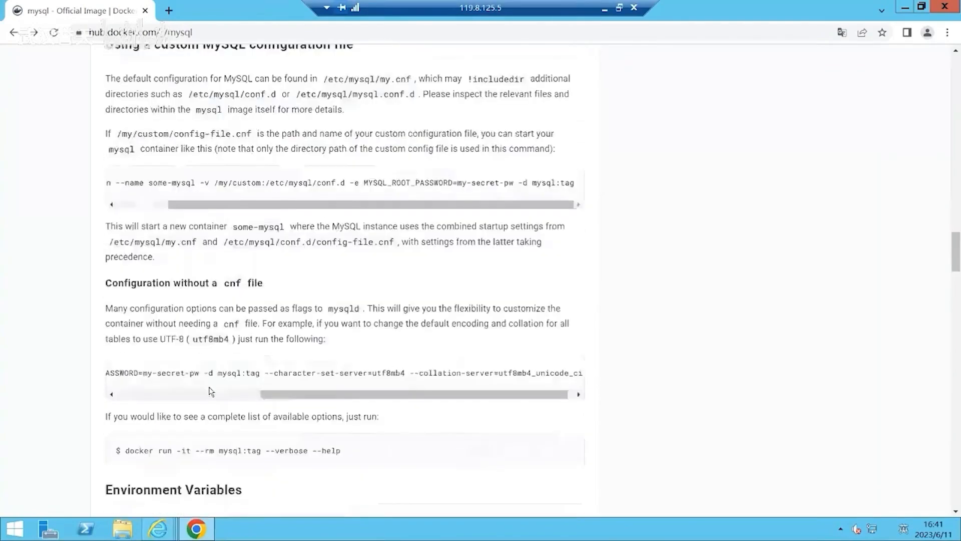
pyautogui.scroll(-3)
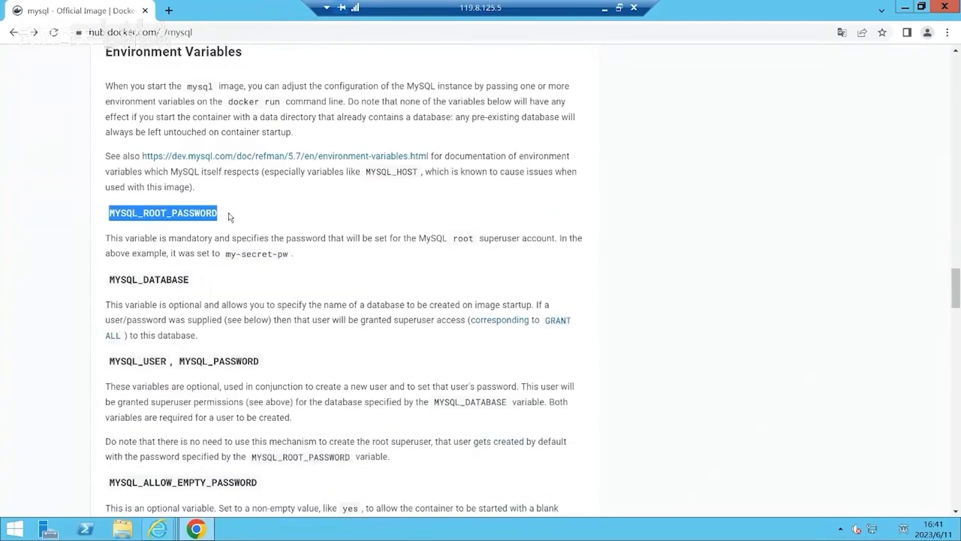
pyautogui.click(156, 10)
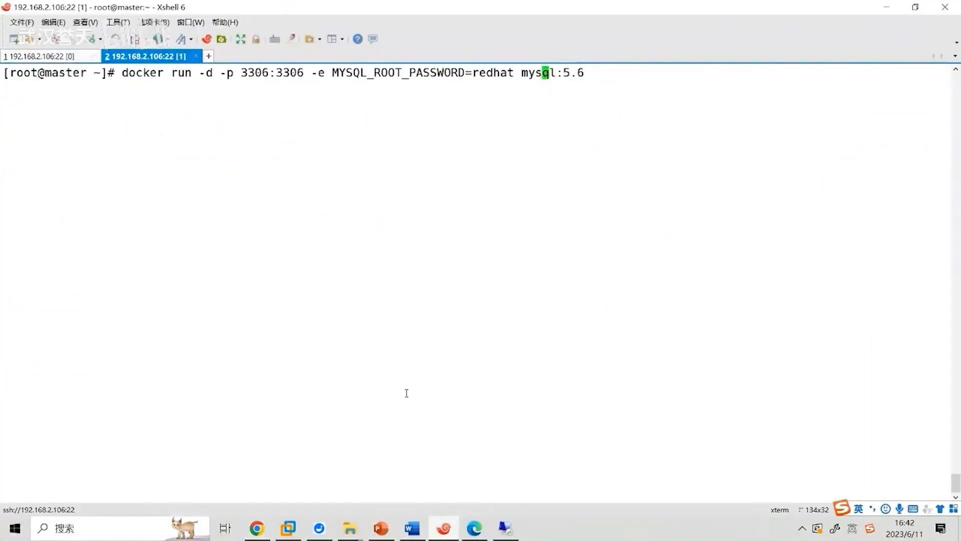
# - Extend the docker run line with -e MYSQL_DATABASE=wordpress, port 33066 and --name mysql_wordpress
pyautogui.write('-')
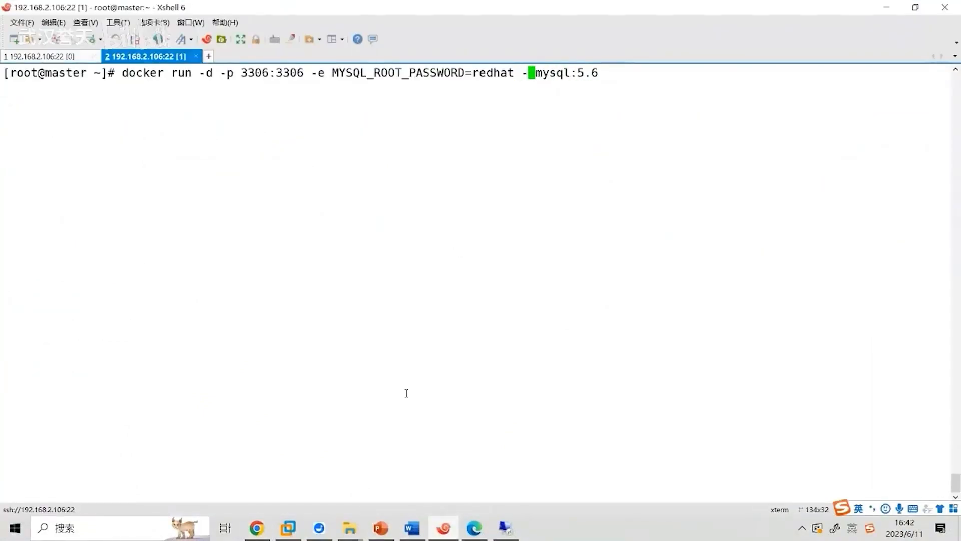
pyautogui.write('e MYSQL_')
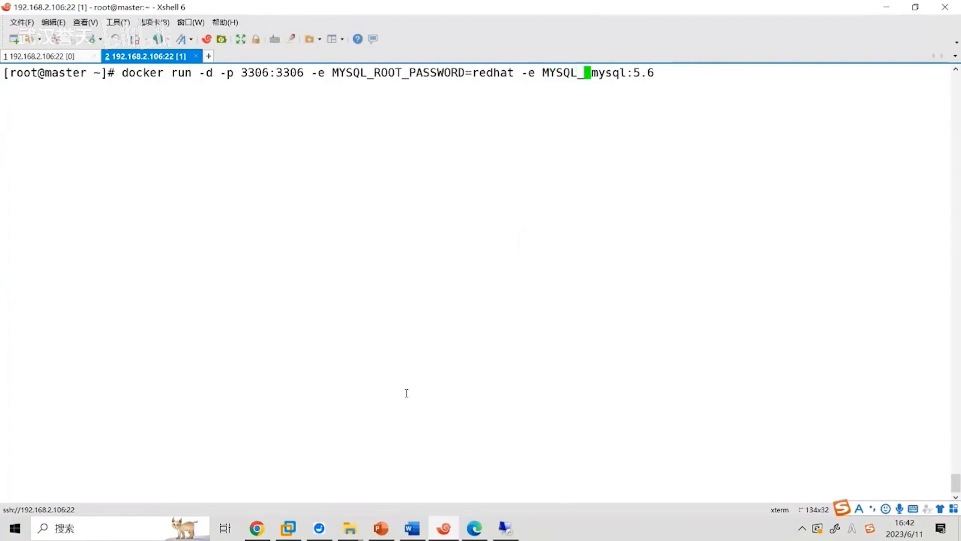
pyautogui.write('DATABASE=')
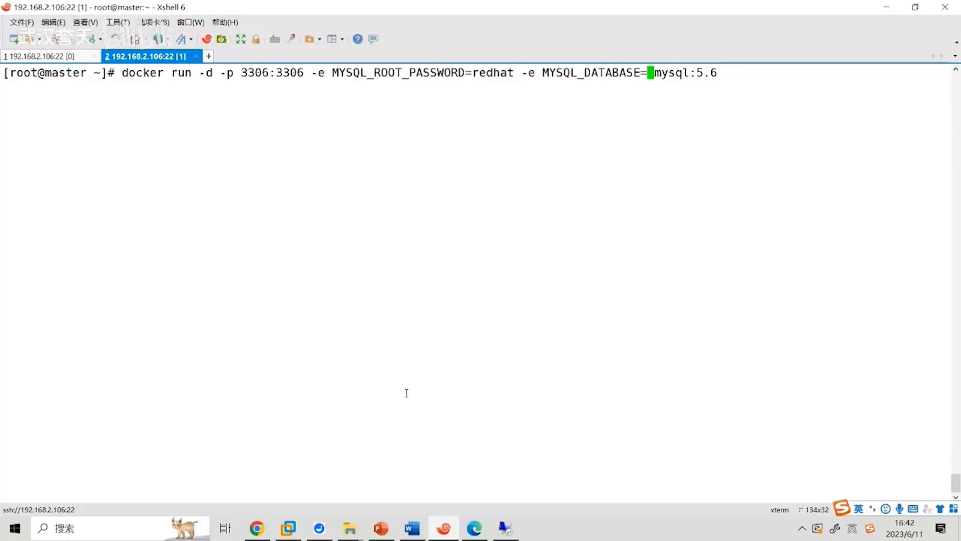
pyautogui.write('wordp')
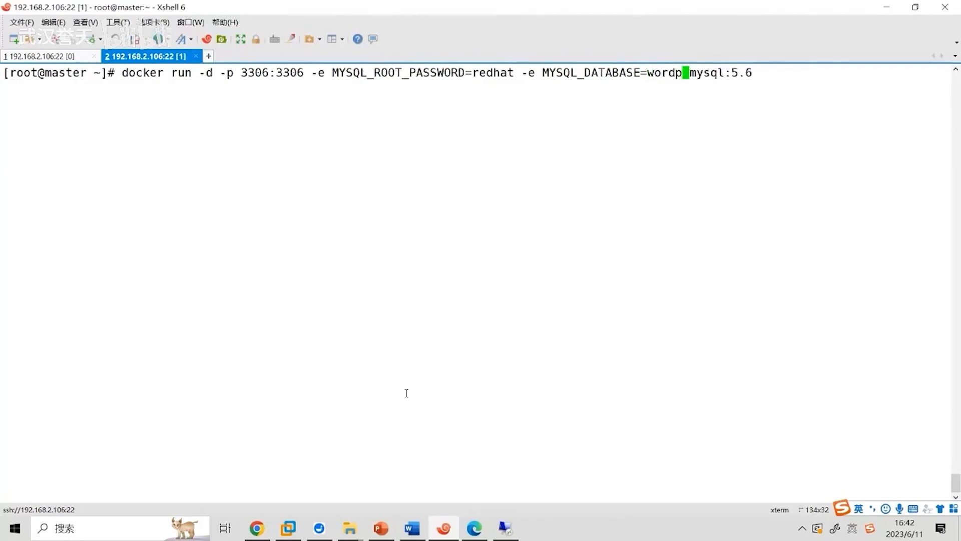
pyautogui.write('ress')
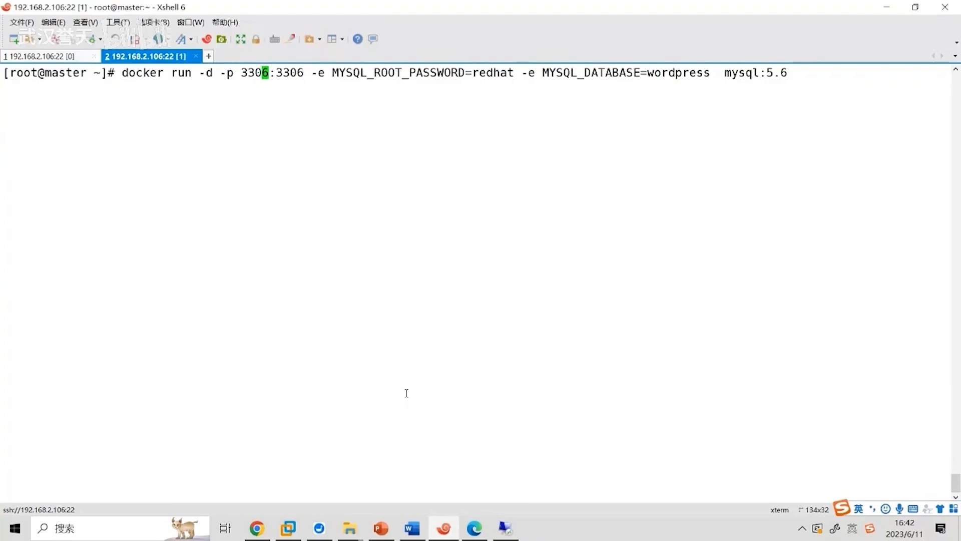
pyautogui.write('6')
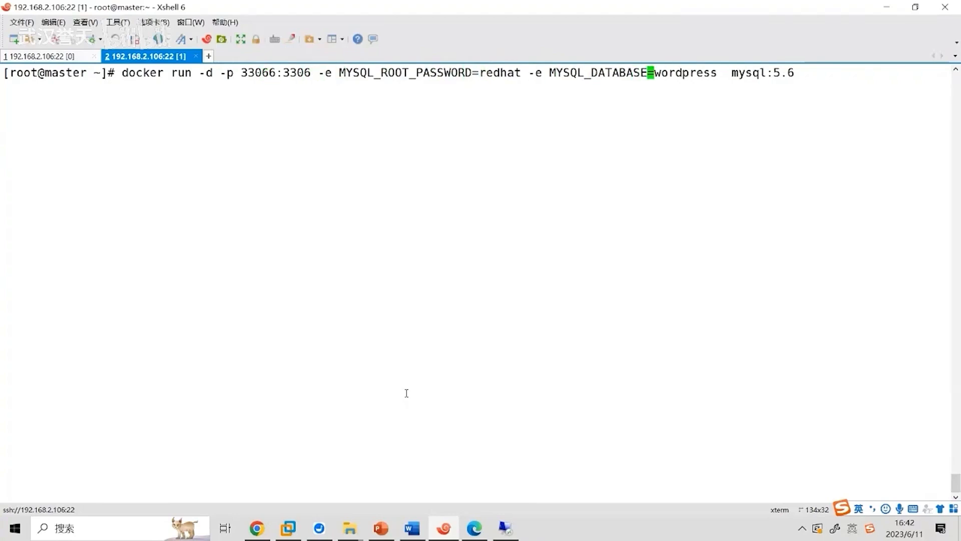
pyautogui.write('--anme')
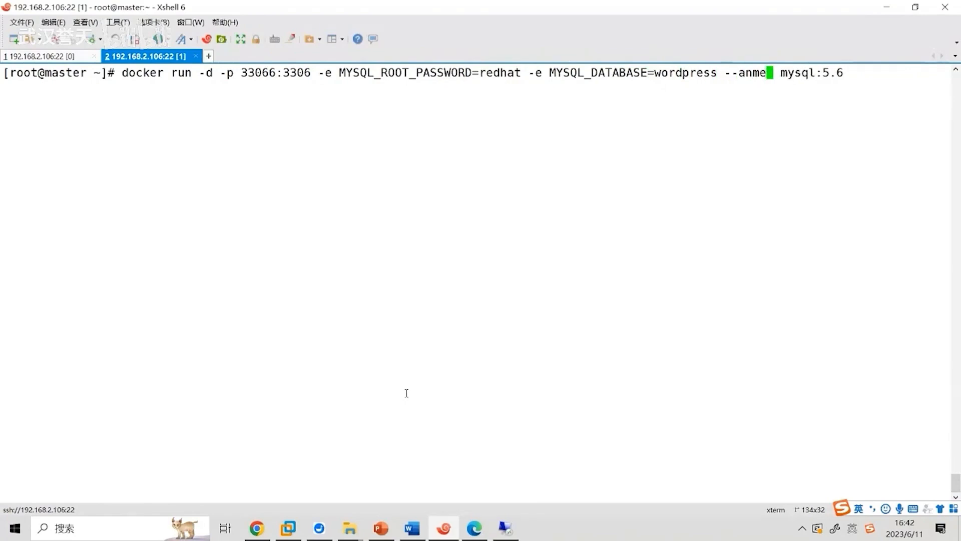
pyautogui.write('name mysql_wordpress')
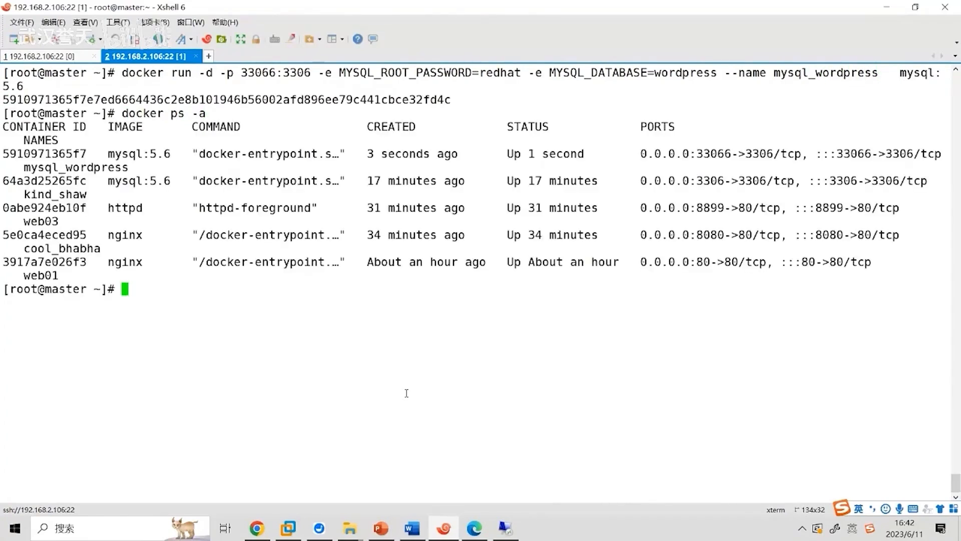
# - Connect the mysql client as root to 192.168.2.106 port 33066 and list databases, showing wordpress
pyautogui.doubleClick(852, 154)
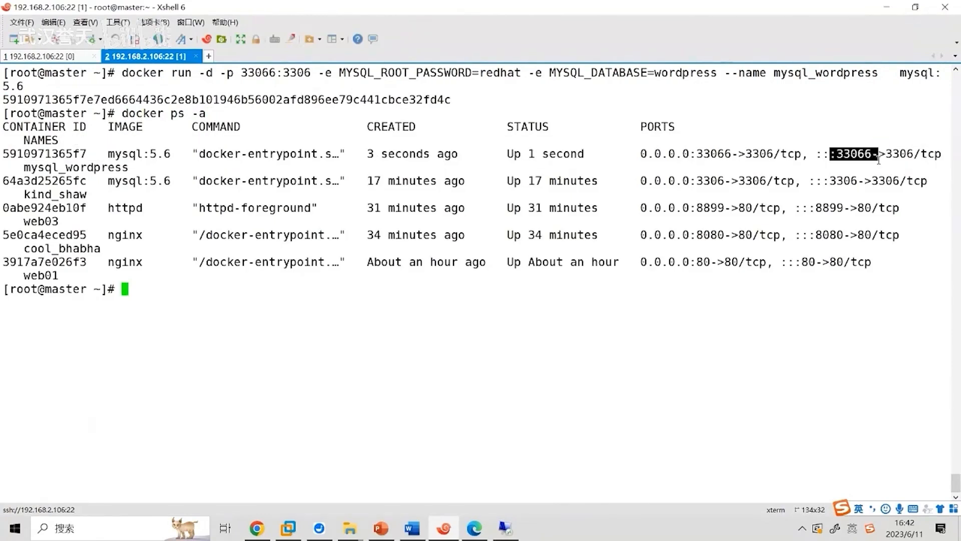
pyautogui.write('mysql -u r')
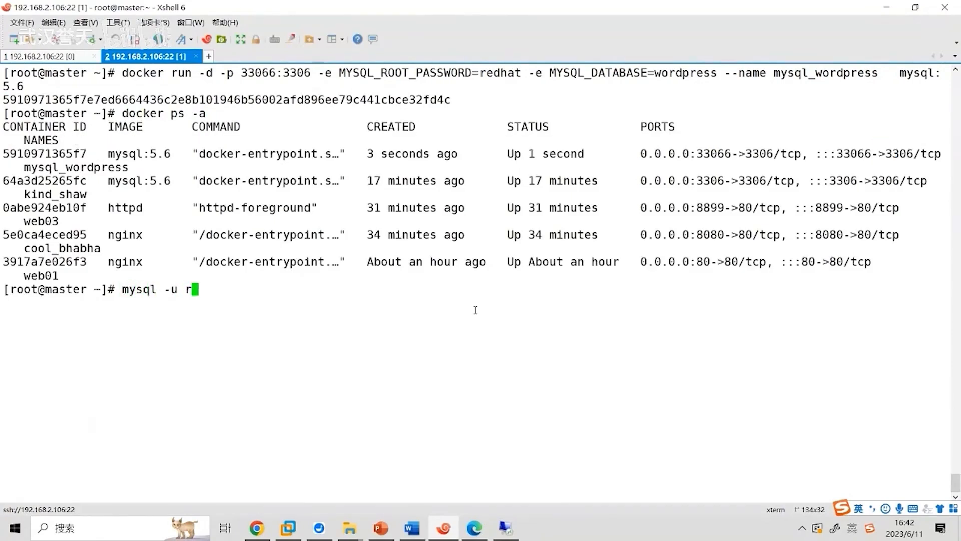
pyautogui.write('oot -p -h 192')
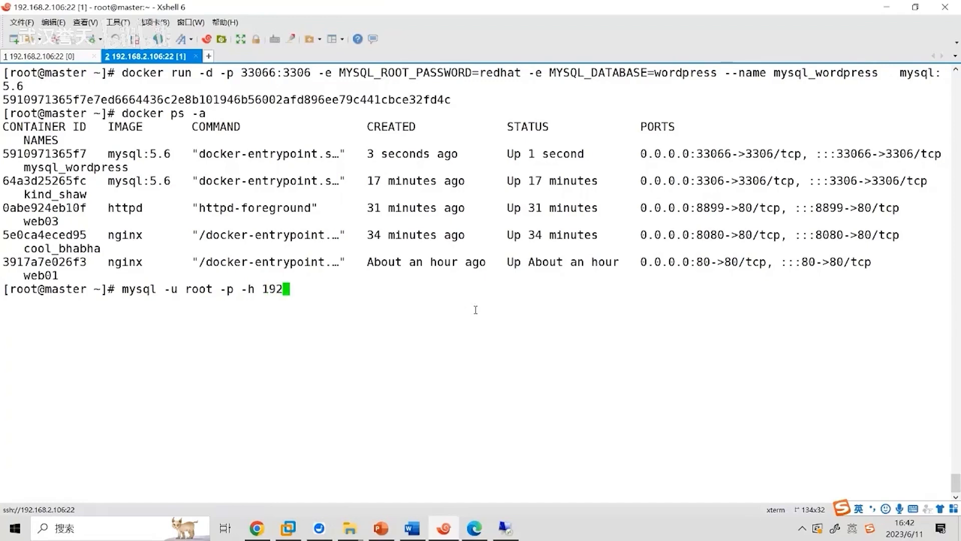
pyautogui.write('.168.2.106')
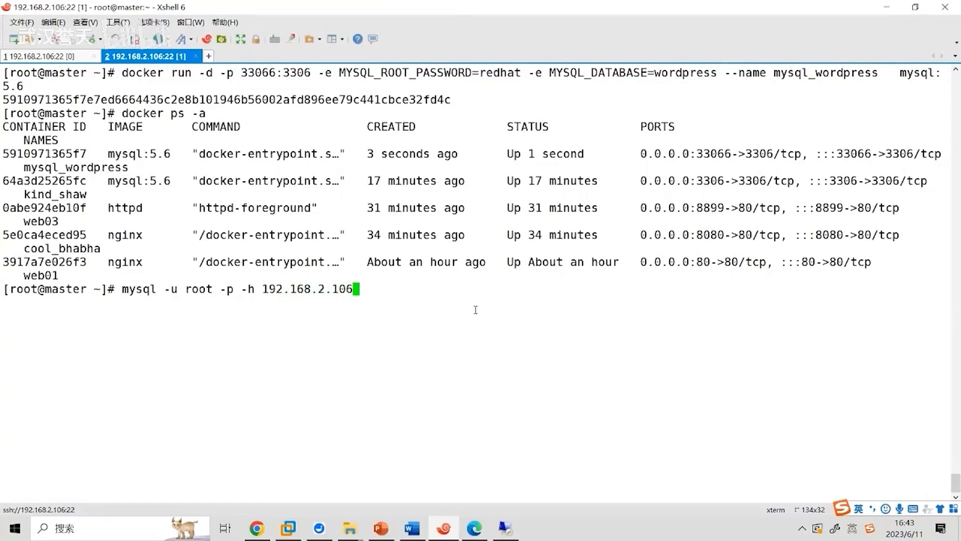
pyautogui.write('-P 33066')
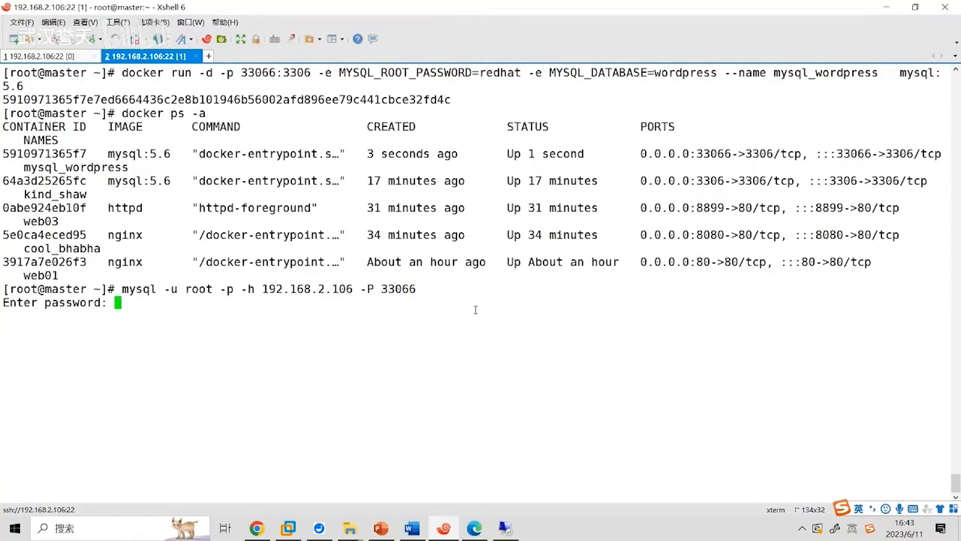
pyautogui.write('show dataqbases;')
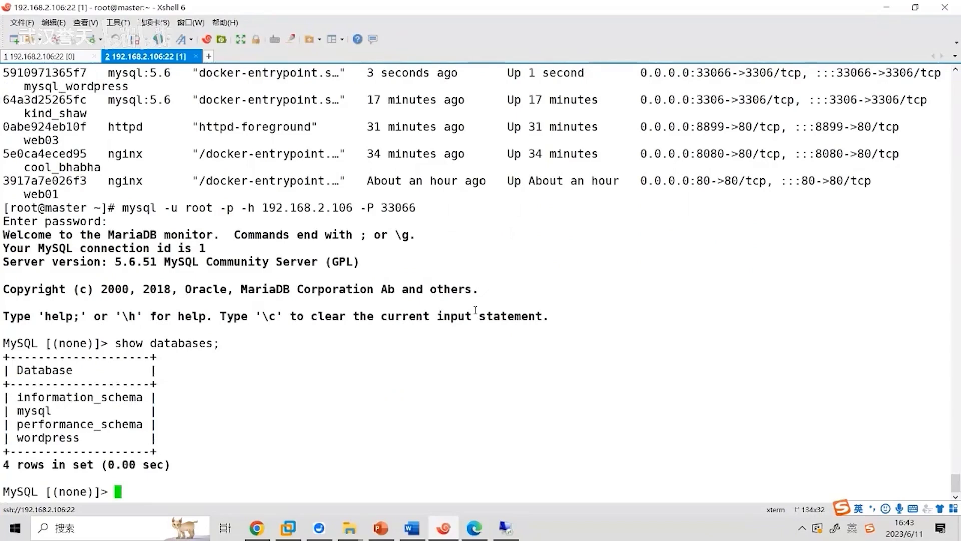
pyautogui.doubleClick(47, 438)
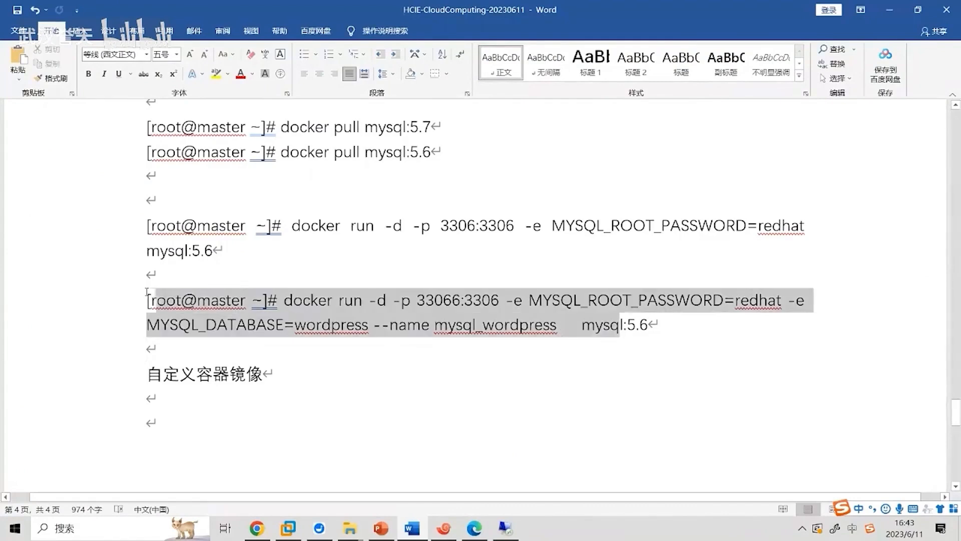
# - Return through Chrome to the Remote Desktop session and dismiss the Windows update notice
pyautogui.click(256, 528)
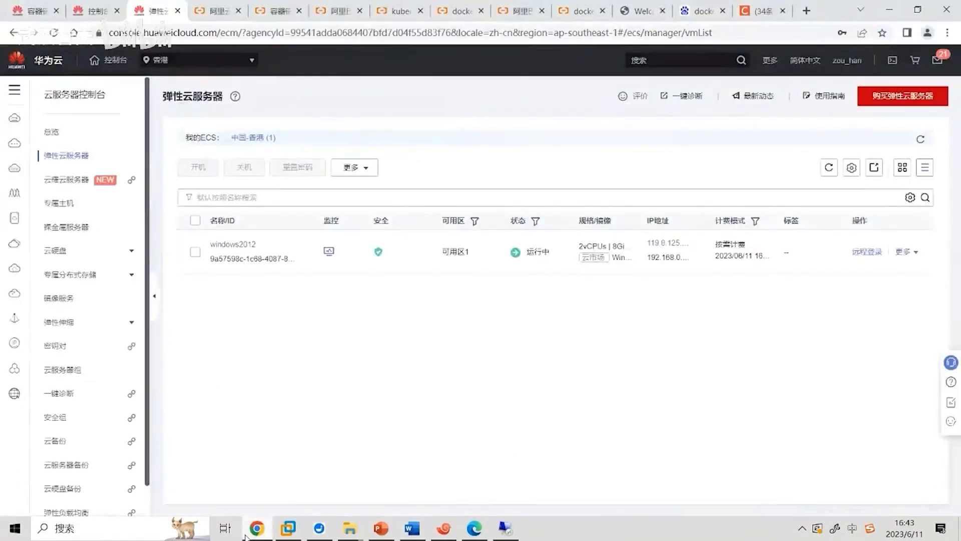
pyautogui.click(410, 528)
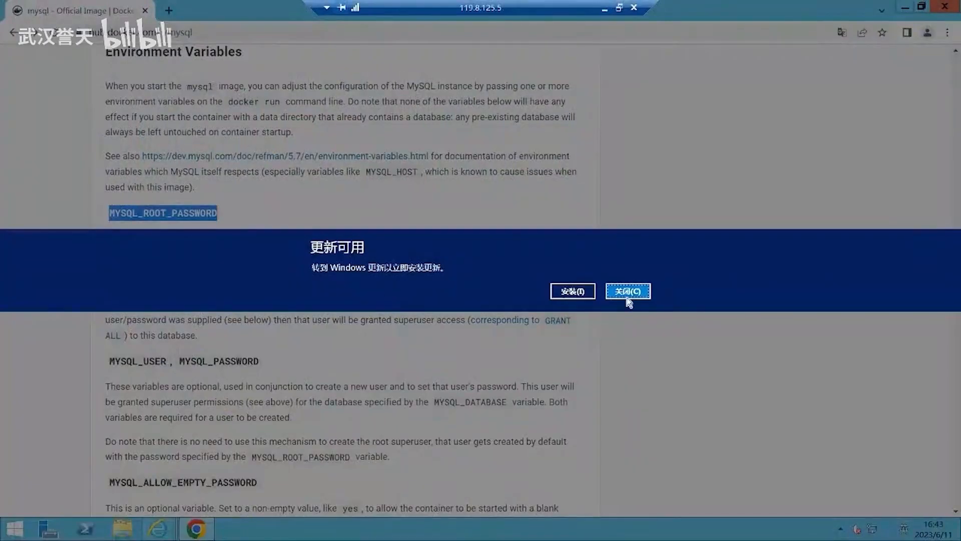
pyautogui.click(625, 290)
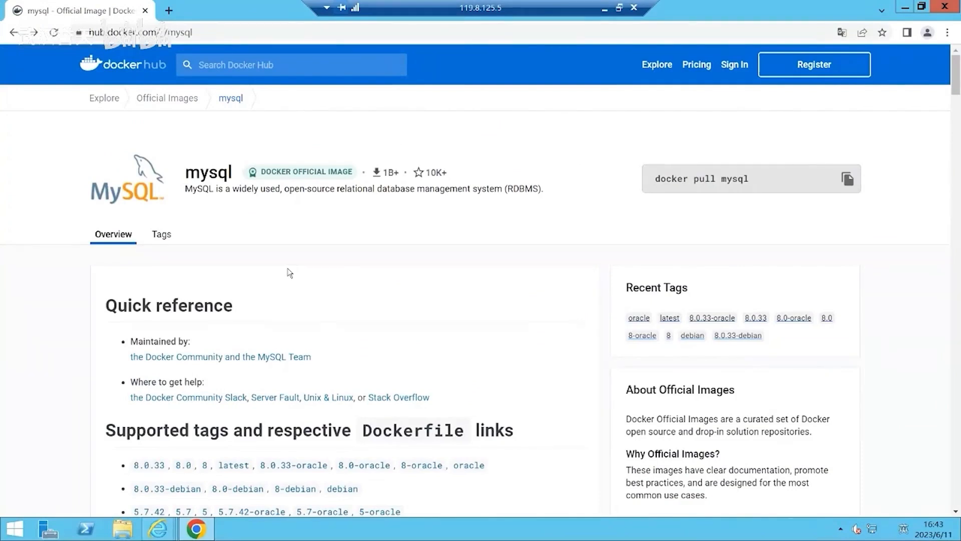
pyautogui.scroll(-3)
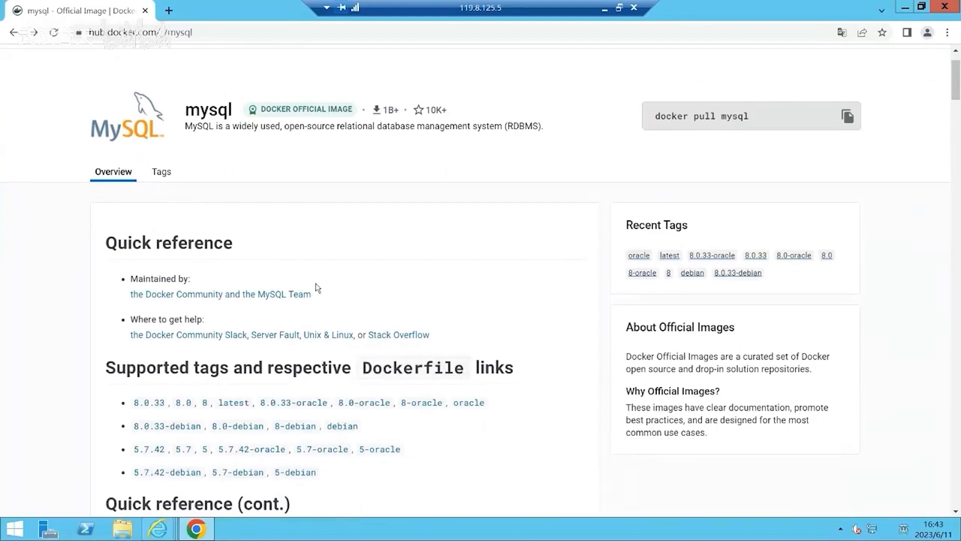
pyautogui.scroll(-3)
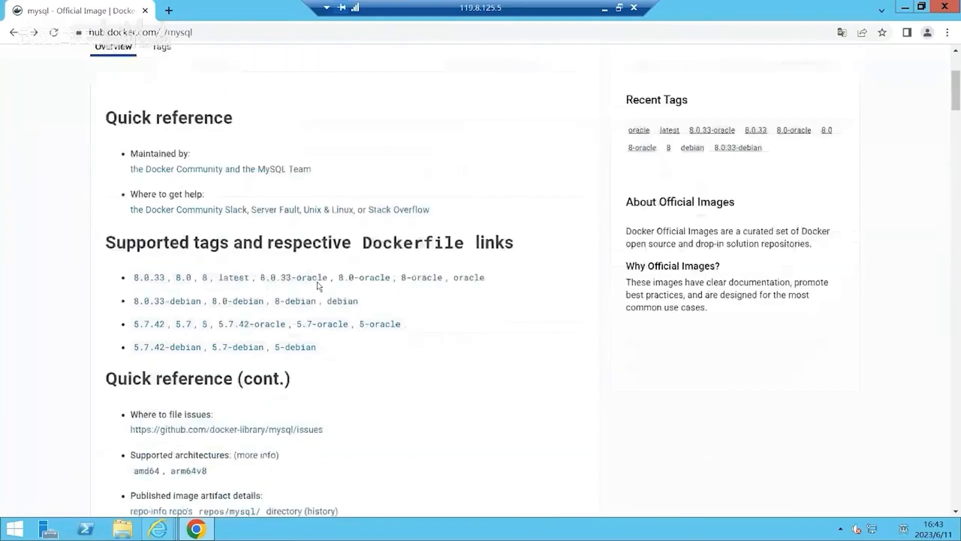
pyautogui.scroll(-3)
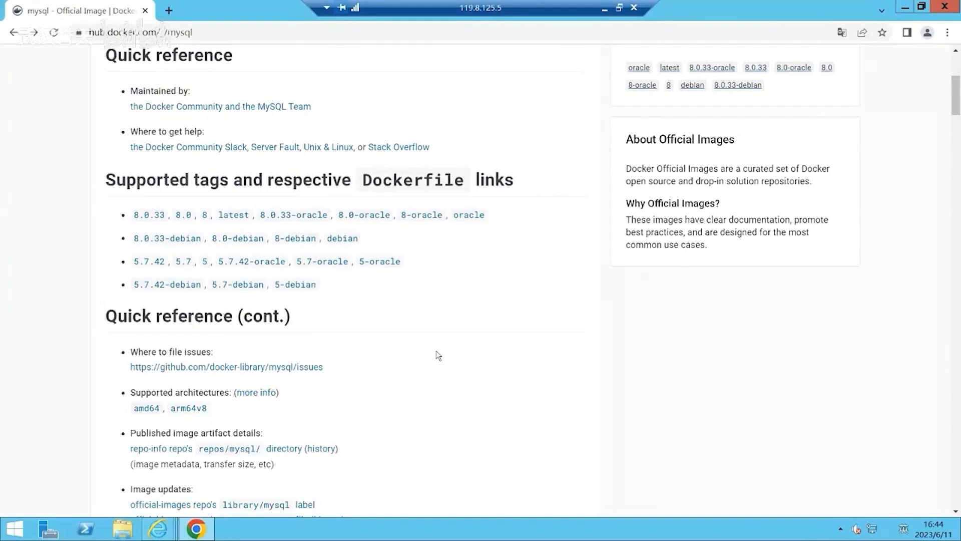
pyautogui.click(411, 528)
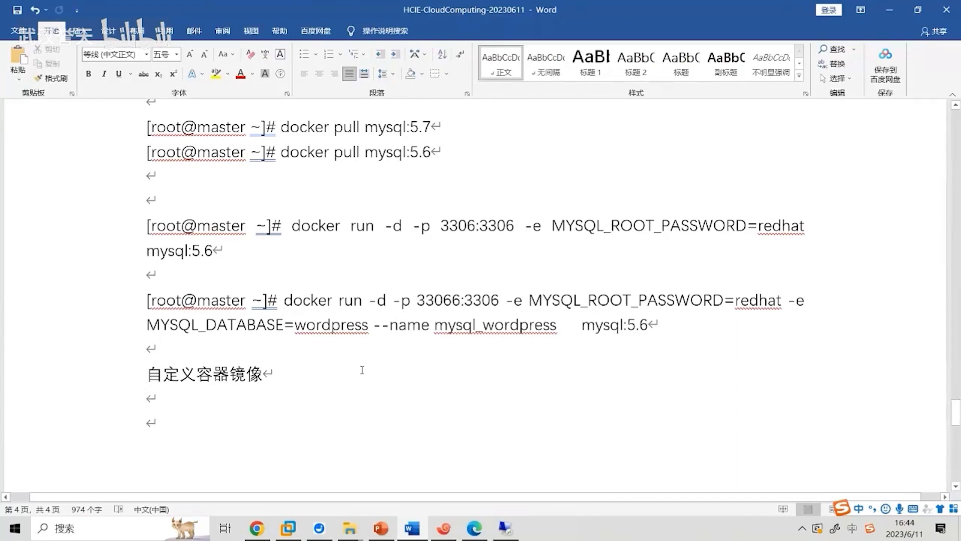
# - Add blank lines above the 自定义容器镜像 heading and select the two docker run mysql command lines
pyautogui.rightClick(460, 318)
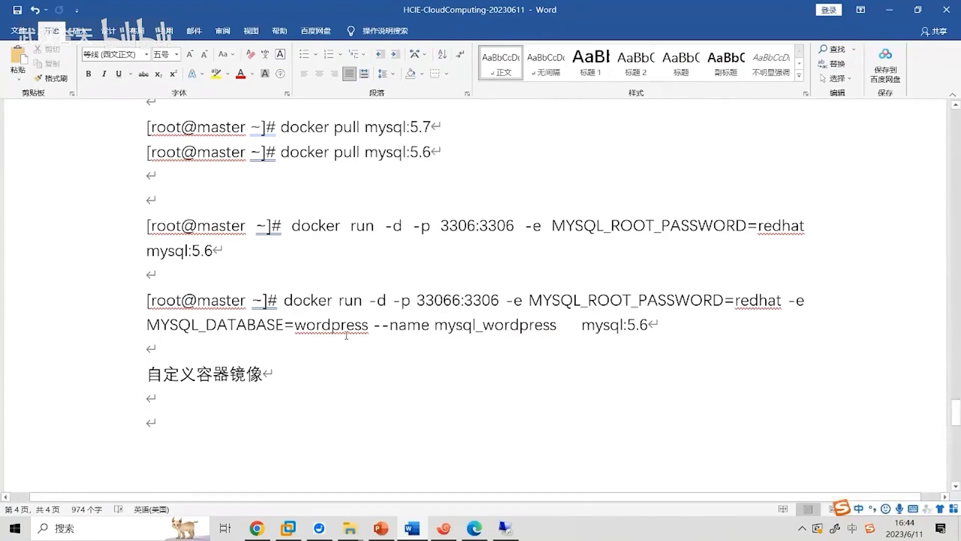
pyautogui.click(555, 324)
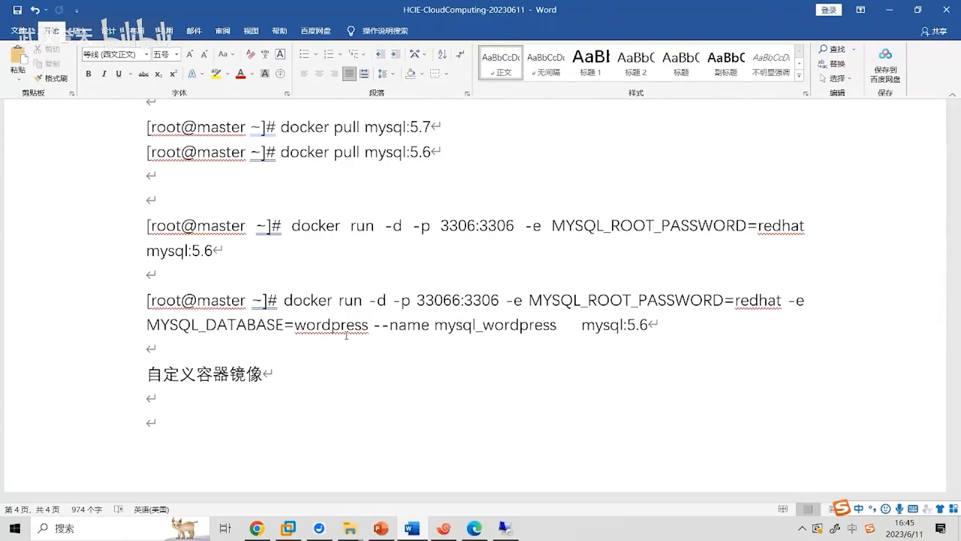
pyautogui.click(555, 324)
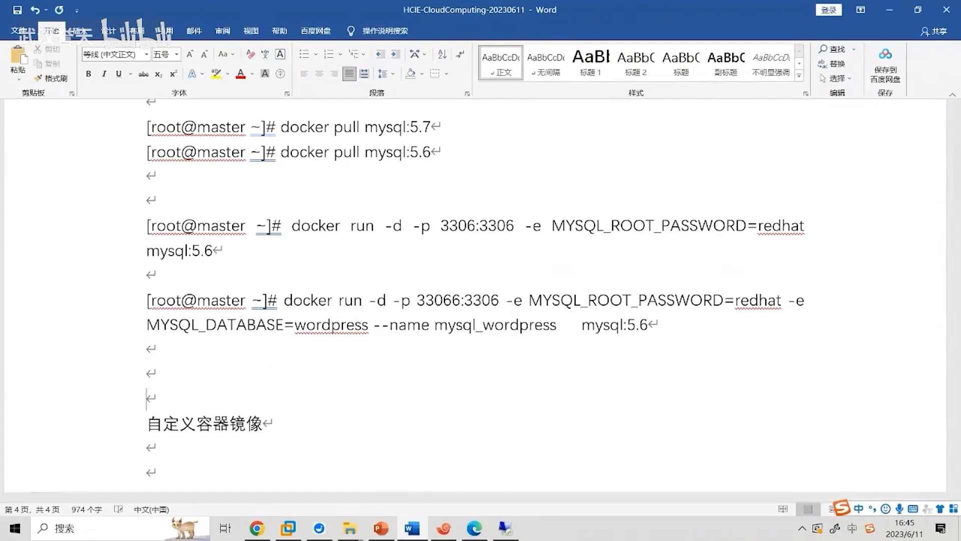
pyautogui.moveTo(146, 300); pyautogui.dragTo(659, 325)
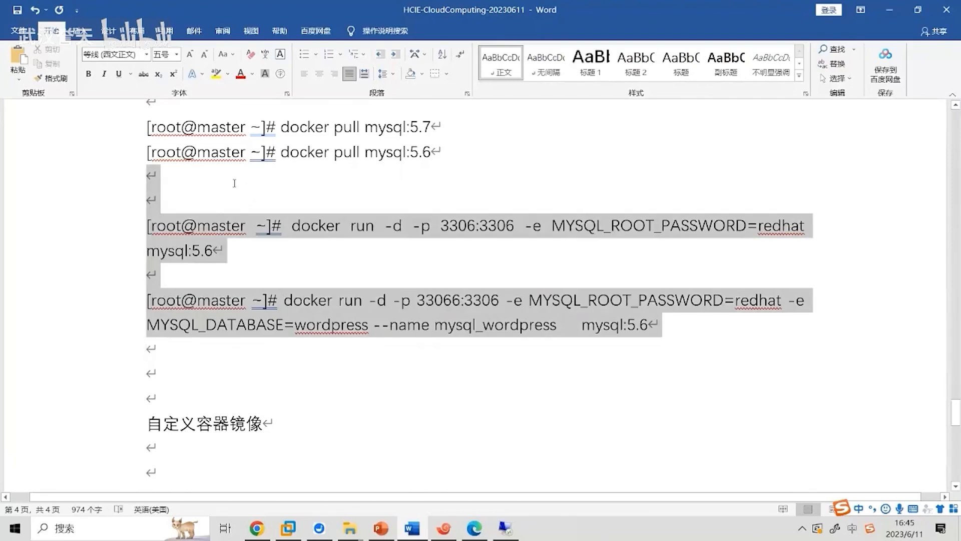
pyautogui.click(363, 266)
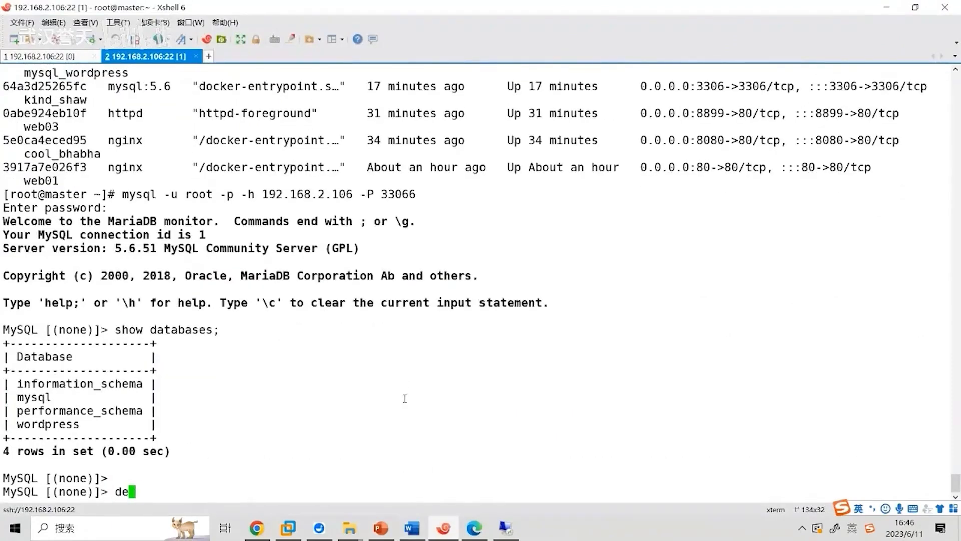
# - Exit the mysql client and scroll the Docker Hub wordpress page to How to use this image
pyautogui.write('xit')
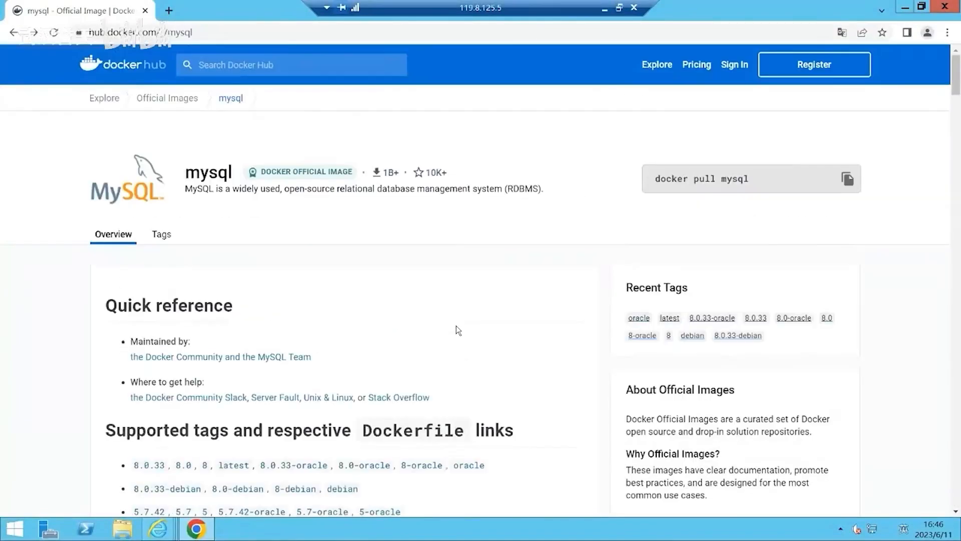
pyautogui.scroll(-3)
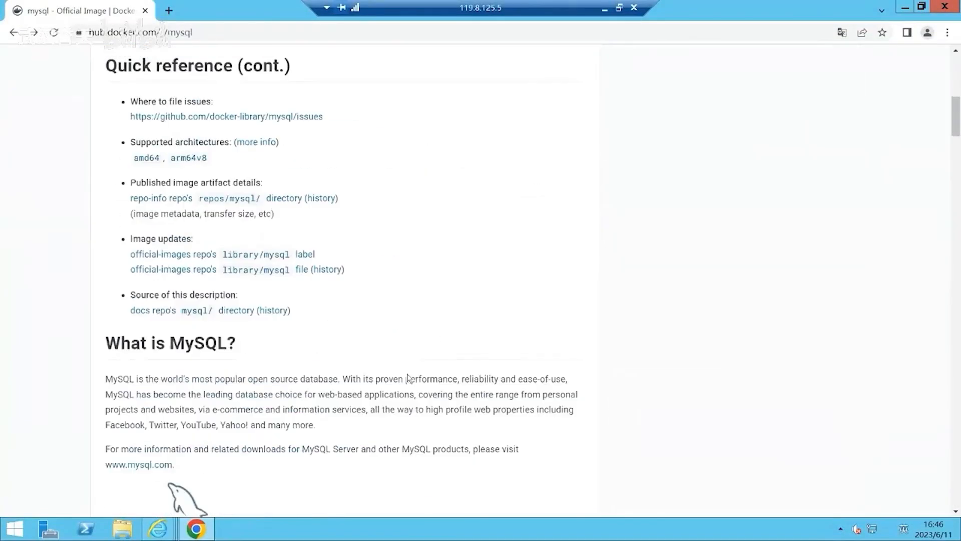
pyautogui.scroll(-3)
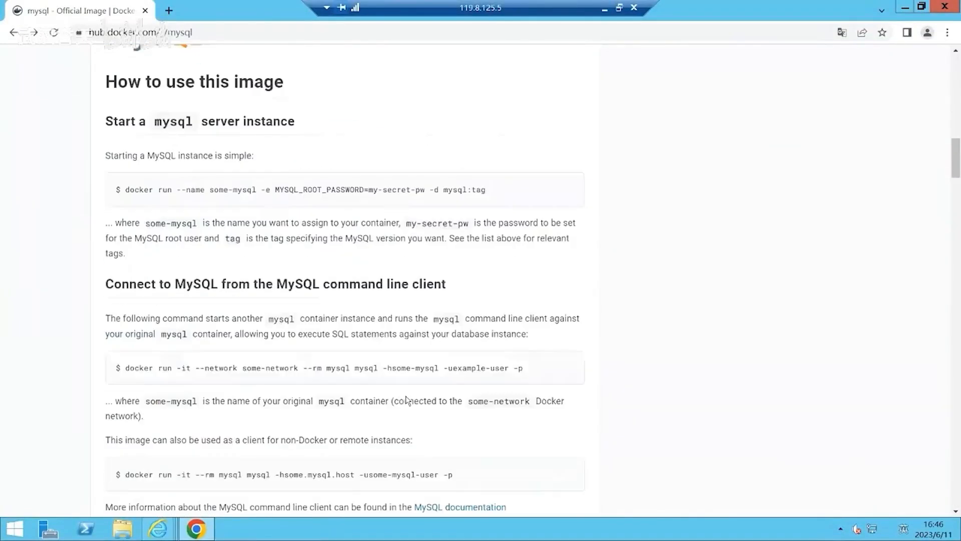
pyautogui.scroll(-3)
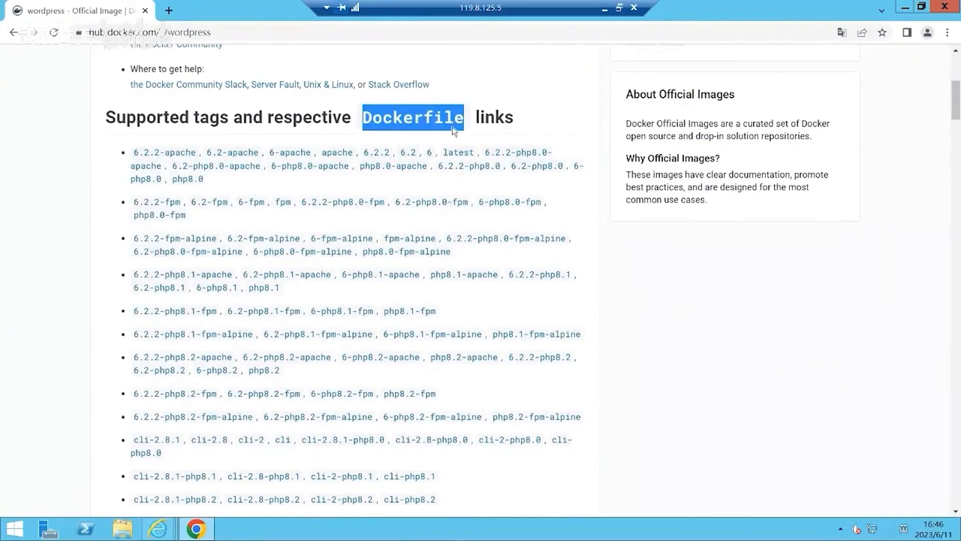
pyautogui.scroll(-3)
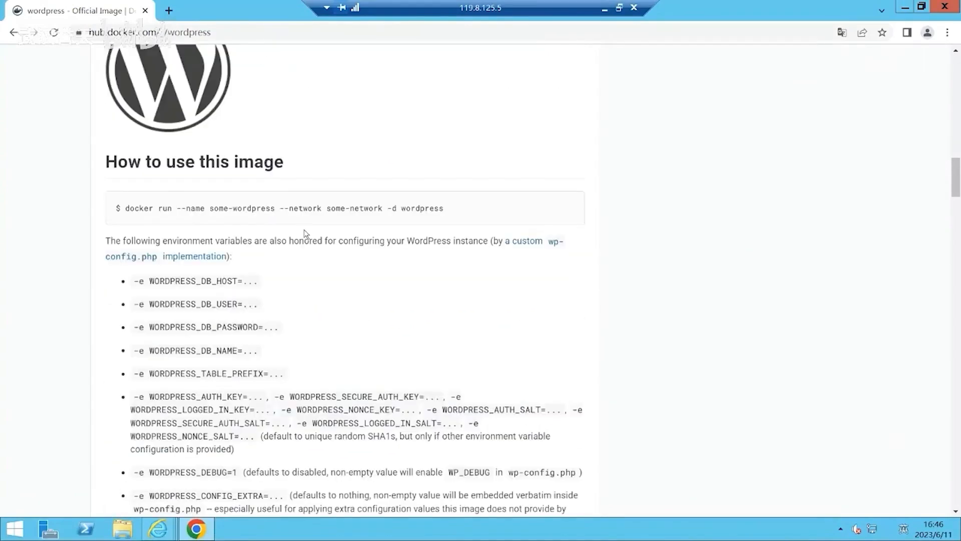
# - Review the WORDPRESS_DB_USER and WORDPRESS_DB_NAME environment variables, then return to the Word notes
pyautogui.moveTo(135, 281); pyautogui.dragTo(285, 311)
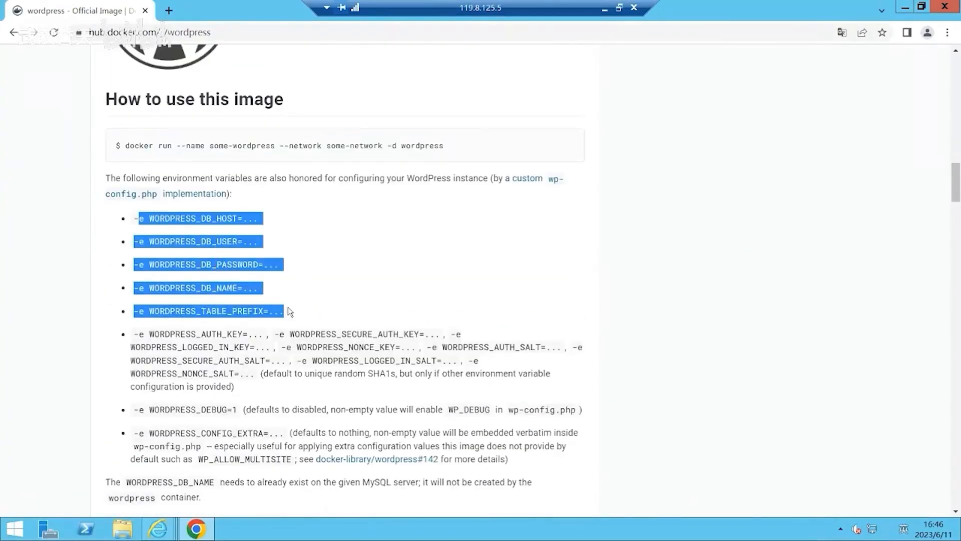
pyautogui.click(162, 209)
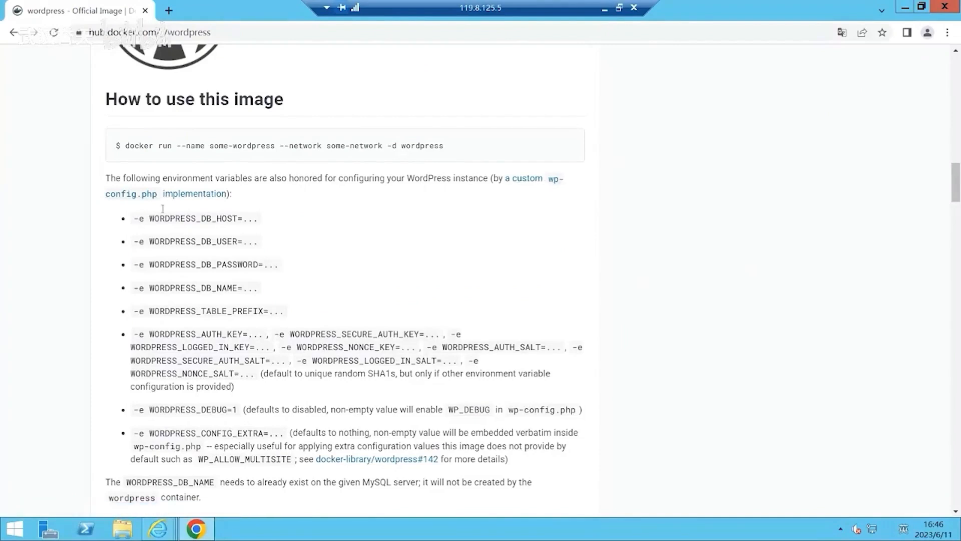
pyautogui.moveTo(157, 239)
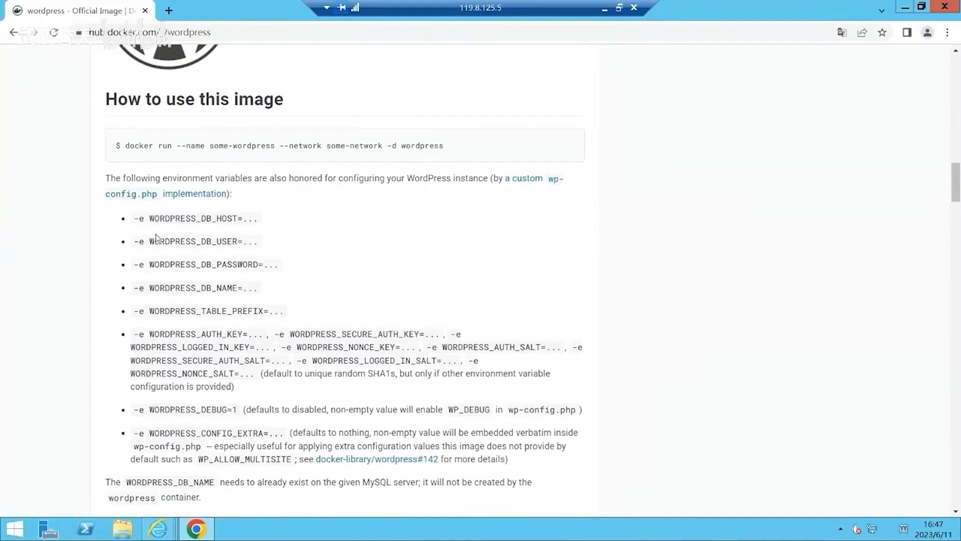
pyautogui.doubleClick(253, 218)
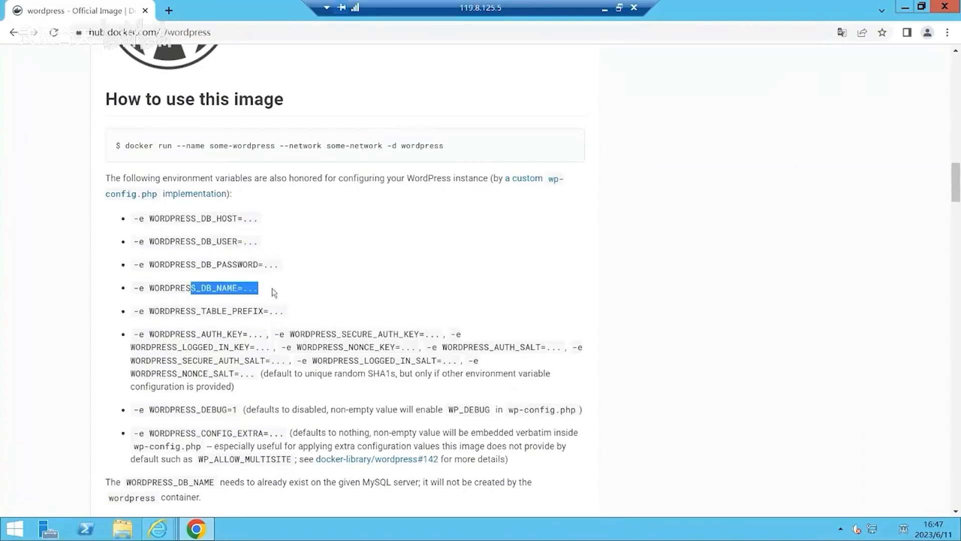
pyautogui.moveTo(271, 293); pyautogui.dragTo(133, 241)
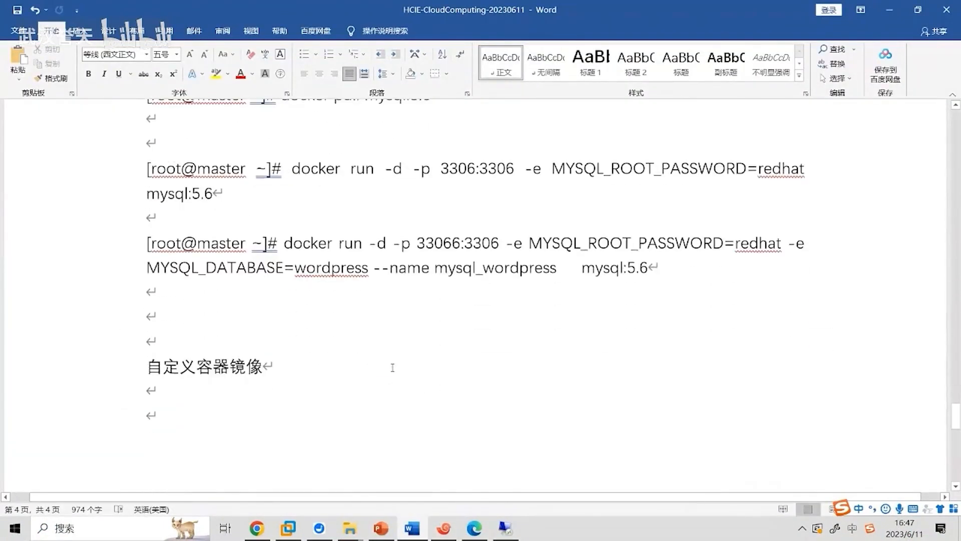
pyautogui.moveTo(360, 307)
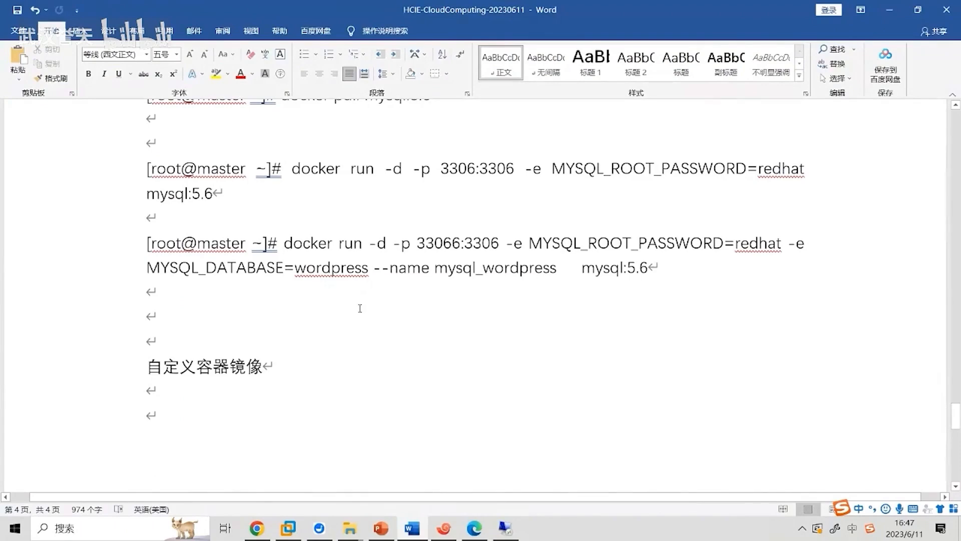
pyautogui.click(380, 528)
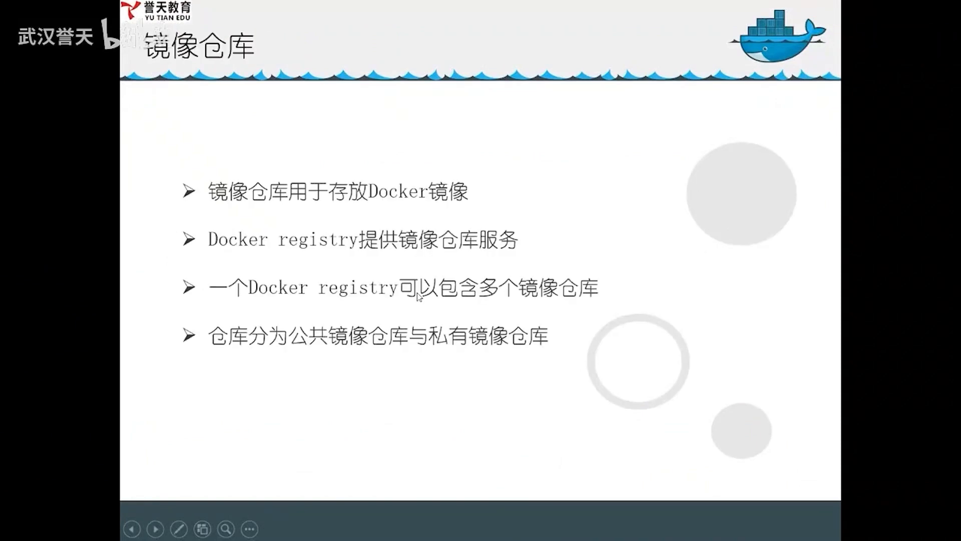
# - Show the 容器的运行 slide, then return to Xshell and clear the terminal
pyautogui.click(154, 528)
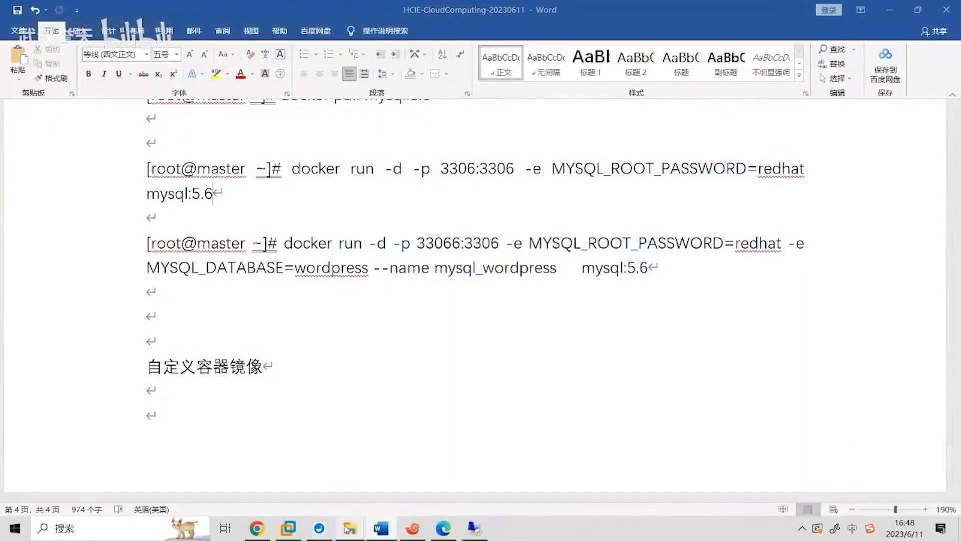
pyautogui.click(349, 528)
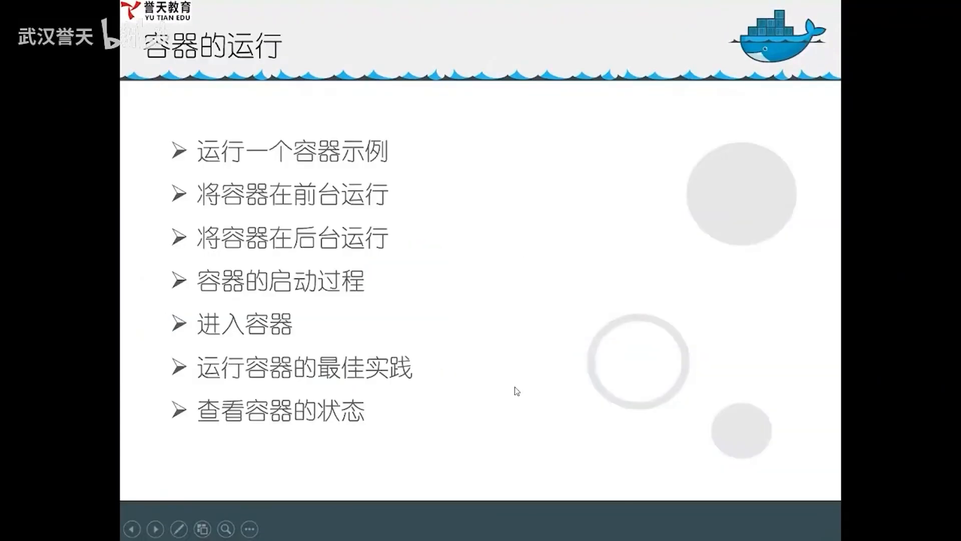
pyautogui.rightClick(613, 375)
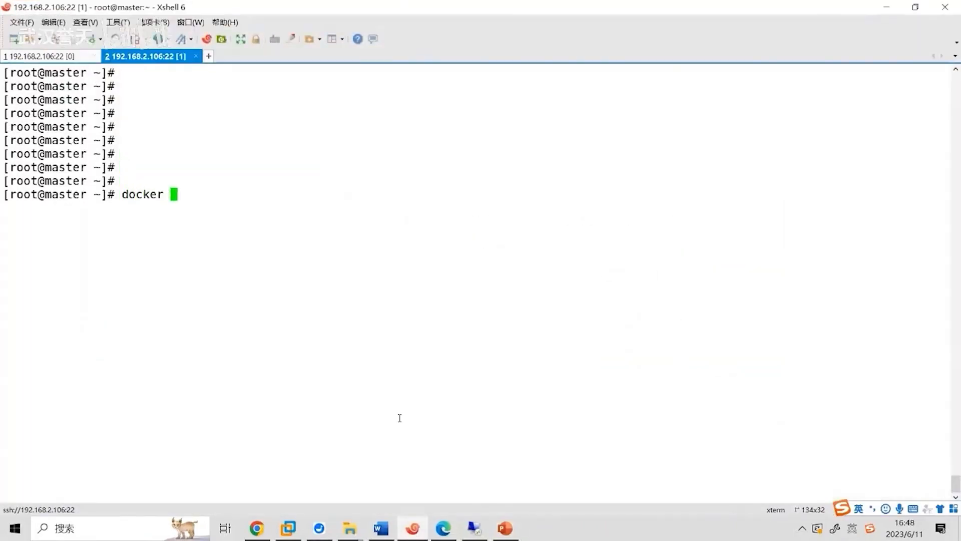
# - Start an nginx container named web06 with docker run -d and list containers with docker ps -a
pyautogui.write('run -d')
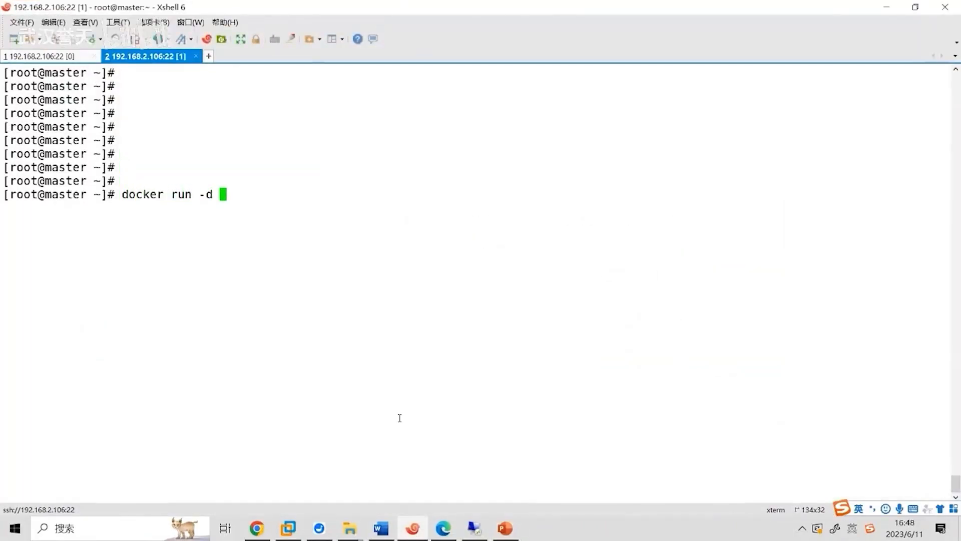
pyautogui.write('--name web06 nginx')
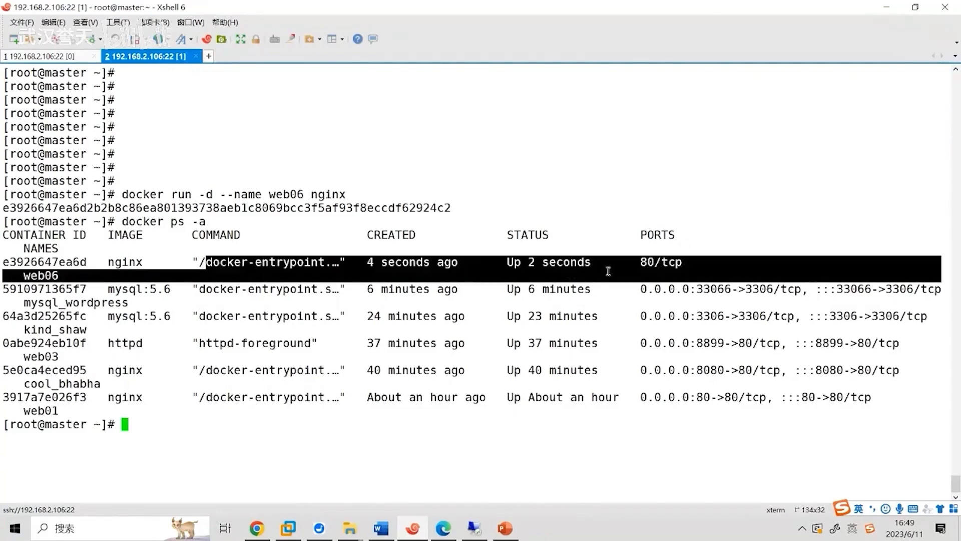
pyautogui.write('docker')
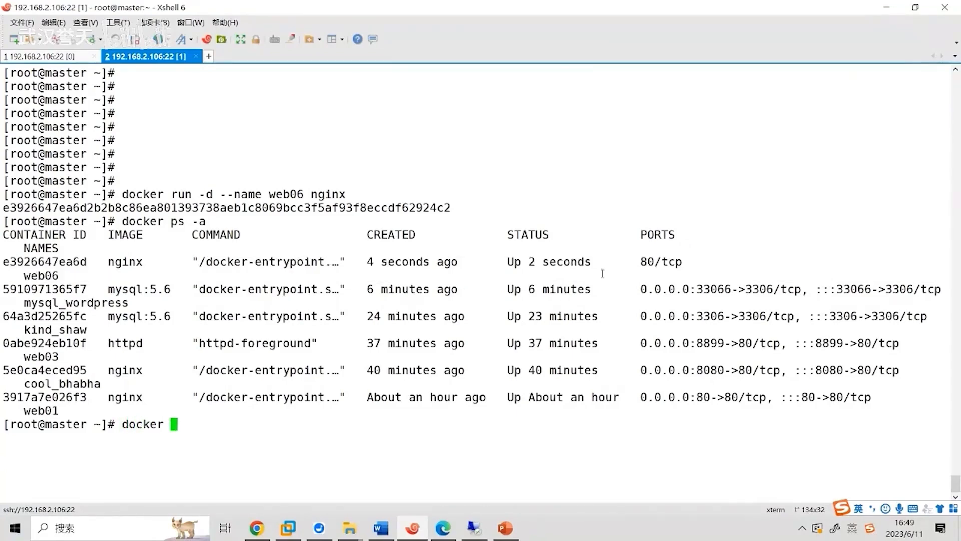
pyautogui.write('-P')
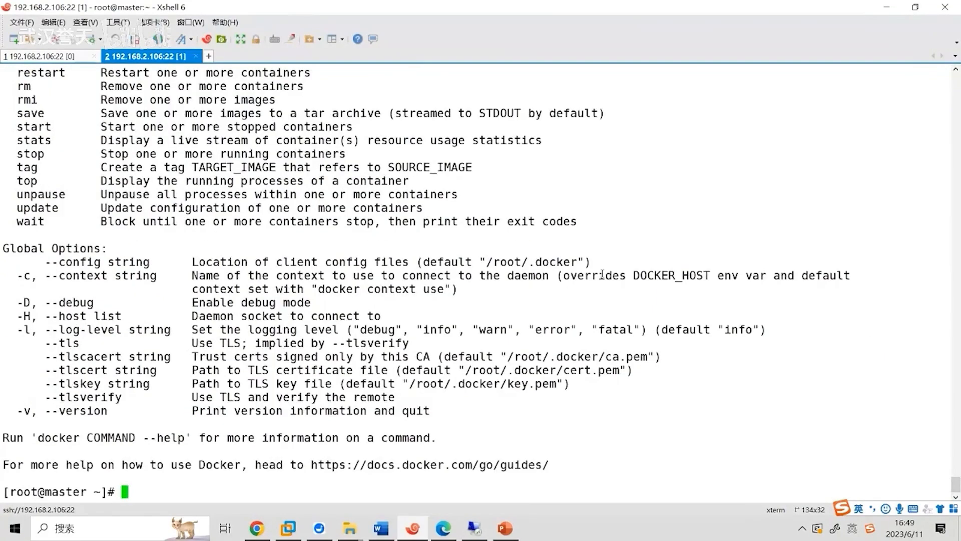
pyautogui.write('d')
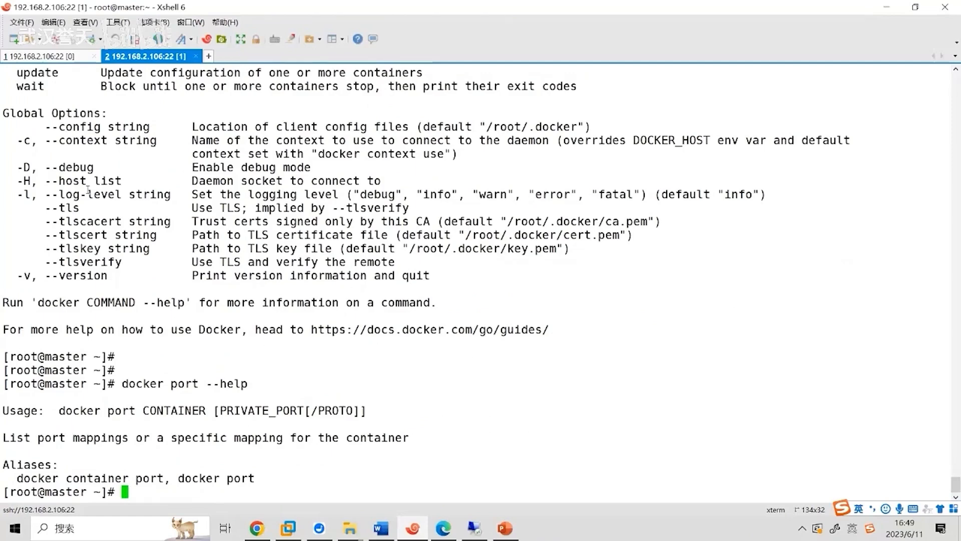
# - Show docker port --help and run docker port e39, which prints no mappings
pyautogui.write('docker port --help')
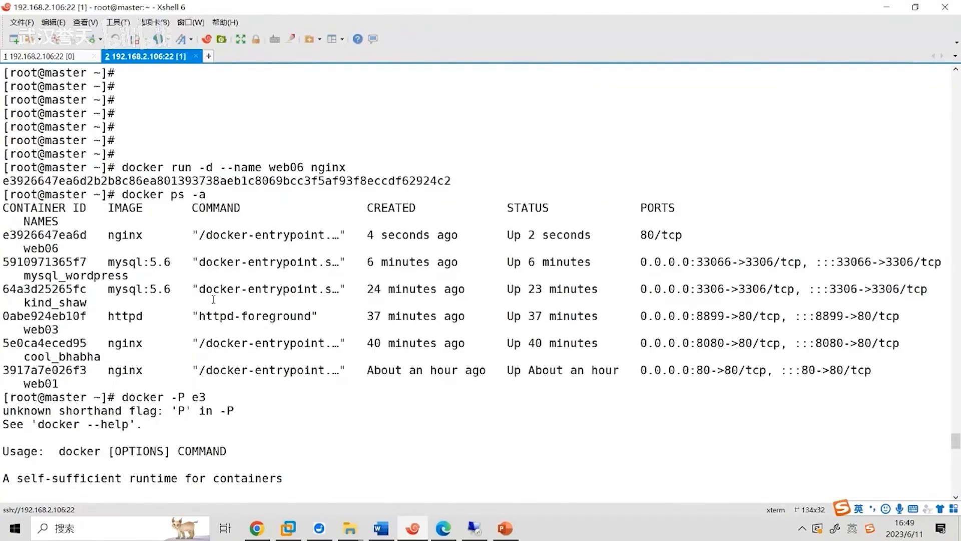
pyautogui.write('docker port e3')
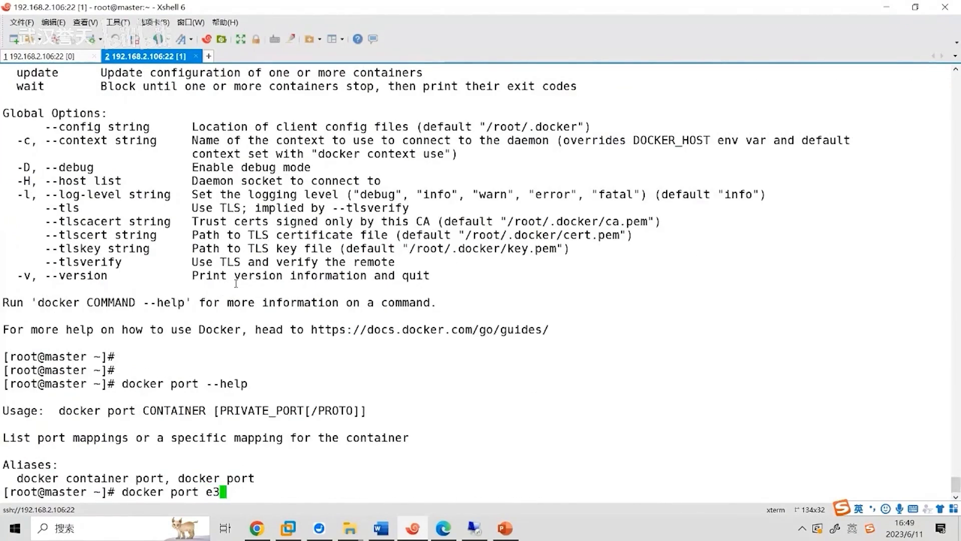
pyautogui.write('9')
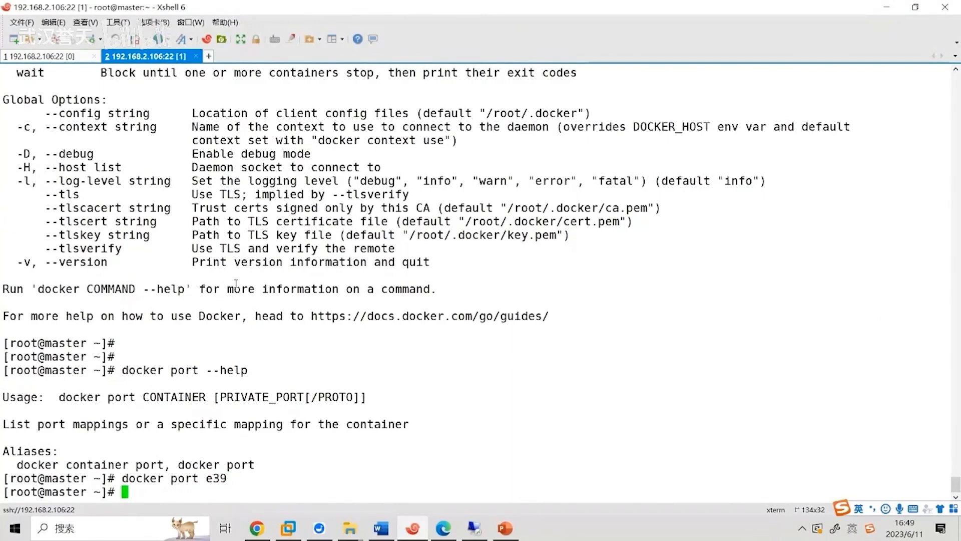
pyautogui.doubleClick(175, 396)
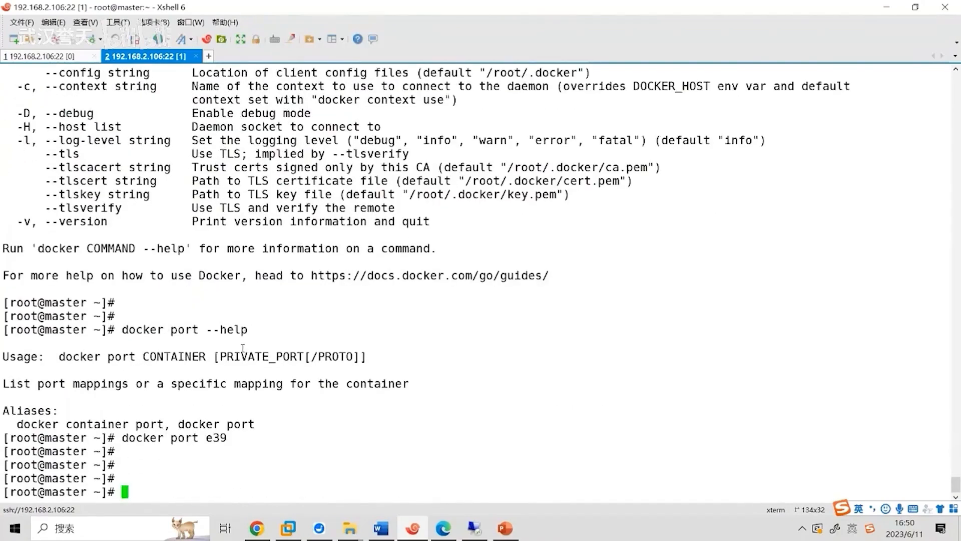
pyautogui.write('docker port e39')
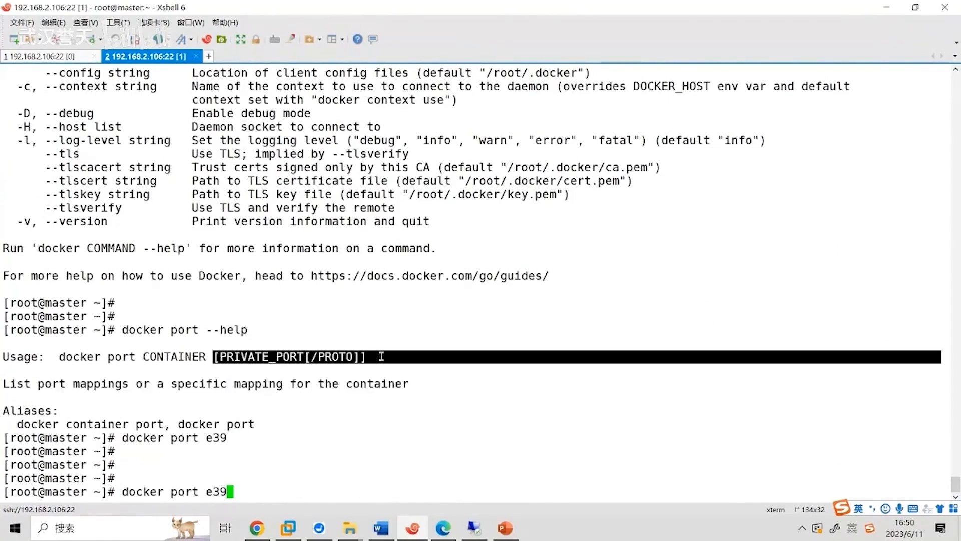
pyautogui.doubleClick(173, 357)
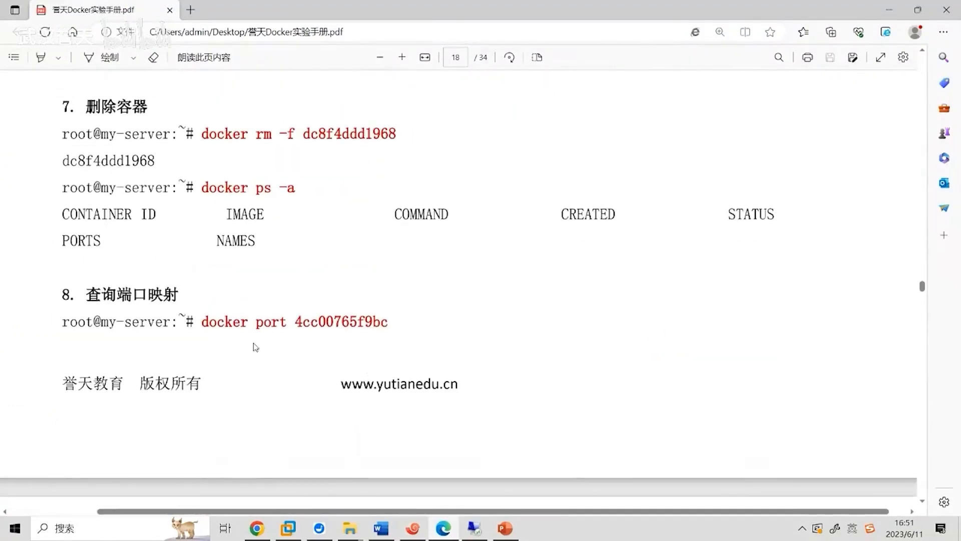
# - Scroll the lab manual PDF down to the delete-container and port-query steps
pyautogui.scroll(-3)
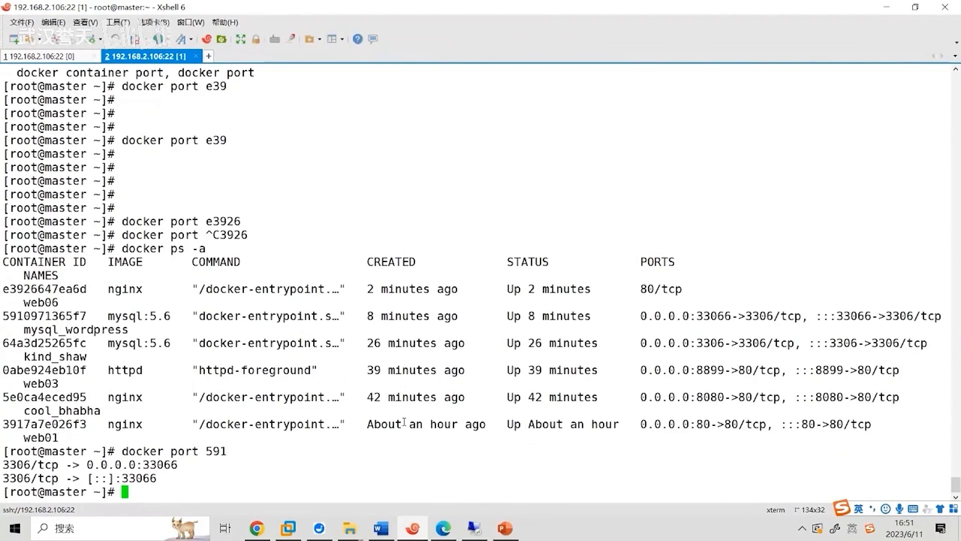
# - Remove the web06 container with docker rm -f e39
pyautogui.press('Return')
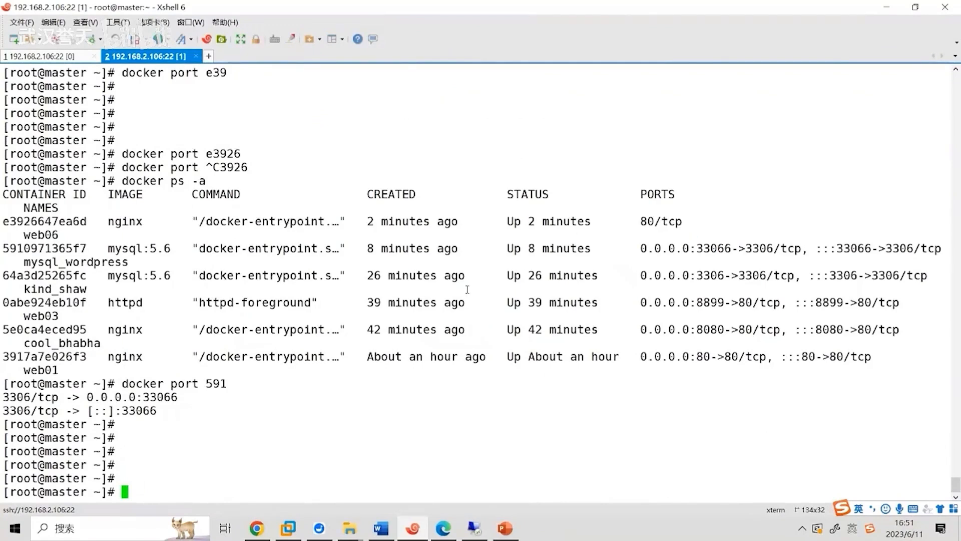
pyautogui.write('docker')
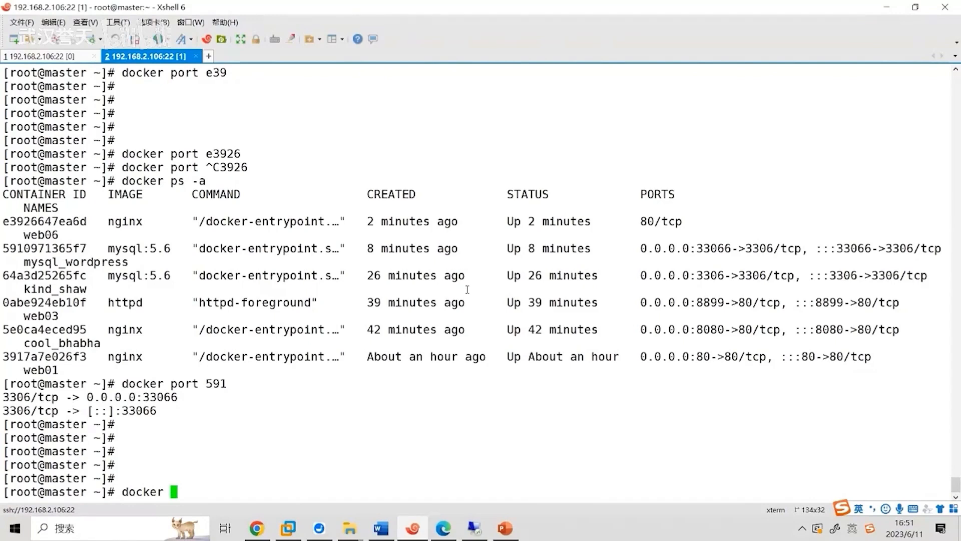
pyautogui.write('rm -f e39')
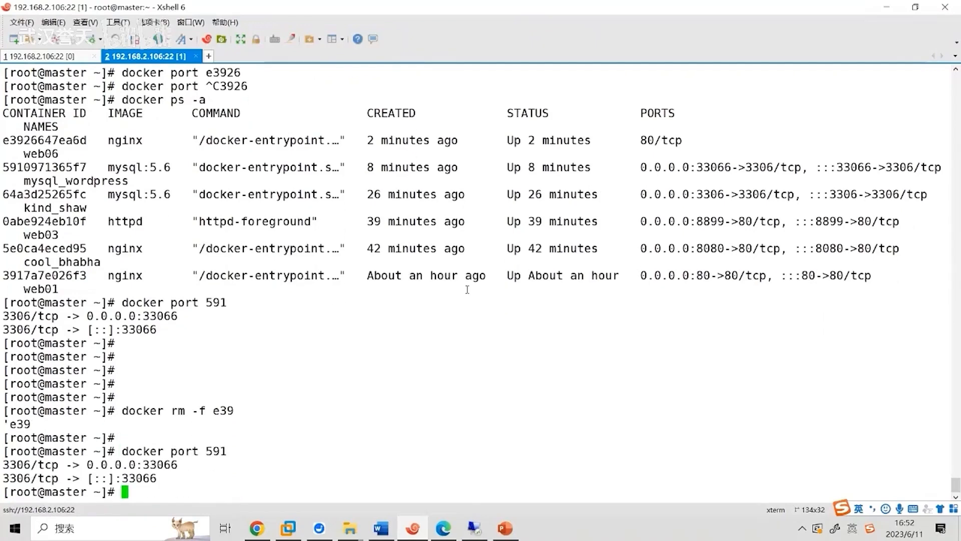
pyautogui.write('d')
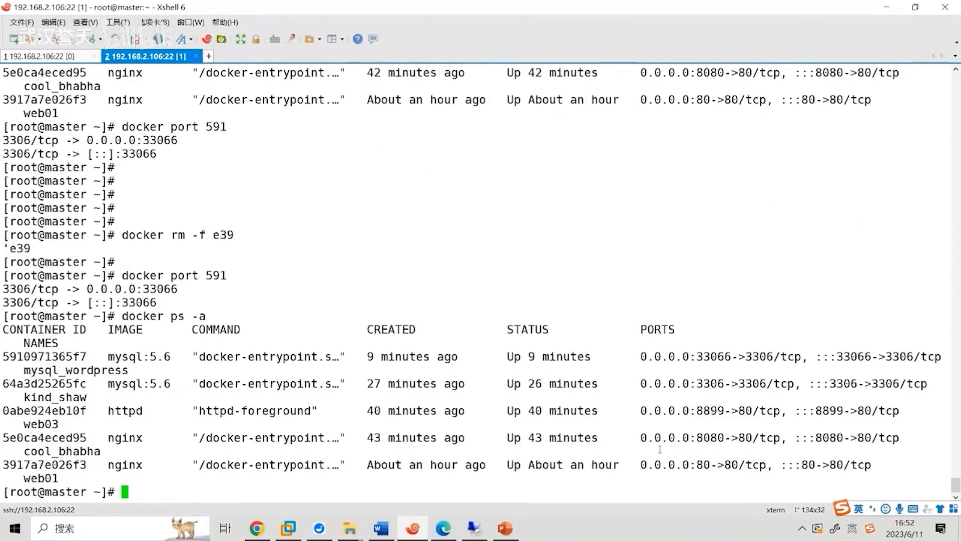
pyautogui.write('docker rm -f e39')
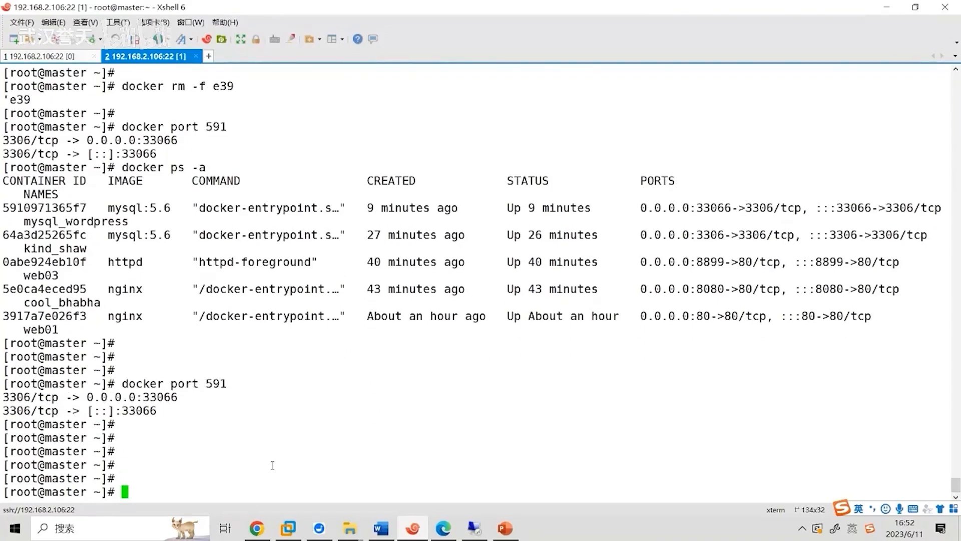
pyautogui.moveTo(620, 276)
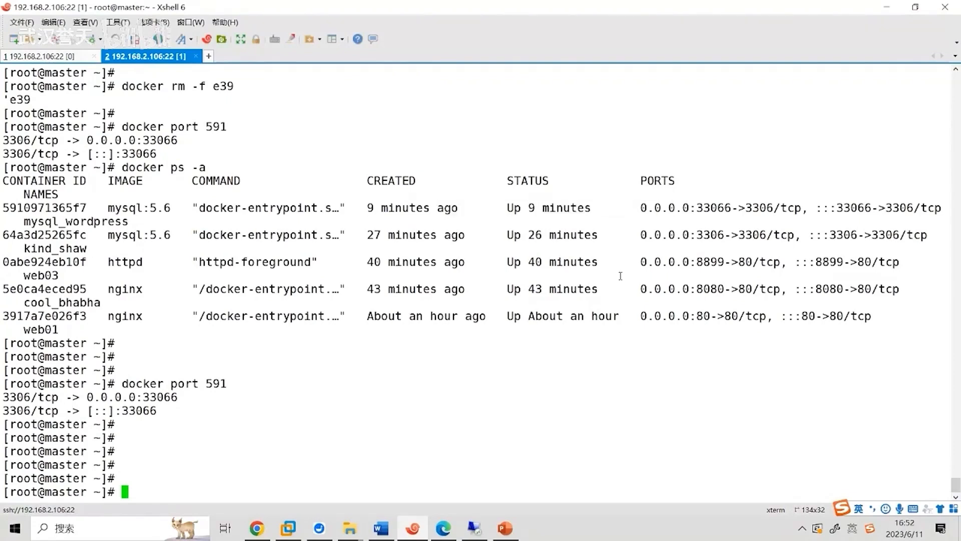
# - Run docker port 591 showing 3306/tcp mapped to 33066, grep docker --help for port, and view docker port --help
pyautogui.write('docker port 591')
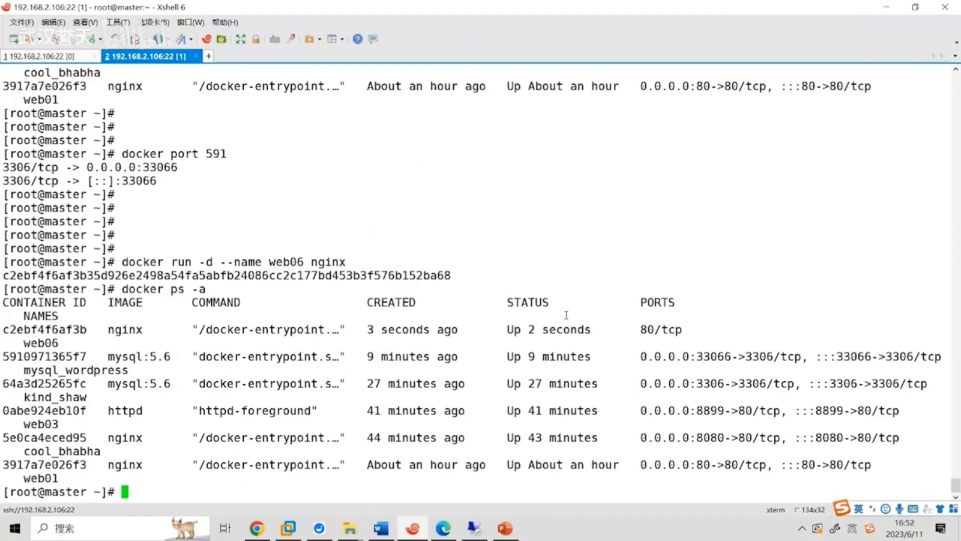
pyautogui.write('docker')
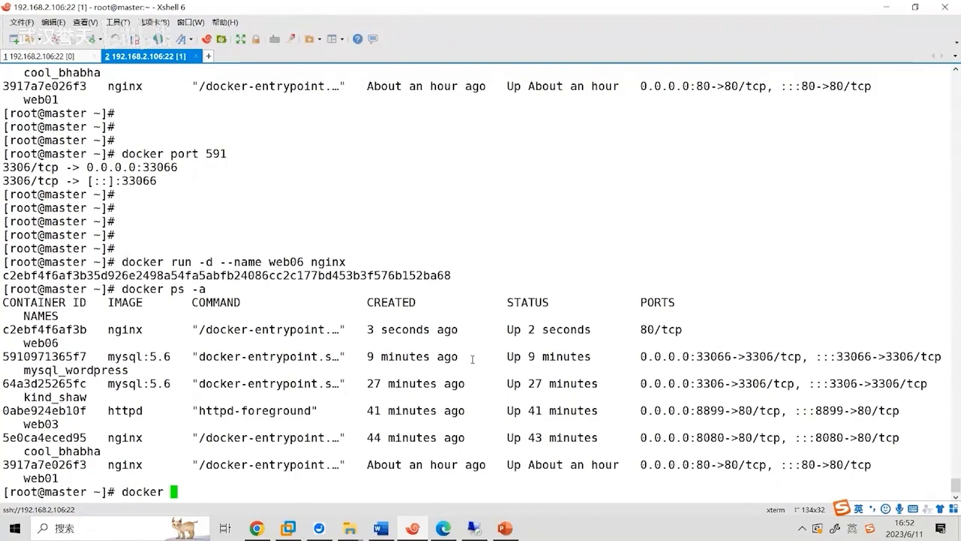
pyautogui.write('--help |grep -i')
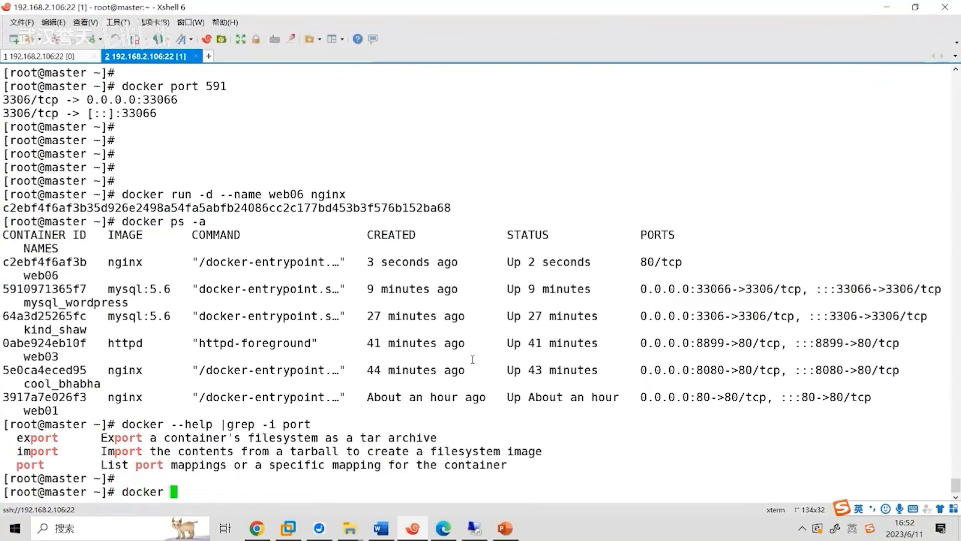
pyautogui.write('port --help')
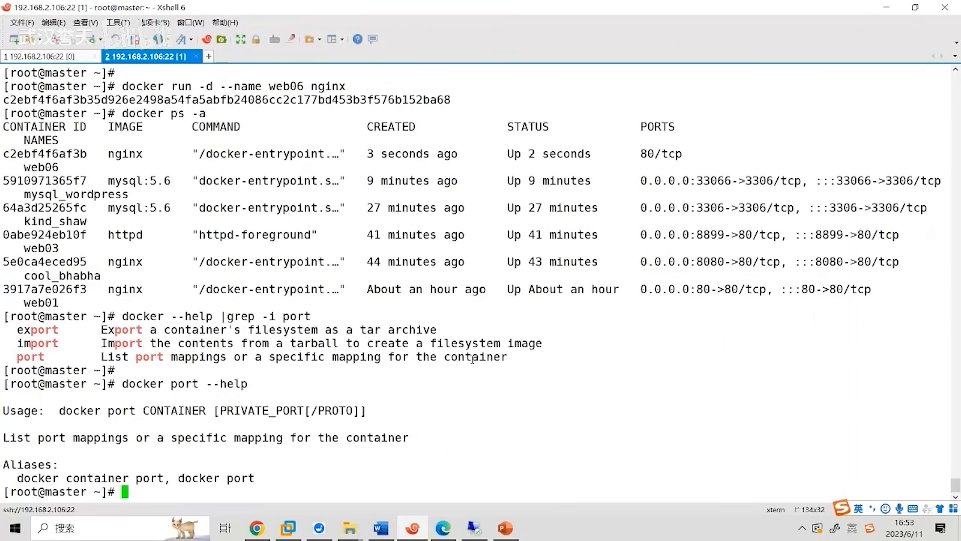
pyautogui.write('docker port --he')
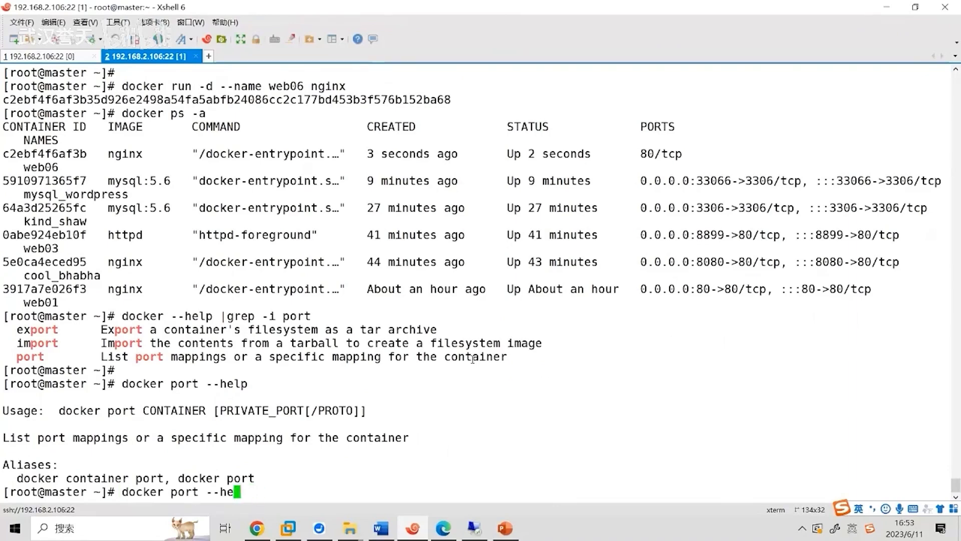
pyautogui.press('BackSpace')
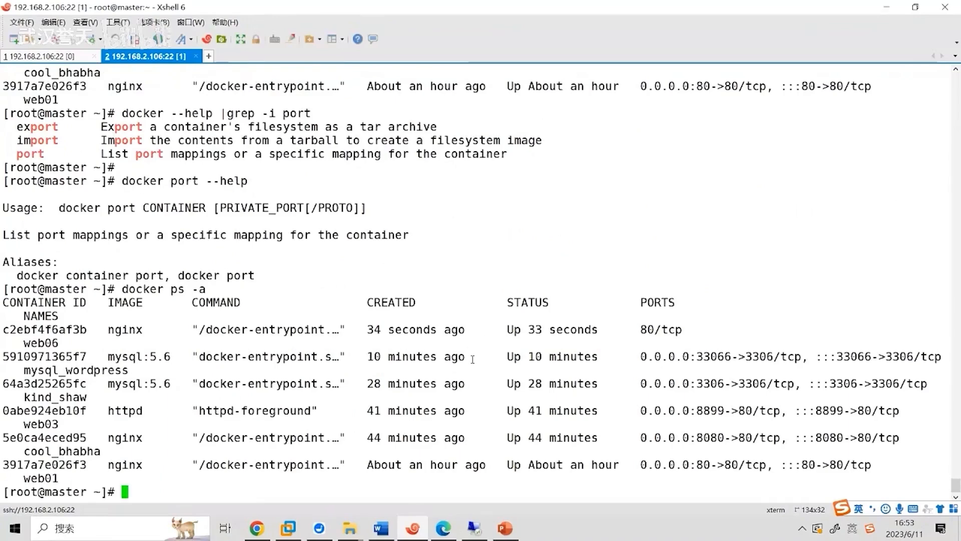
# - Run docker port c2e 8888/tcp, which reports no public port, and highlight the error
pyautogui.write('docker port')
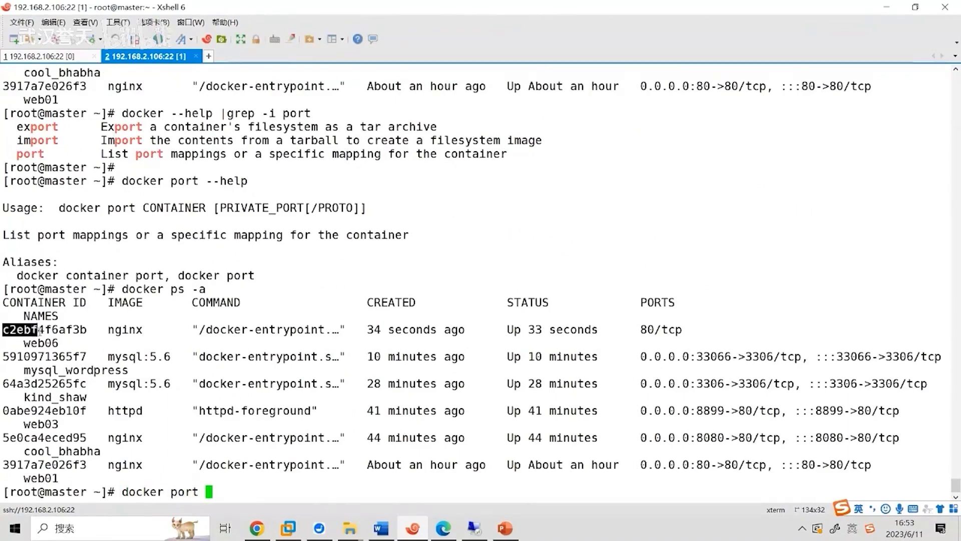
pyautogui.write('c2e')
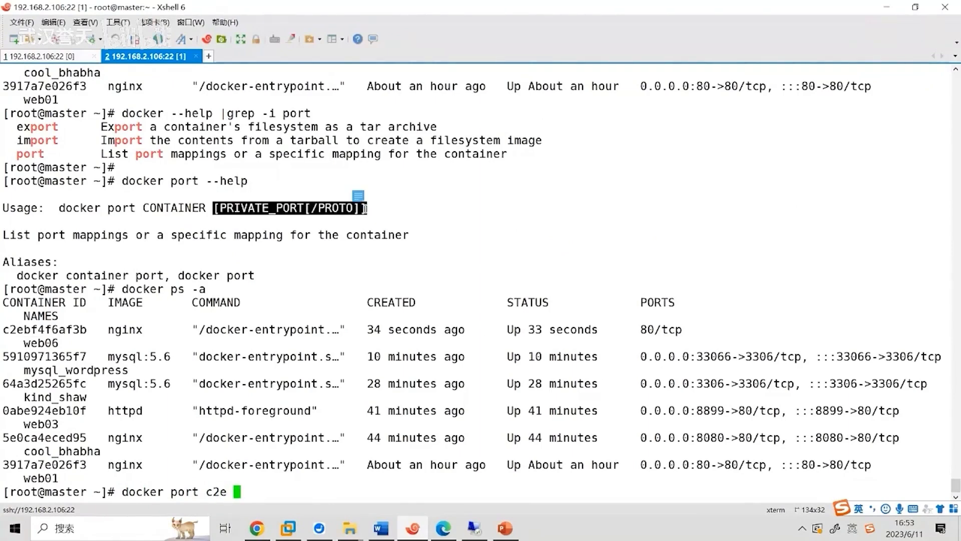
pyautogui.write('888')
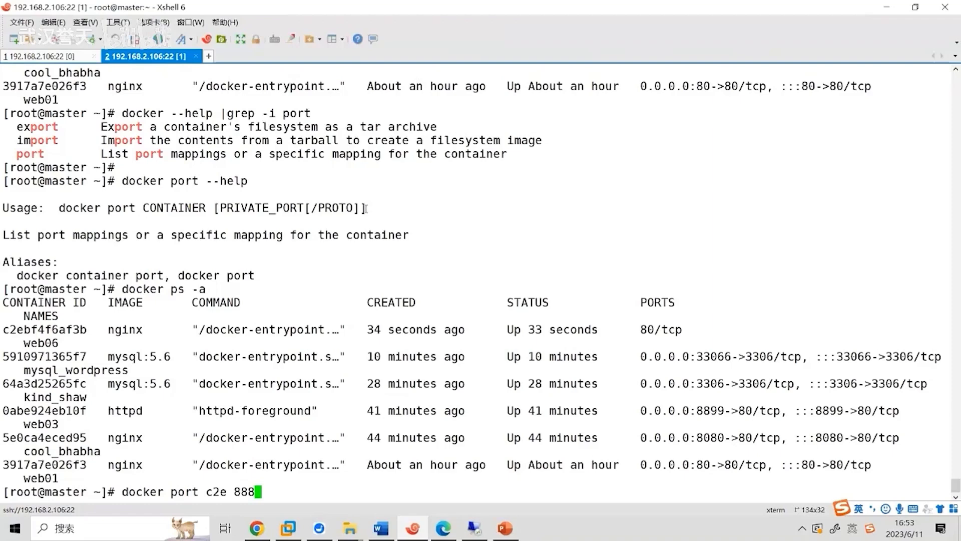
pyautogui.write('8/tcp')
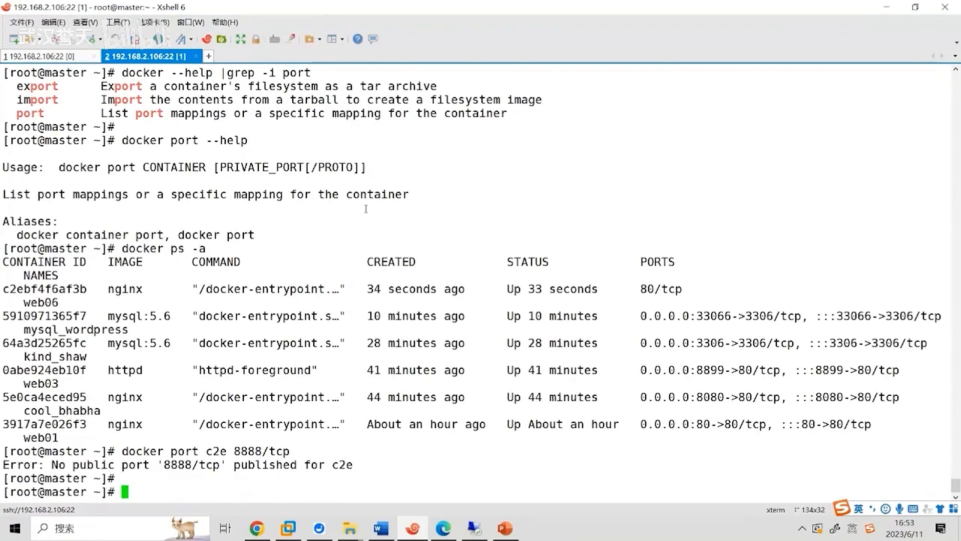
pyautogui.moveTo(52, 464); pyautogui.dragTo(225, 464)
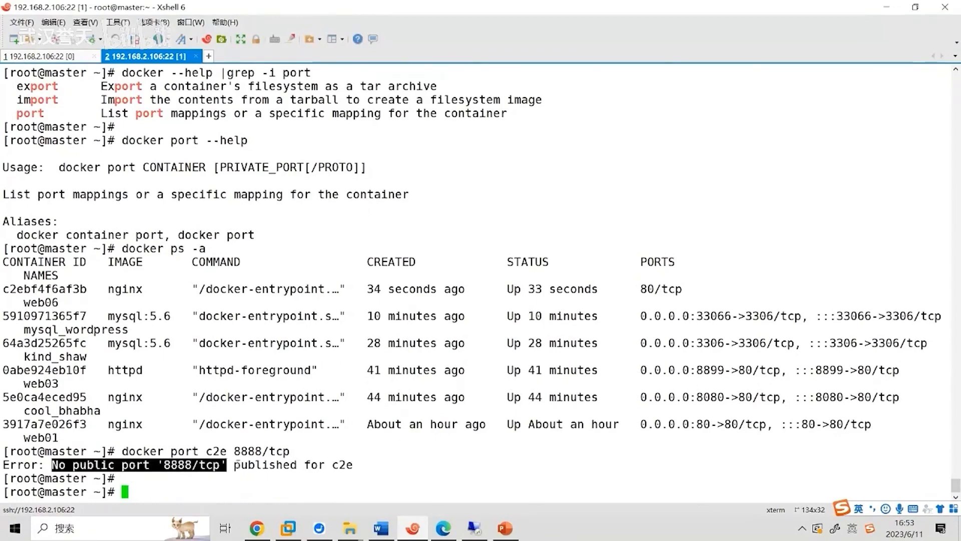
pyautogui.write('docker port c2e 8888/tcp')
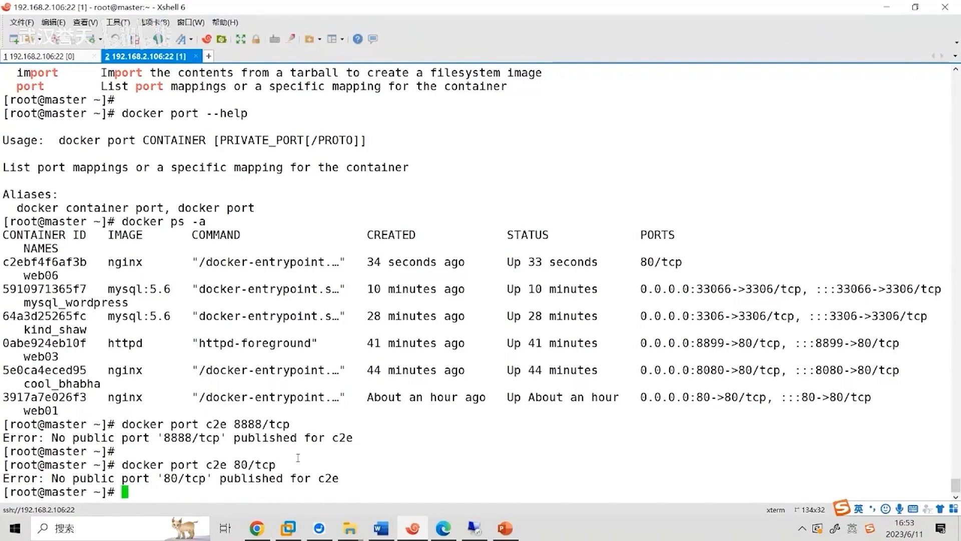
pyautogui.write('docker')
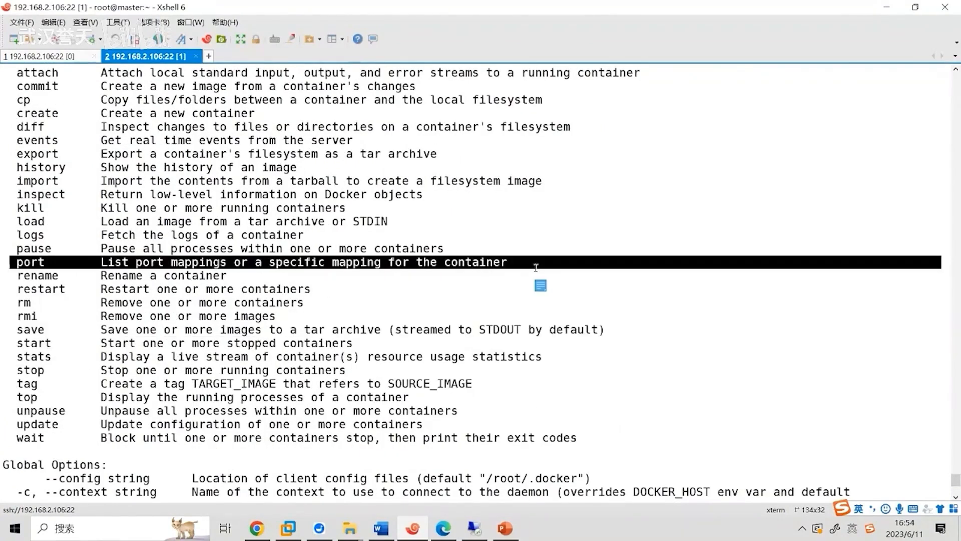
# - Run docker port c2e 80/tcp and docker --help | more, then begin docker port c2e 8888/tcp
pyautogui.scroll(-3)
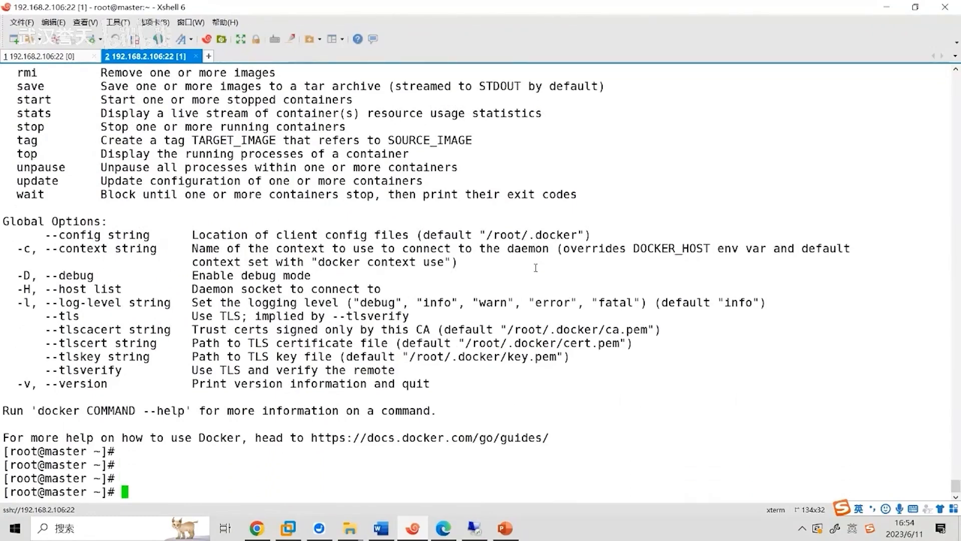
pyautogui.write('docker port c2e 80/tcp')
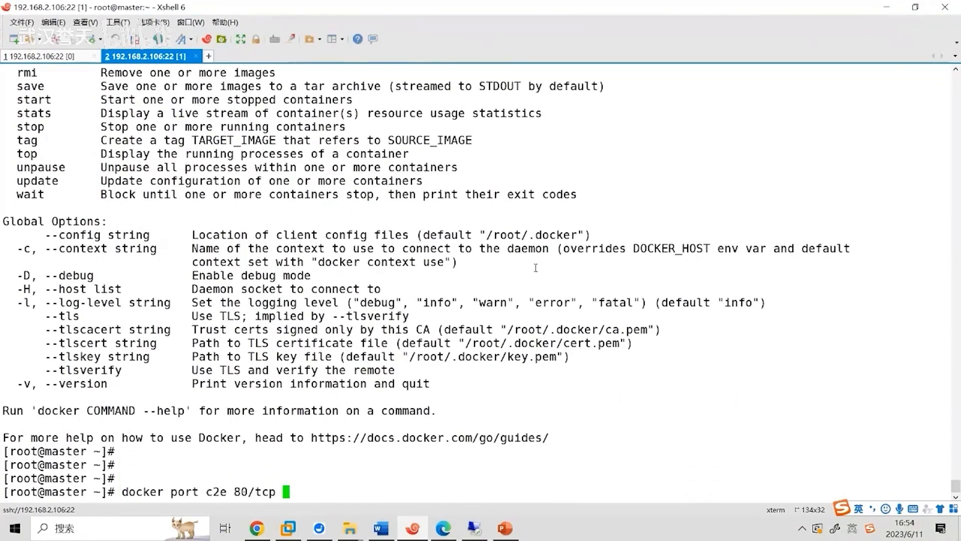
pyautogui.write('docker --help |mor')
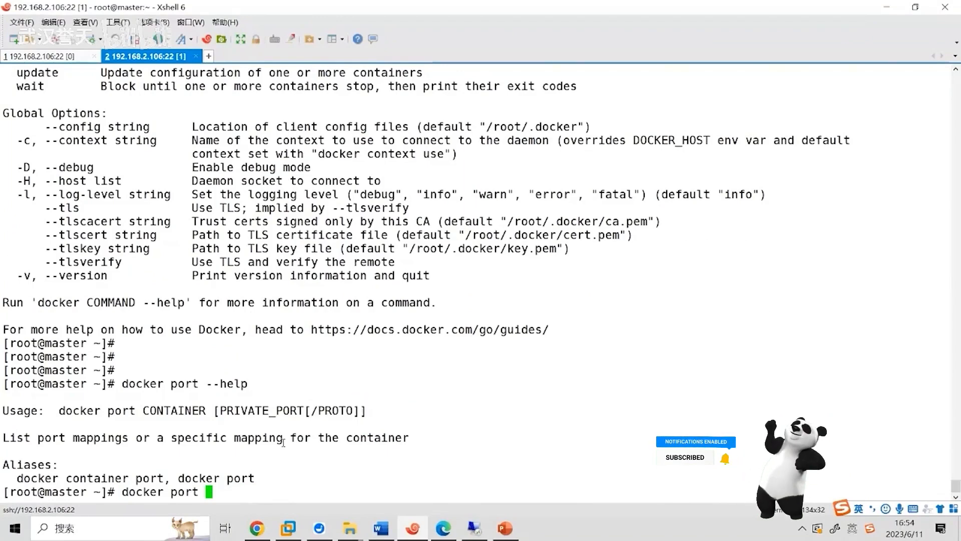
pyautogui.press('BackSpace')
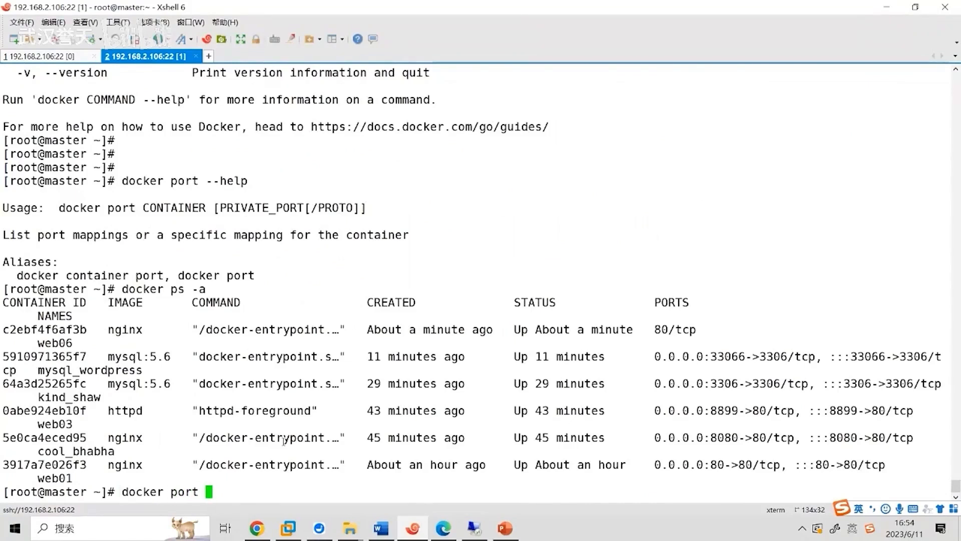
pyautogui.write('c2e')
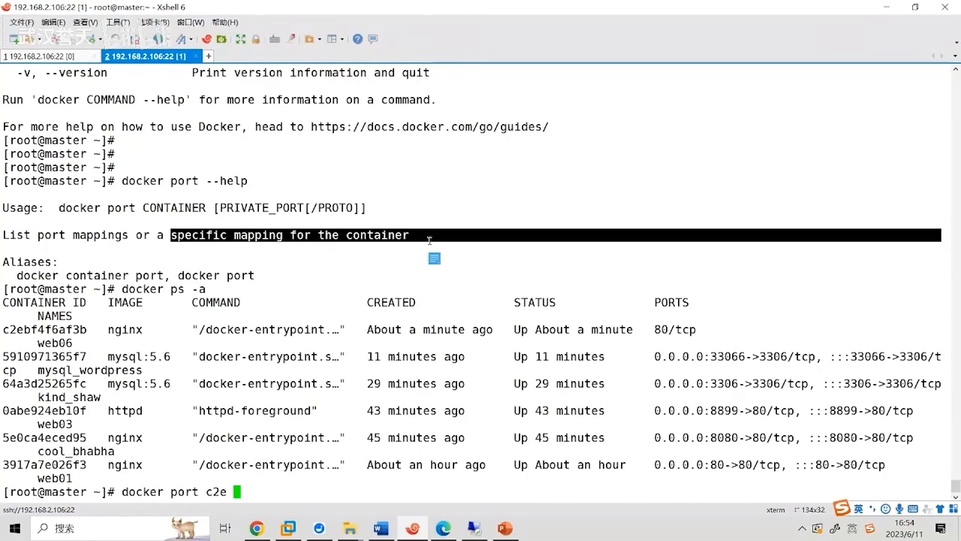
pyautogui.write('88')
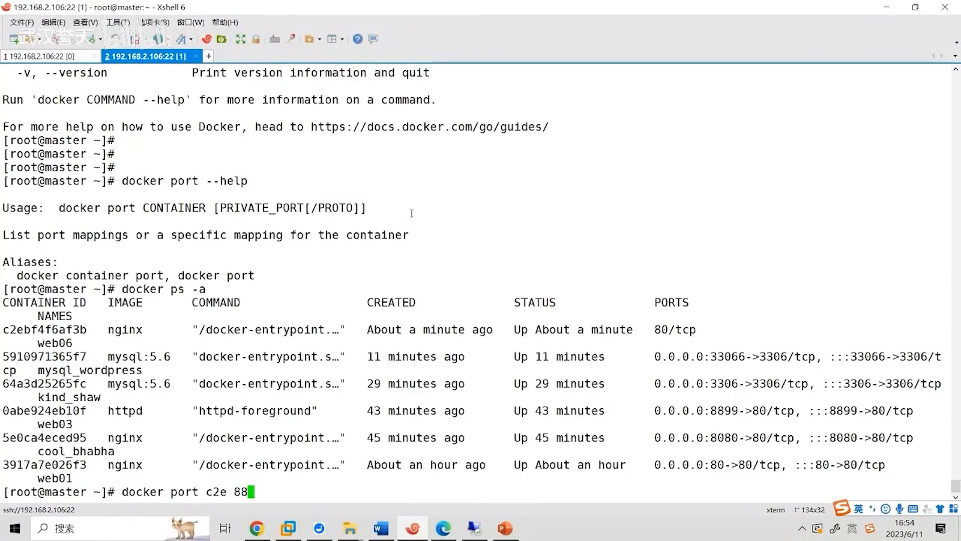
pyautogui.write('88/t')
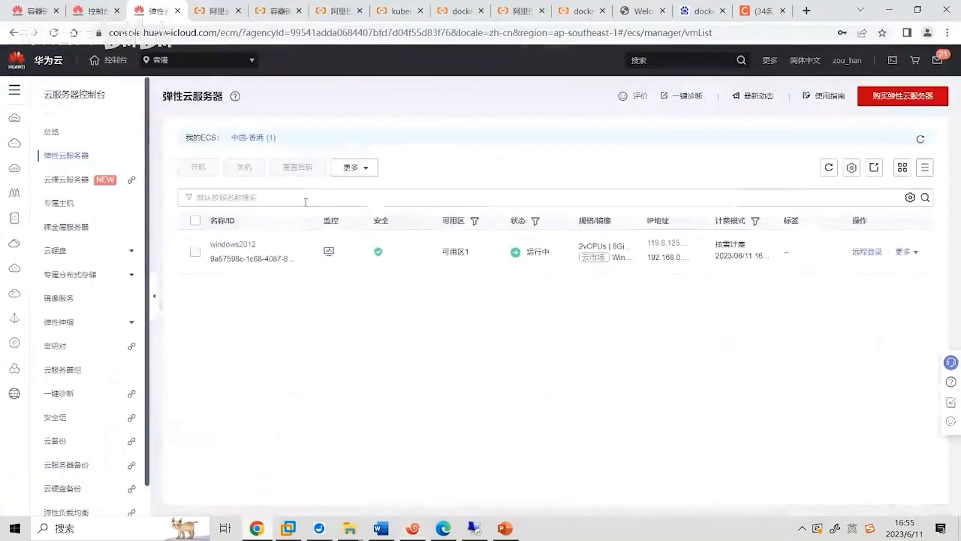
# - From the Baidu results, read the article on mapping docker container ports
pyautogui.click(701, 11)
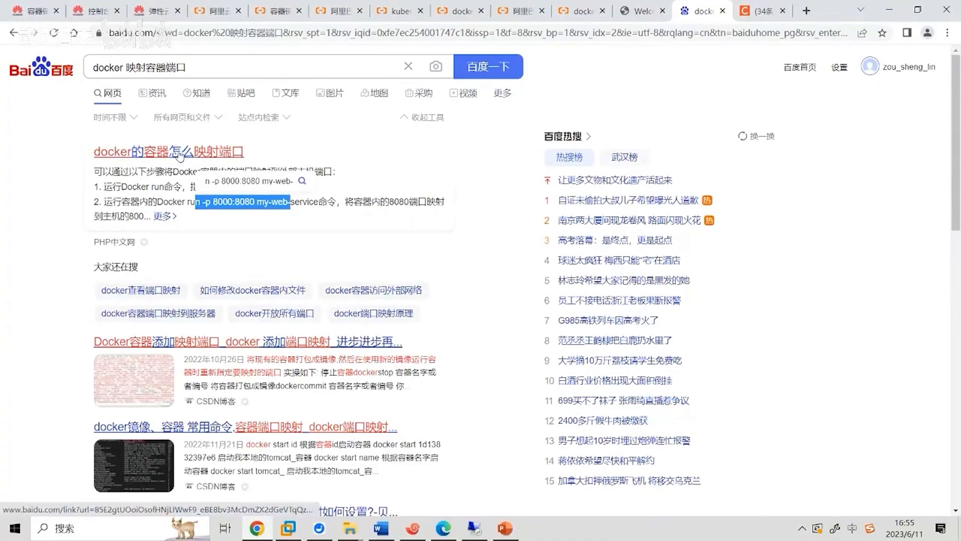
pyautogui.click(167, 151)
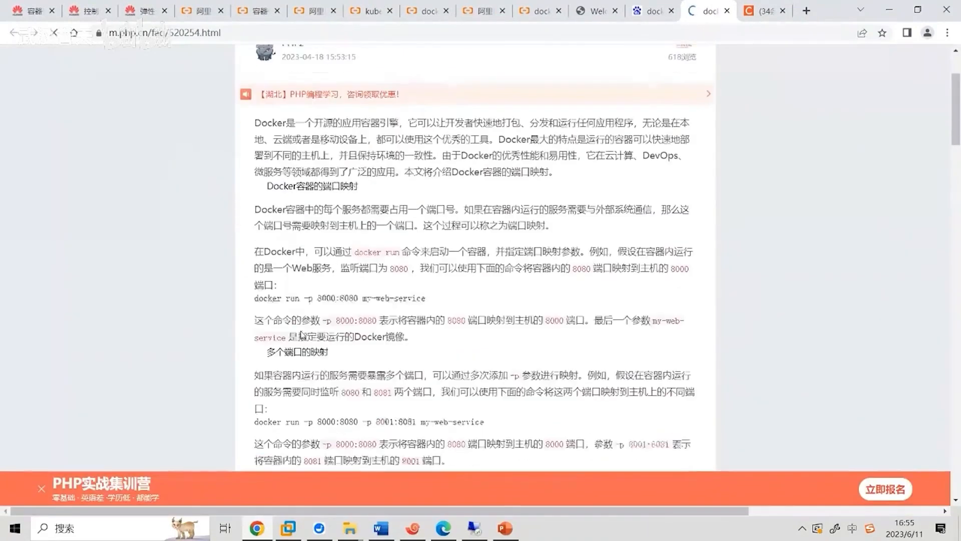
pyautogui.scroll(-3)
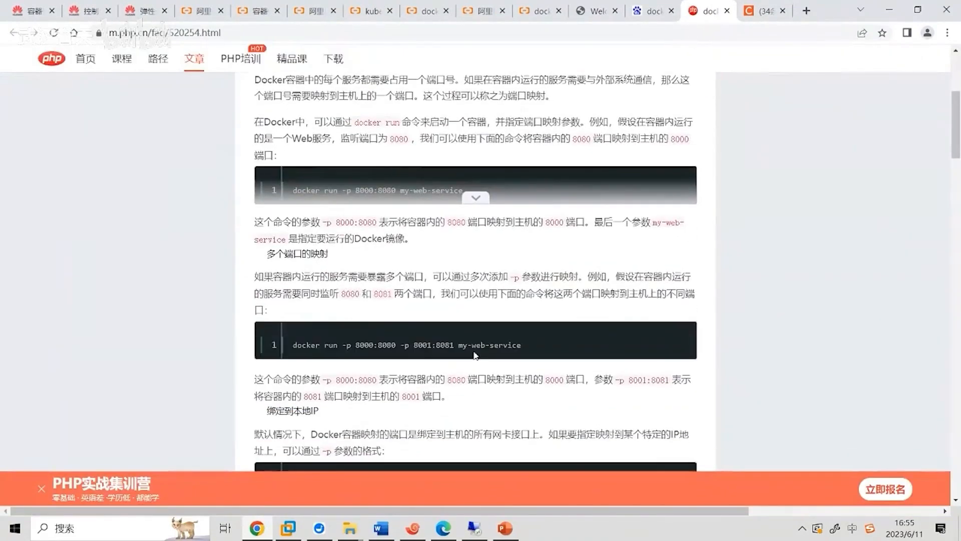
pyautogui.scroll(-3)
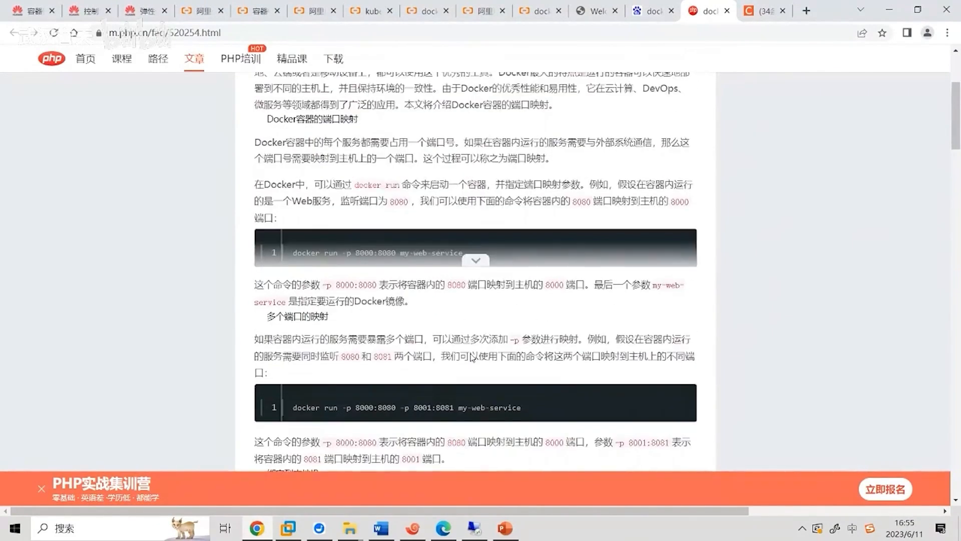
pyautogui.scroll(-3)
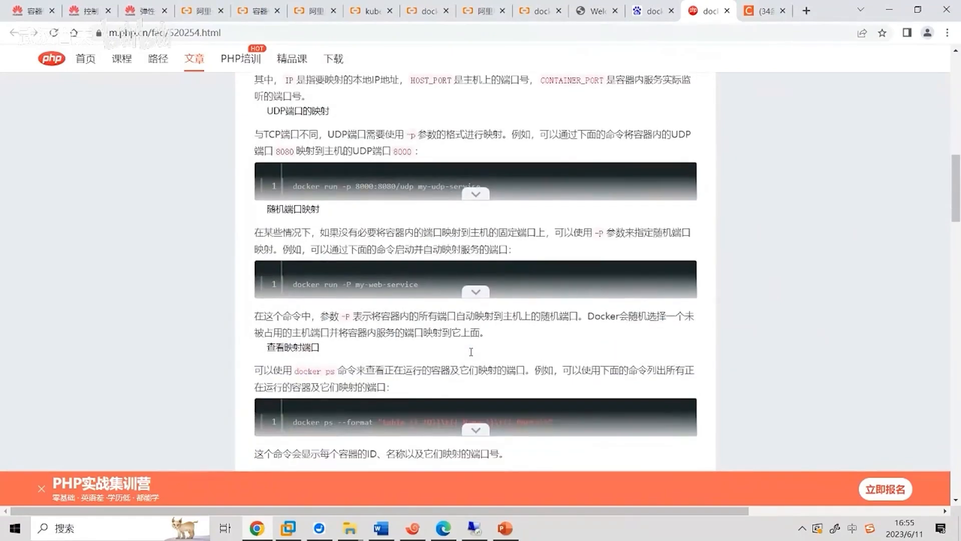
pyautogui.scroll(-3)
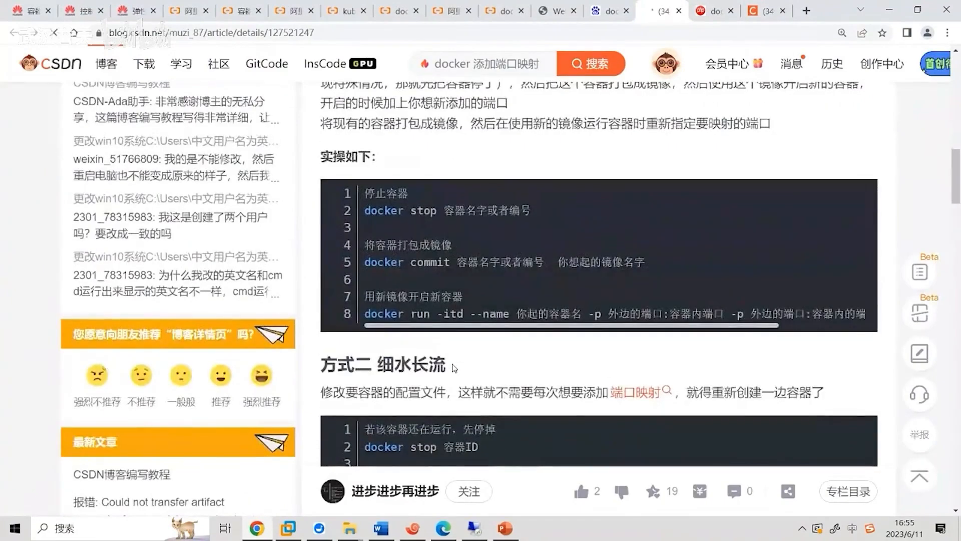
pyautogui.scroll(-3)
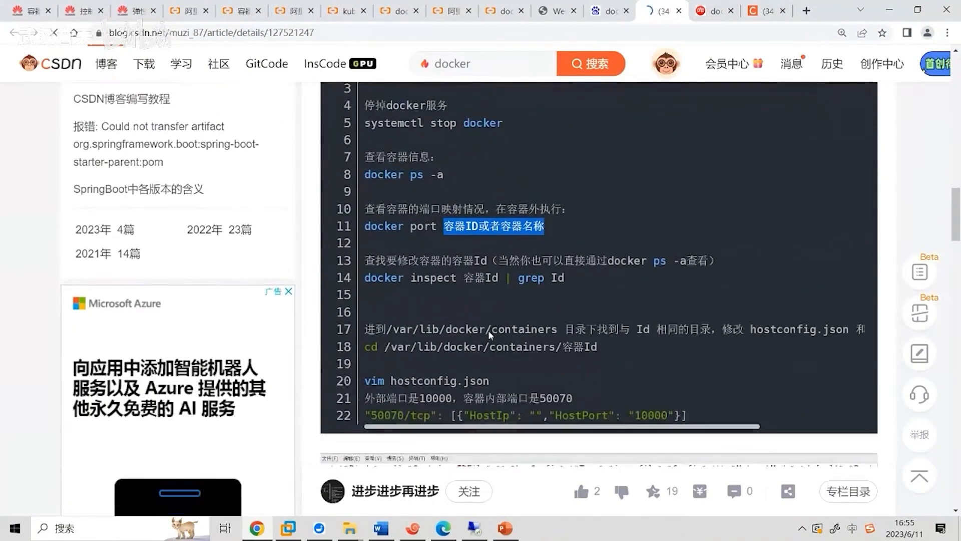
pyautogui.scroll(-3)
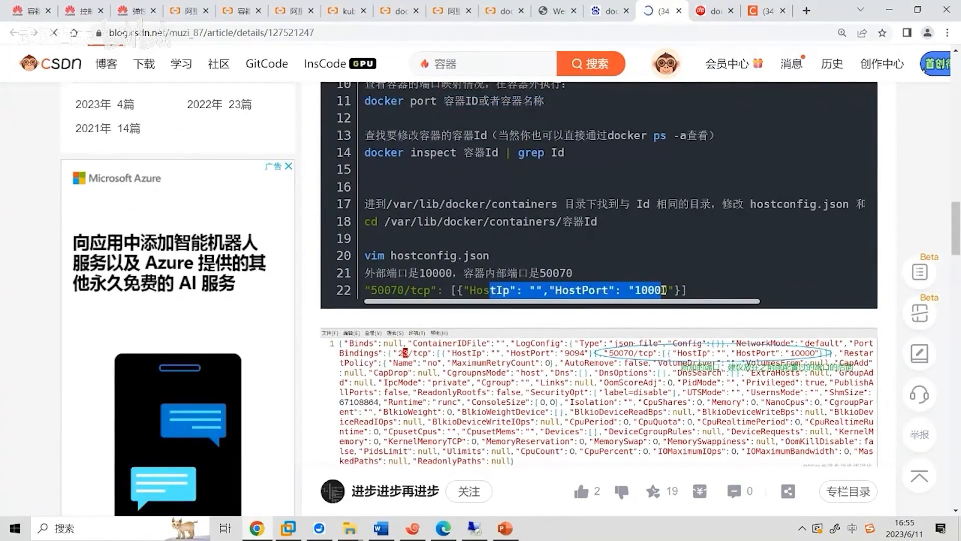
pyautogui.scroll(-3)
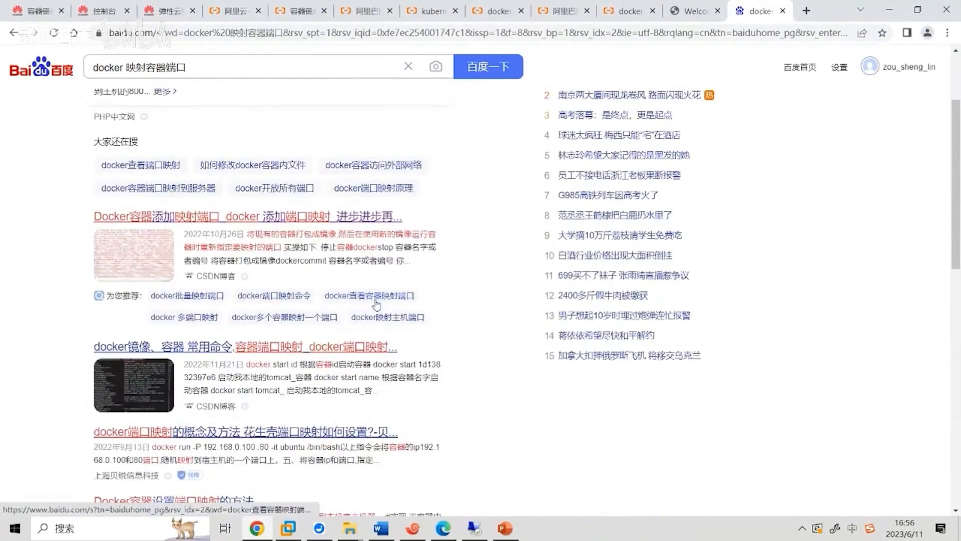
# - Continue through the rest of the port-mapping article to its end
pyautogui.scroll(-3)
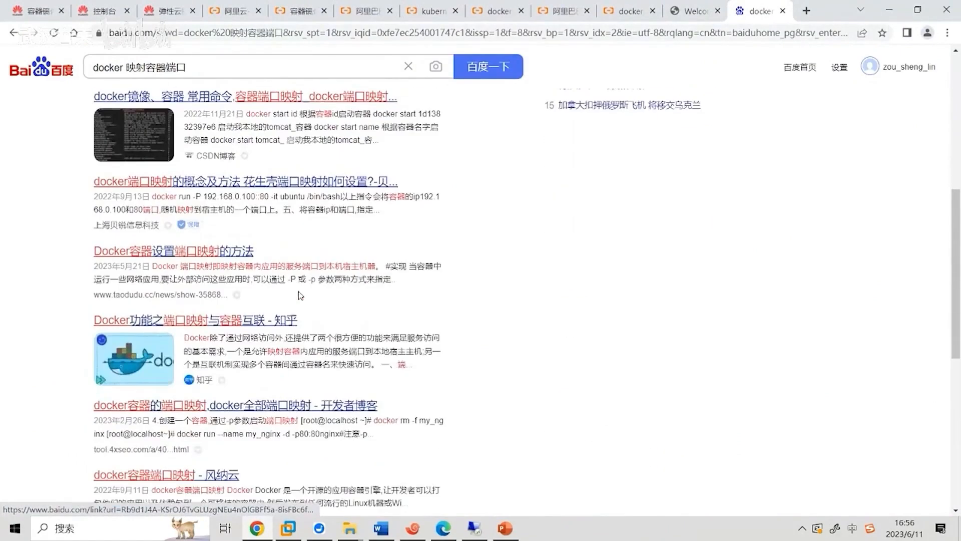
pyautogui.scroll(-3)
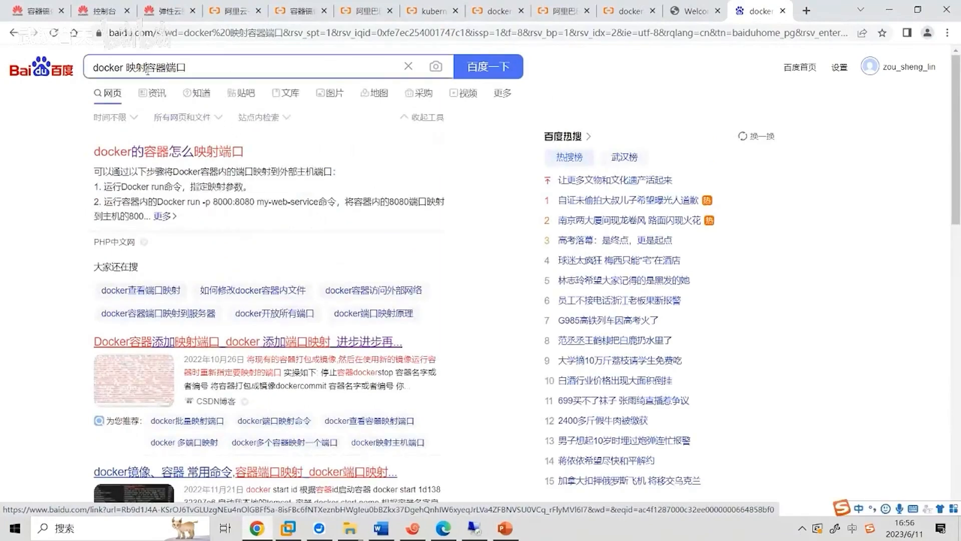
pyautogui.write('y')
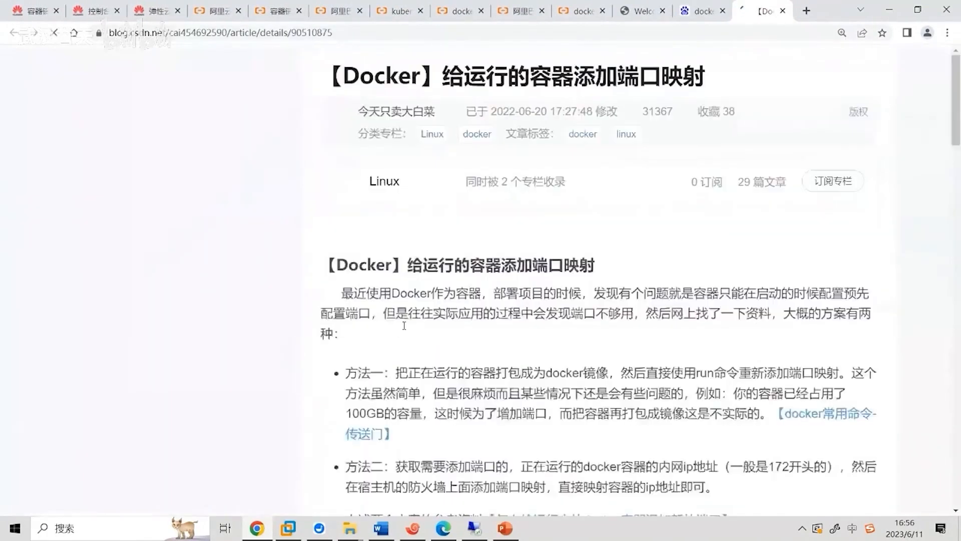
pyautogui.scroll(-3)
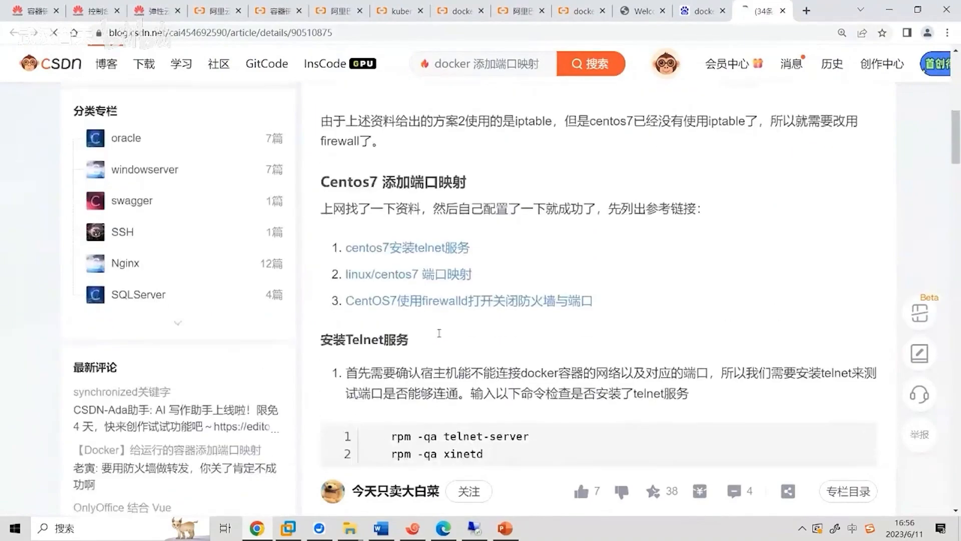
pyautogui.scroll(-3)
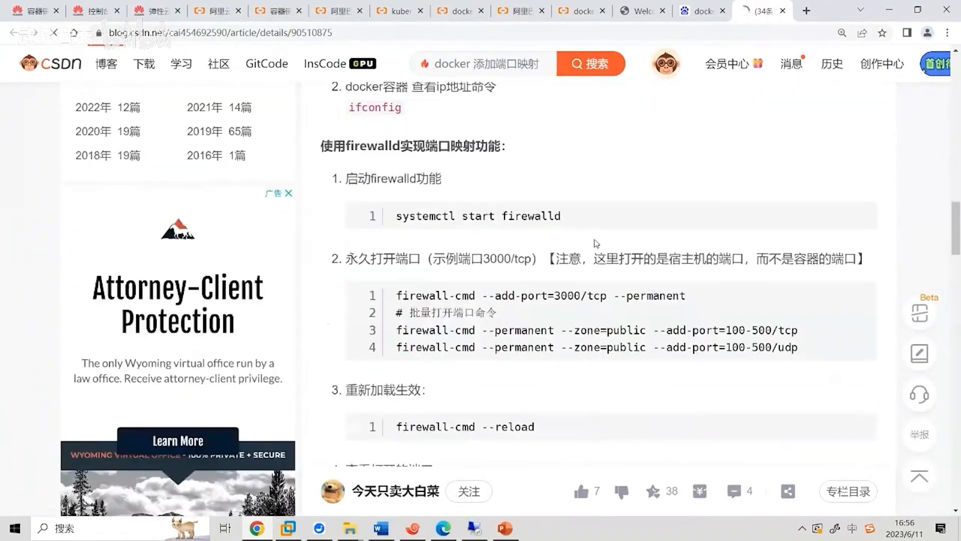
pyautogui.scroll(-3)
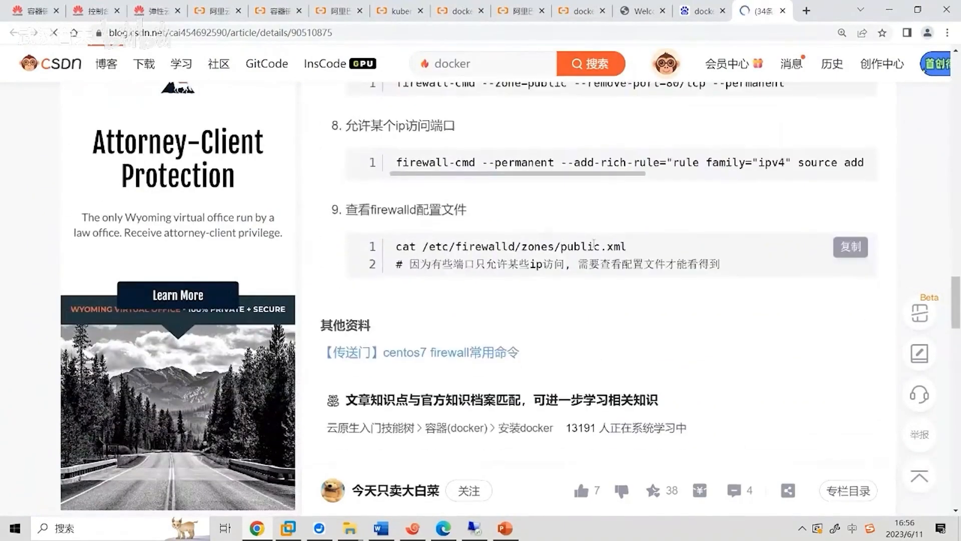
pyautogui.scroll(3)
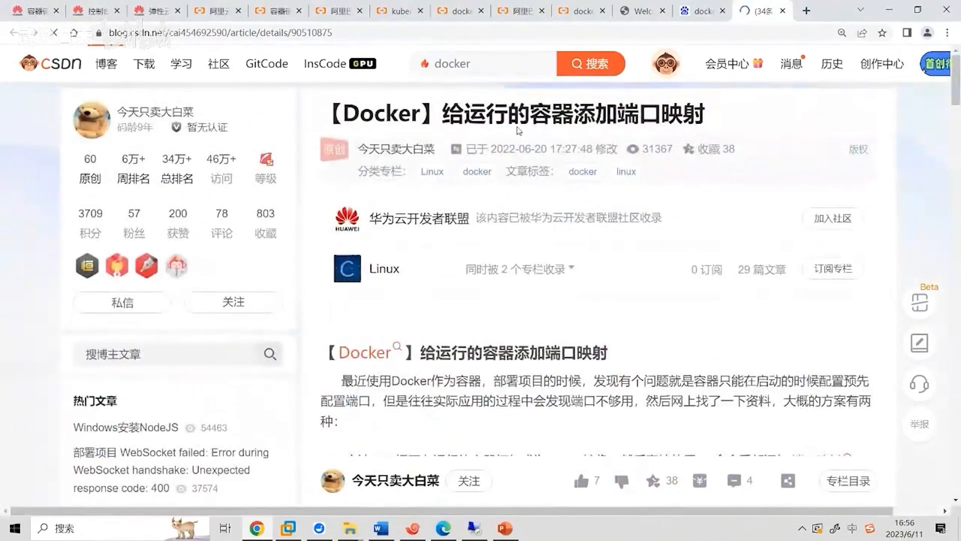
# - Skim another article on adding ports to containers, then return to the SSH terminal
pyautogui.click(760, 10)
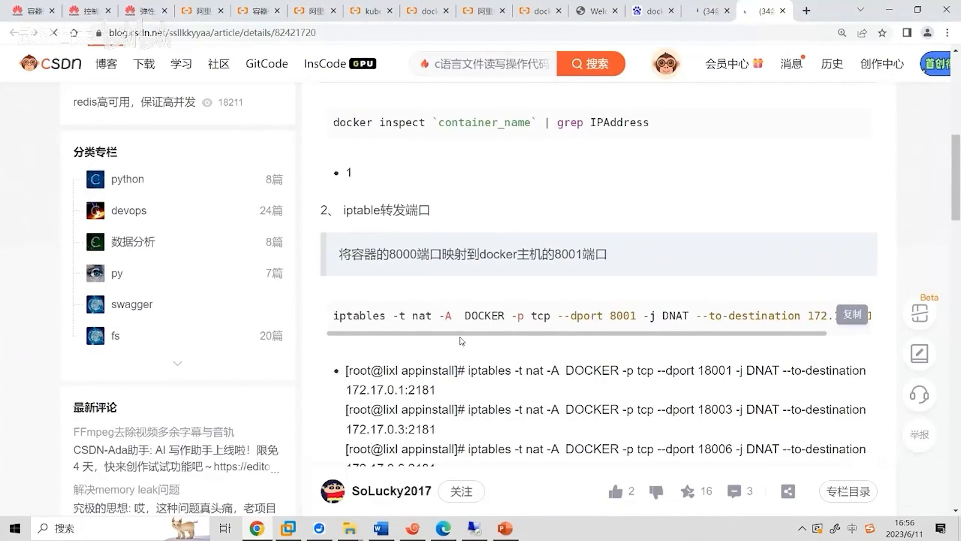
pyautogui.click(762, 11)
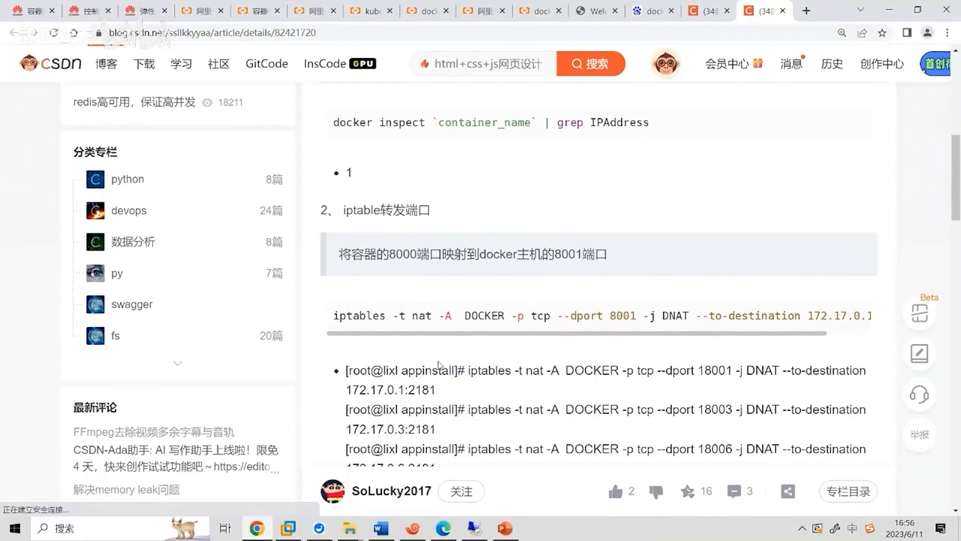
pyautogui.click(413, 528)
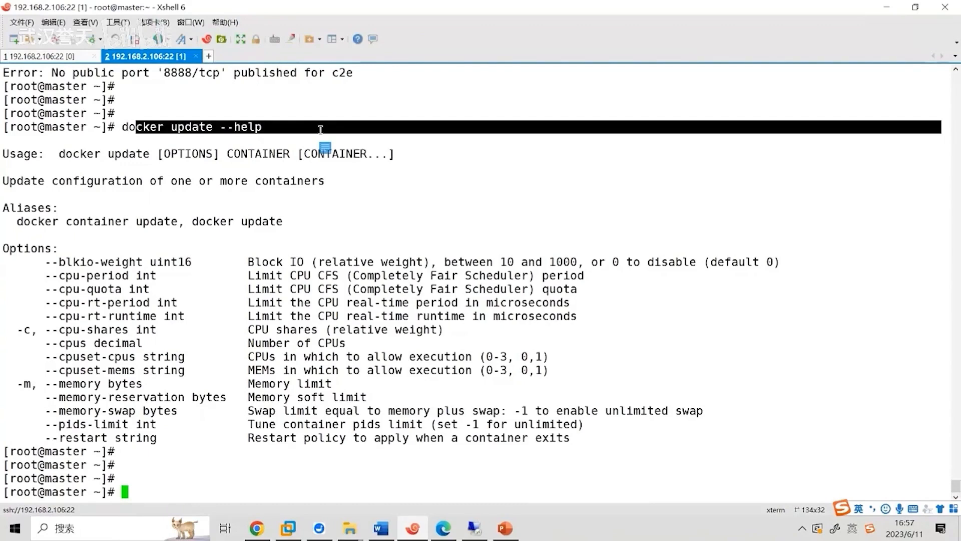
# - Run docker container update --help to list its resource-limit options
pyautogui.write('docker container')
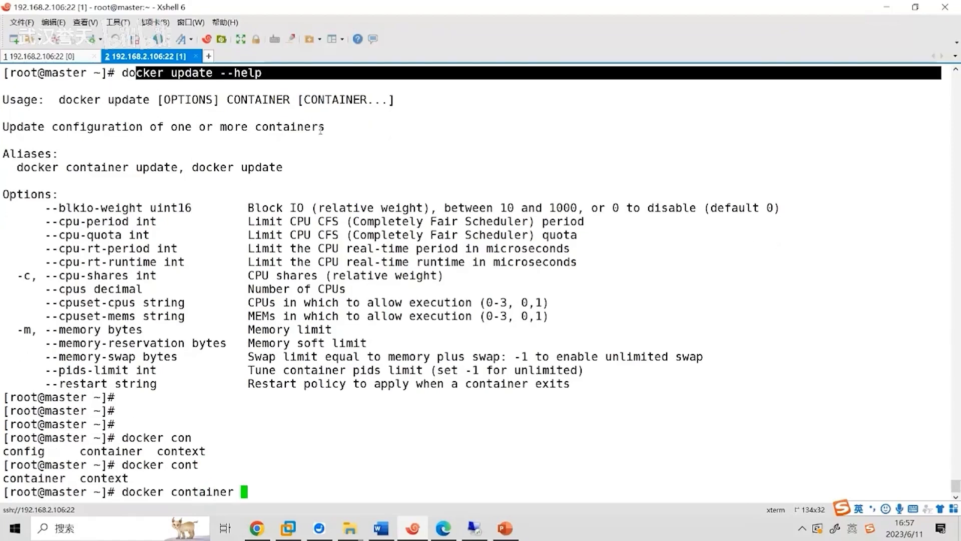
pyautogui.write('update --help')
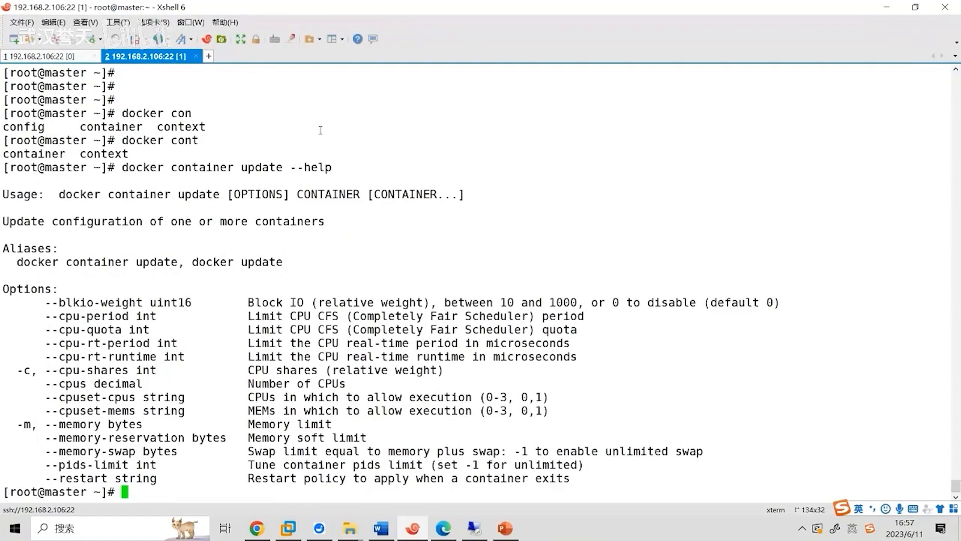
pyautogui.moveTo(251, 421)
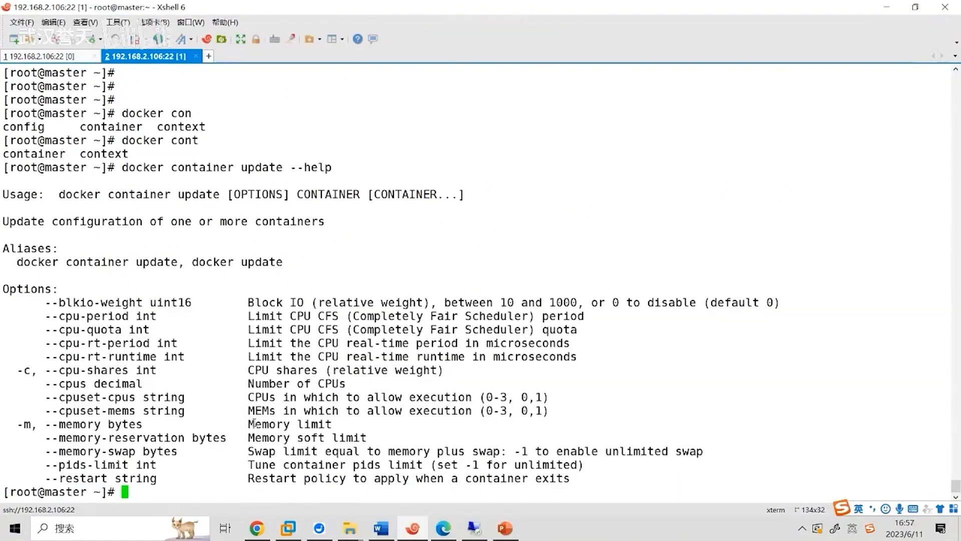
pyautogui.moveTo(289, 384)
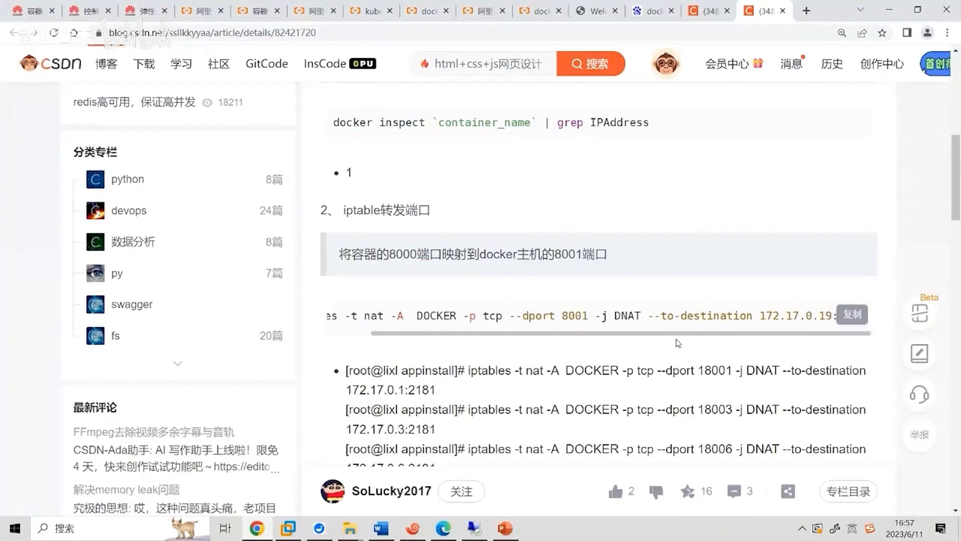
# - Review 方法2 (docker commit containerid foo/live, then run with -p) and return to the terminal
pyautogui.scroll(-3)
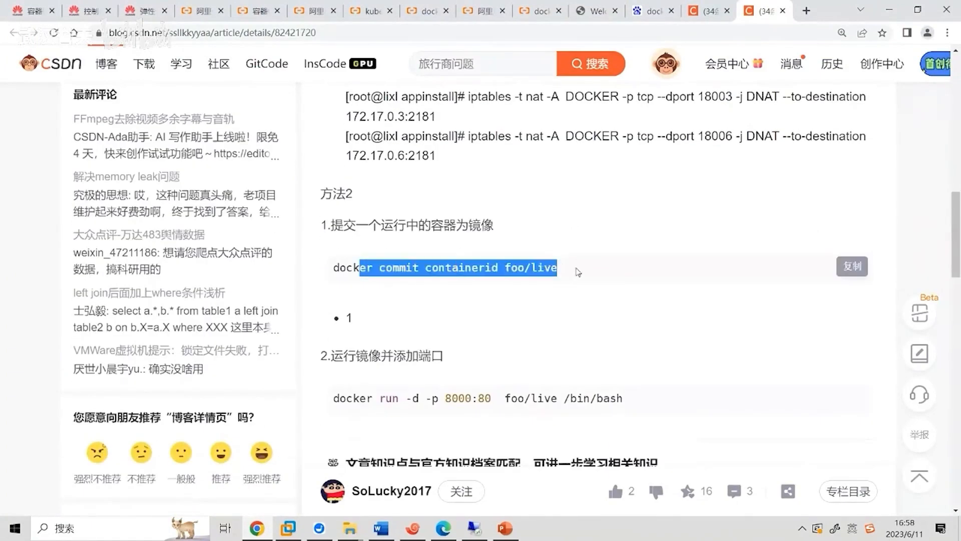
pyautogui.scroll(-3)
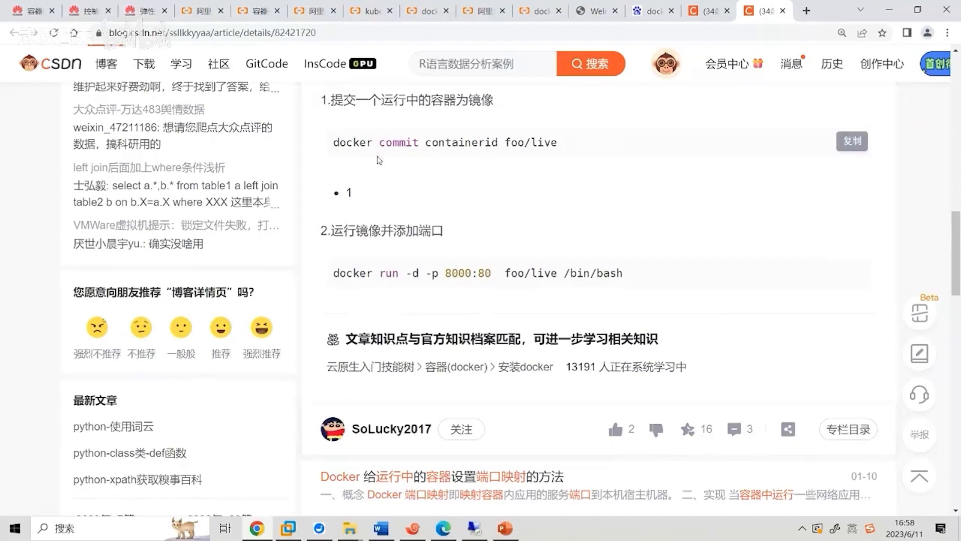
pyautogui.moveTo(405, 272); pyautogui.dragTo(567, 273)
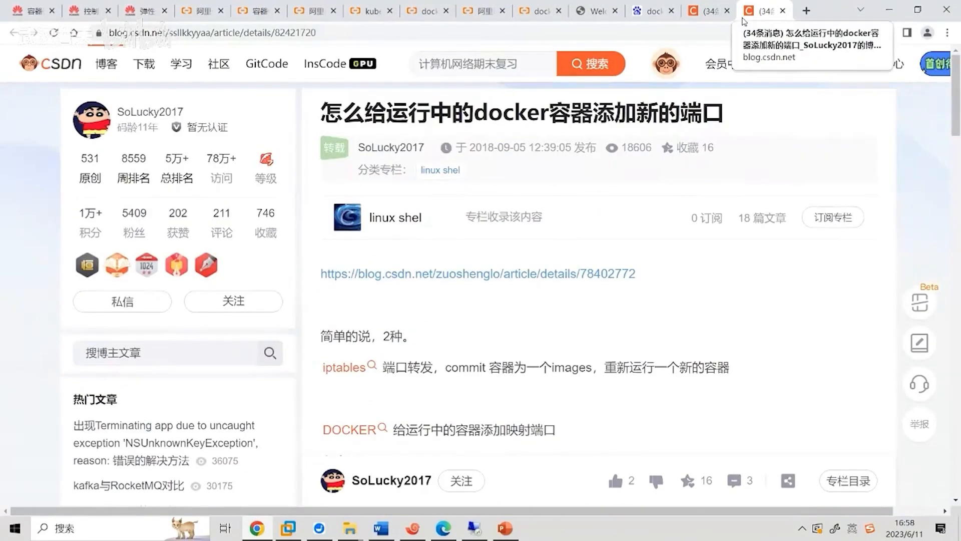
pyautogui.click(411, 527)
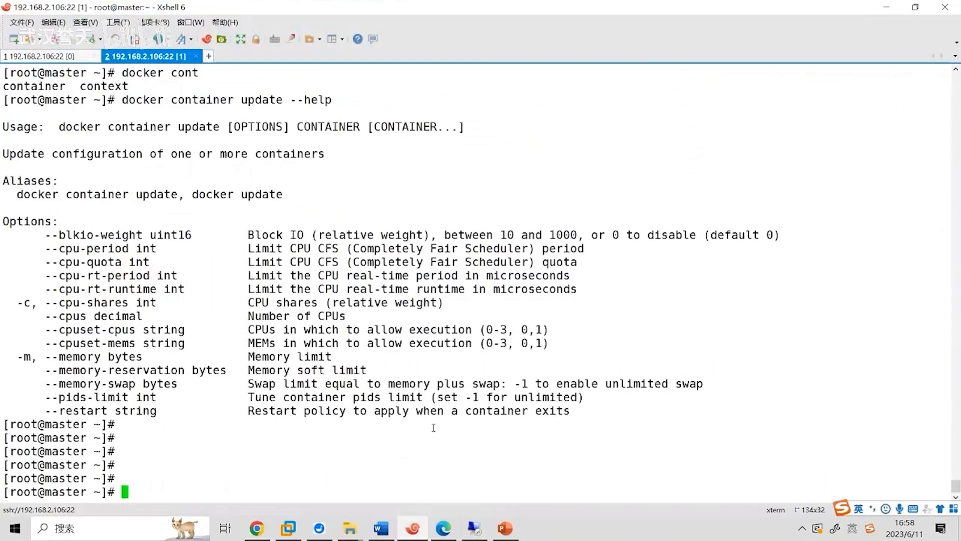
# - Run docker ps -a and iptables -t nat -L to list containers and NAT rules
pyautogui.write('docker ps -a')
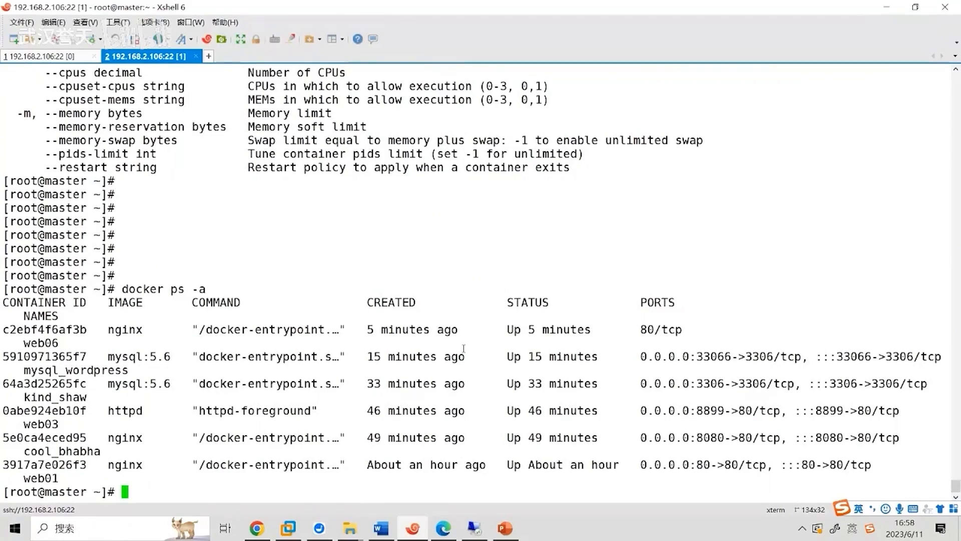
pyautogui.write('ipt 0')
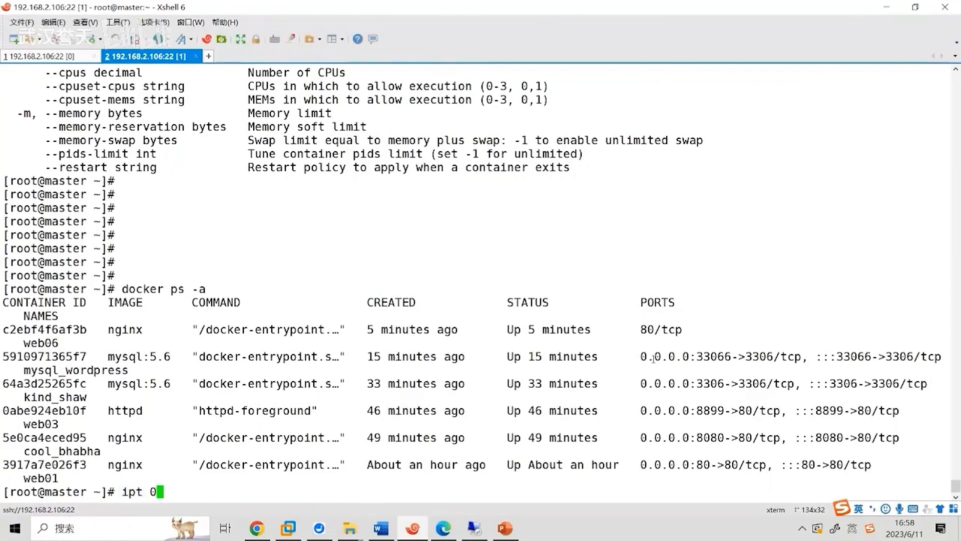
pyautogui.write('ables -t nat -')
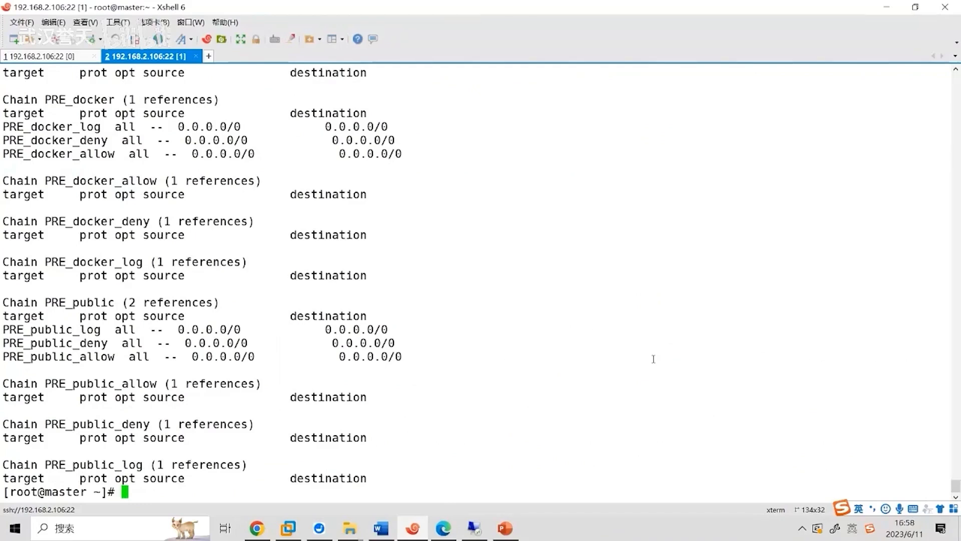
# - In Chain DOCKER, highlight the DNAT rules for ports 80, 8080 and 8899
pyautogui.scroll(-3)
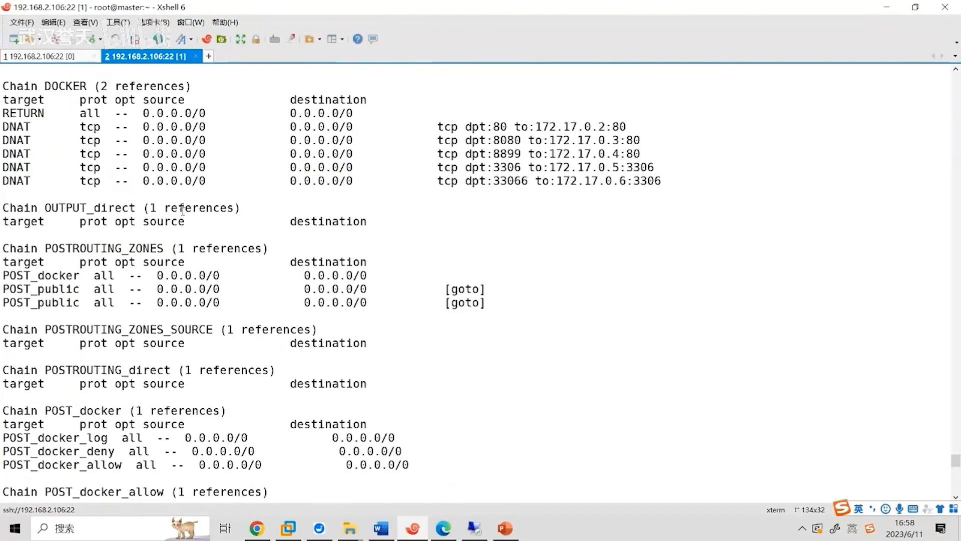
pyautogui.moveTo(439, 126); pyautogui.dragTo(661, 181)
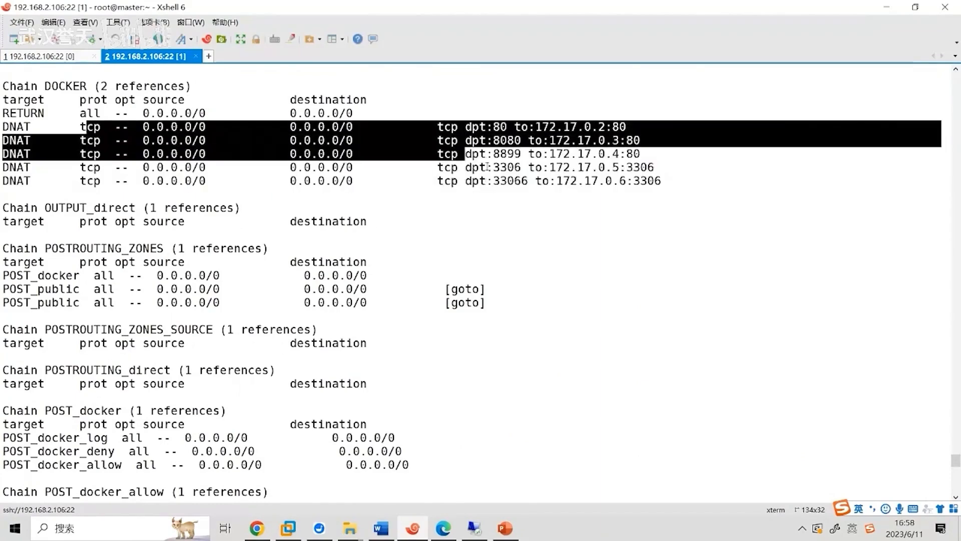
pyautogui.scroll(-3)
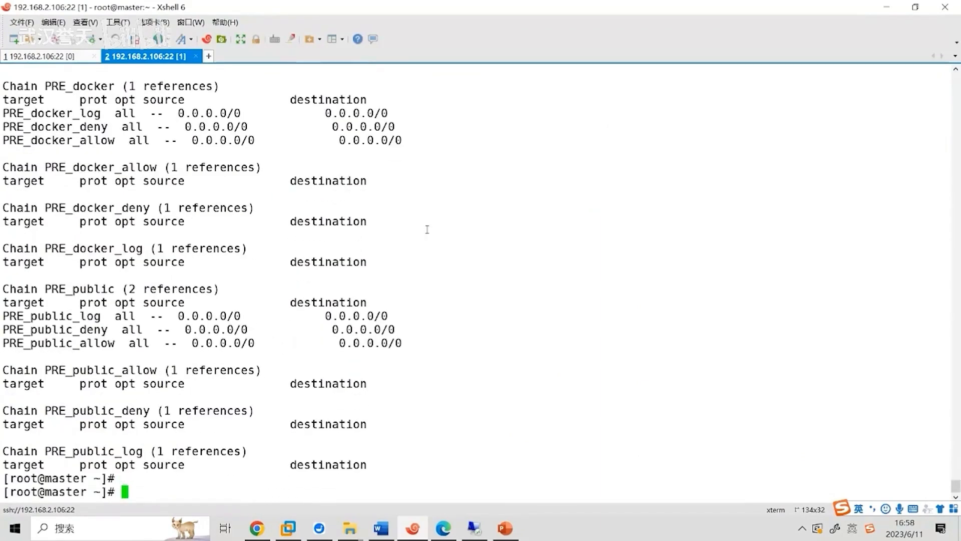
pyautogui.scroll(-3)
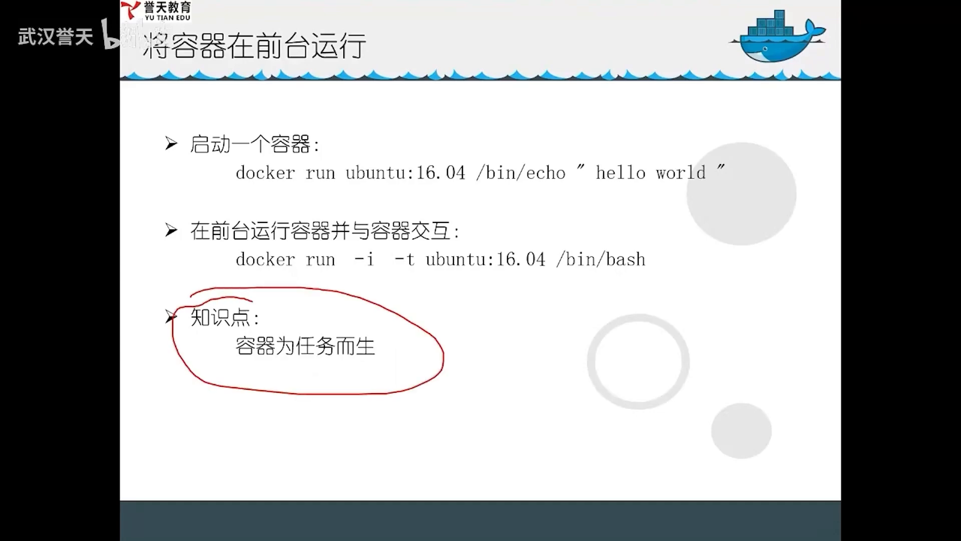
pyautogui.press('Right')
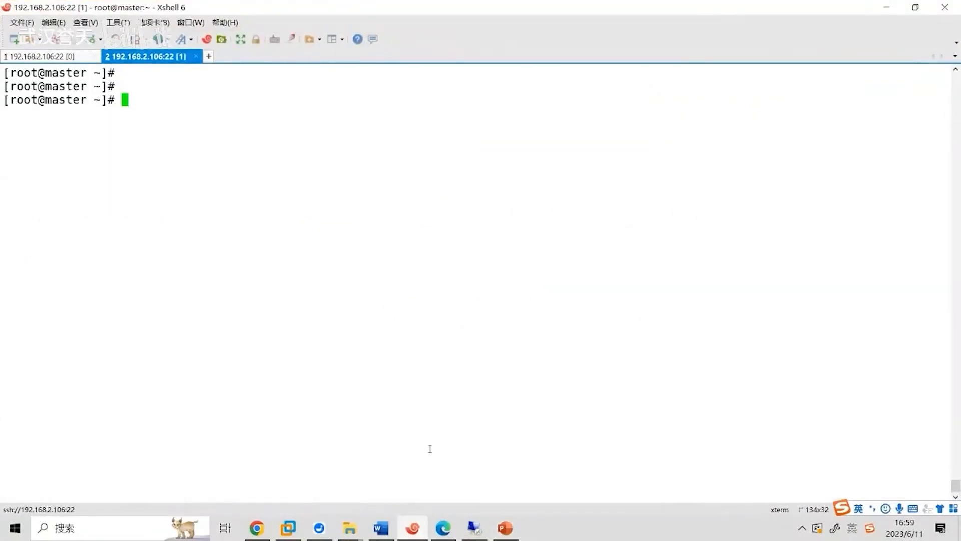
# - Pull the centos:7 image with docker pull centos:7
pyautogui.write('docker pull')
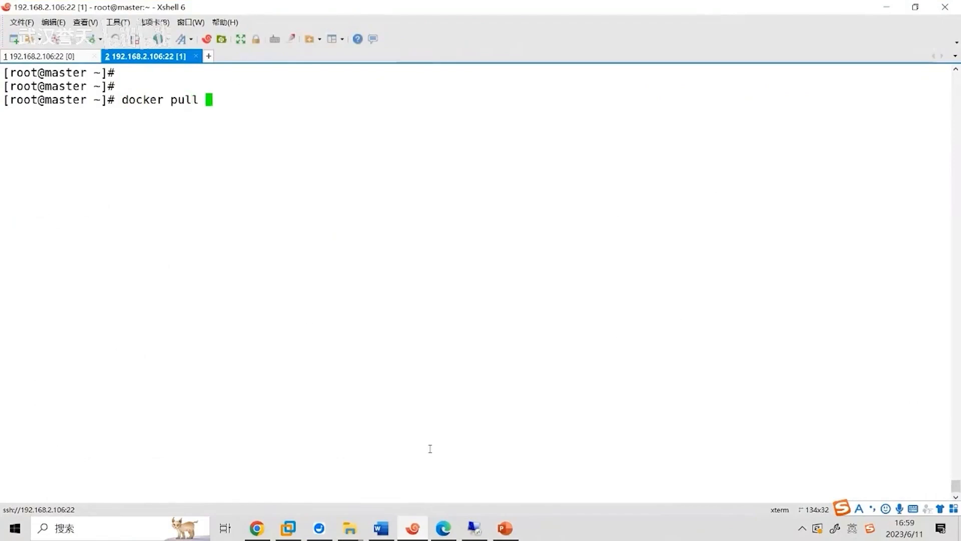
pyautogui.write('centos')
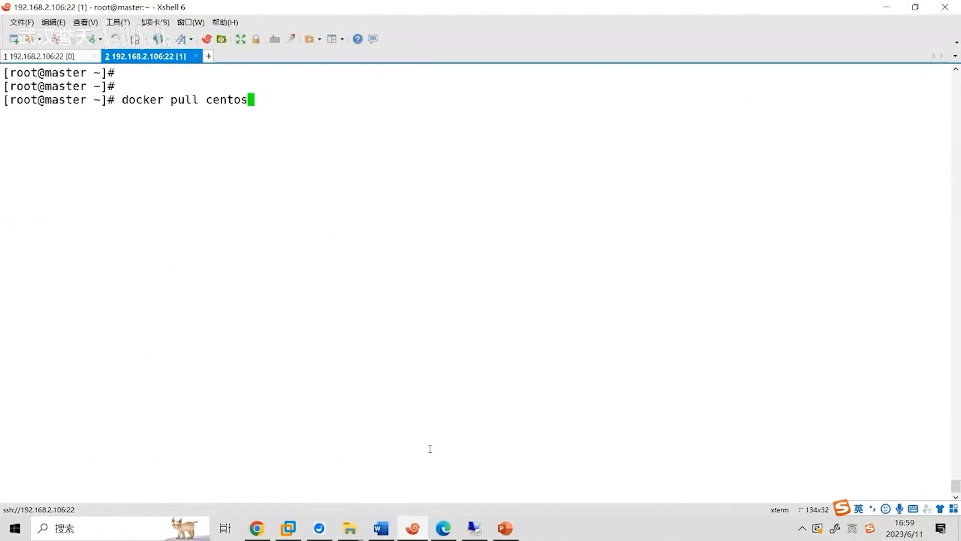
pyautogui.write(':7')
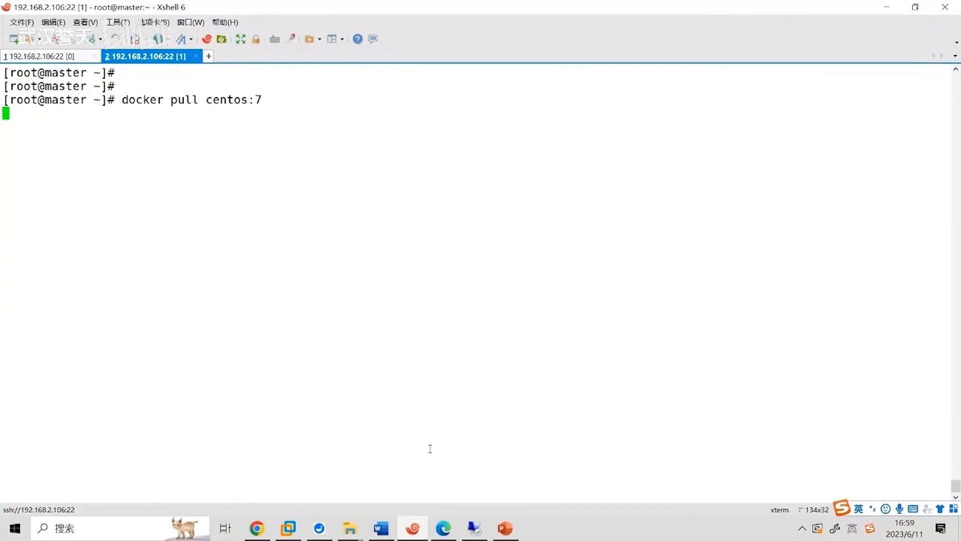
pyautogui.press('Return')
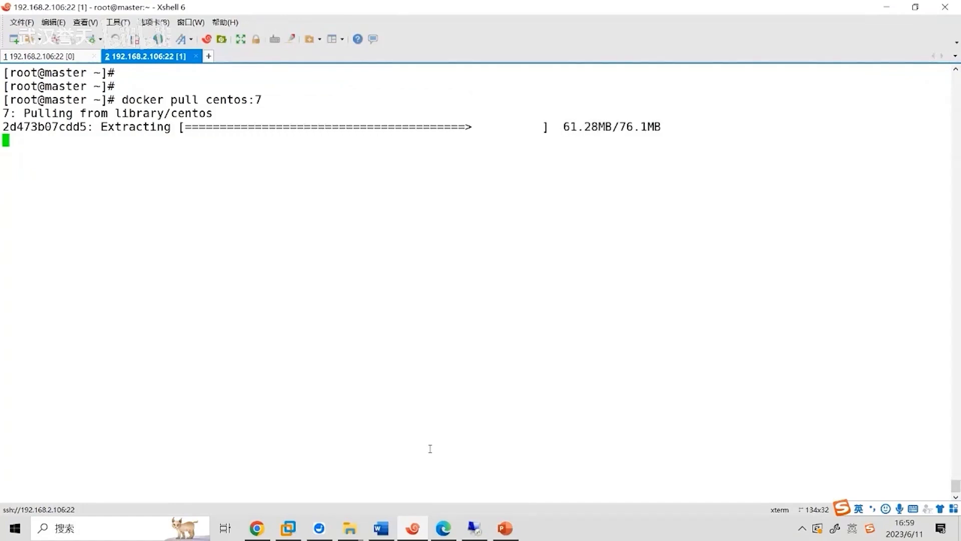
pyautogui.moveTo(426, 404)
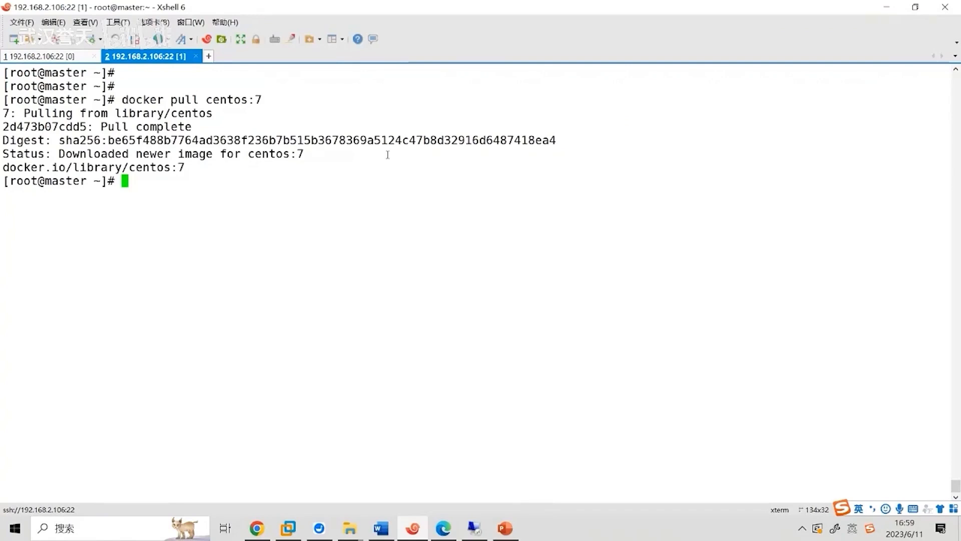
# - Run docker run --name centos7 centos:7 and list it Exited (0) with docker ps -a
pyautogui.write('docker images')
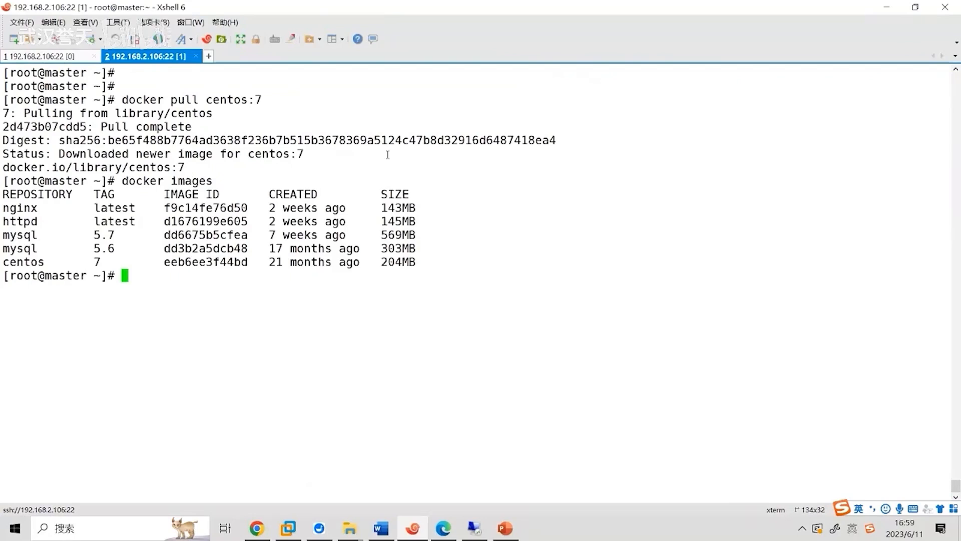
pyautogui.write('docker')
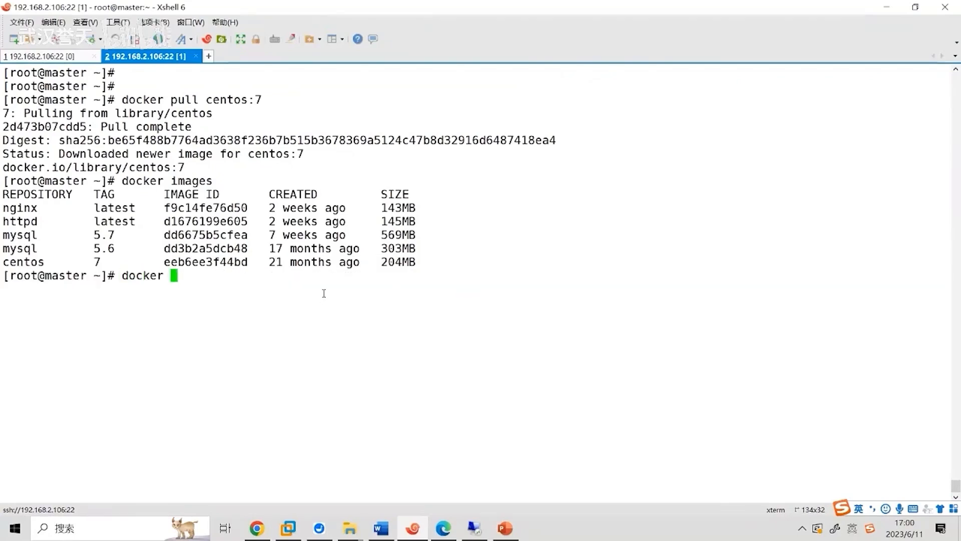
pyautogui.write('run')
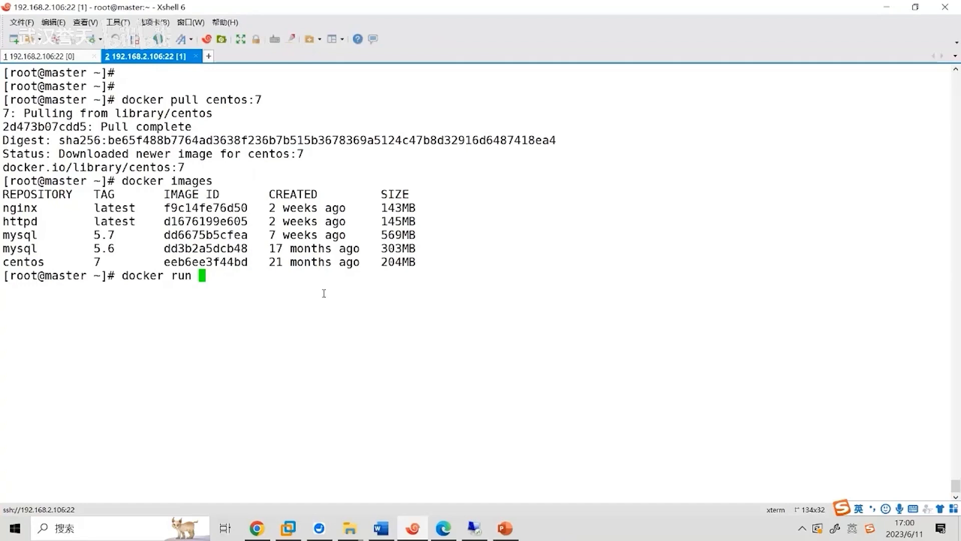
pyautogui.write('--name centos7 centos:7')
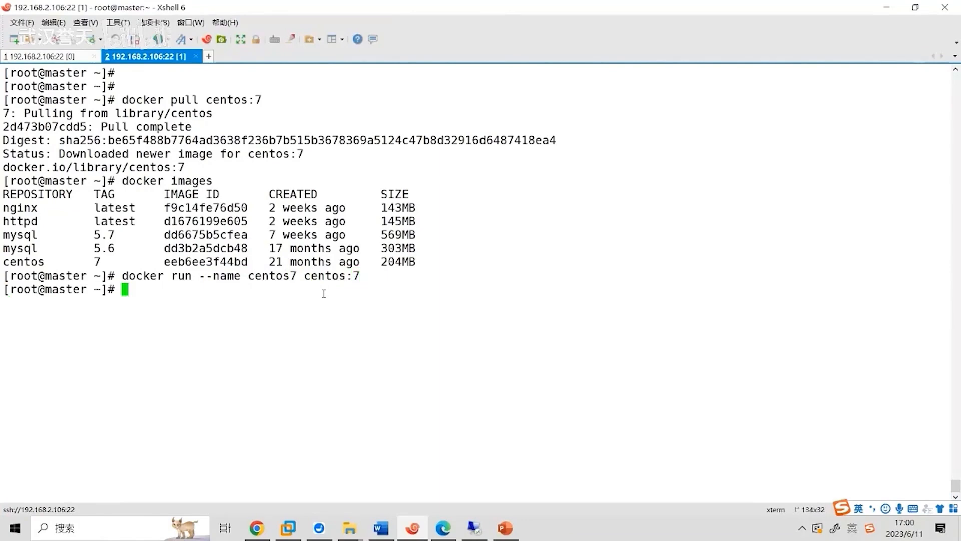
pyautogui.write('docker ps -a')
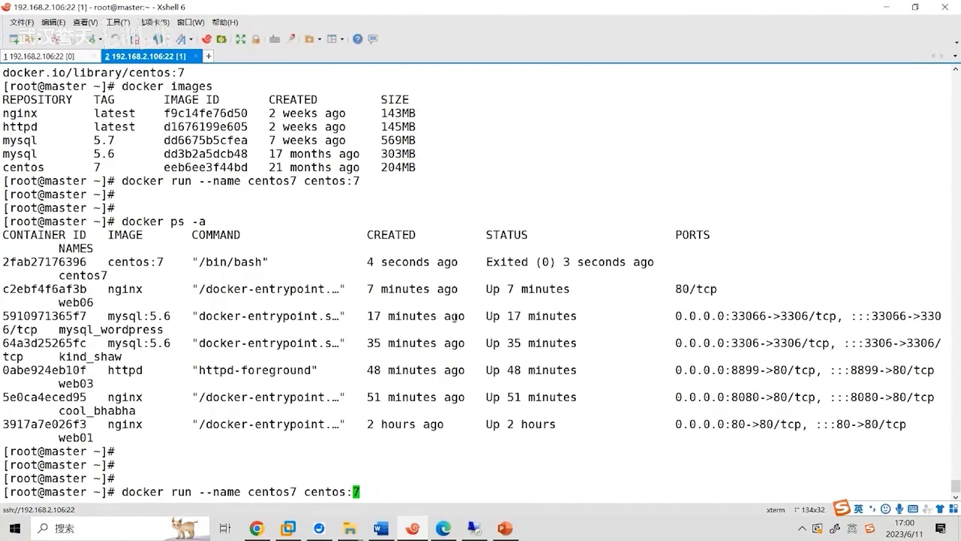
# - Run an interactive centos777 container with -it /bin/bash, check the other session, then exit it
pyautogui.write('-it')
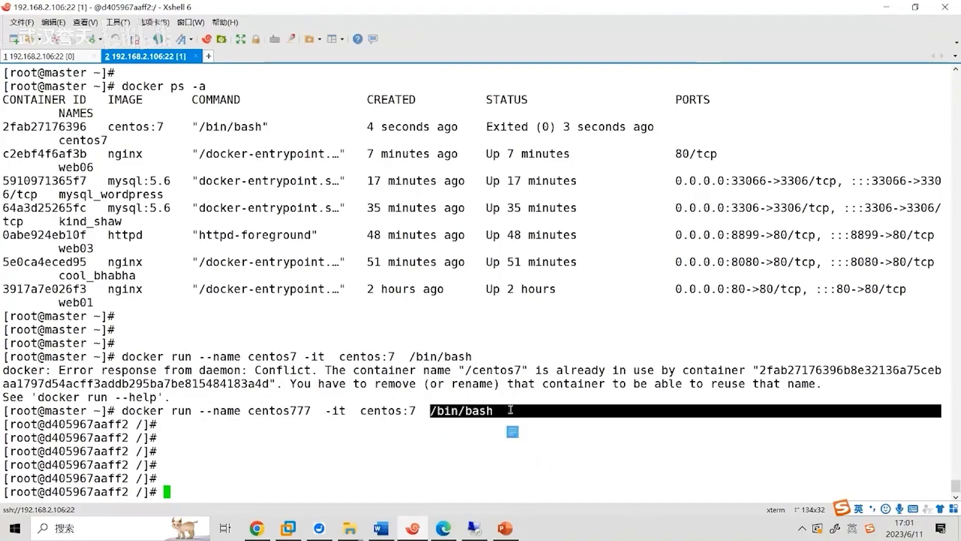
pyautogui.click(46, 56)
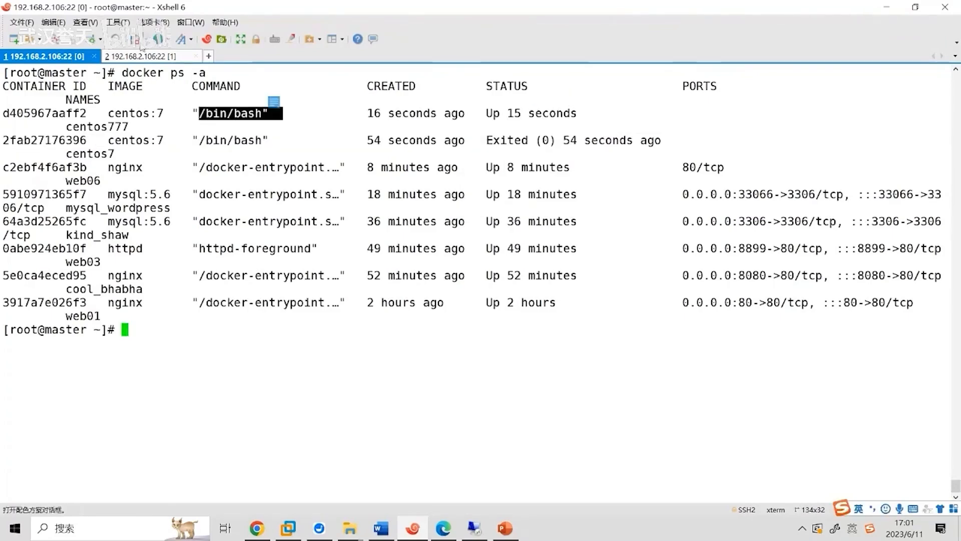
pyautogui.click(147, 56)
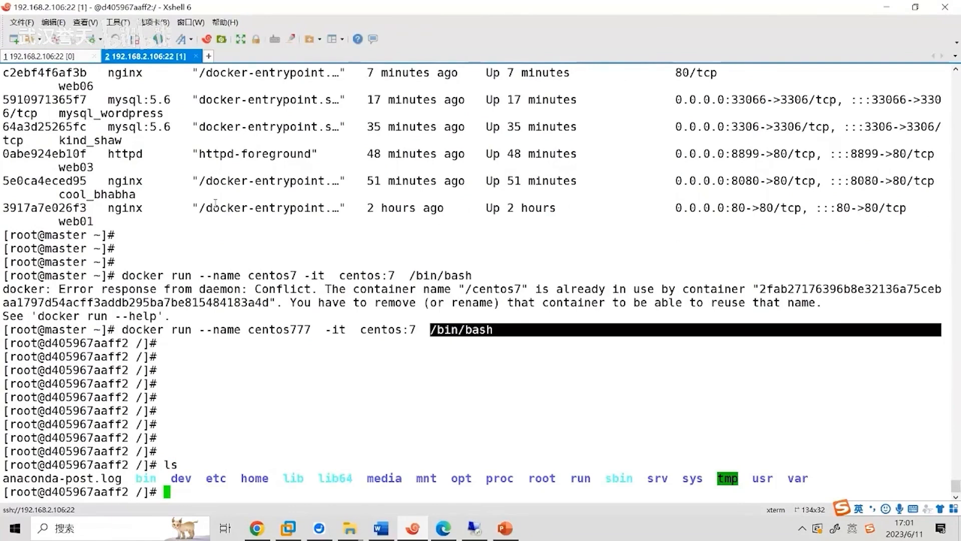
pyautogui.scroll(-3)
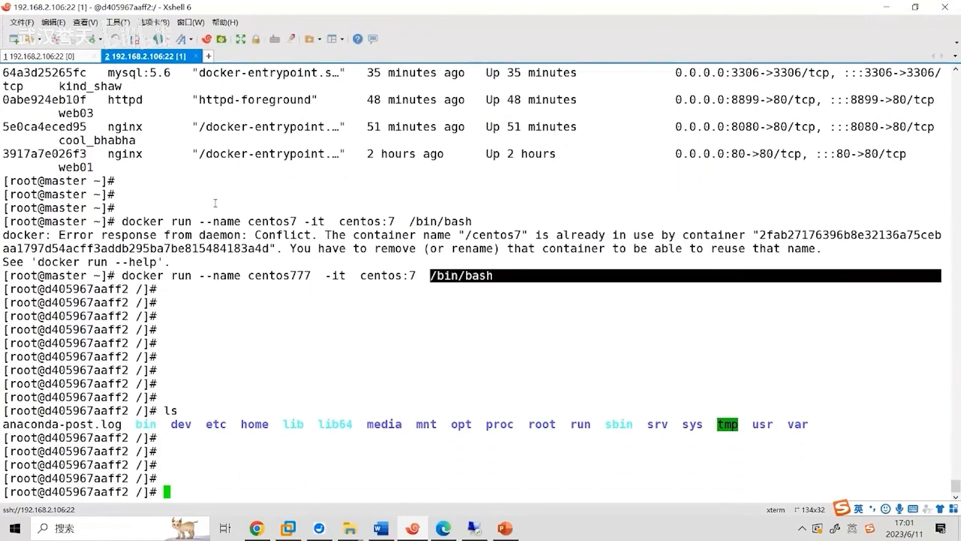
pyautogui.write('exit')
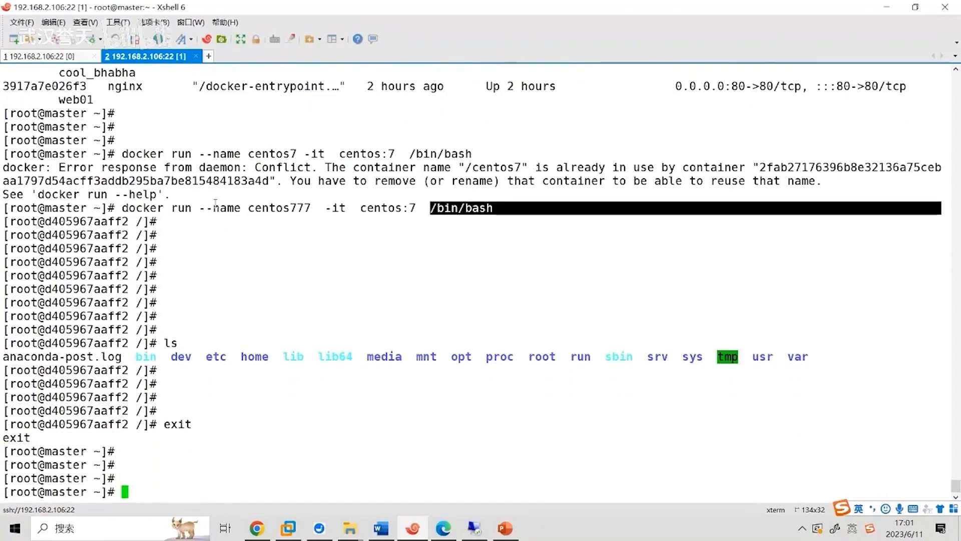
# - Back in the first session, start docker exec -it into the httpd container
pyautogui.click(46, 56)
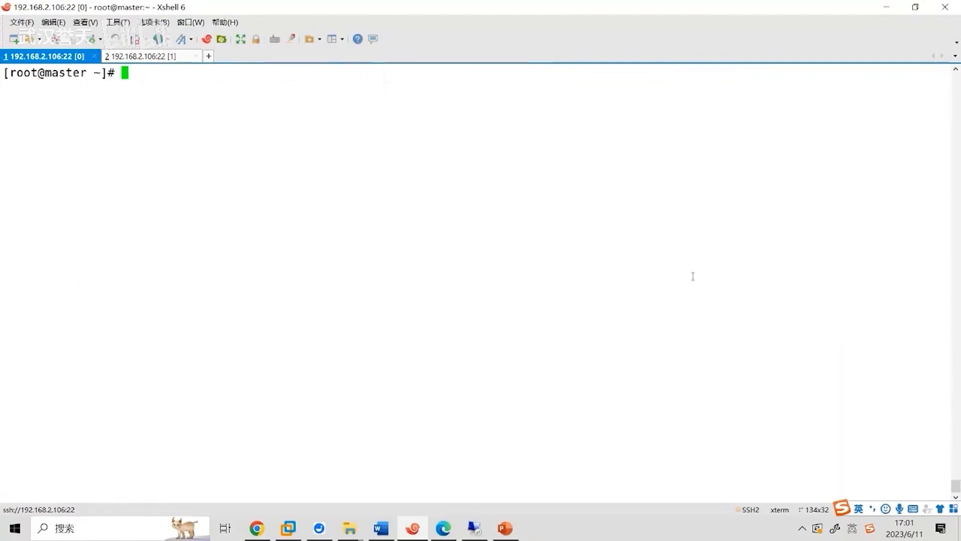
pyautogui.click(182, 39)
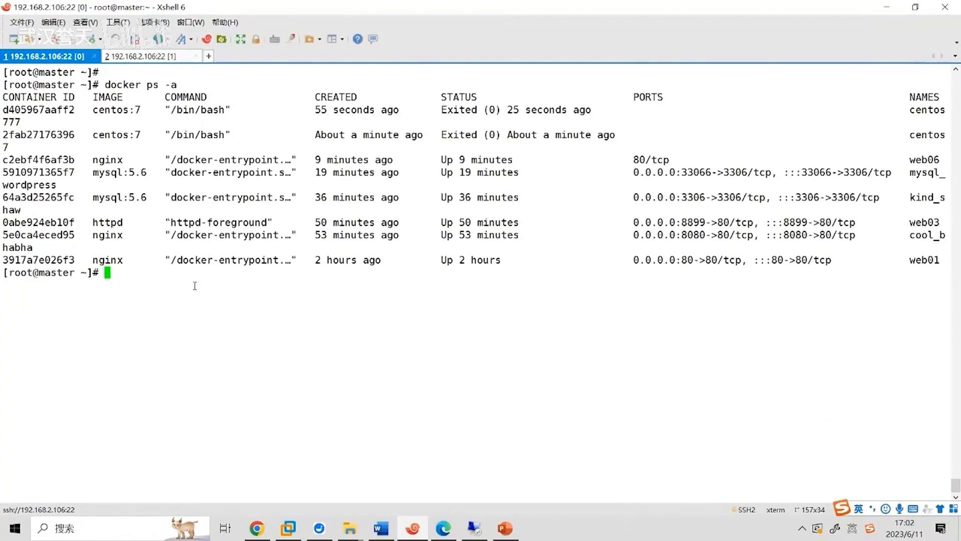
pyautogui.write('docker exec -it 0ab /bin/bash')
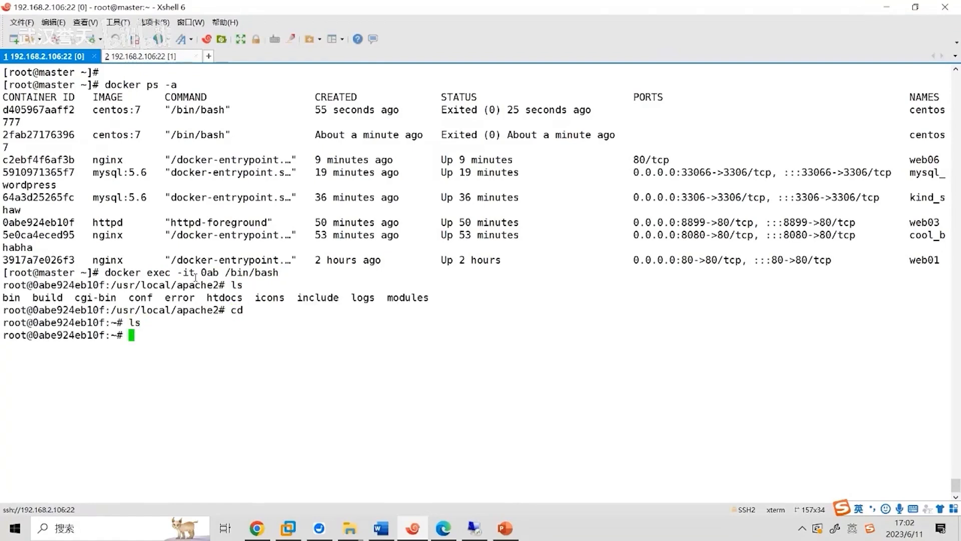
# - Inside the httpd container, locate the script with find . -name httpd-foreground
pyautogui.doubleClick(218, 223)
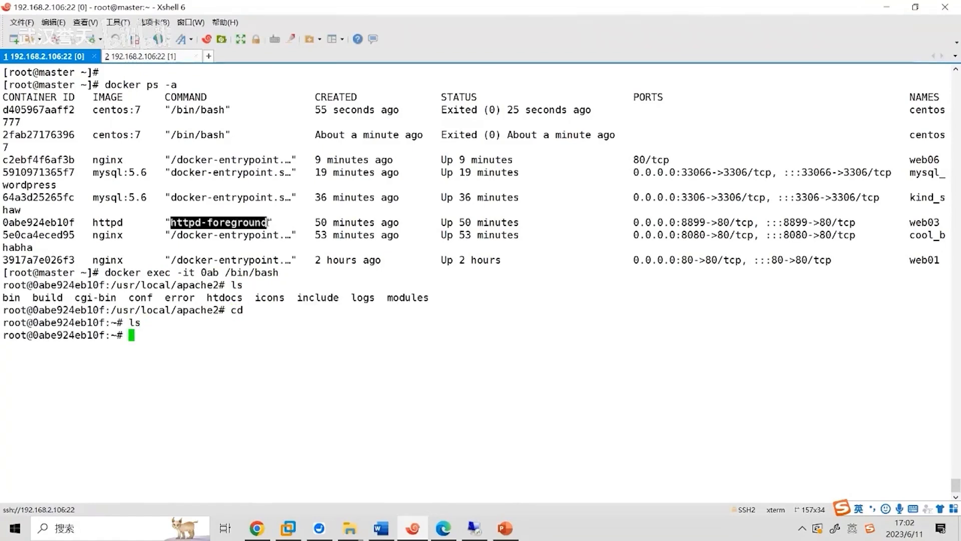
pyautogui.write('cd')
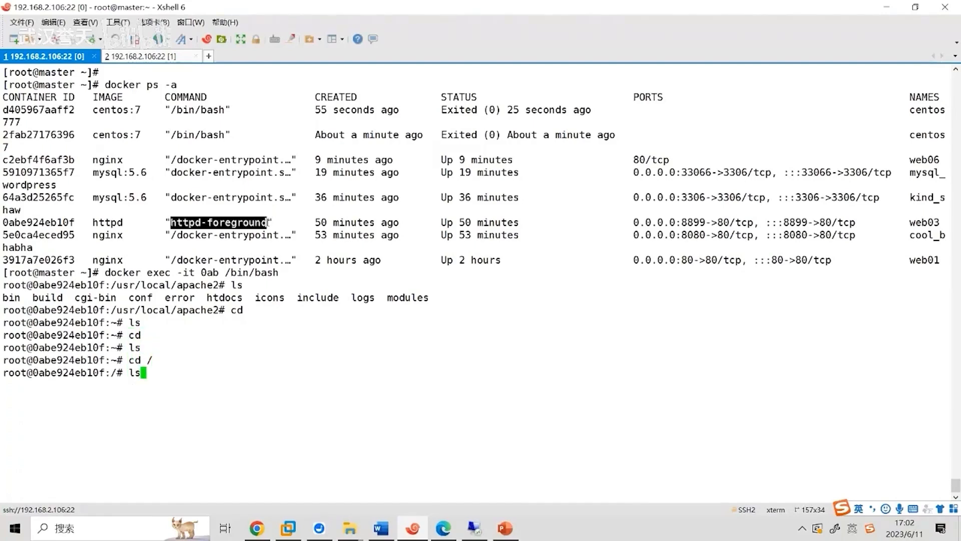
pyautogui.write('find .')
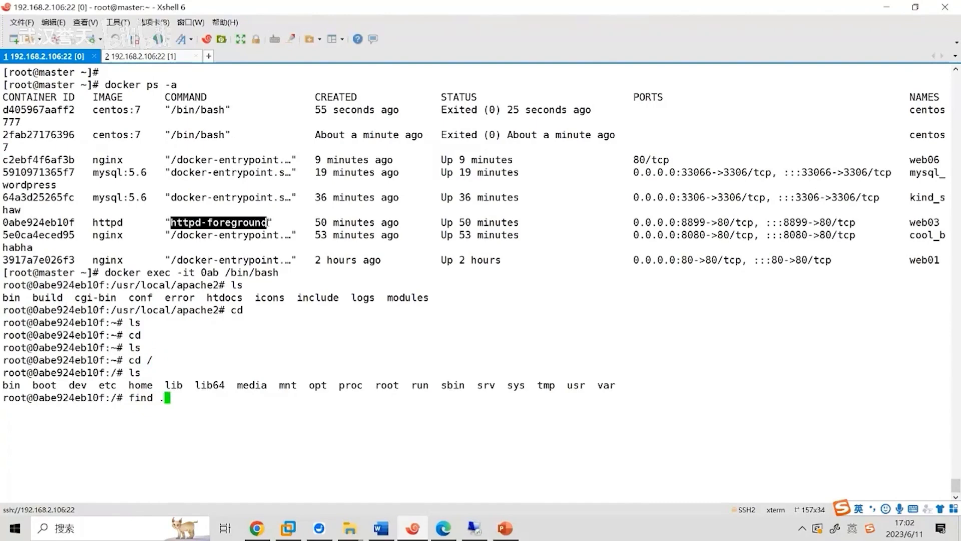
pyautogui.write('-name httpd-foreground')
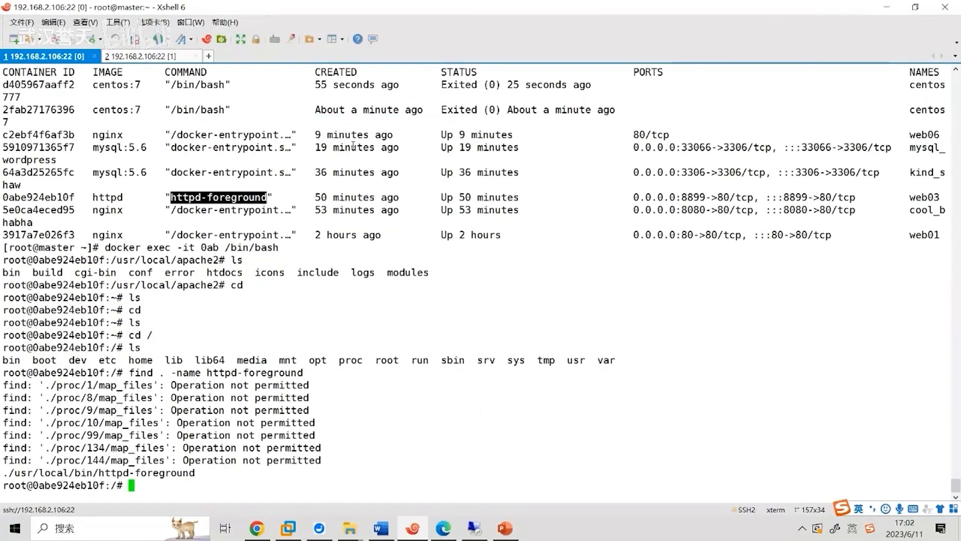
# - cat /usr/local/bin/httpd-foreground showing exec httpd -DFOREGROUND, then exit the container
pyautogui.write('cd /usr/local/bin/')
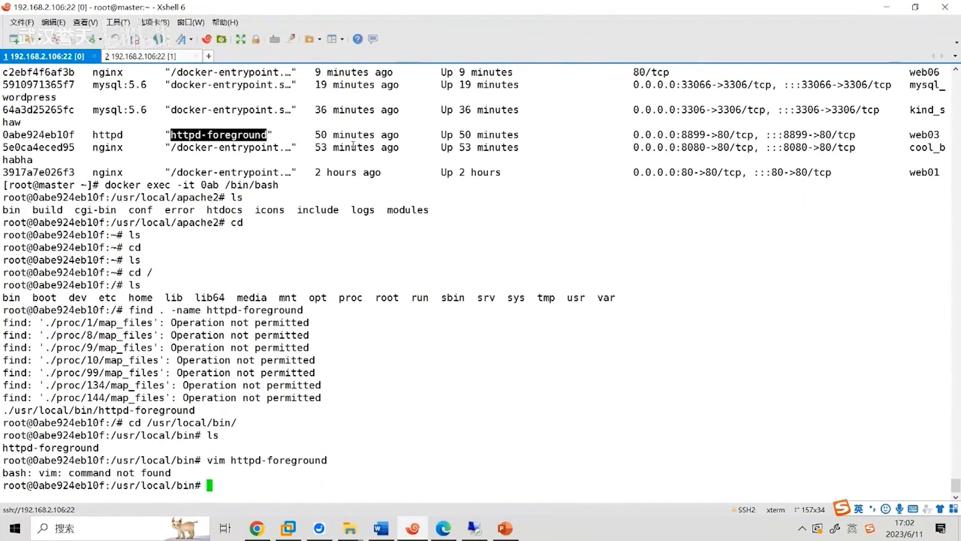
pyautogui.write('cat httpd-foreground')
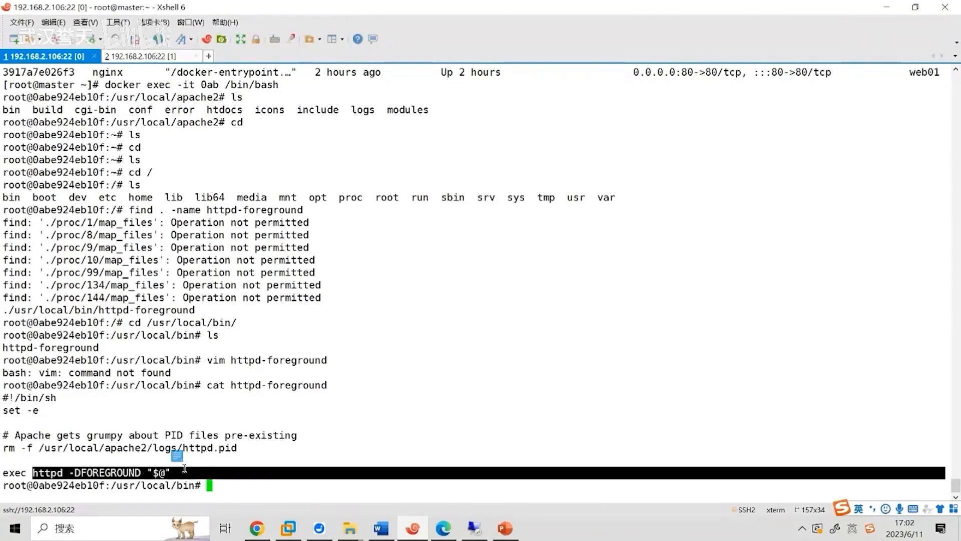
pyautogui.write('exi')
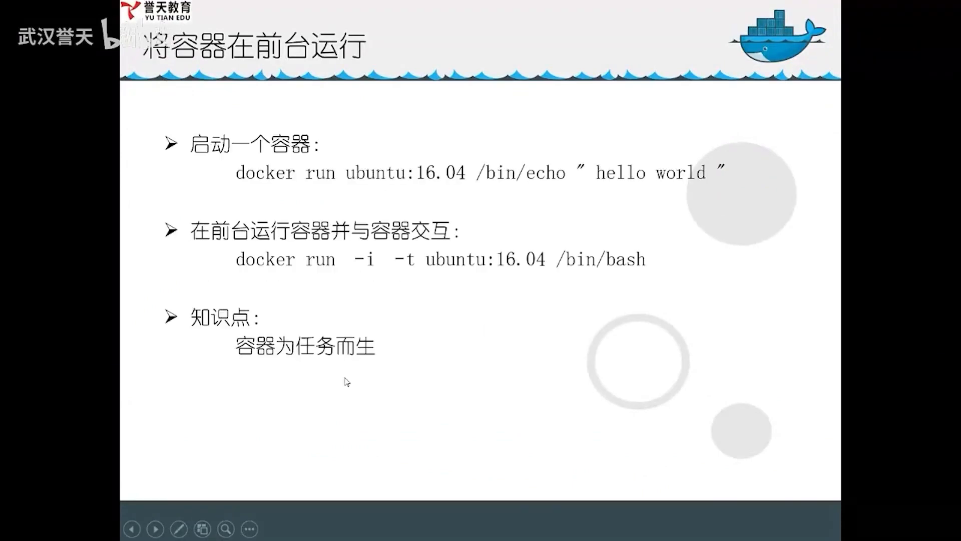
# - With a red pen, circle the echo hello world command and the -c option on the slide
pyautogui.rightClick(346, 381)
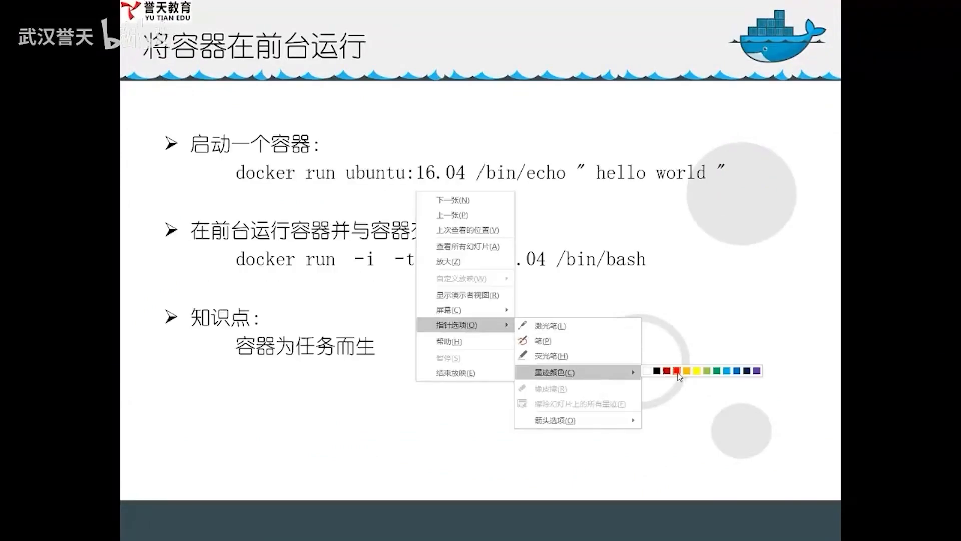
pyautogui.click(676, 370)
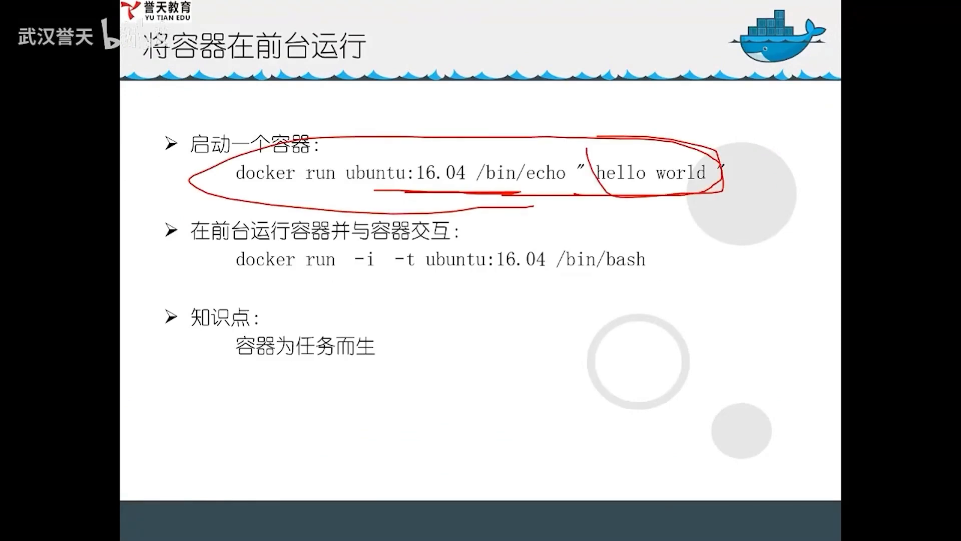
pyautogui.moveTo(551, 272); pyautogui.dragTo(668, 257)
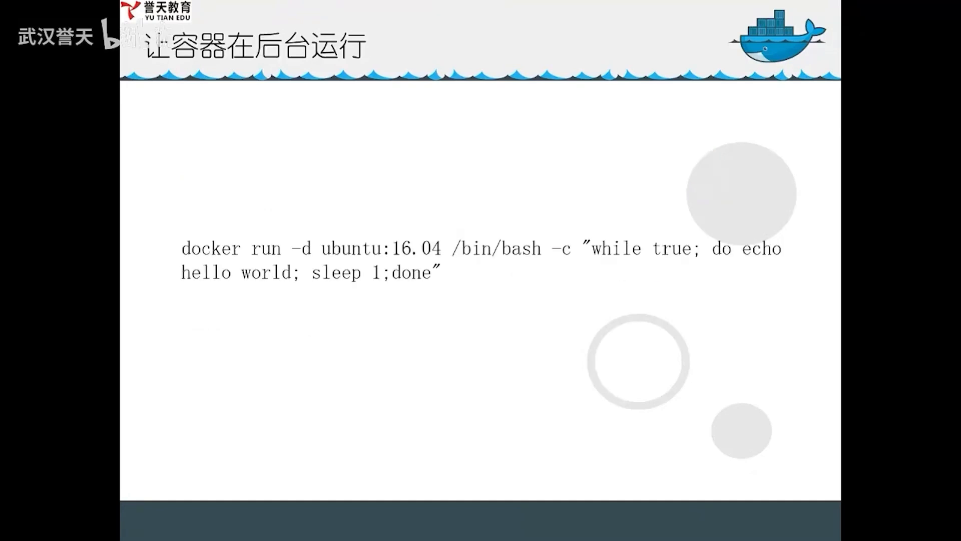
pyautogui.moveTo(545, 248); pyautogui.dragTo(588, 249)
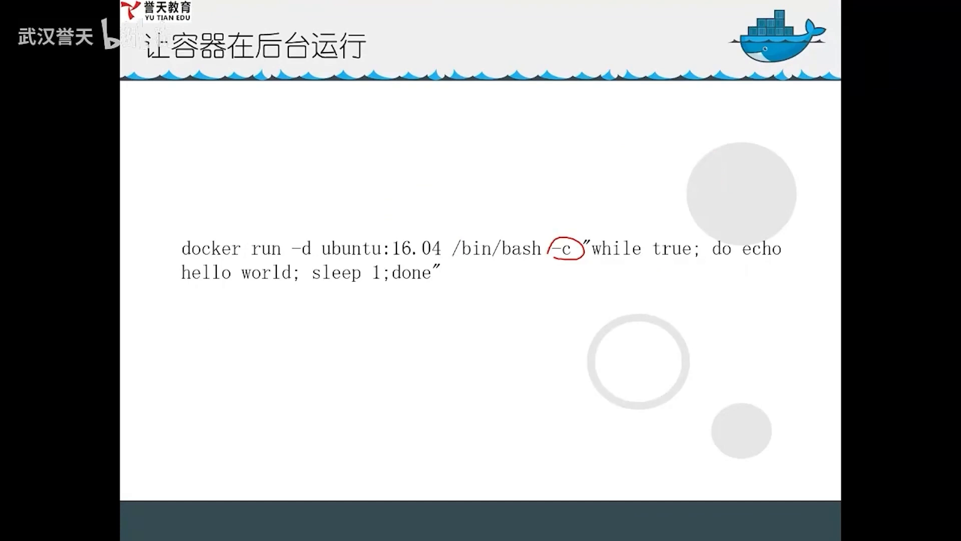
pyautogui.moveTo(600, 263); pyautogui.dragTo(775, 264)
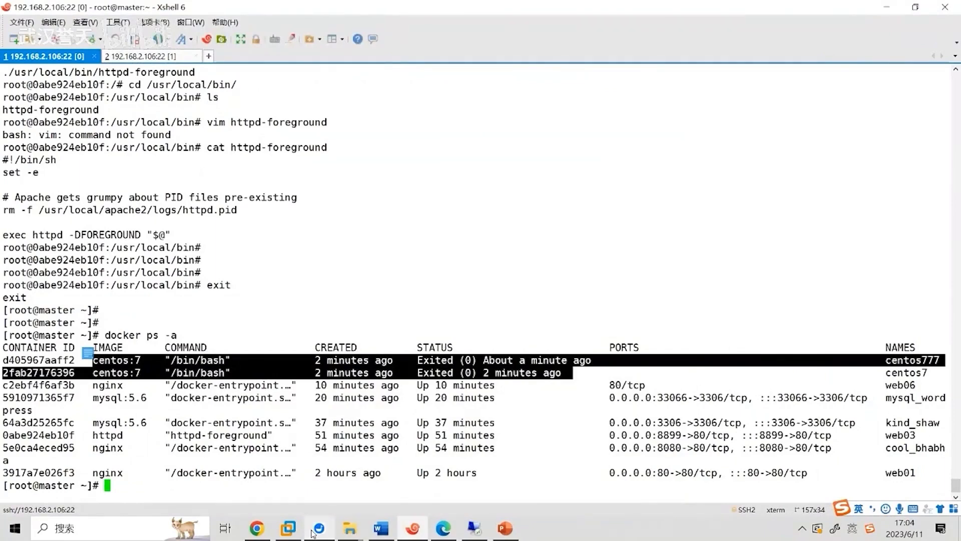
# - Run docker ps -a, then try docker ps -a status=Exited, which is rejected
pyautogui.scroll(-3)
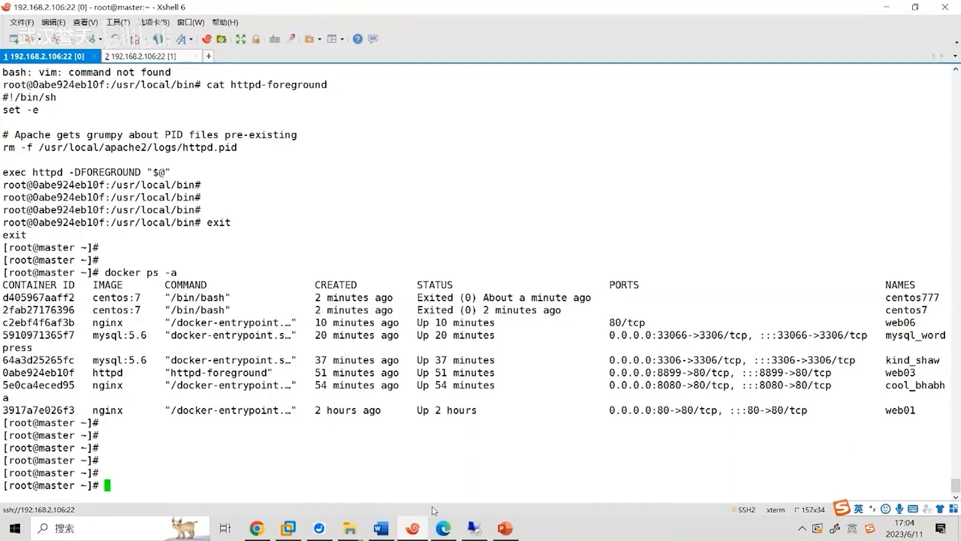
pyautogui.write('do')
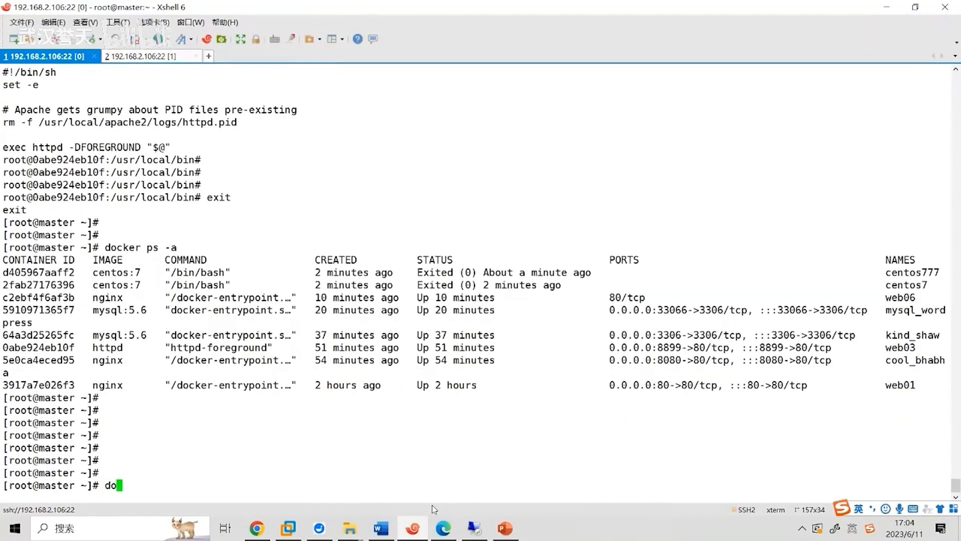
pyautogui.write('cker')
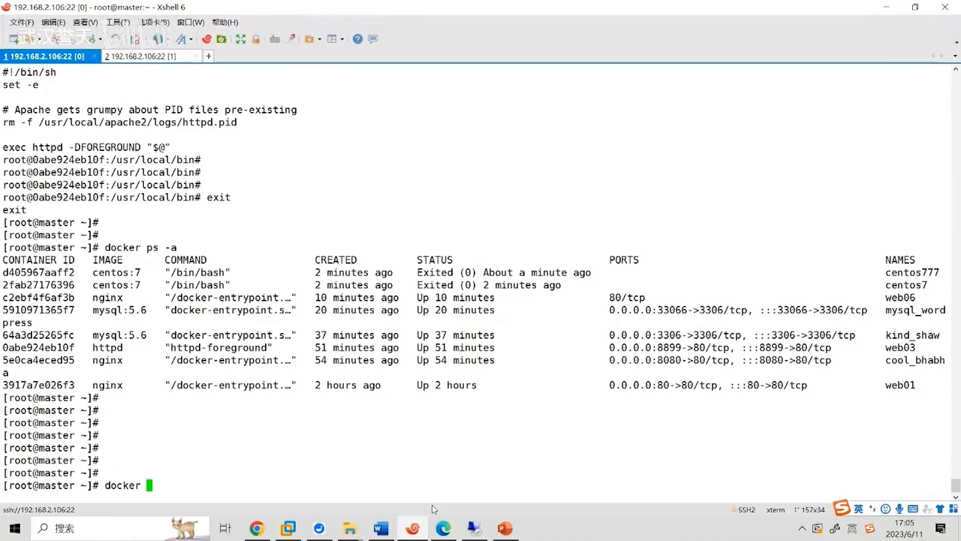
pyautogui.write('ps -a')
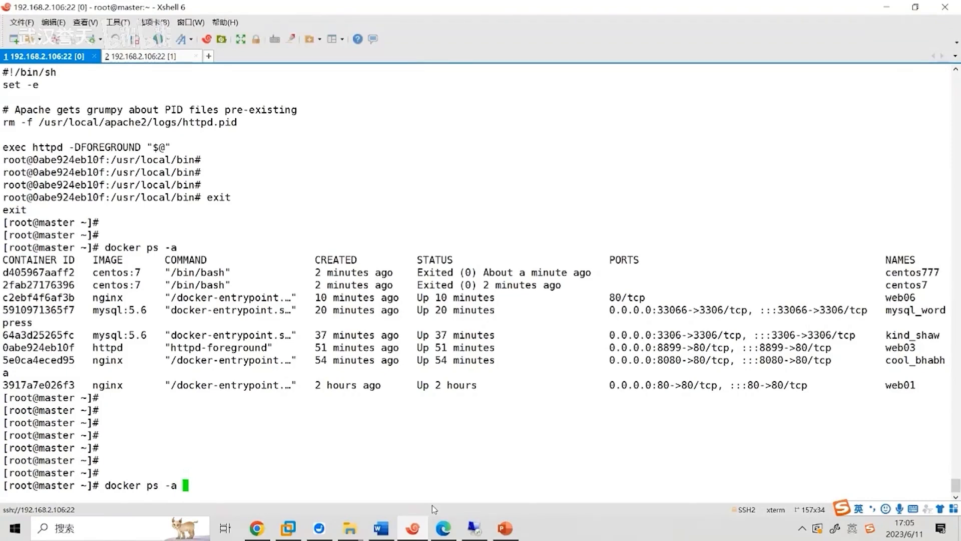
pyautogui.write('status=Exited')
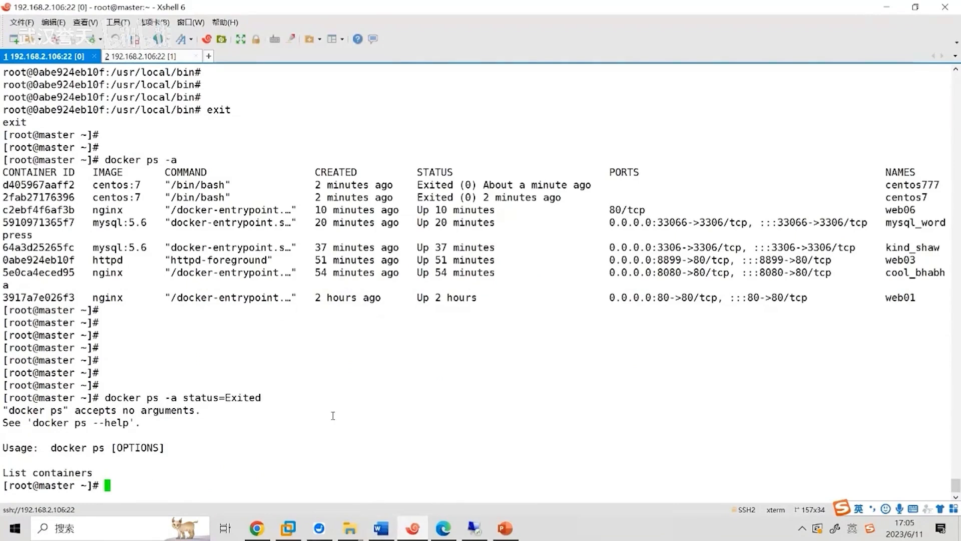
pyautogui.tripleClick(153, 398)
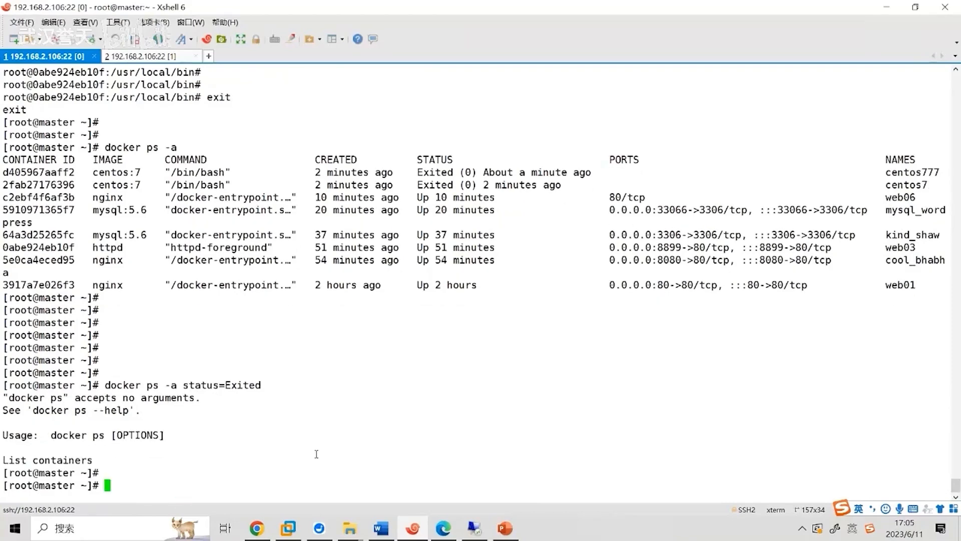
# - Check top and free -m memory usage, rerun docker ps -a, then search for dockerfile
pyautogui.scroll(-3)
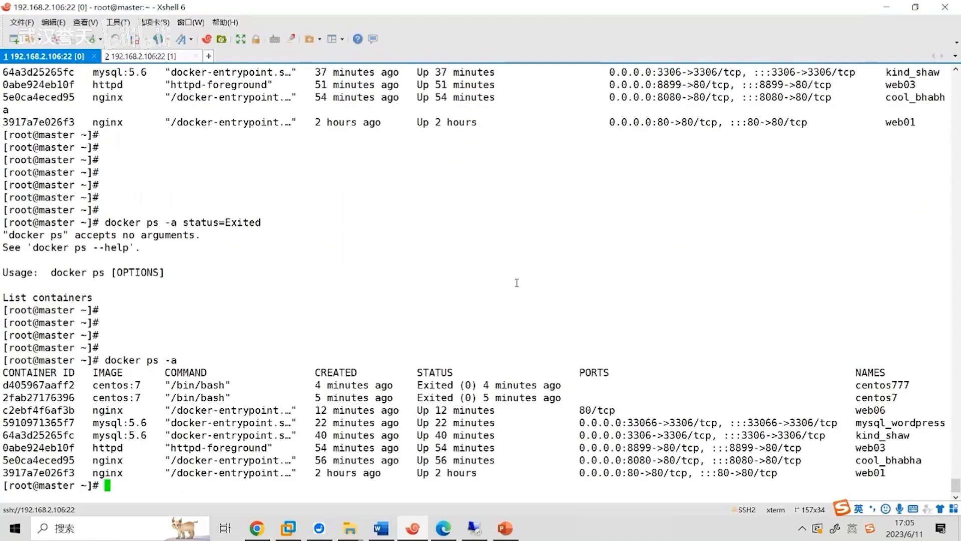
pyautogui.scroll(-3)
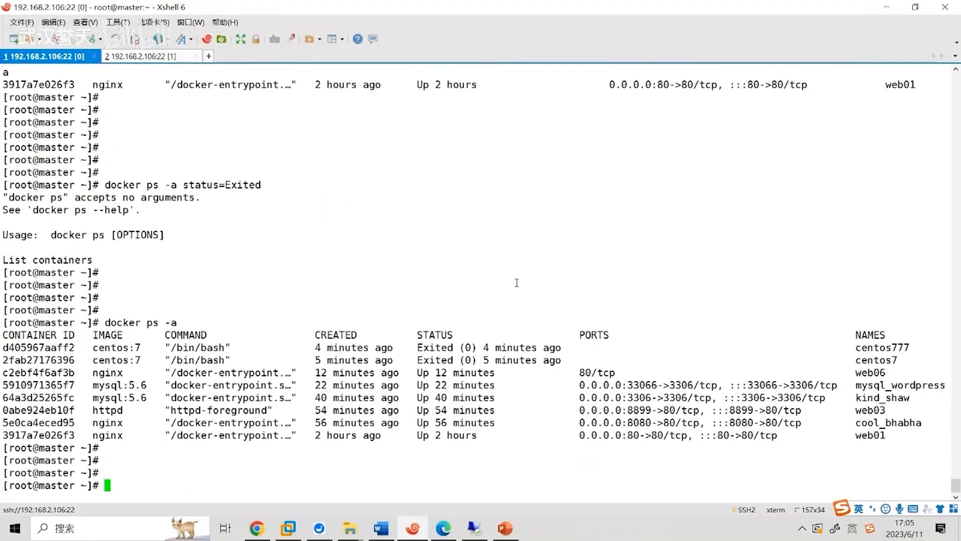
pyautogui.moveTo(355, 425)
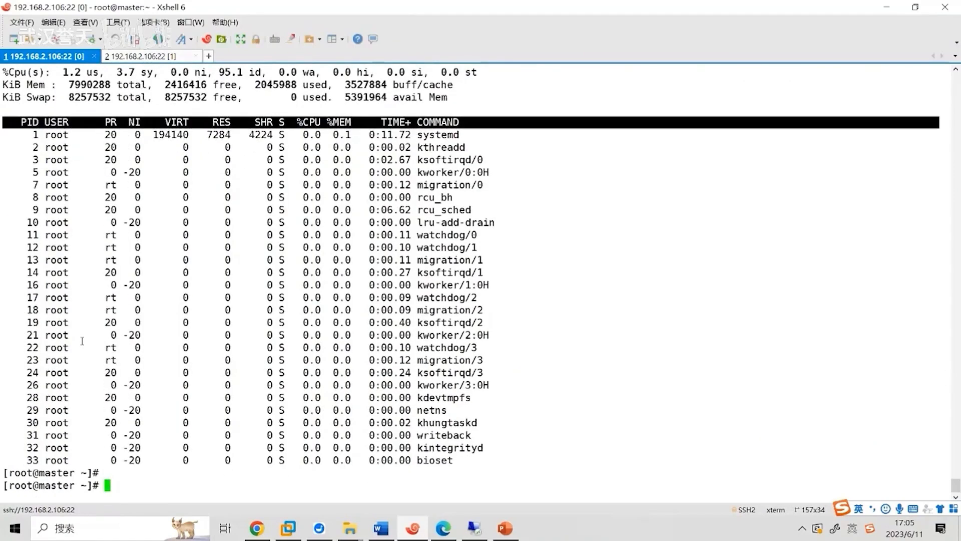
pyautogui.write('free -m')
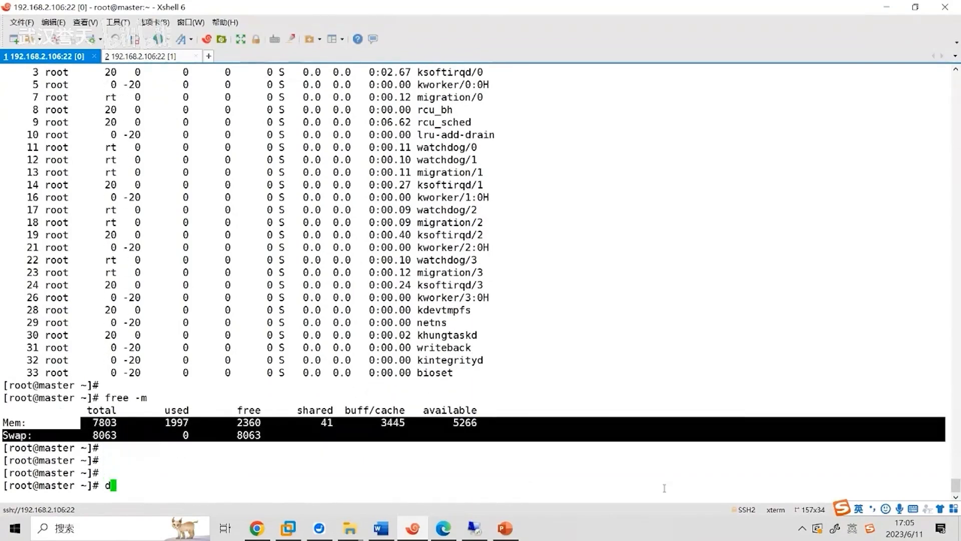
pyautogui.write('ocker ps -a')
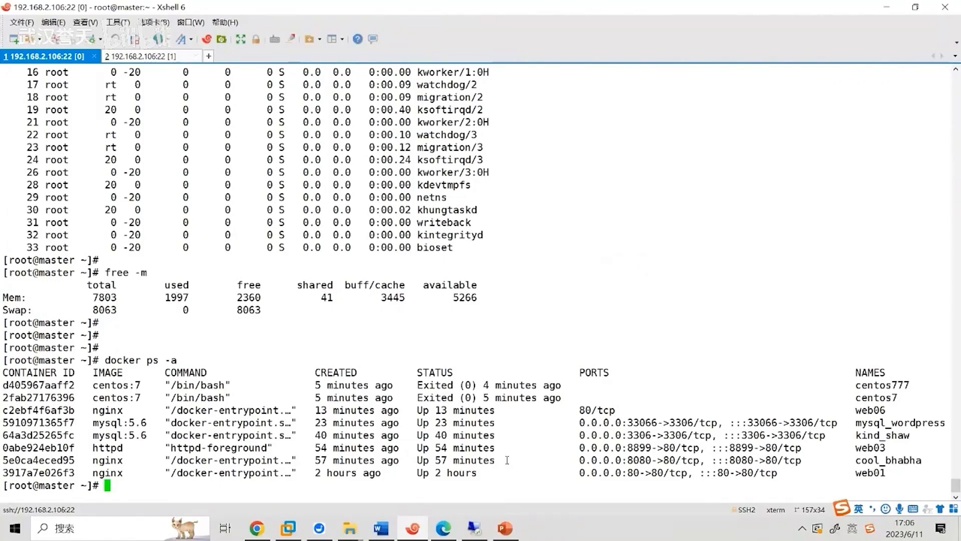
pyautogui.doubleClick(220, 435)
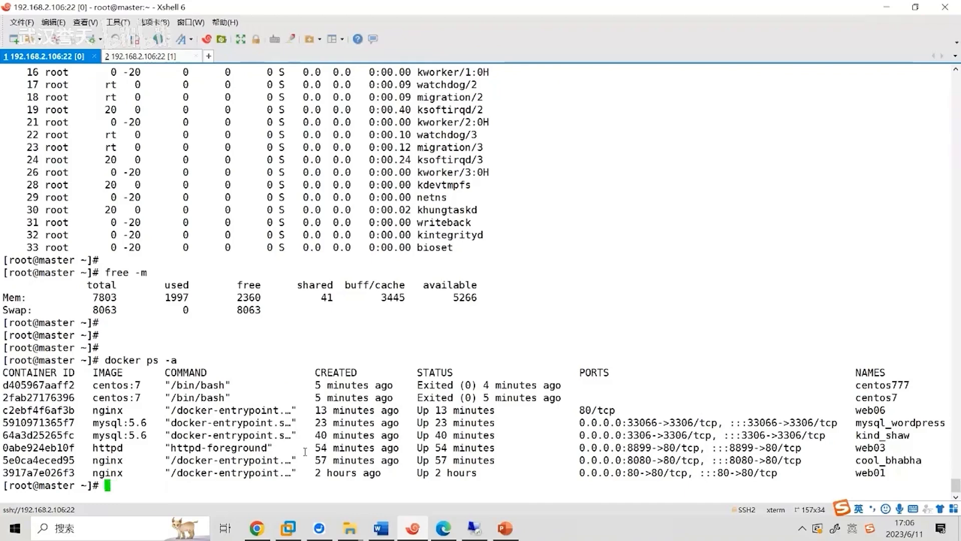
pyautogui.write('dockerfile')
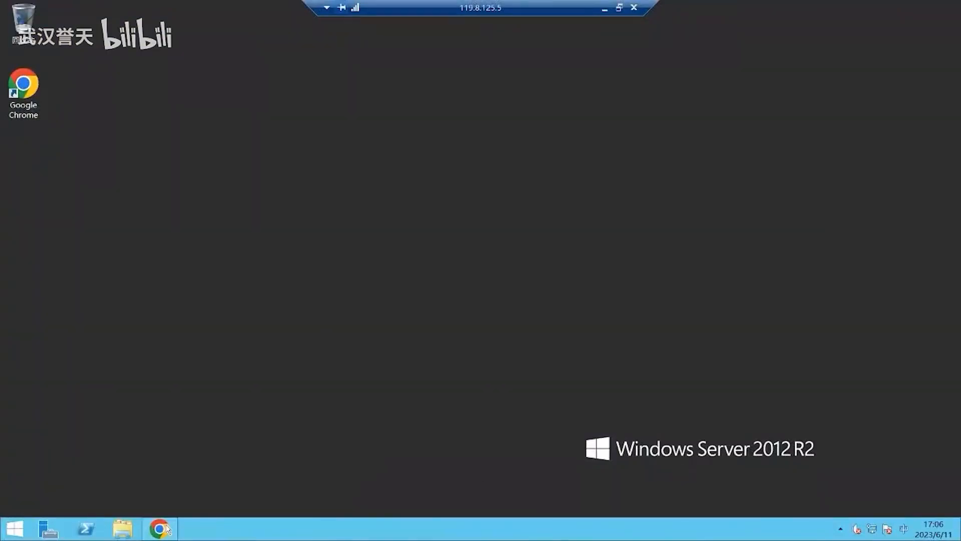
# - Browse the wordpress Dockerfile on GitHub, then search Docker Hub for nginx
pyautogui.click(160, 528)
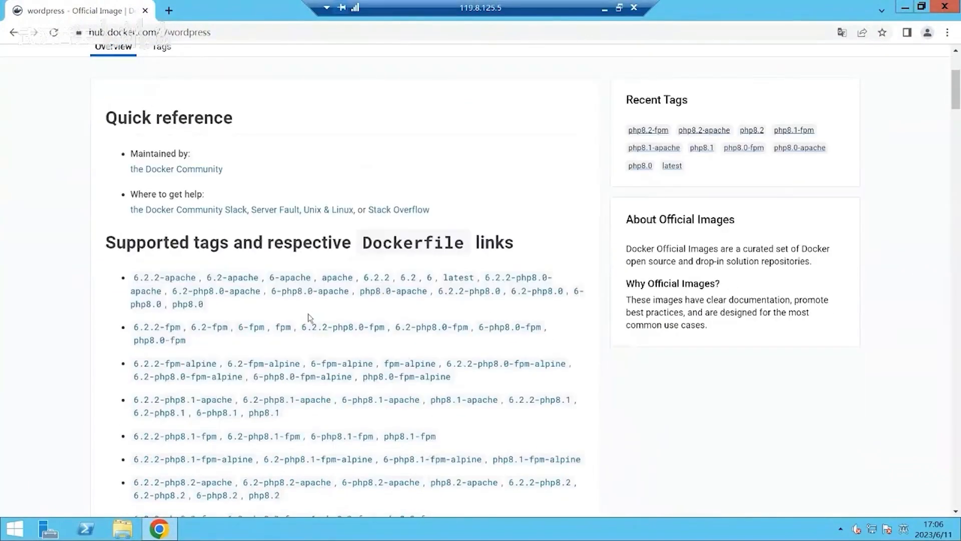
pyautogui.scroll(-3)
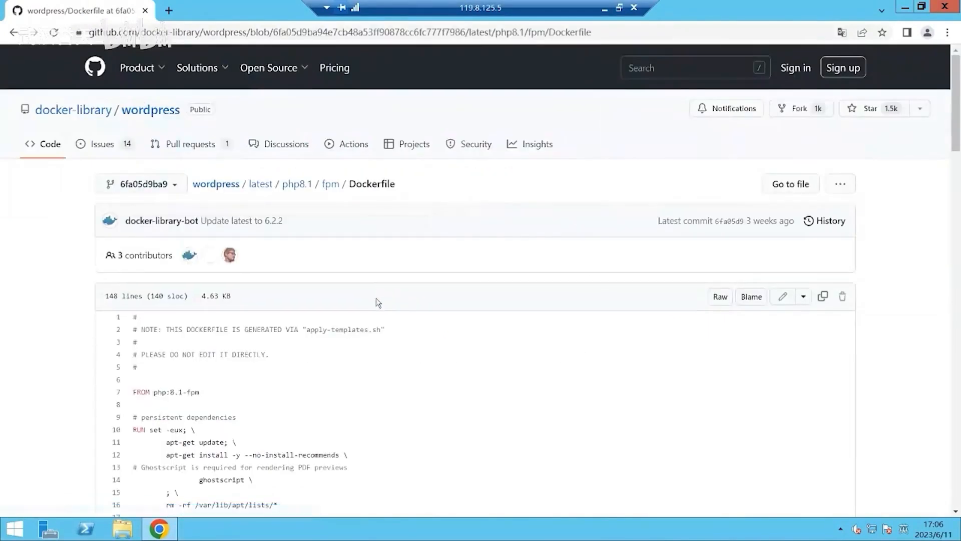
pyautogui.scroll(-3)
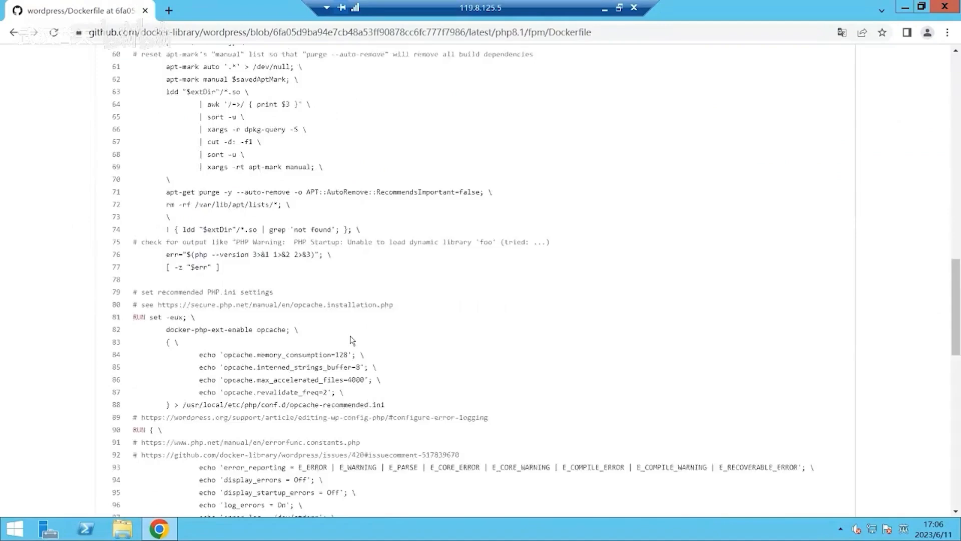
pyautogui.scroll(-3)
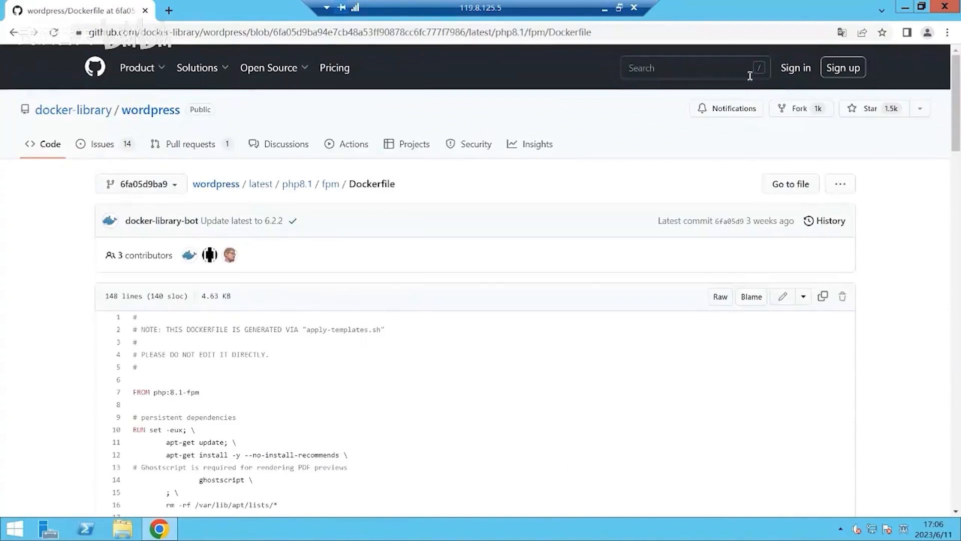
pyautogui.write('nginx')
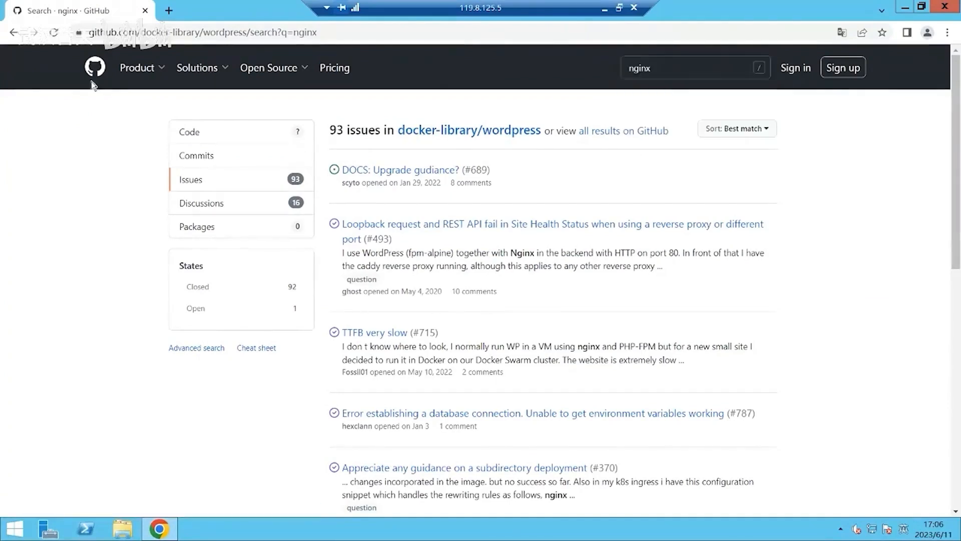
pyautogui.click(137, 67)
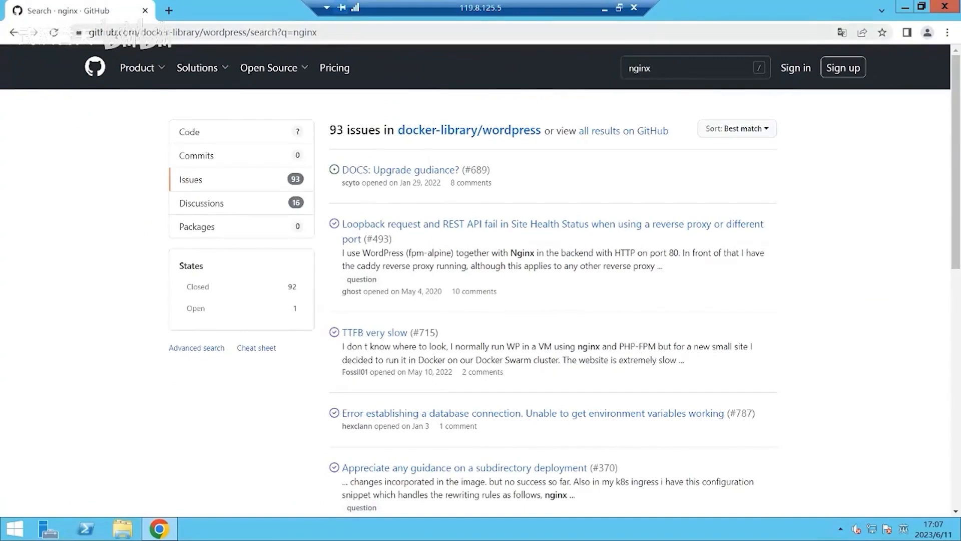
# - Open the nginx image page on Docker Hub and follow a tag's Dockerfile link
pyautogui.click(202, 32)
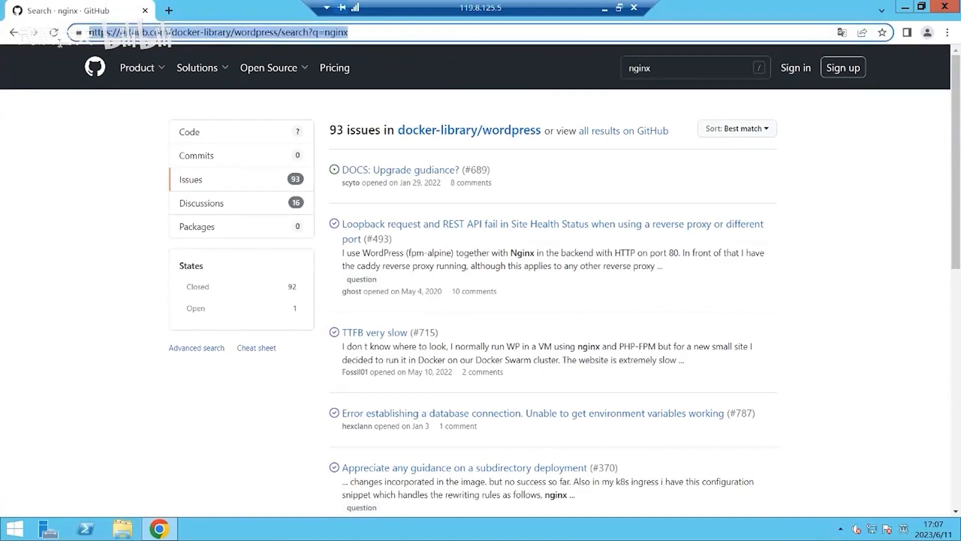
pyautogui.write('docker.com')
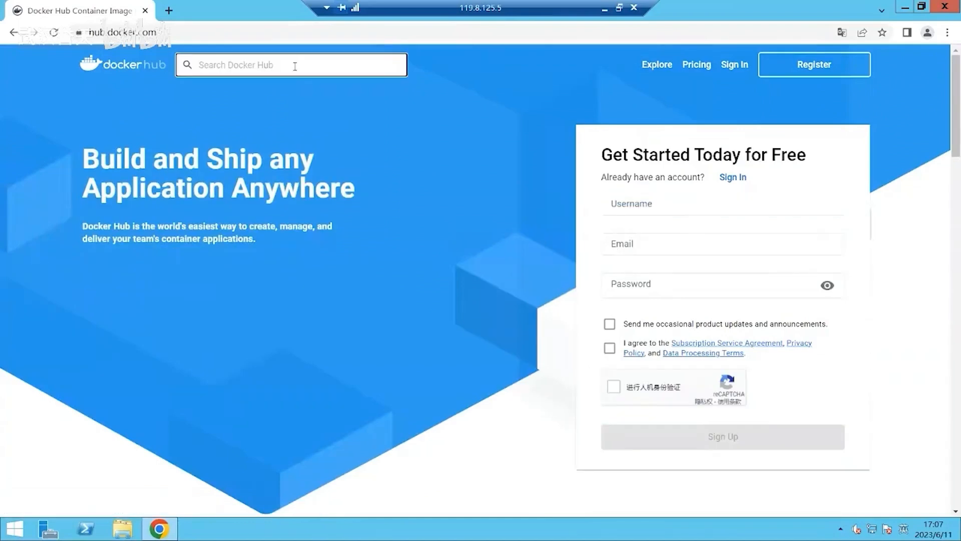
pyautogui.write('nginx')
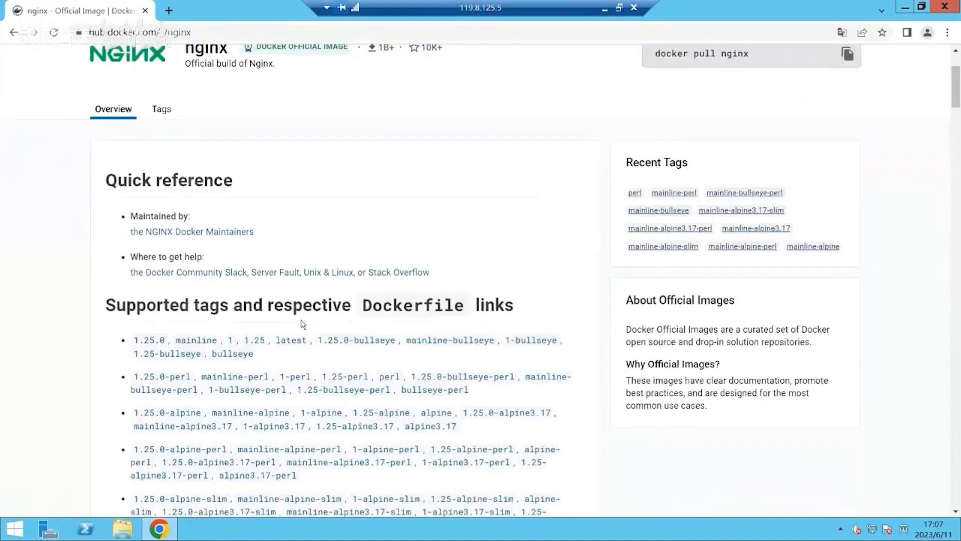
pyautogui.scroll(-3)
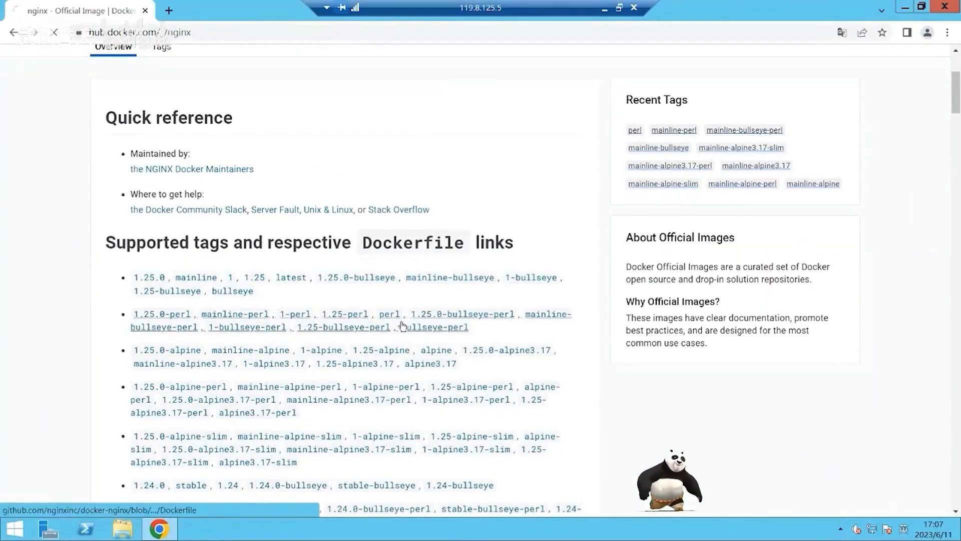
pyautogui.click(430, 327)
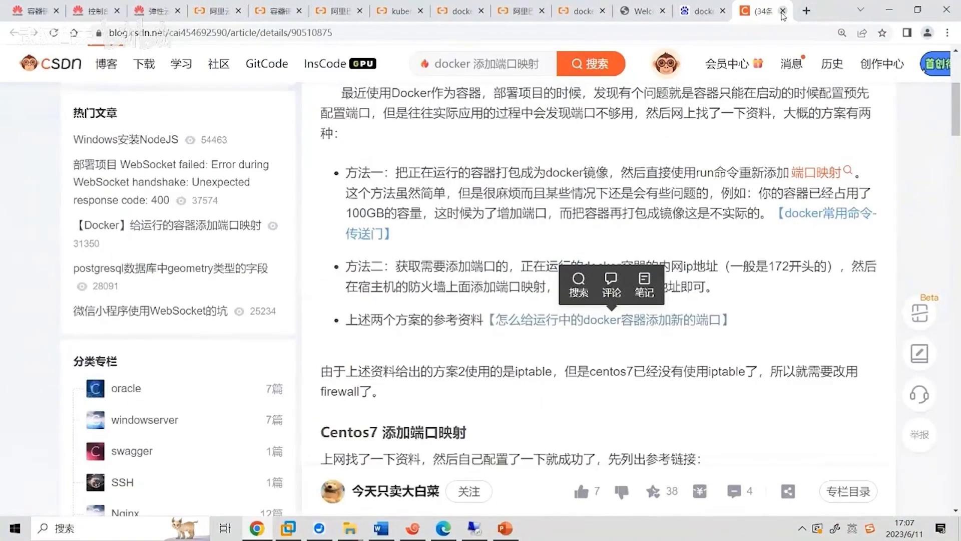
# - Close the CSDN article, glance at the Huawei Cloud server list, and return to the terminal
pyautogui.click(783, 11)
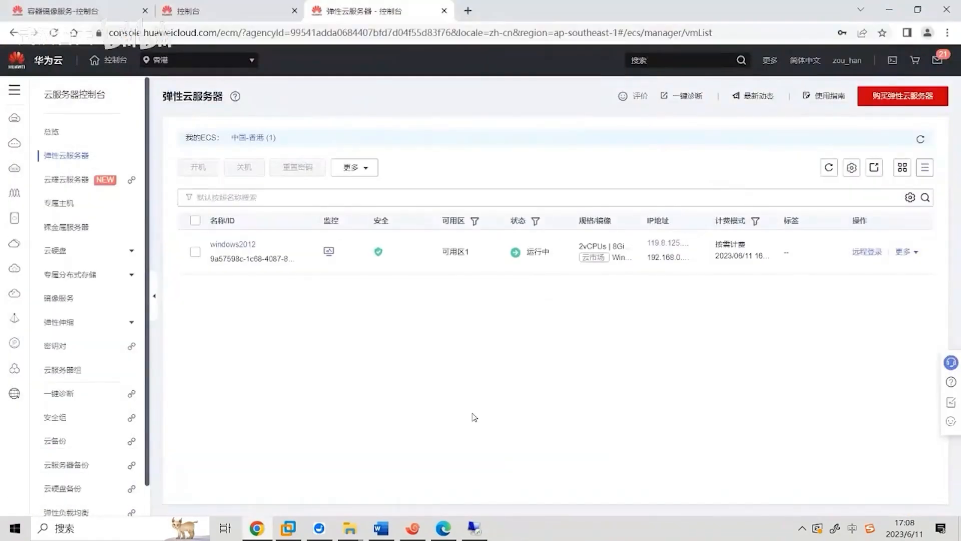
pyautogui.click(412, 527)
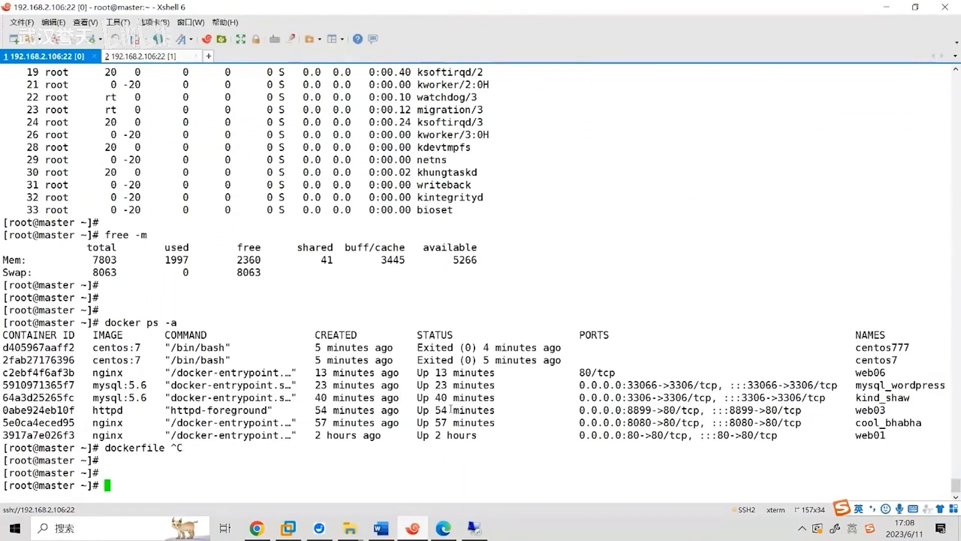
# - Jot a 'wordpress + mysql' note at the prompt and cancel it with Ctrl+C without running
pyautogui.scroll(-3)
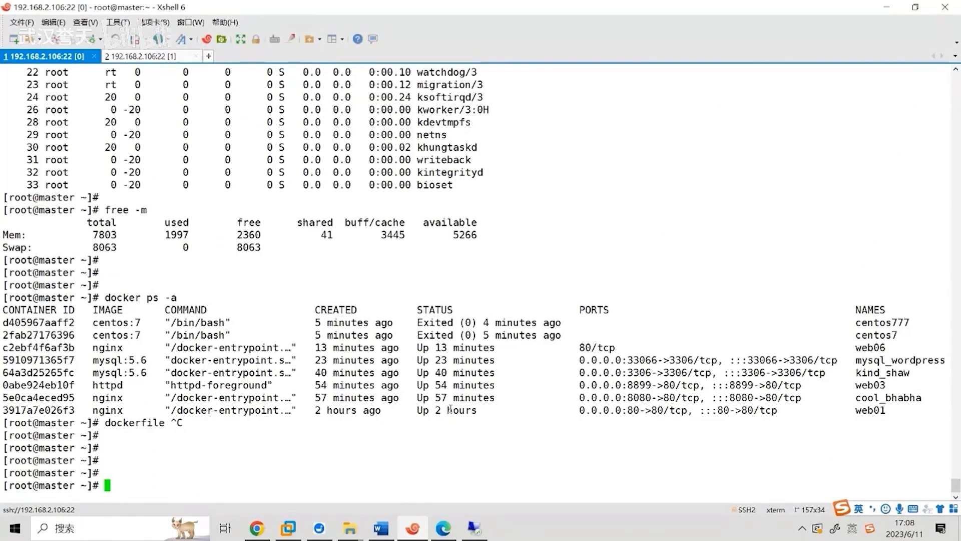
pyautogui.write('wor')
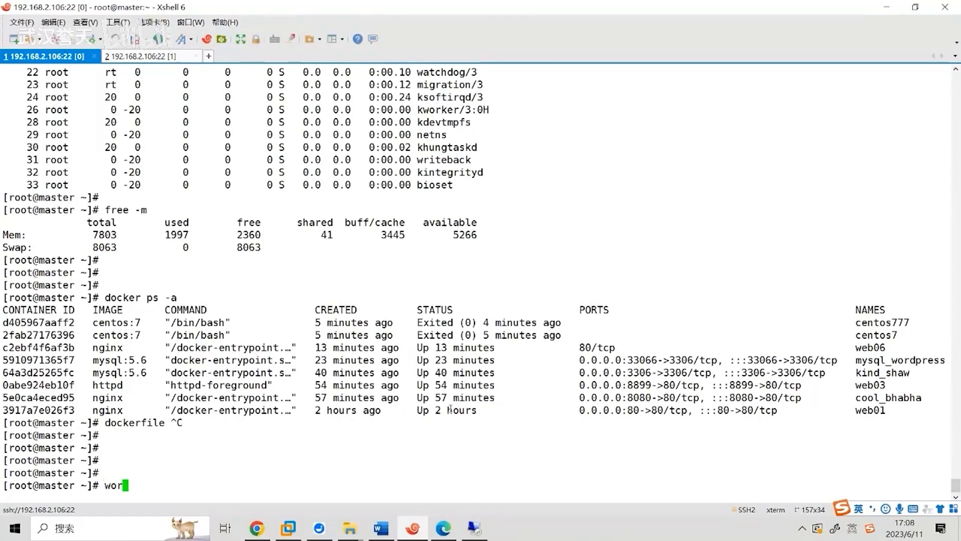
pyautogui.write('dpress + mysaql')
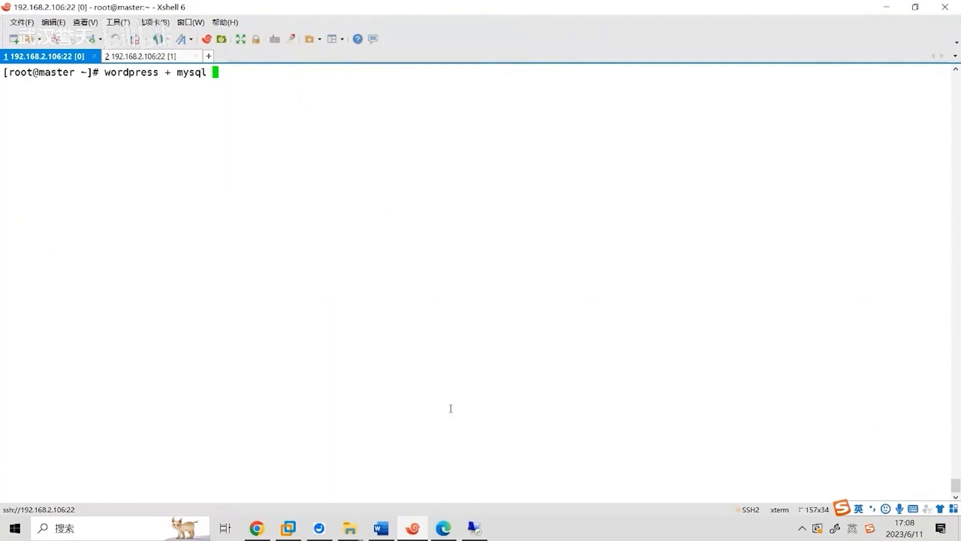
pyautogui.press('ctrl+c')
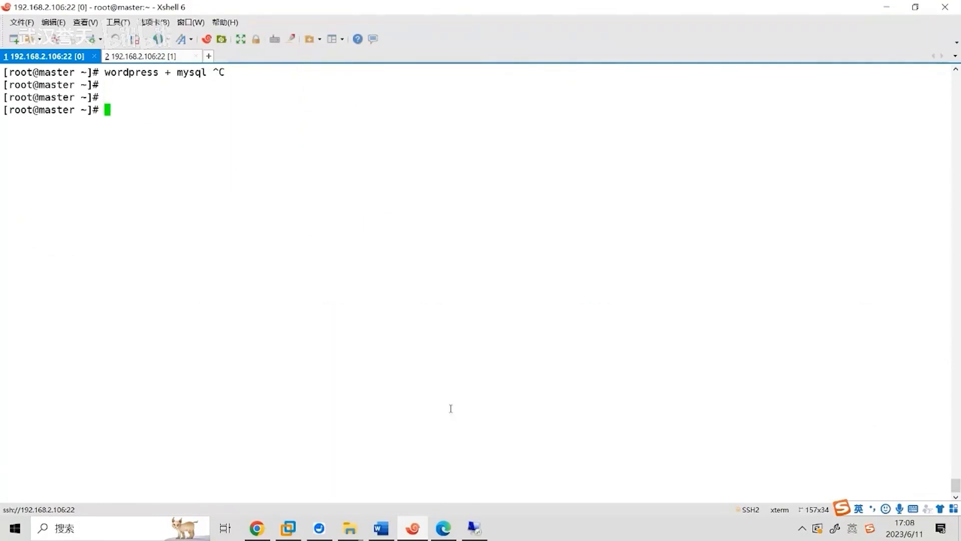